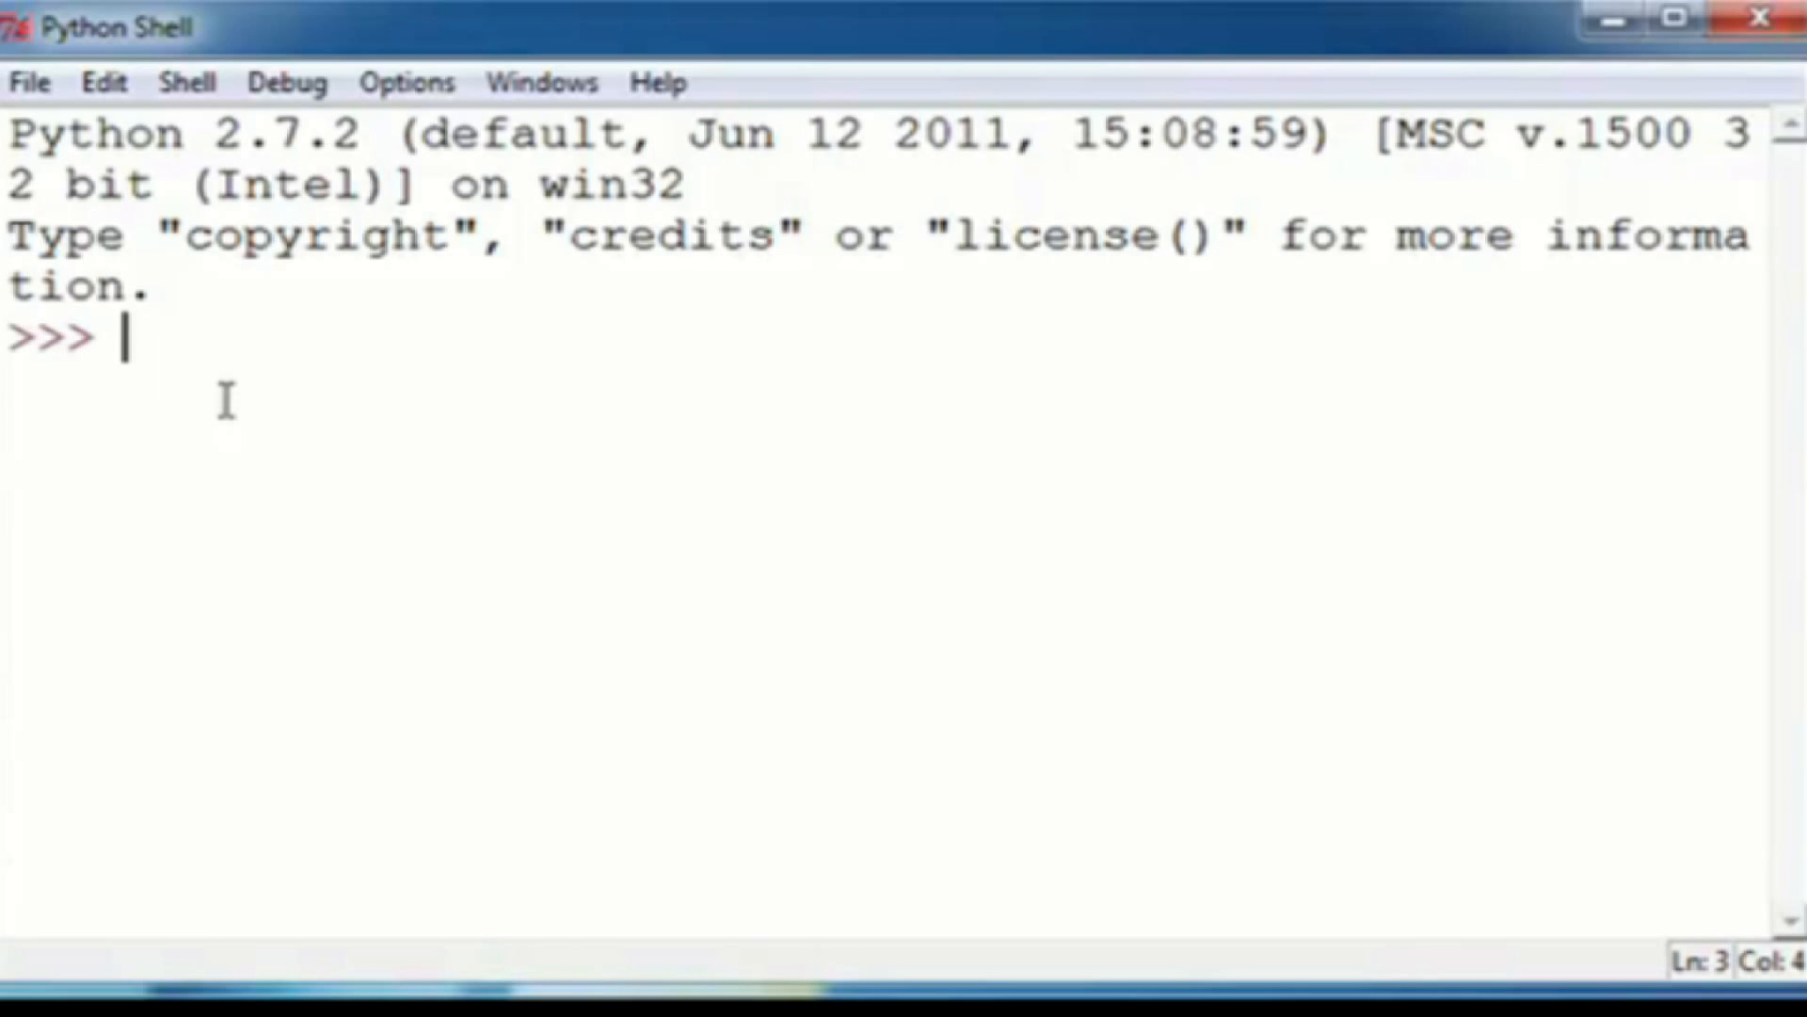
# Type 'hello world' at the prompt, then erase it
pyautogui.write('hello wo')
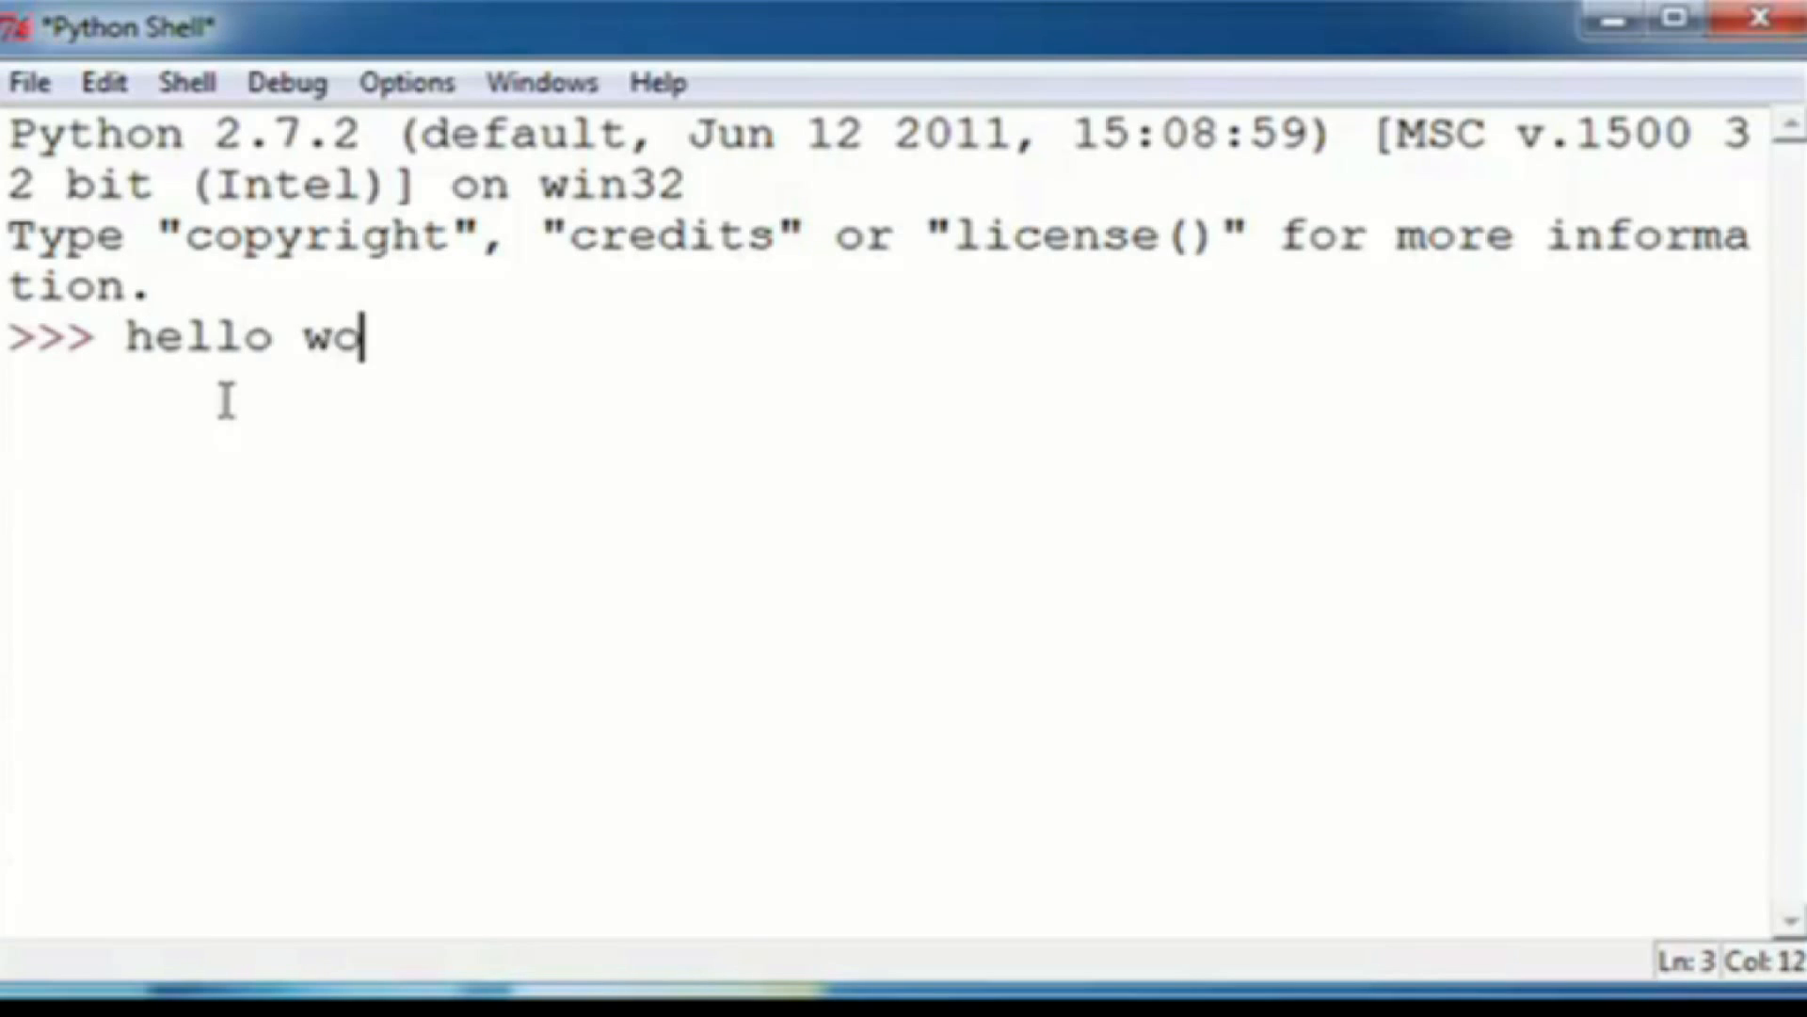
pyautogui.write('rld')
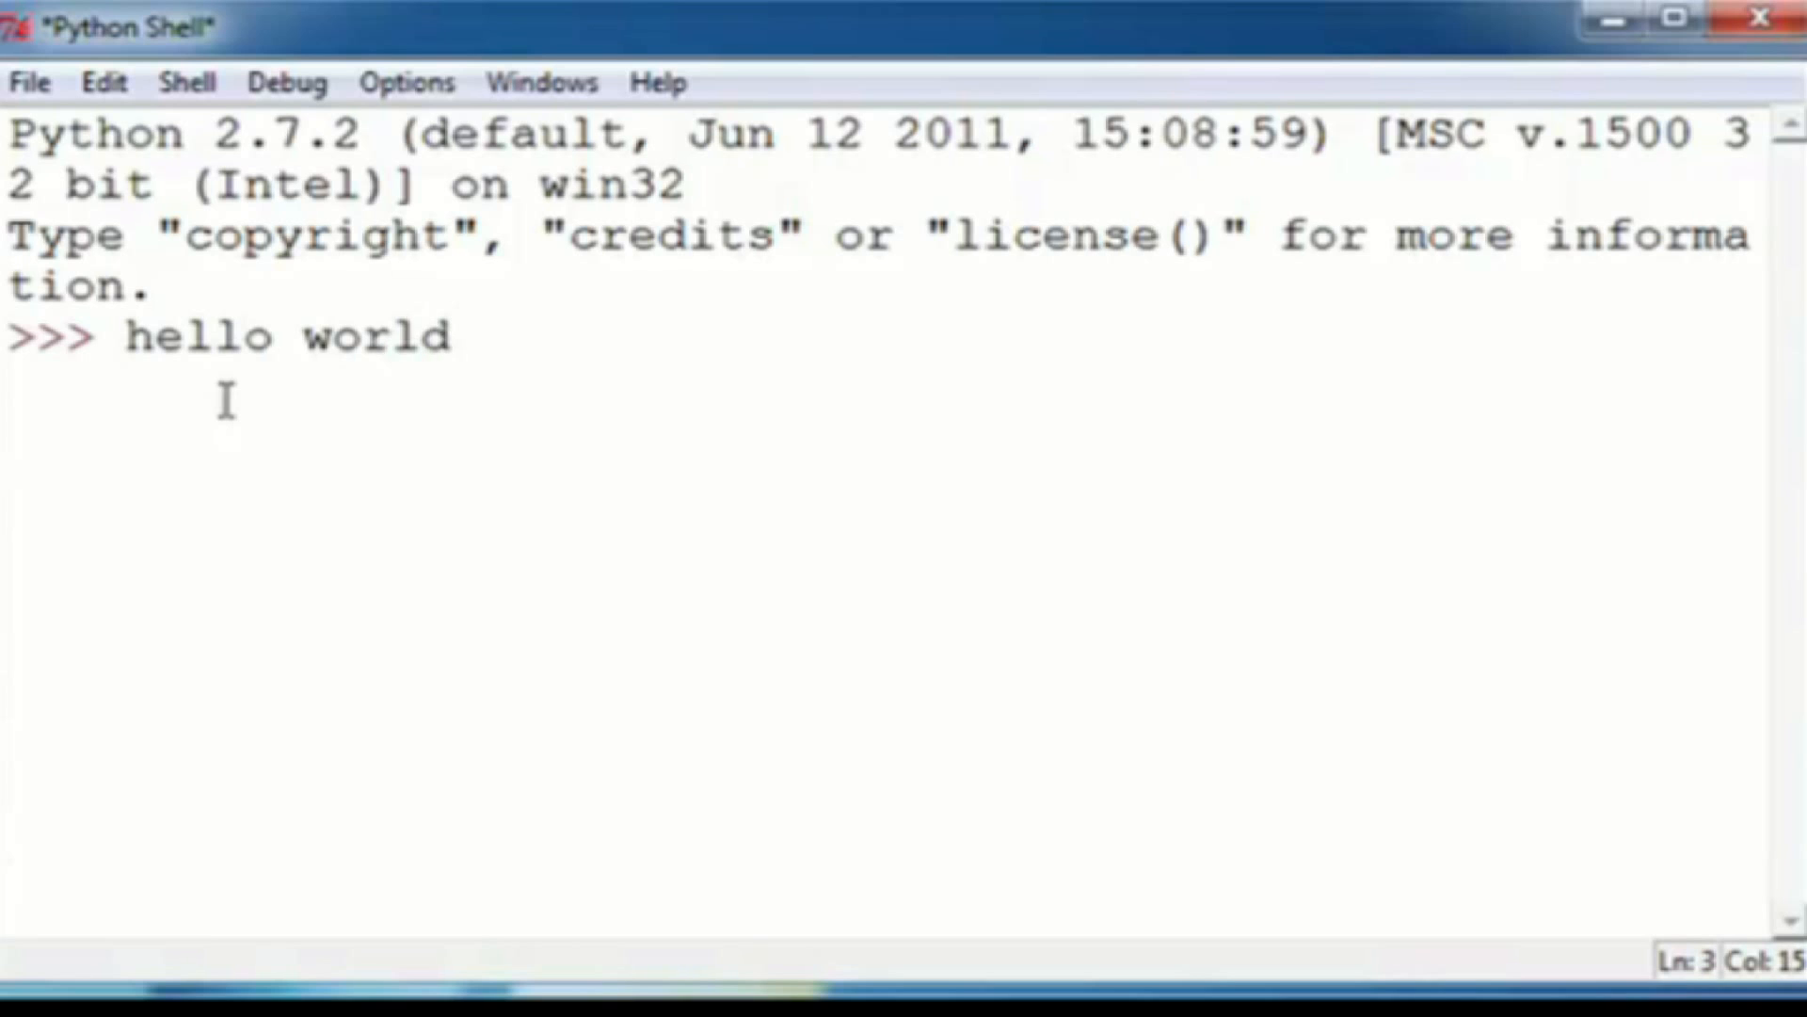
pyautogui.press('Backspace')
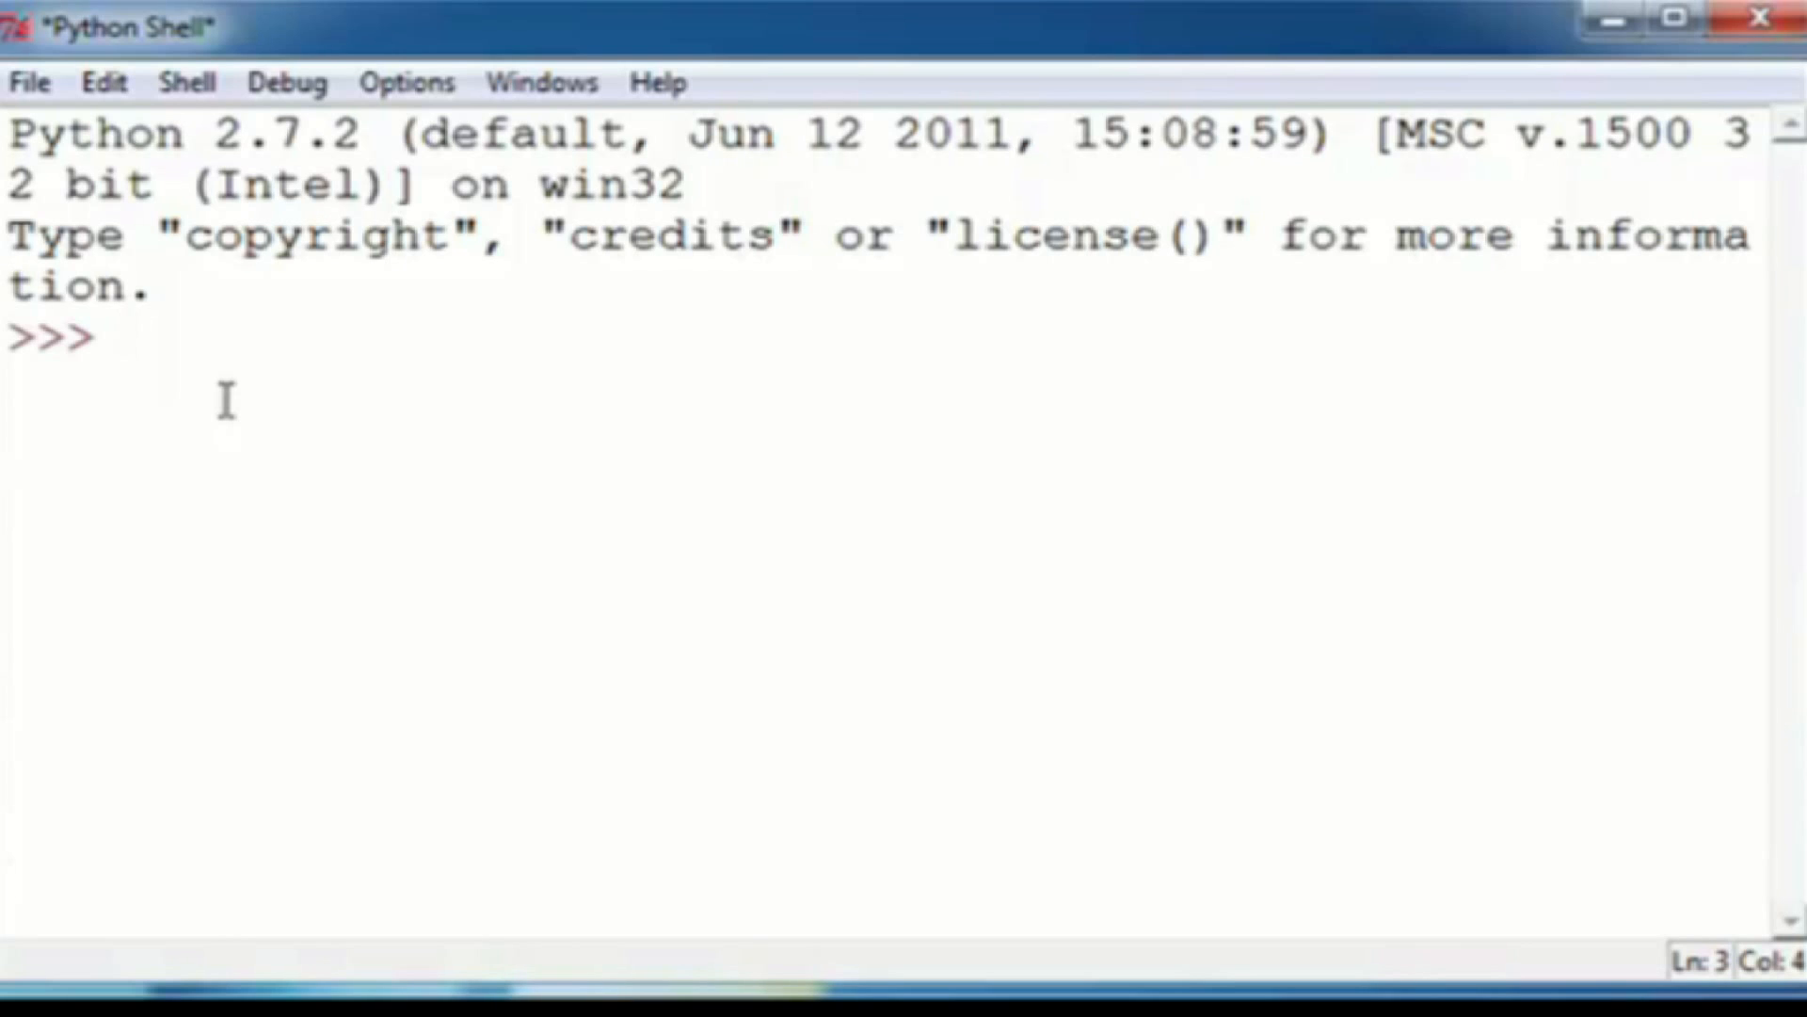
# Run print "Hello World!" in the shell to output Hello World!
pyautogui.click(119, 335)
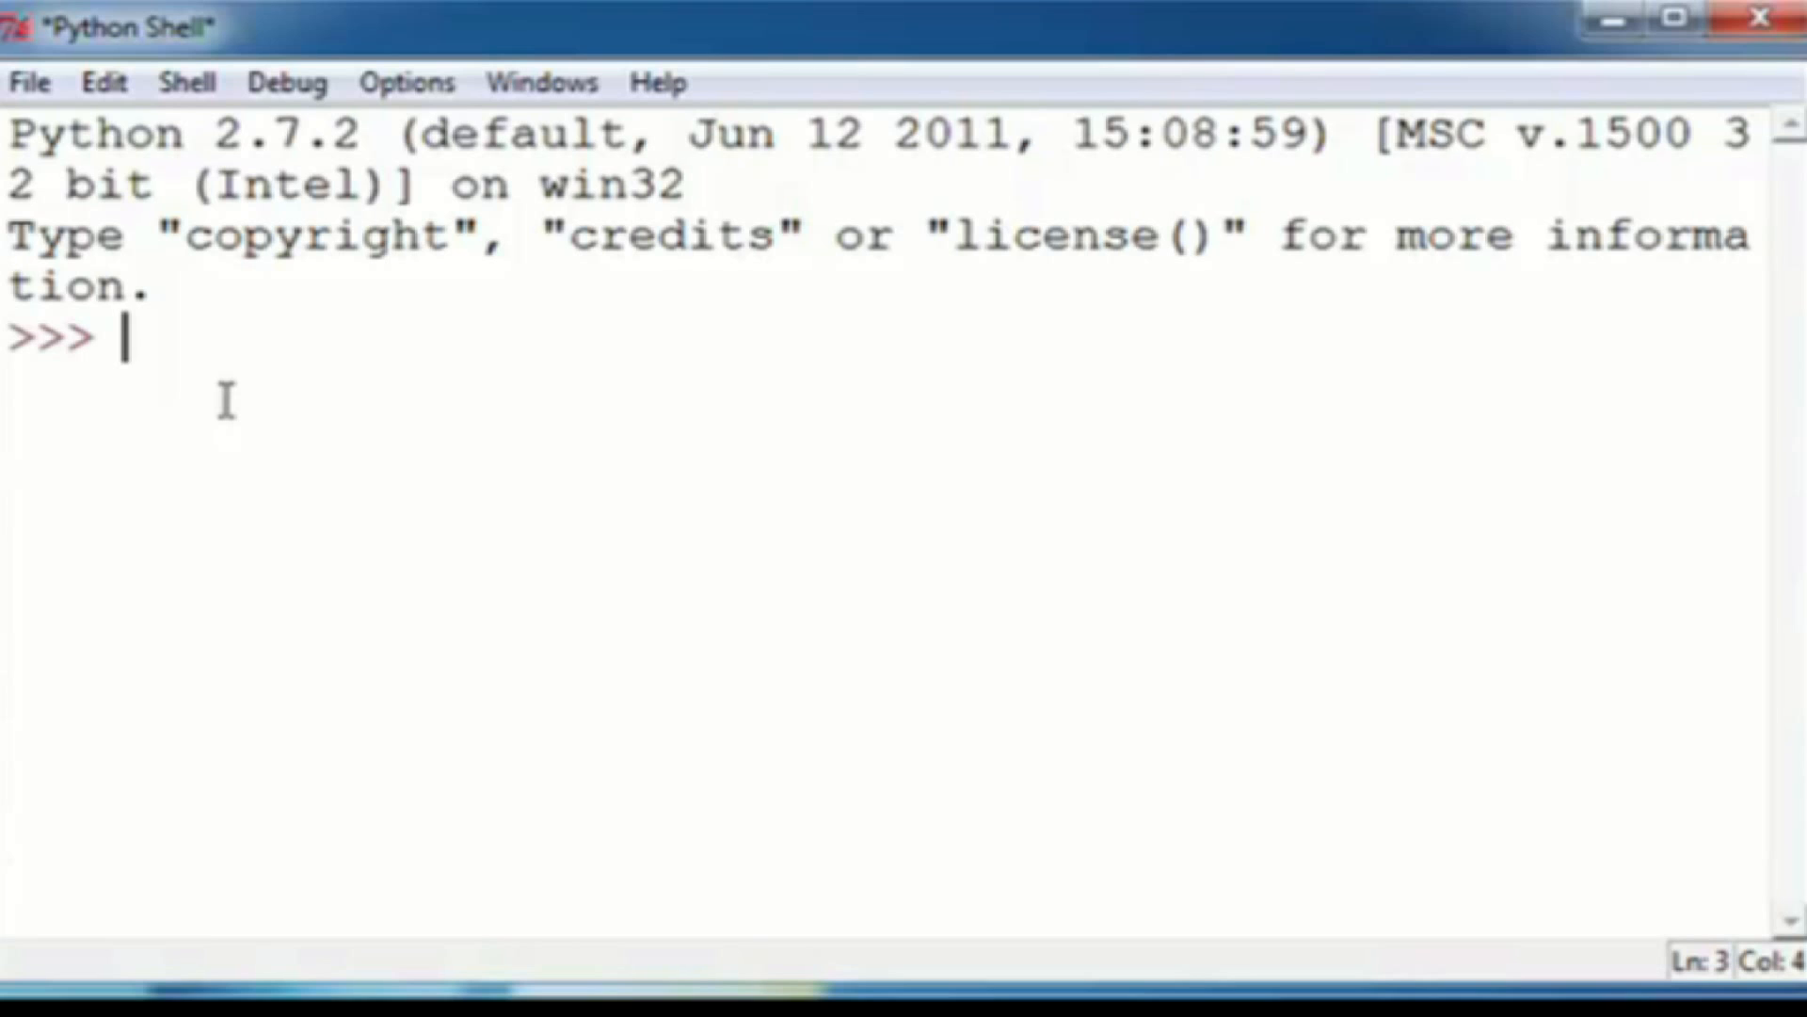
pyautogui.write('print')
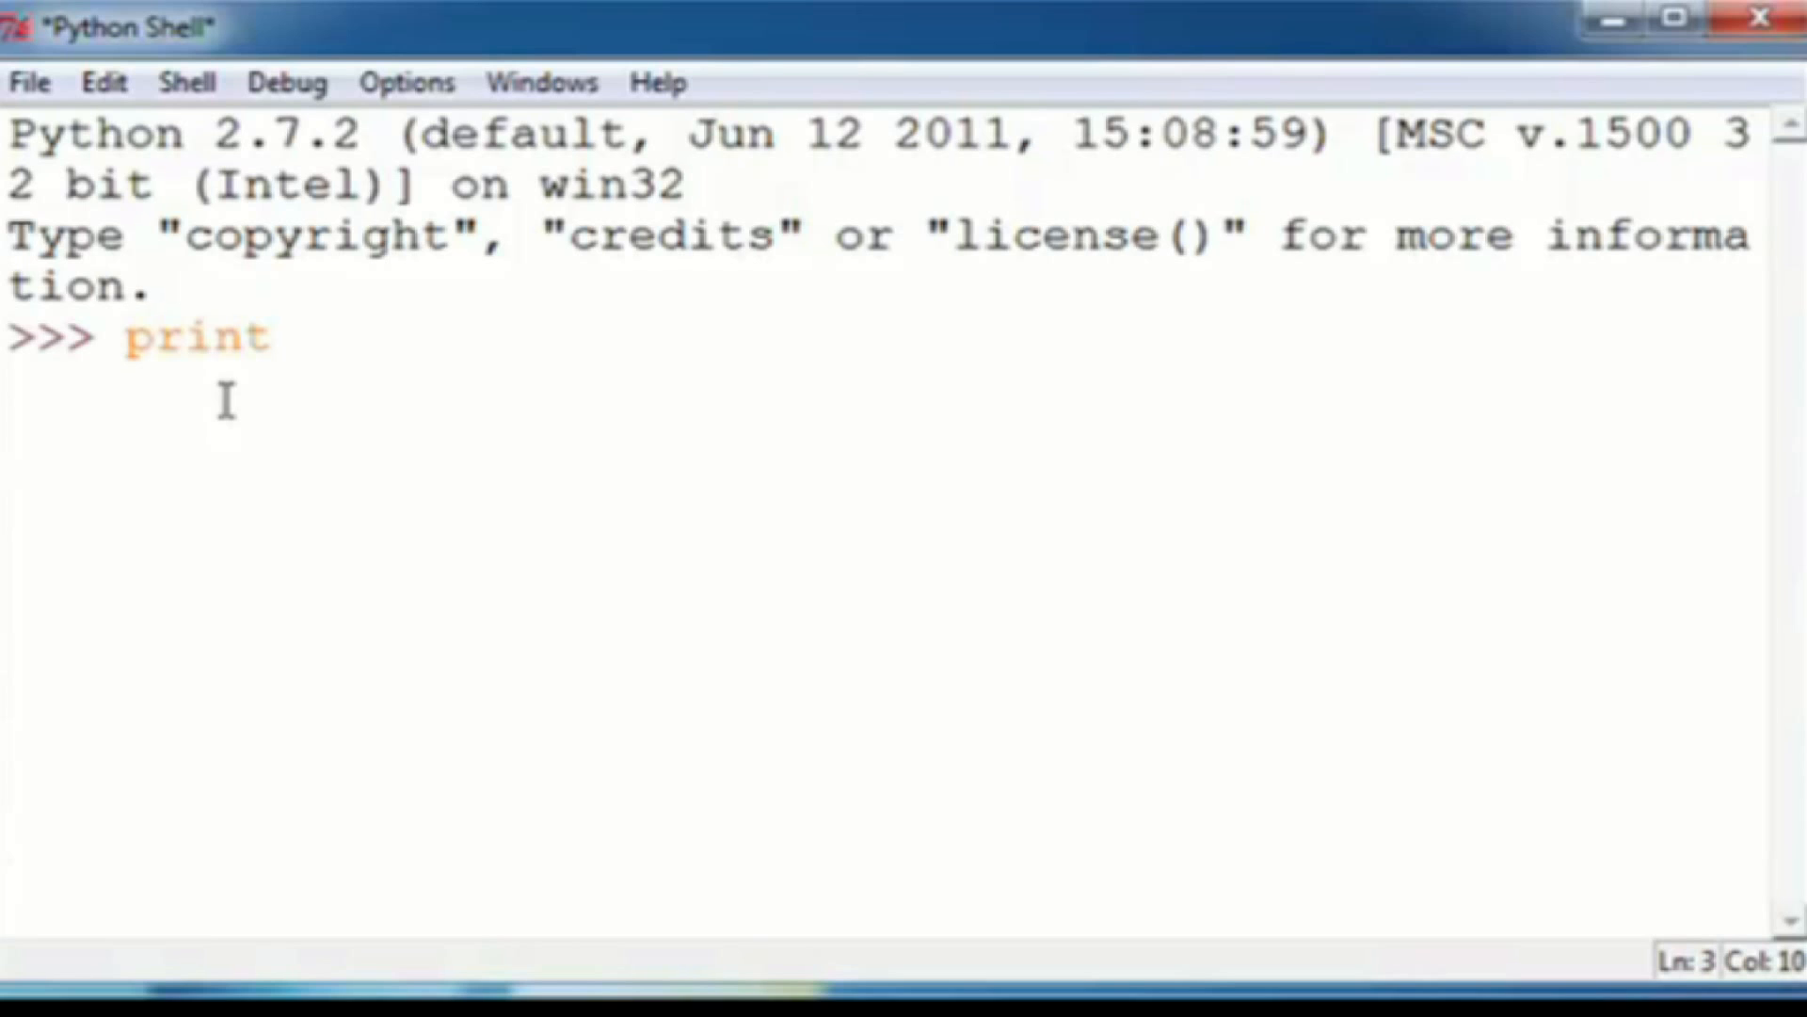
pyautogui.write('"H')
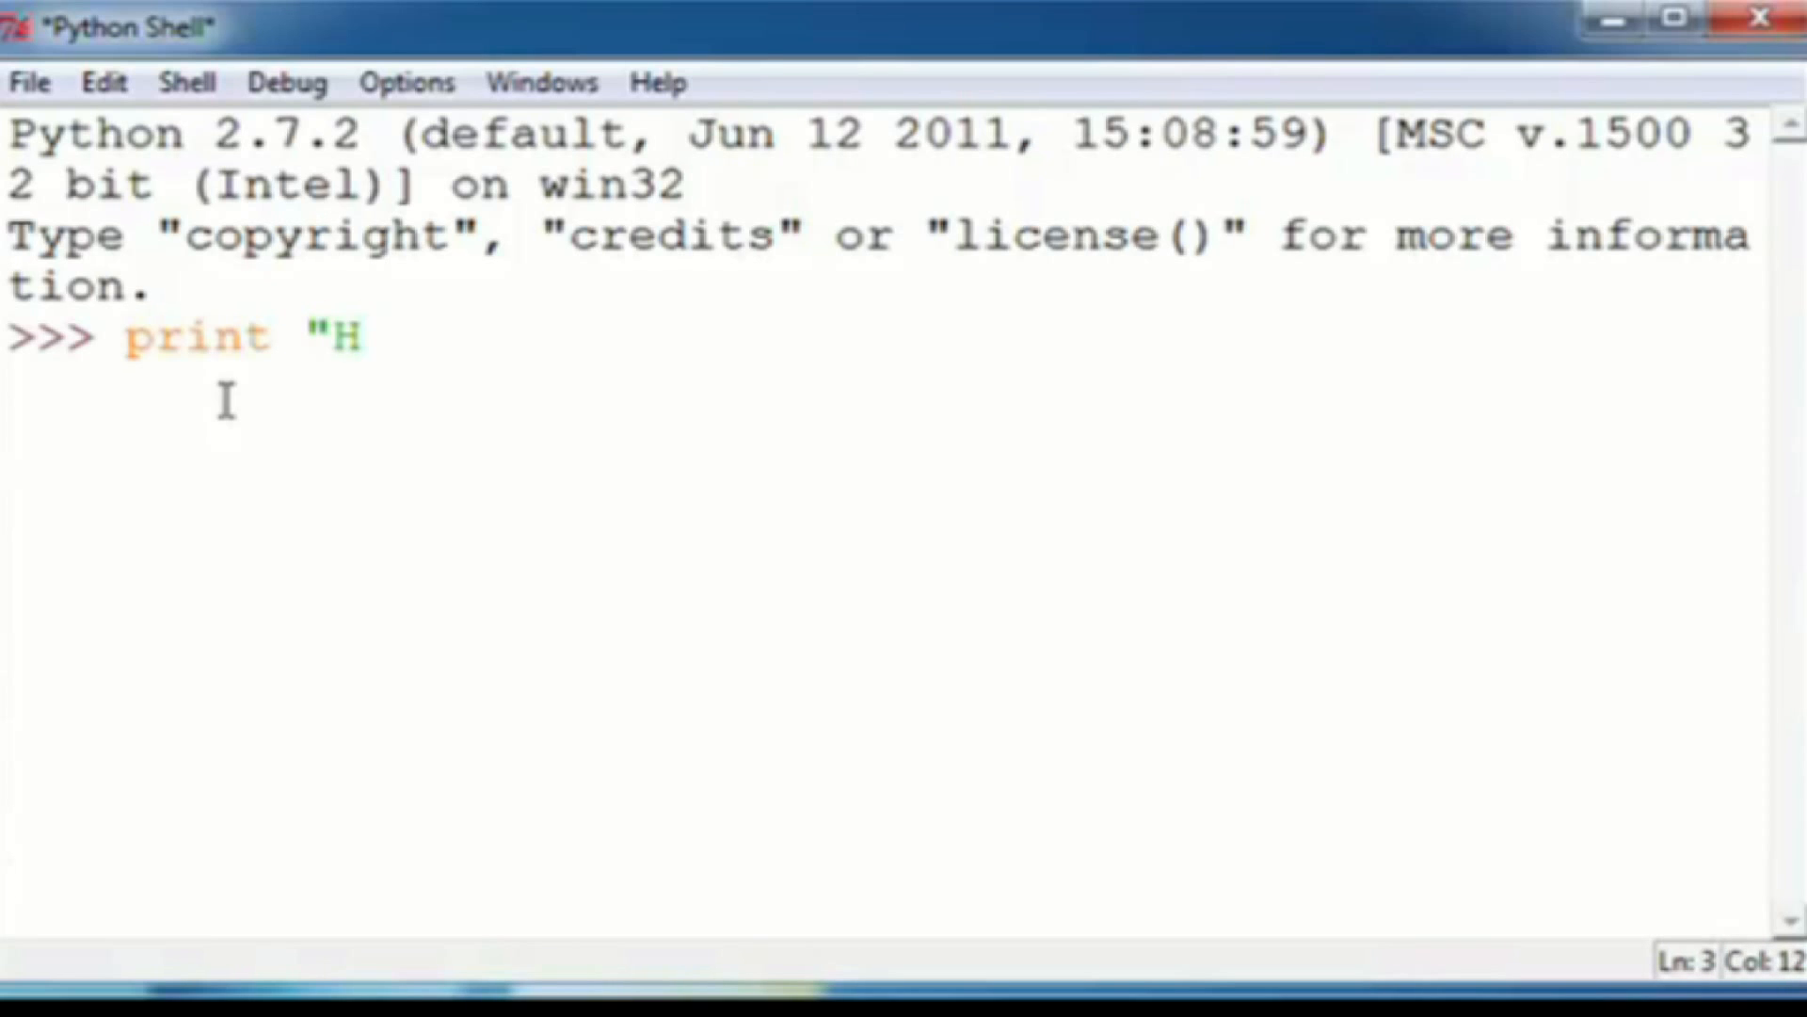
pyautogui.write('ell')
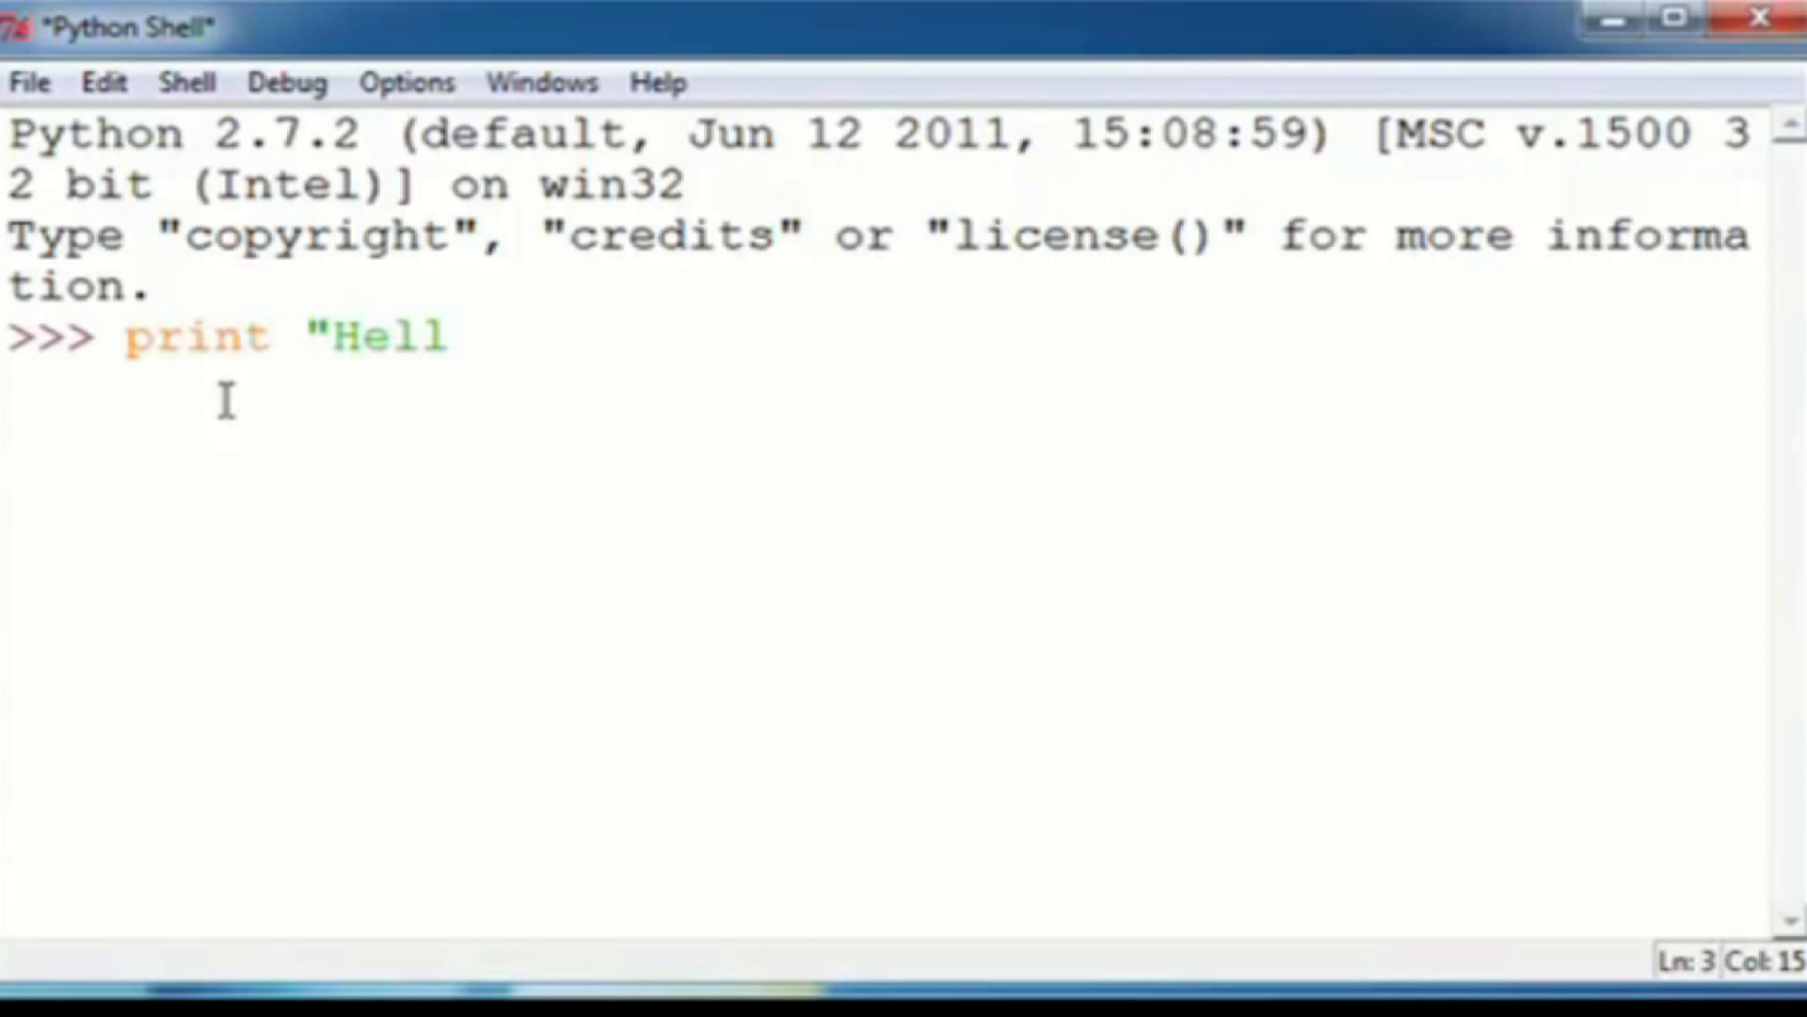
pyautogui.write('o')
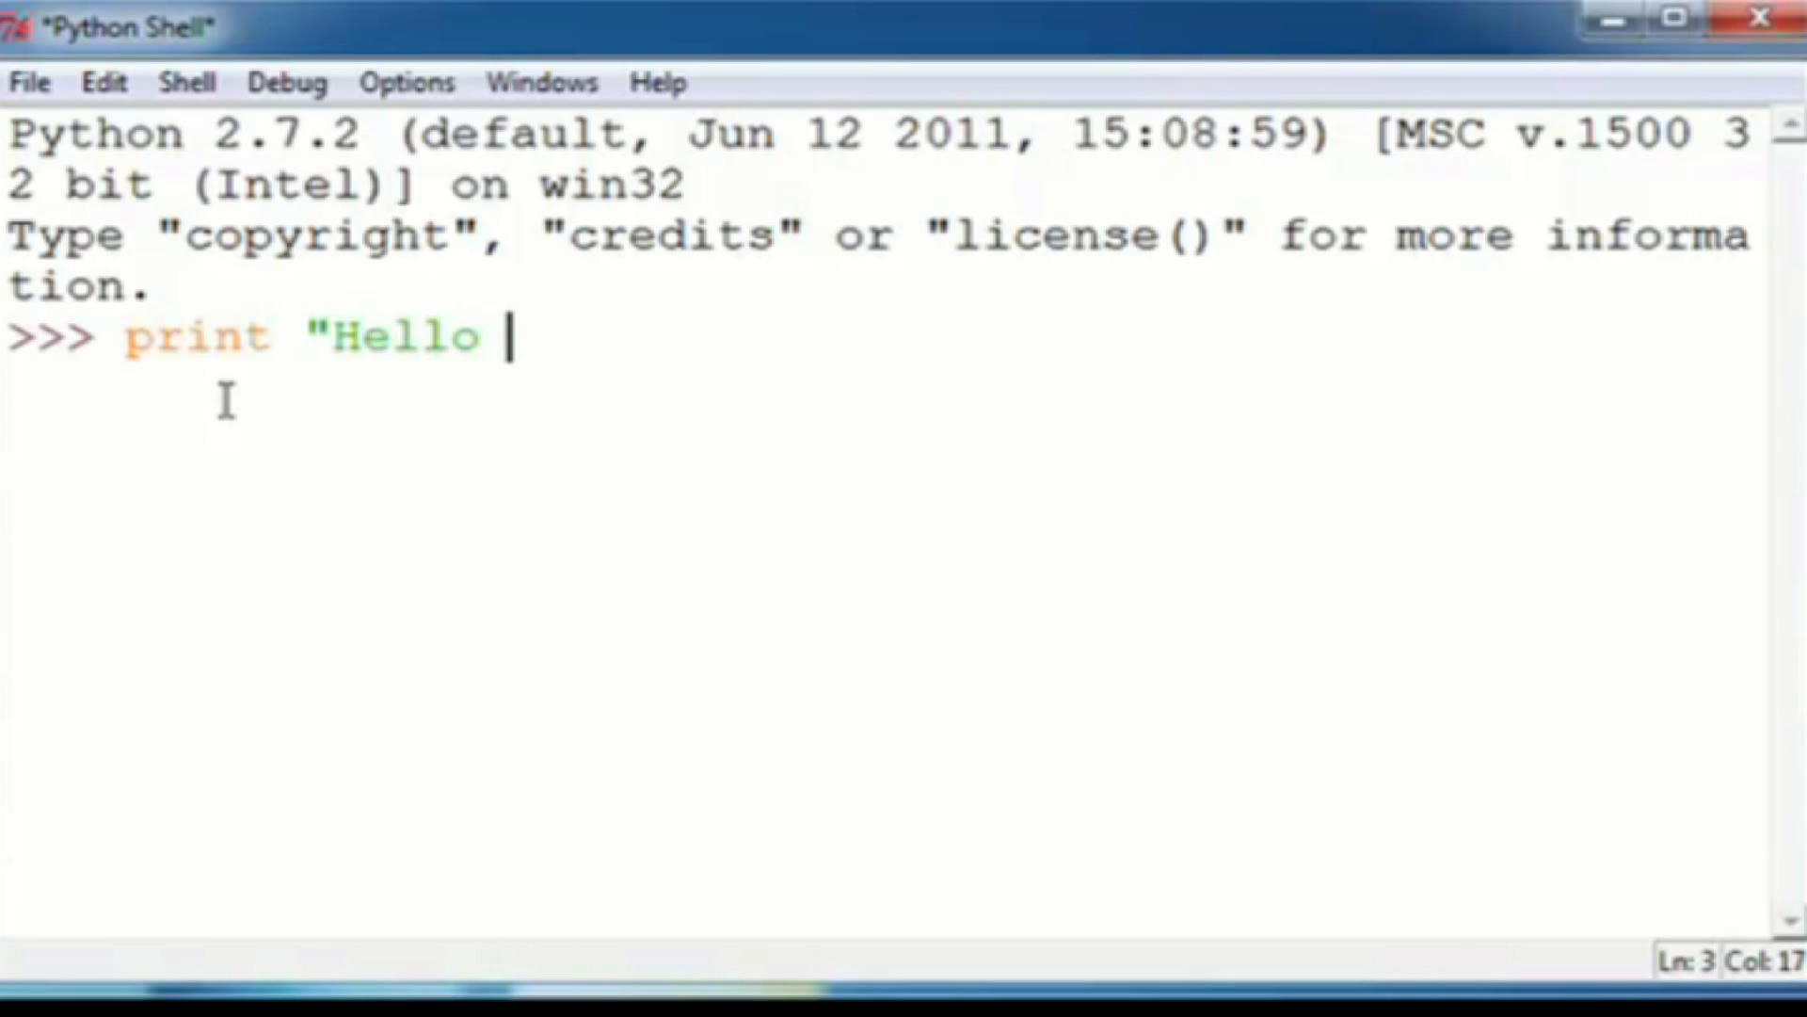
pyautogui.write('World')
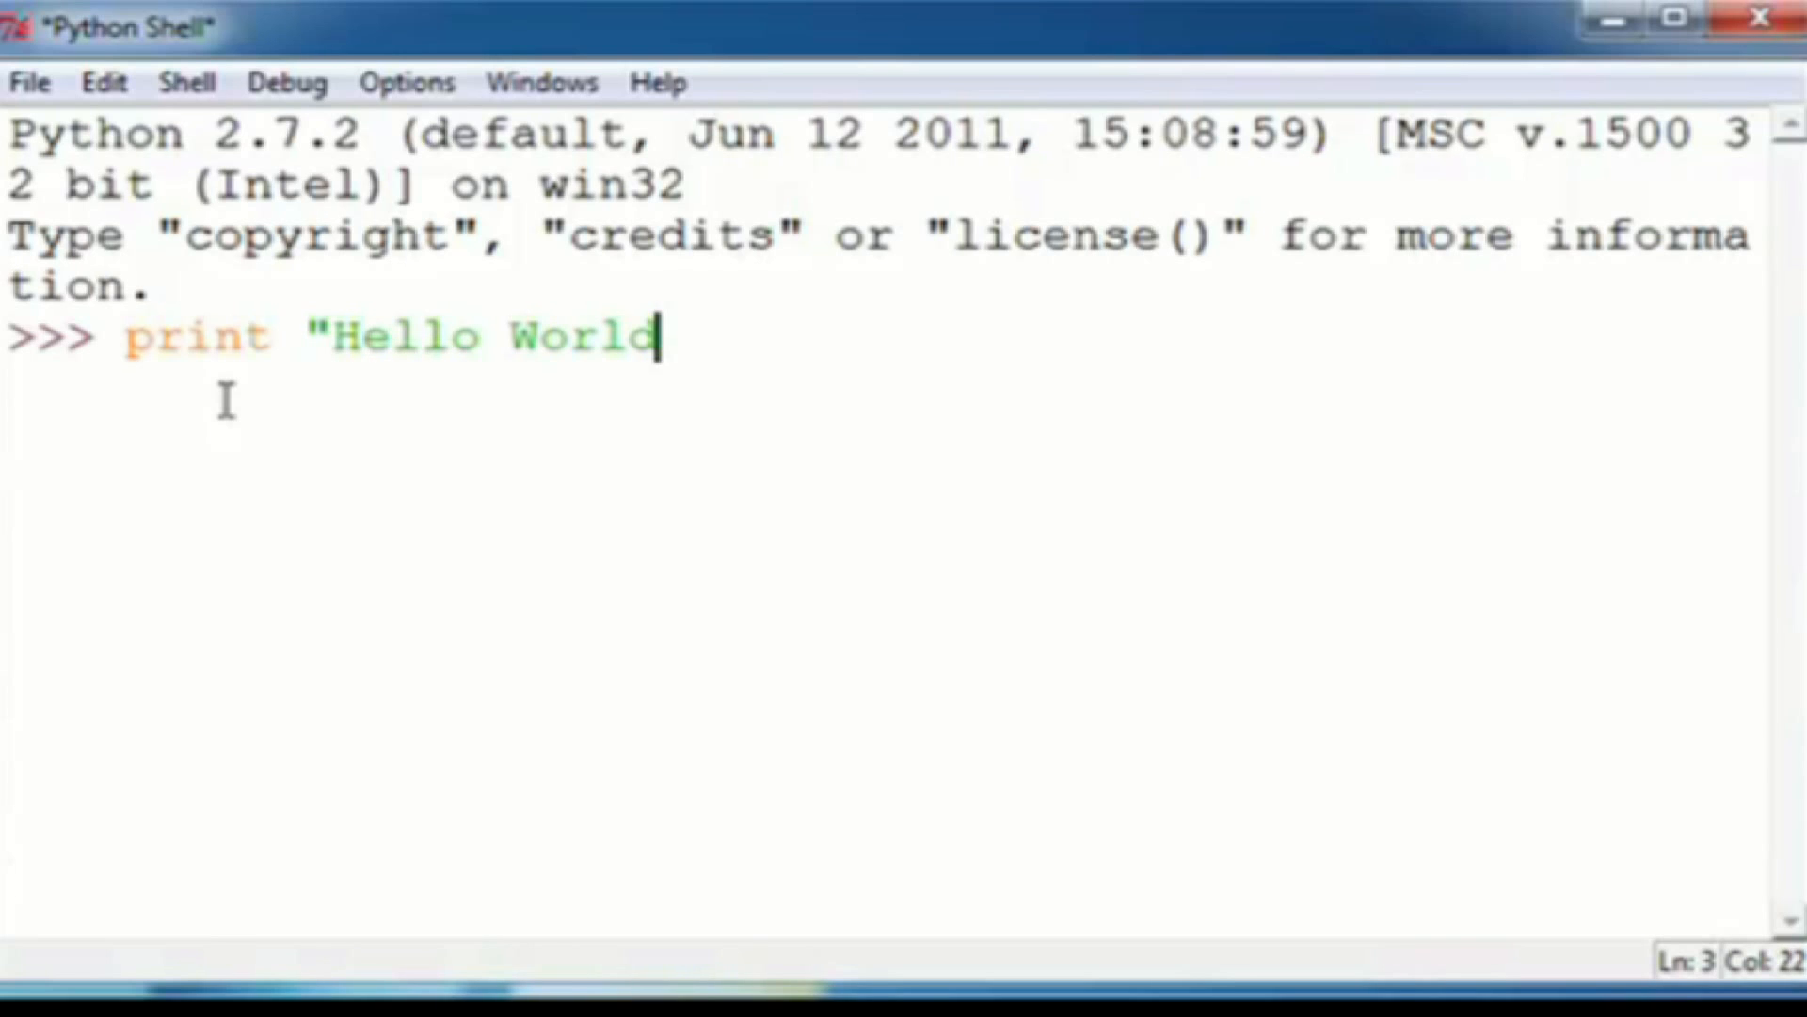
pyautogui.write('!')
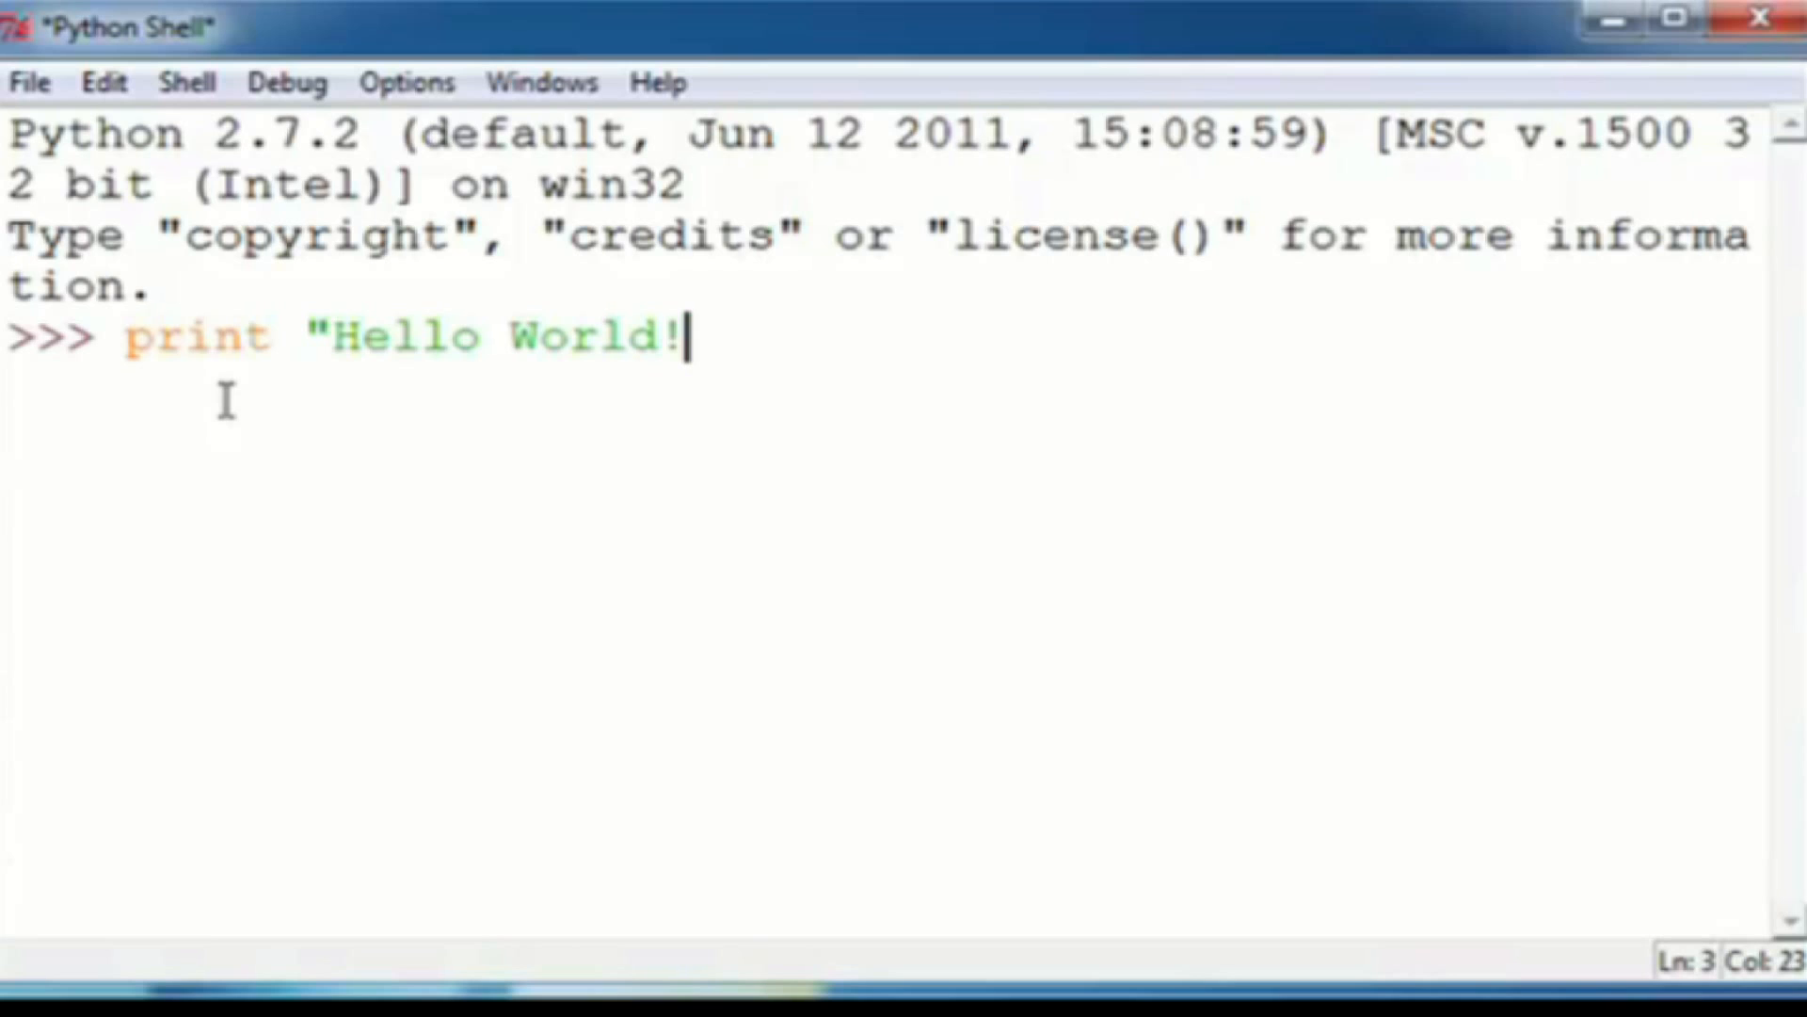
pyautogui.write('"')
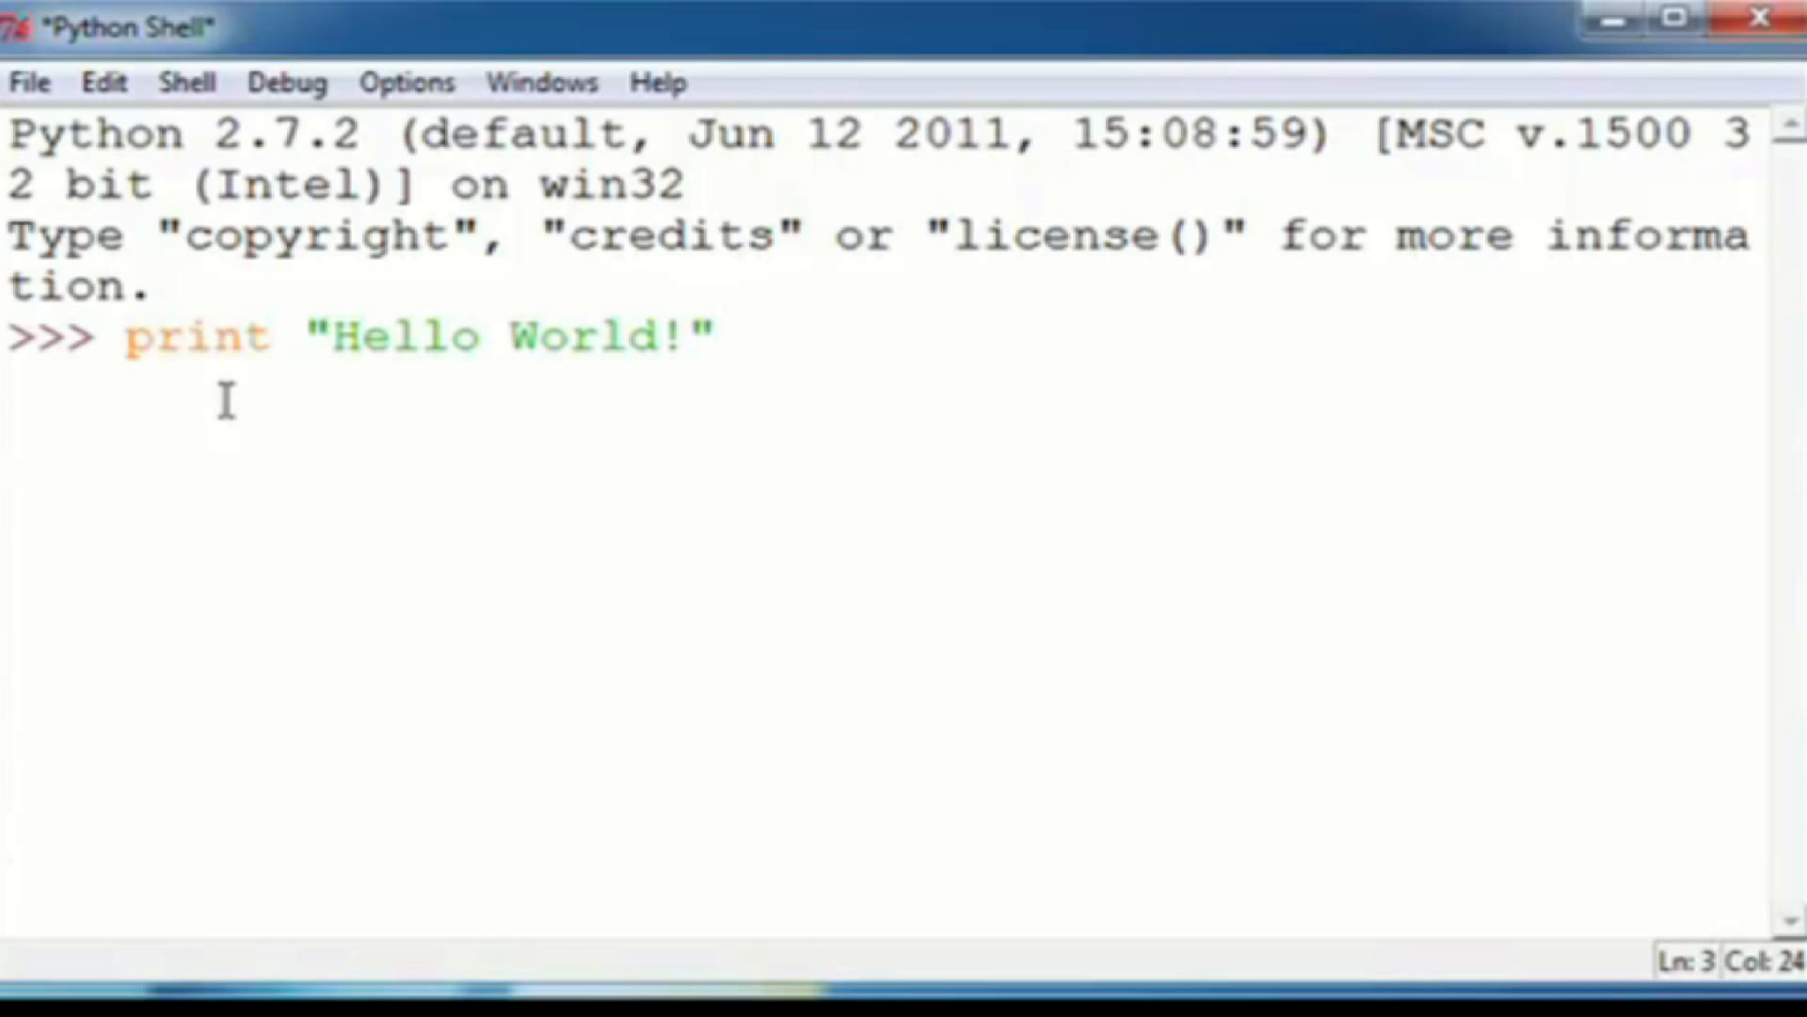
pyautogui.press('Return')
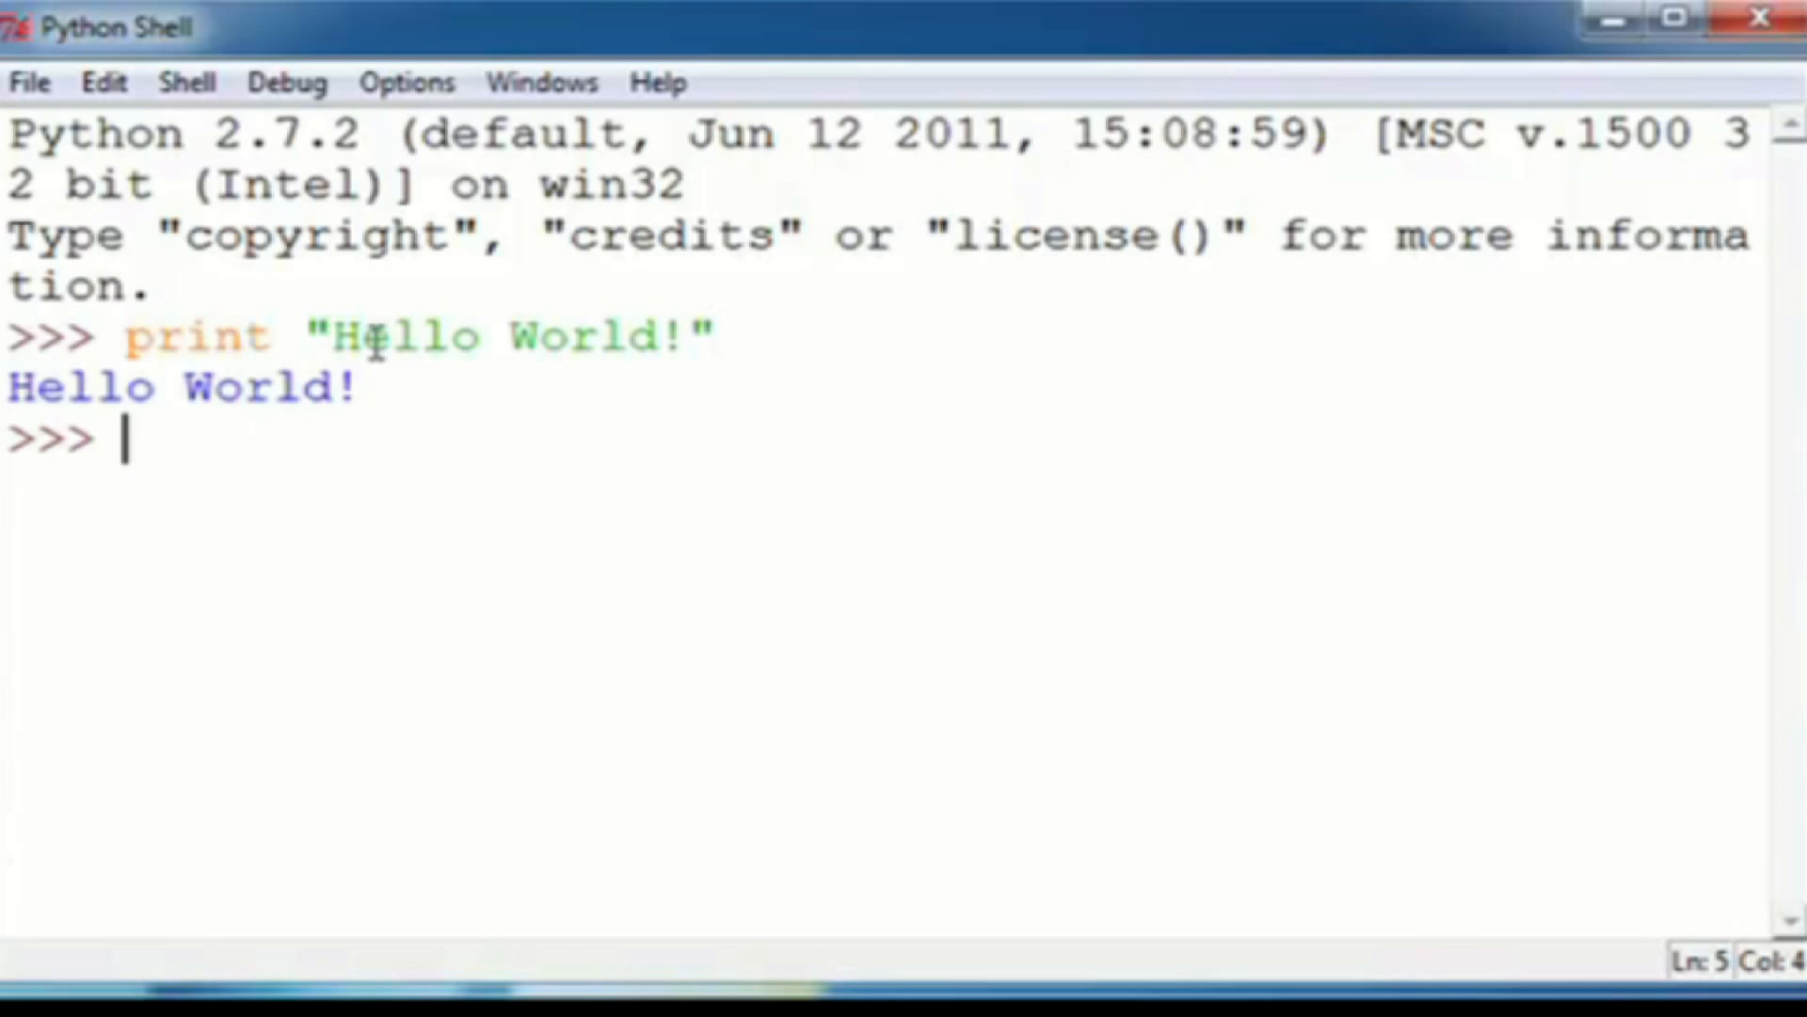
# Run print "Hello Again" to output Hello Again
pyautogui.write('pri')
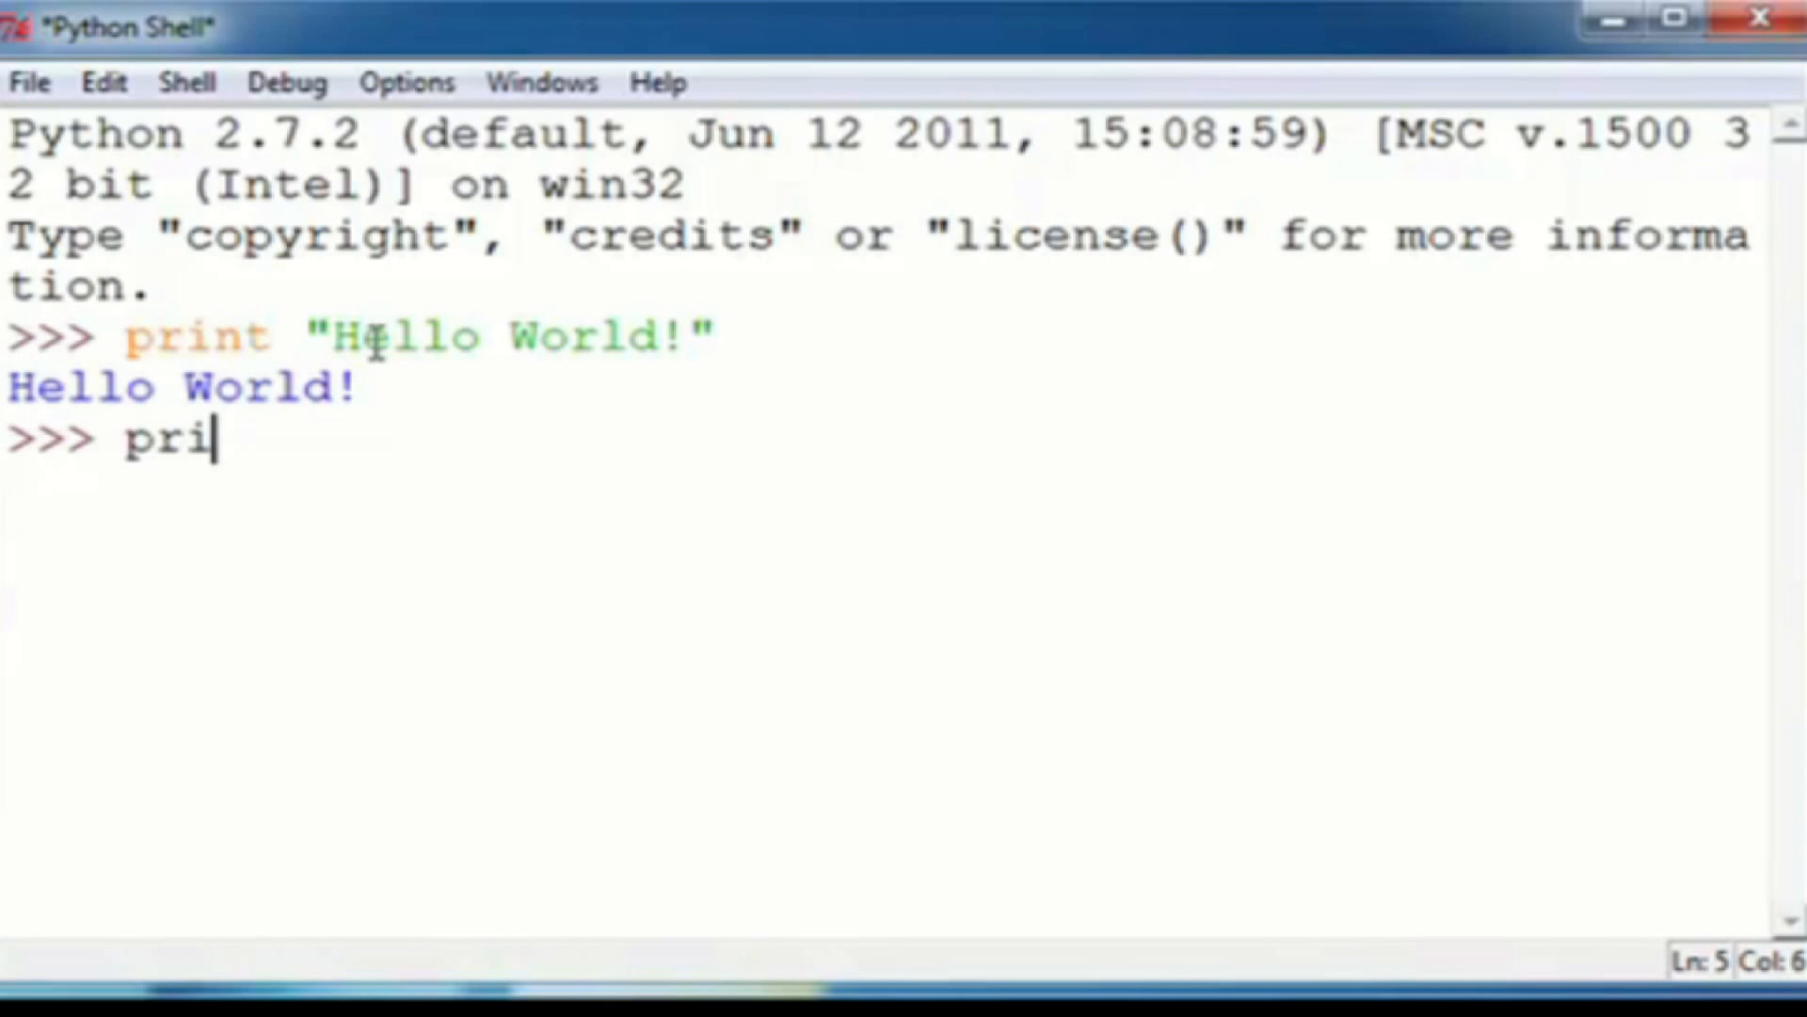
pyautogui.write('nt "')
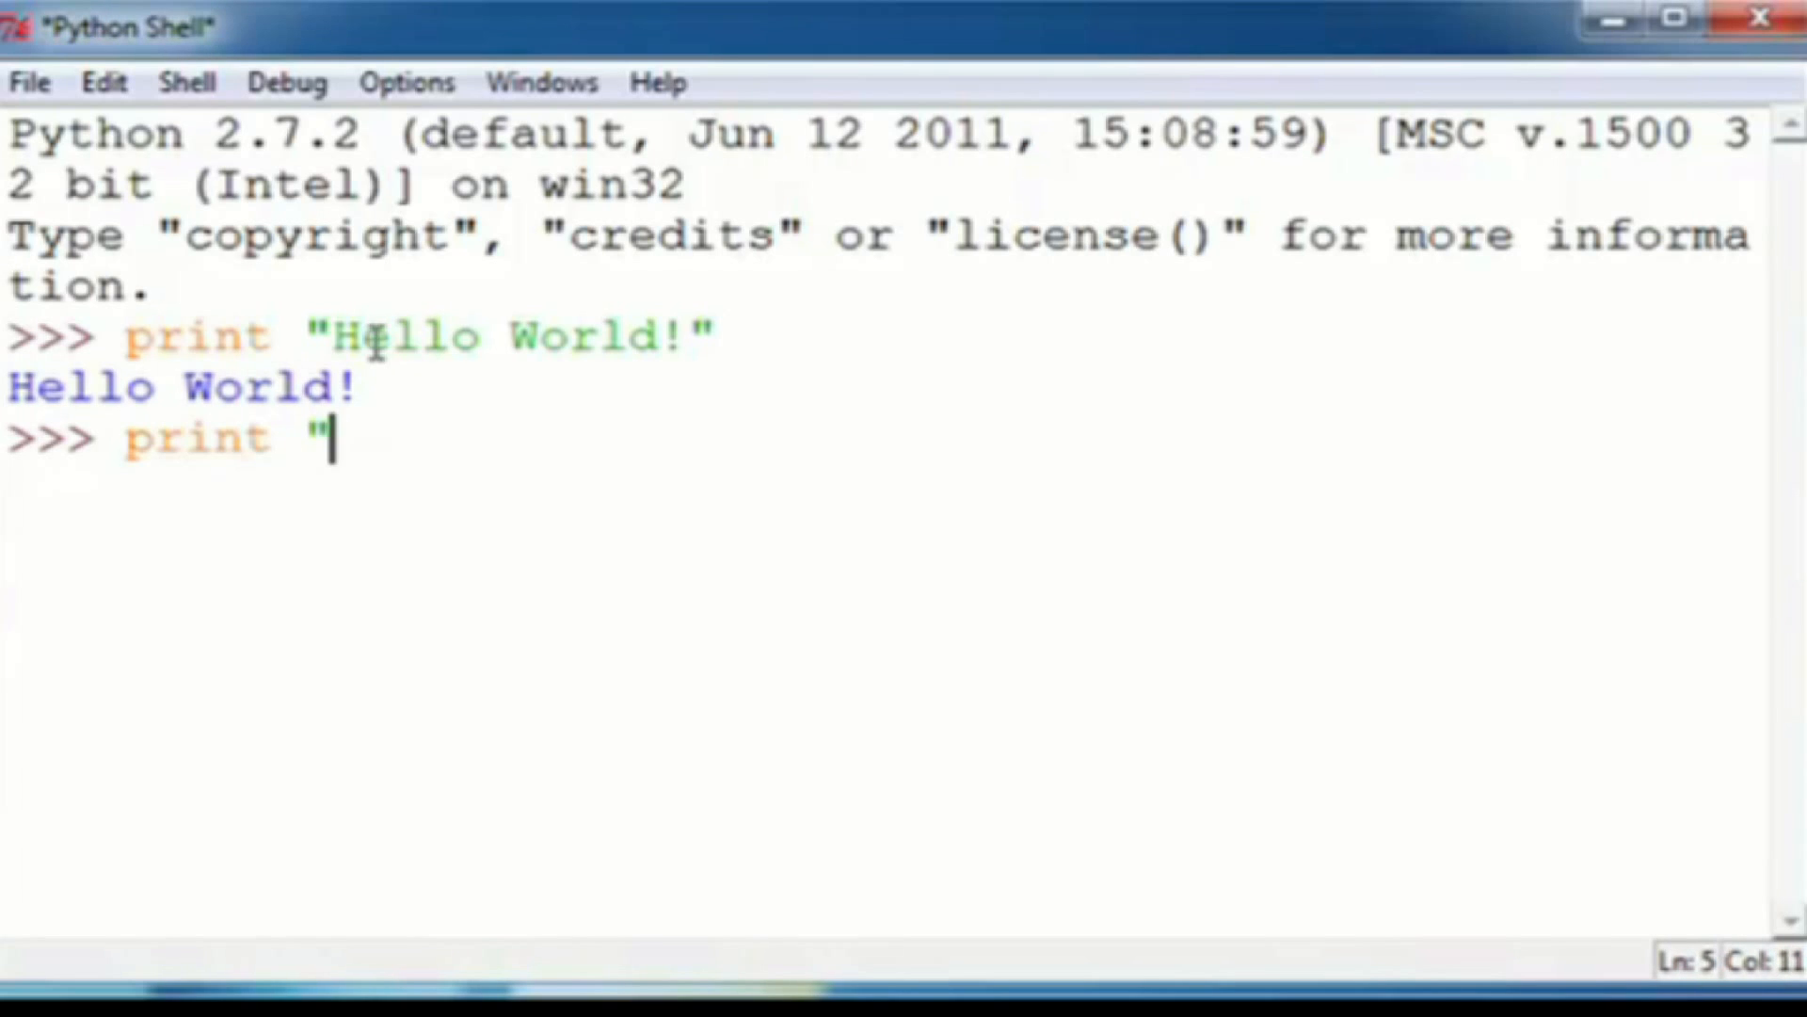
pyautogui.write('Hel')
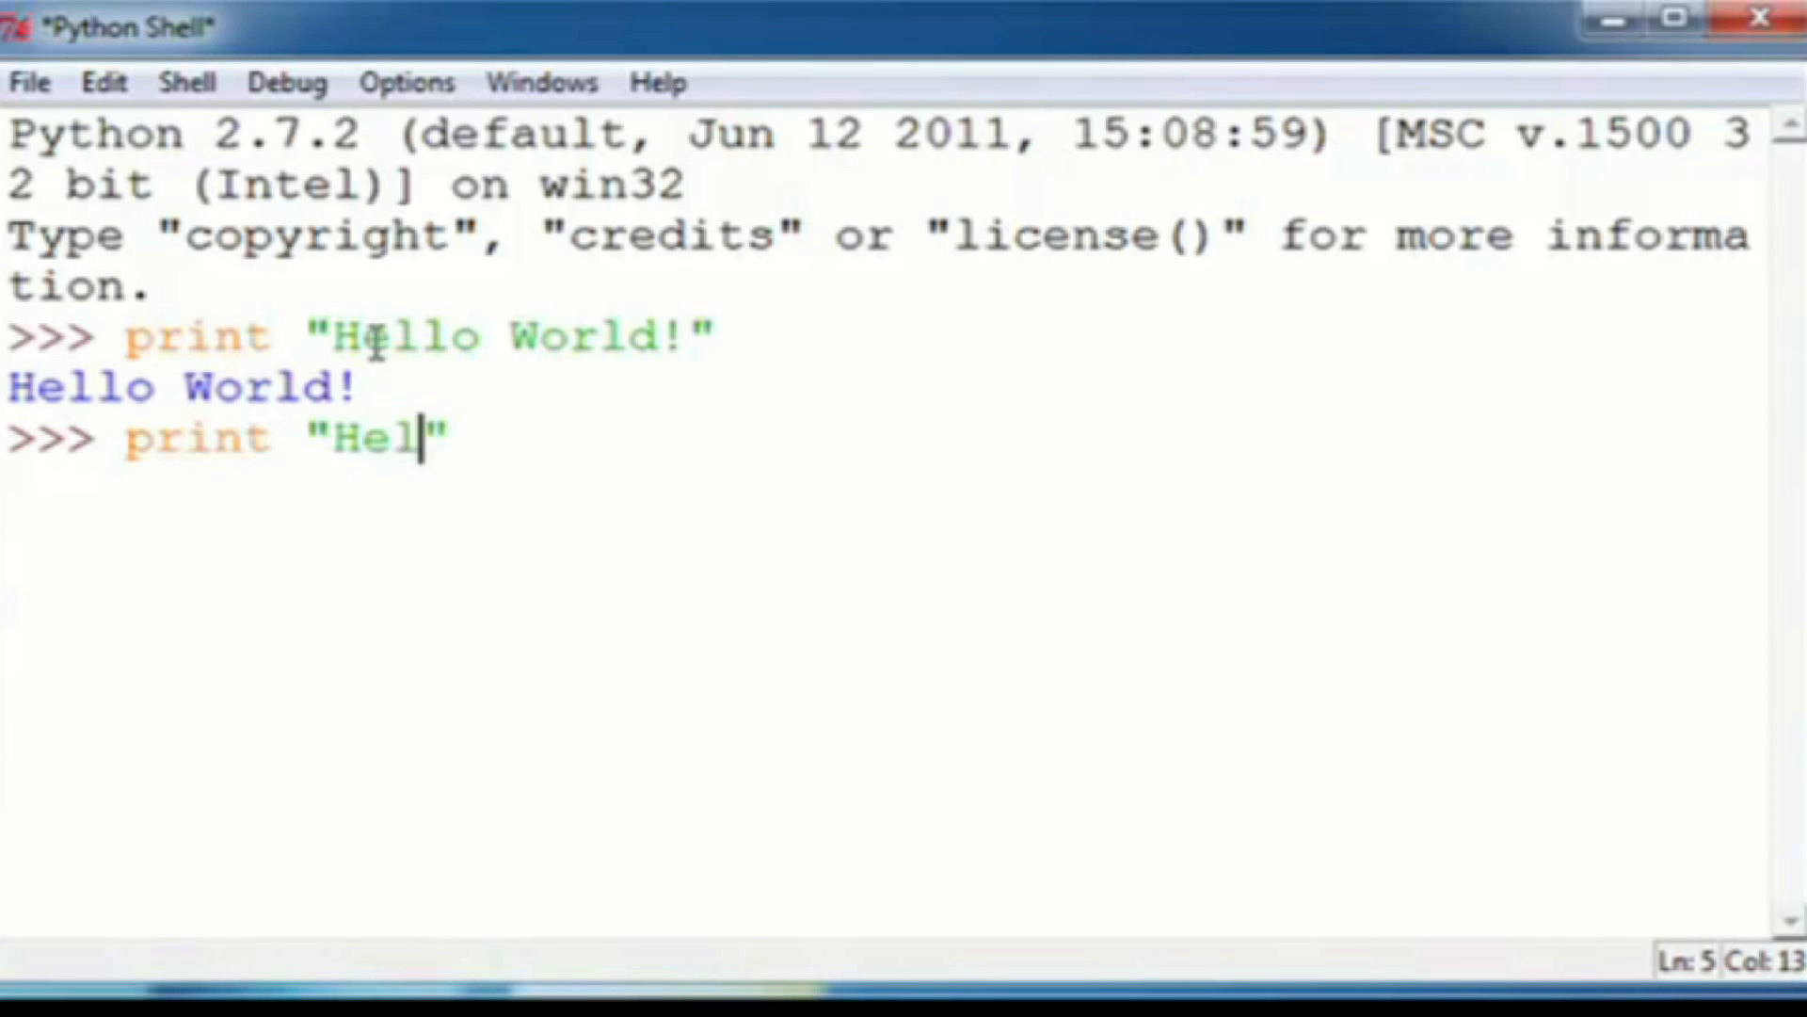
pyautogui.write('lo Again')
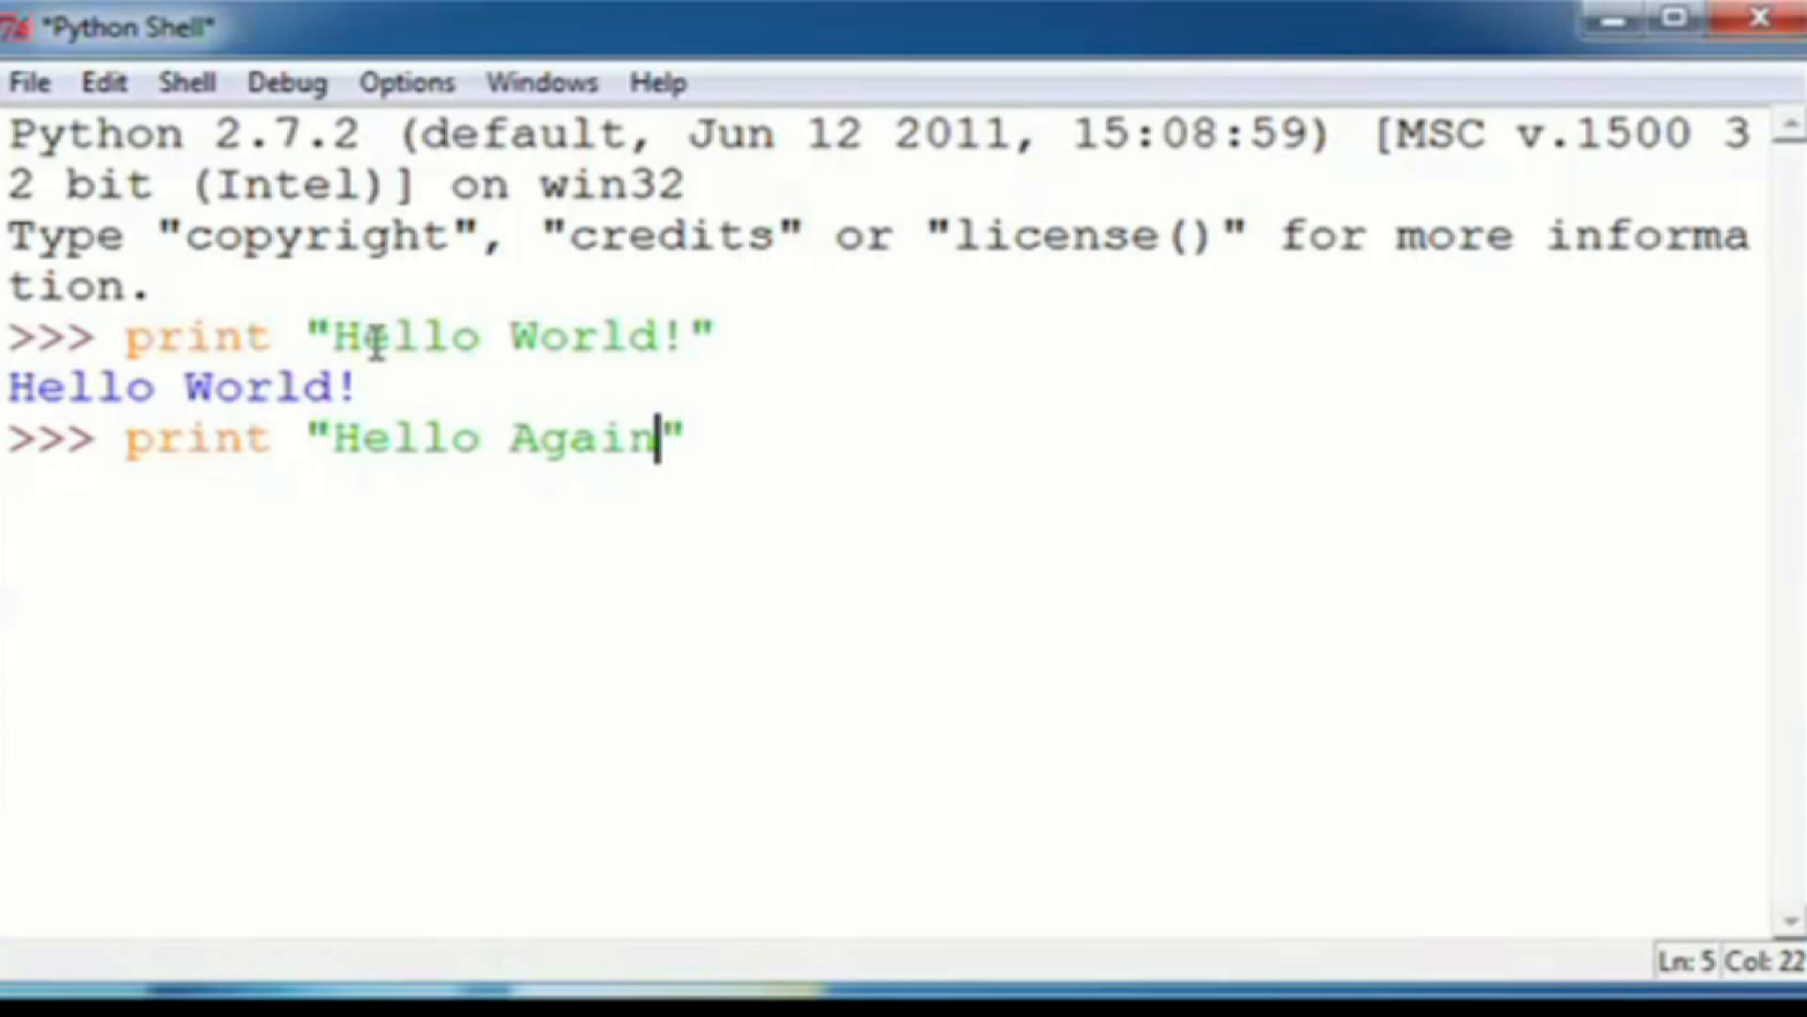
pyautogui.press('Return')
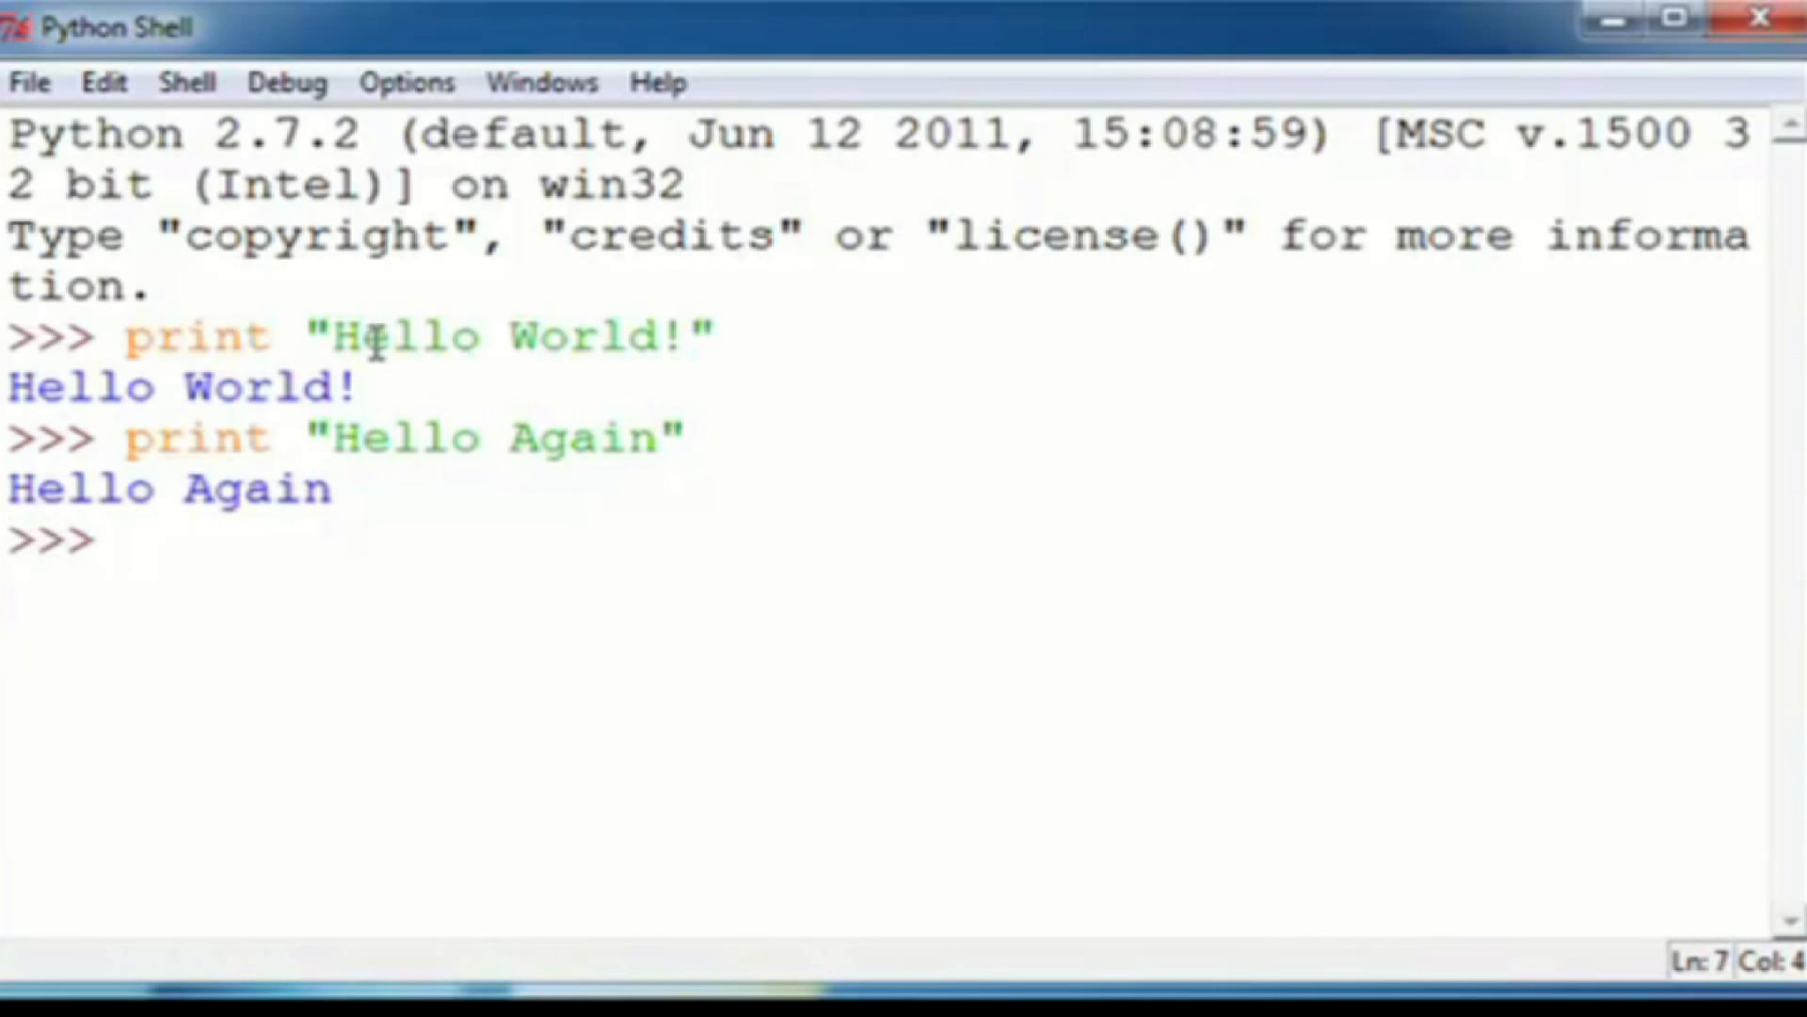
# Run print "I like typing this." to output that sentence
pyautogui.write('print "')
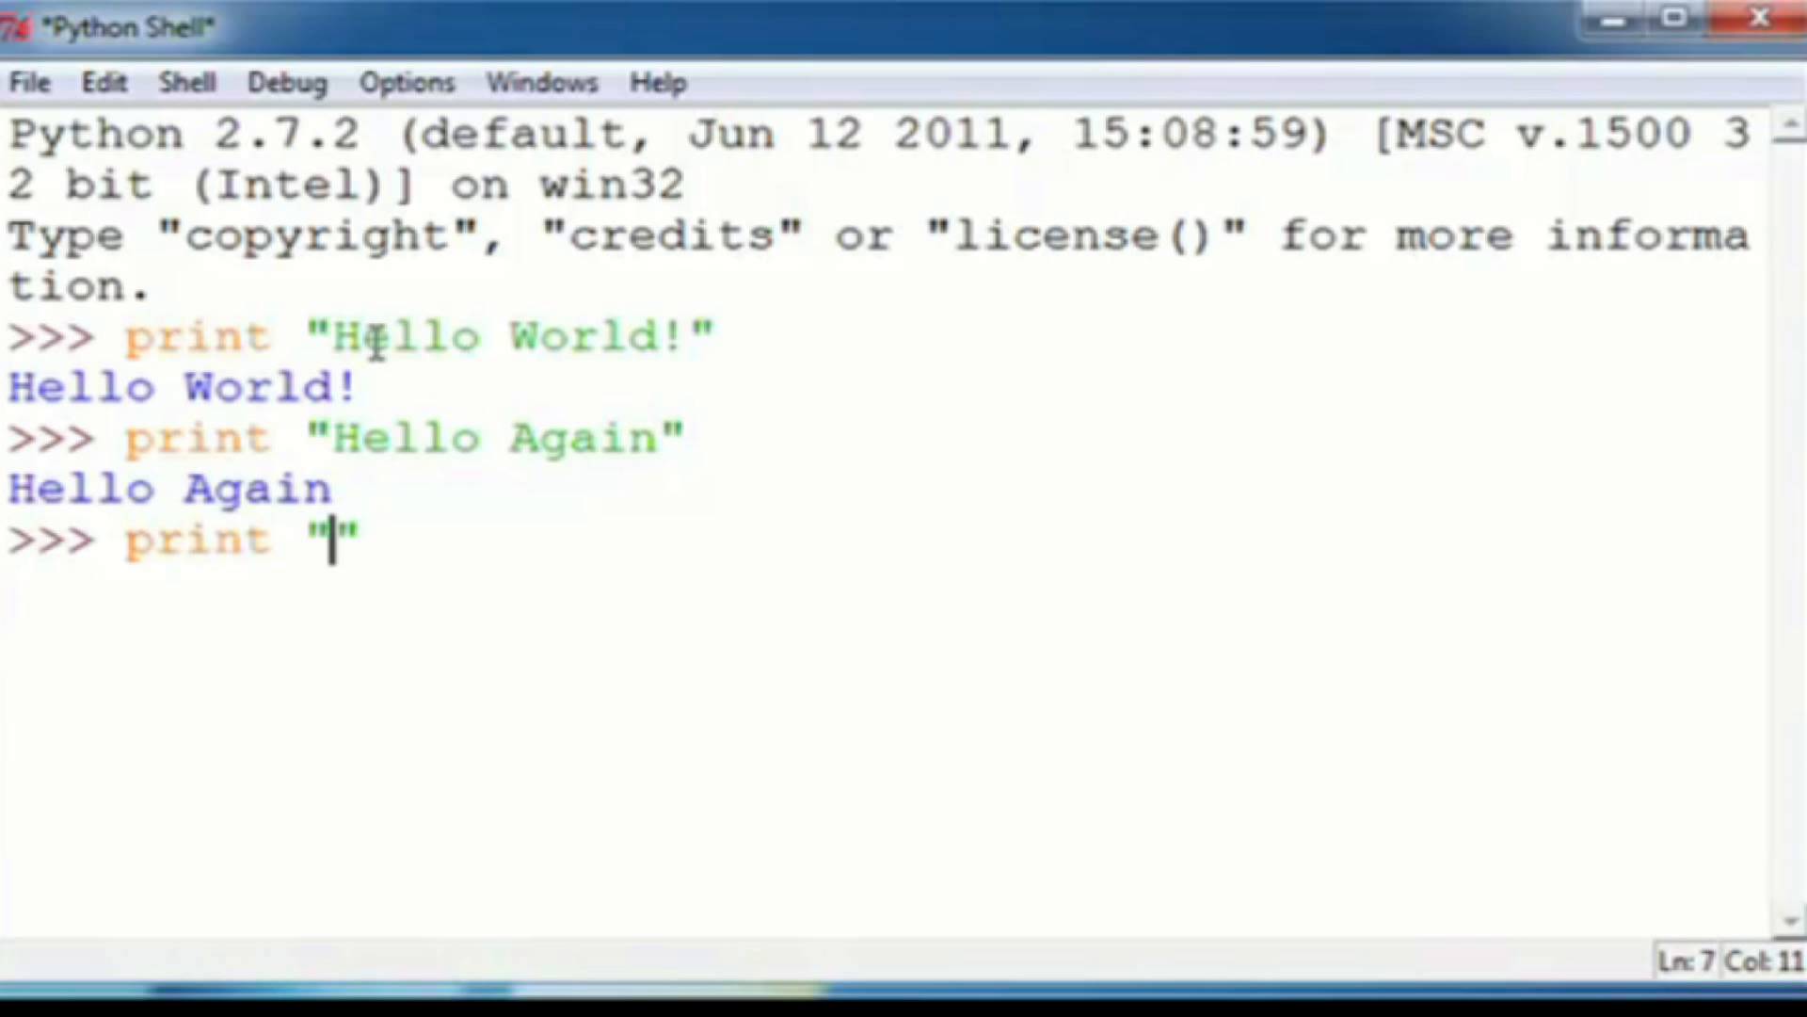
pyautogui.write('I lik')
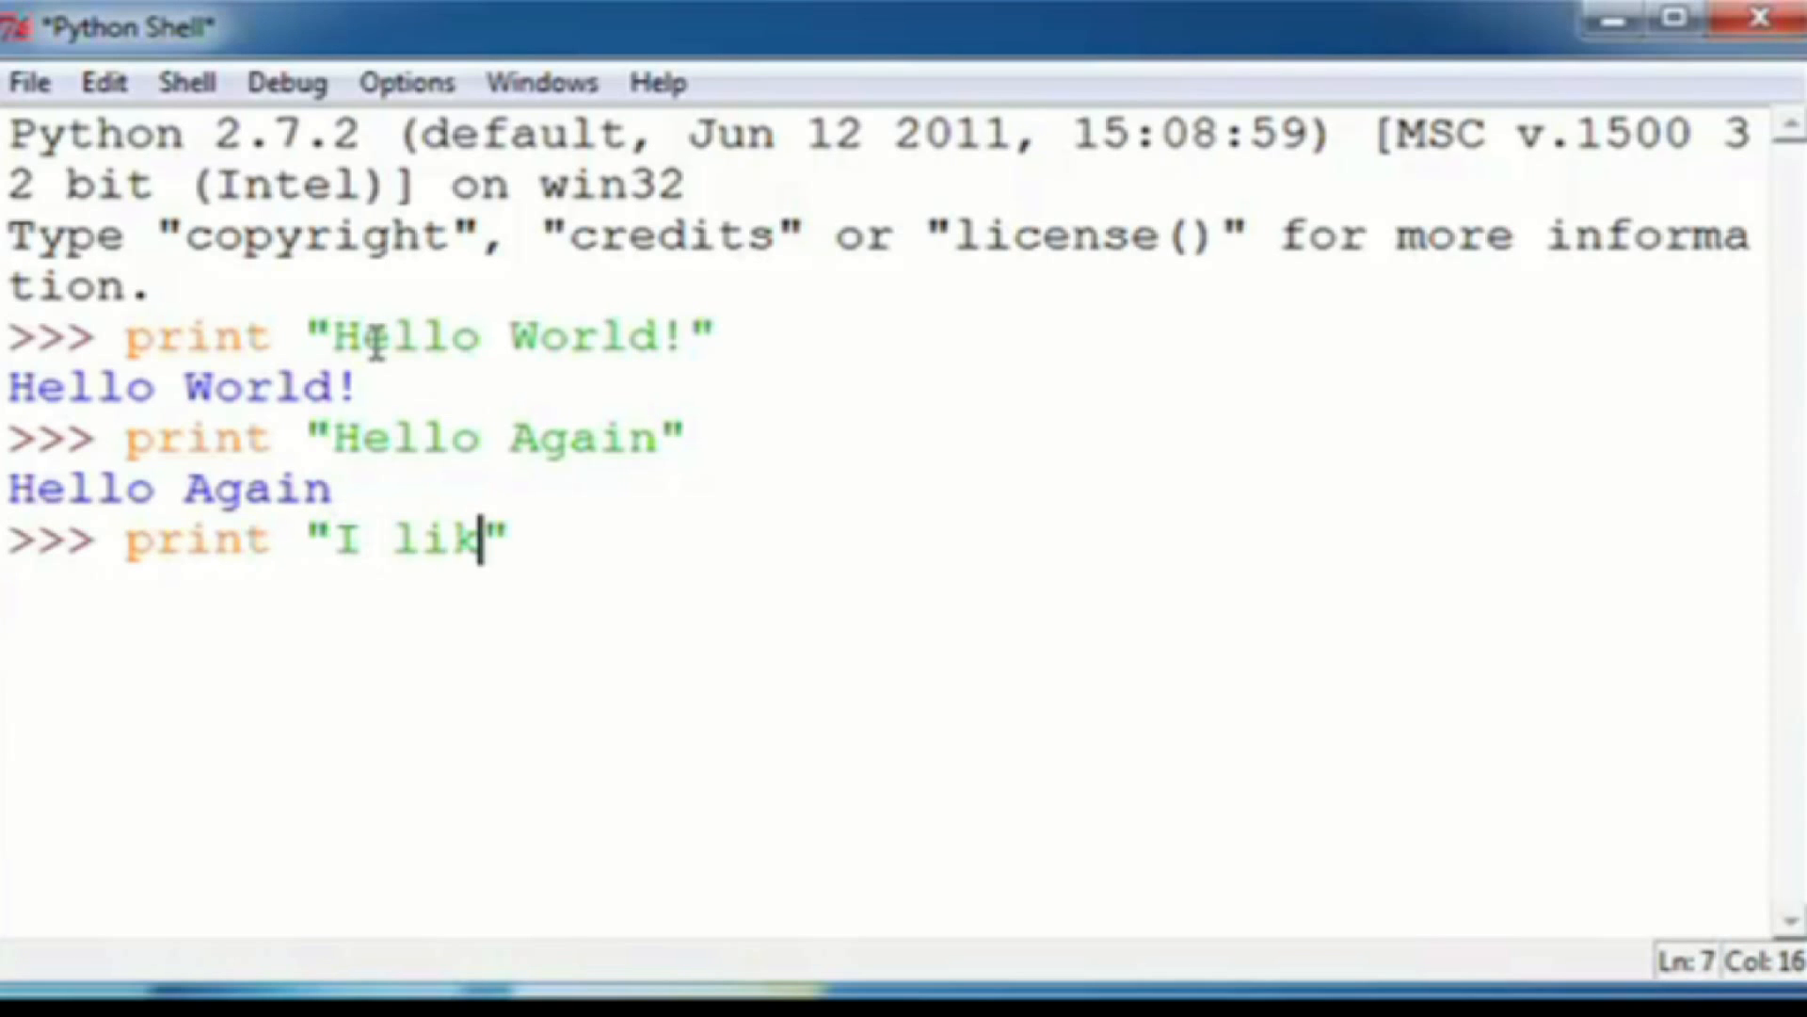
pyautogui.write('e typi')
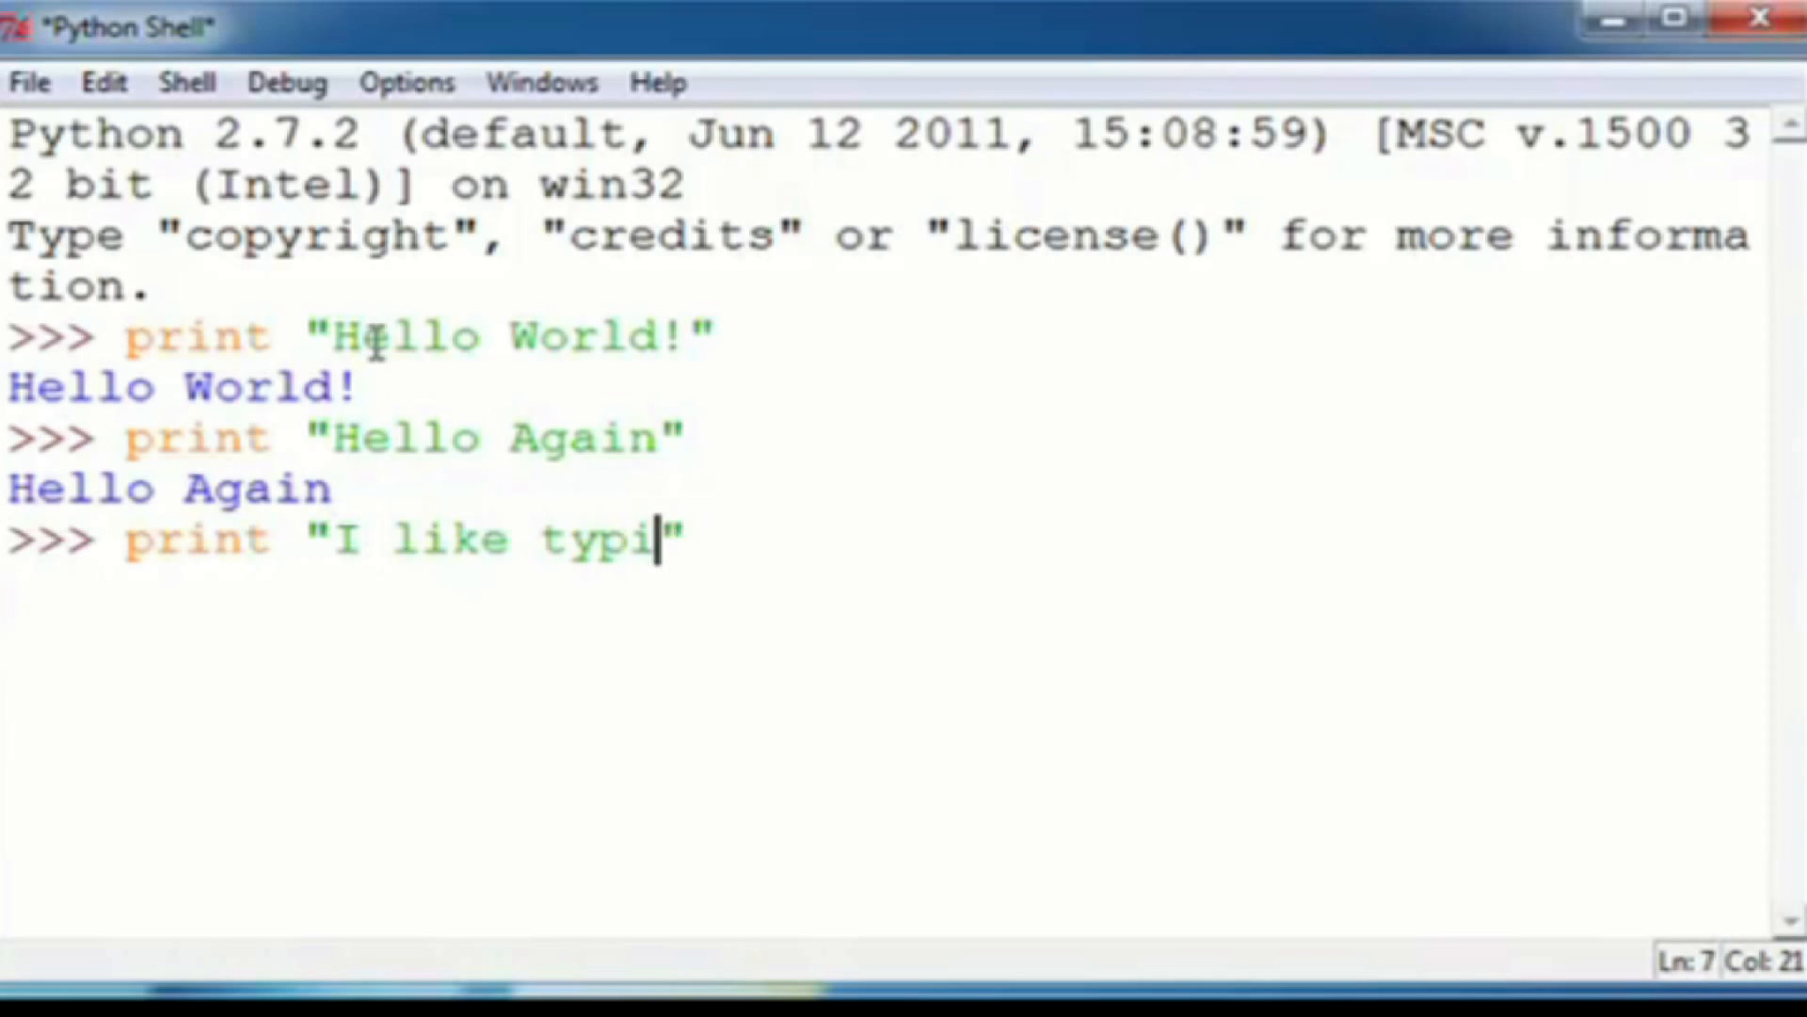
pyautogui.write('ng this.')
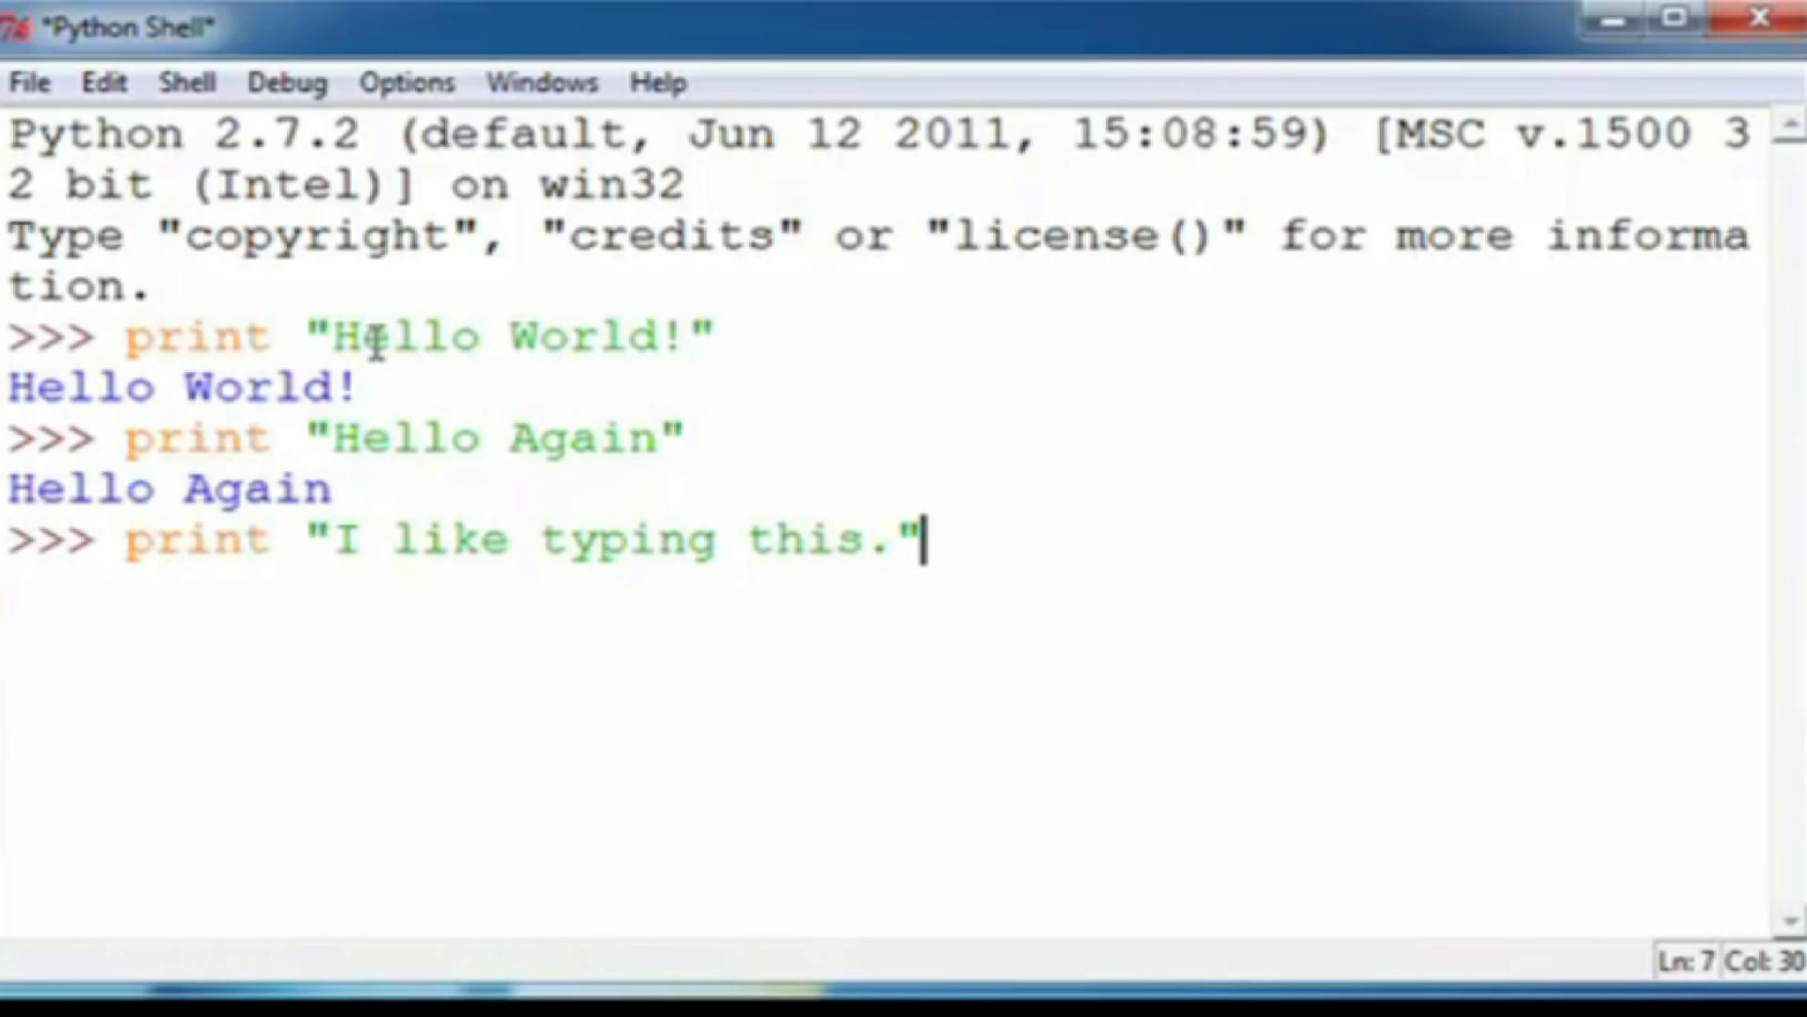
pyautogui.press('Return')
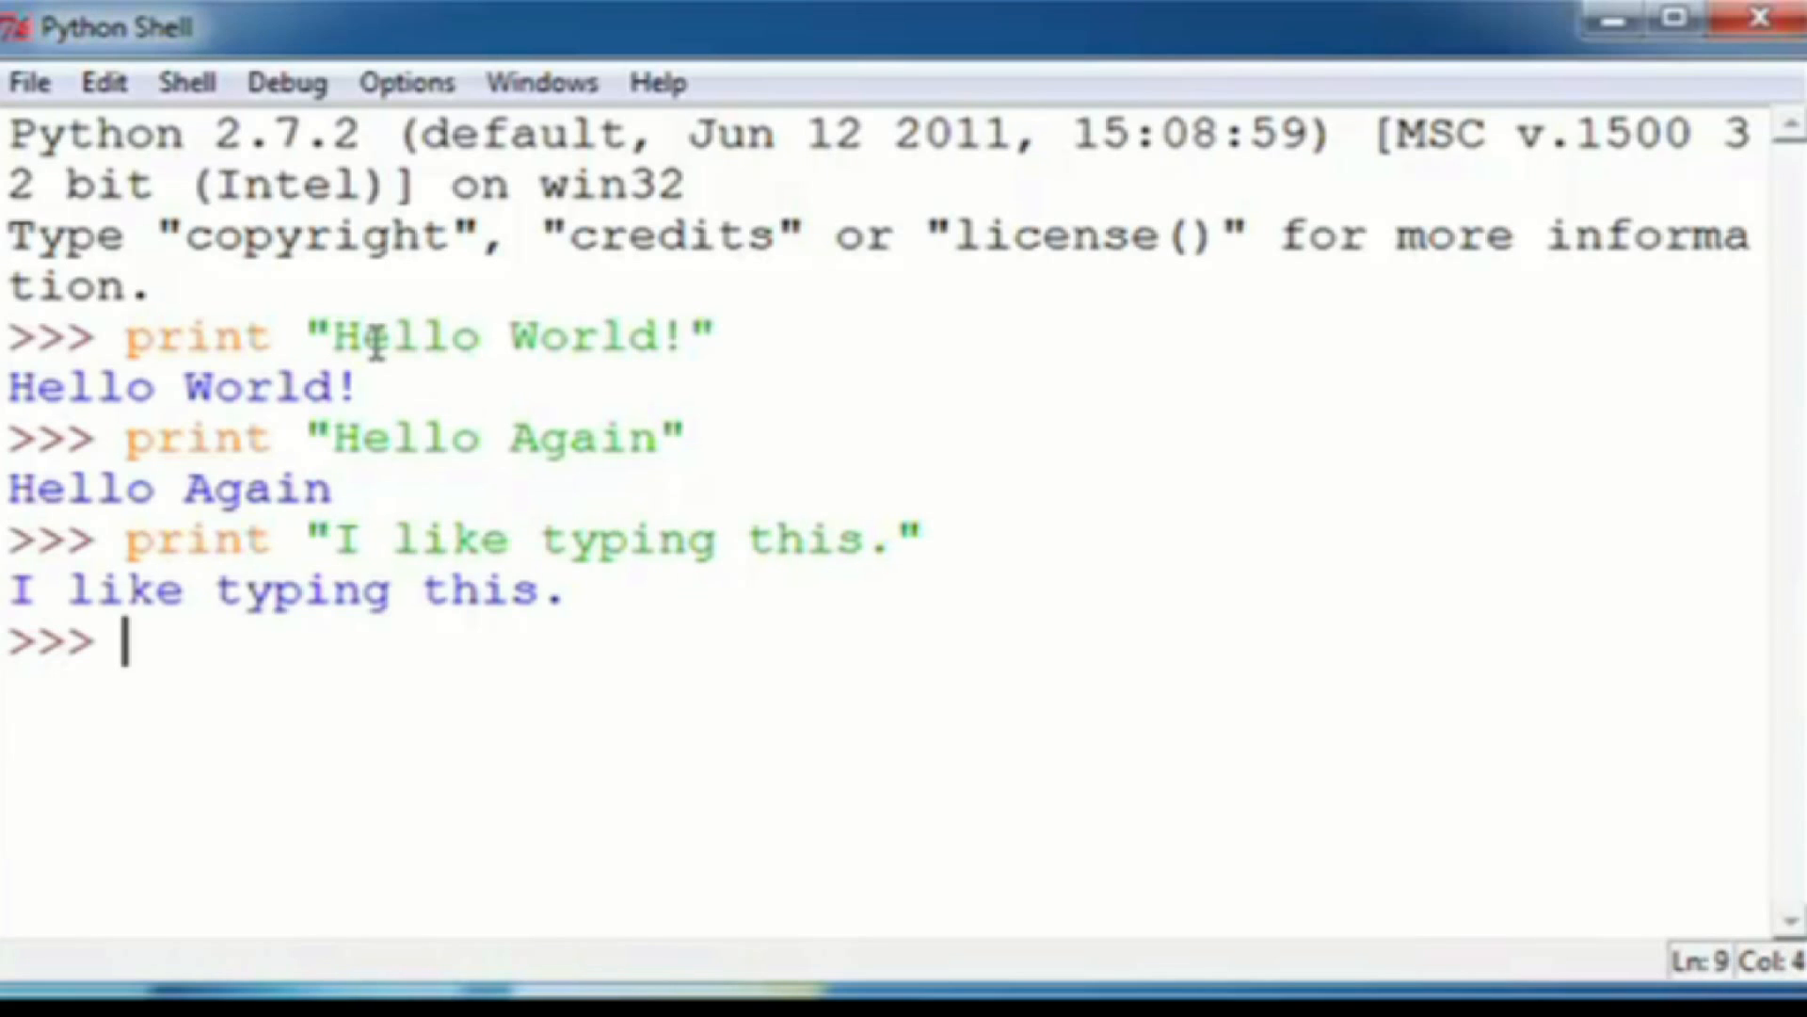
# Run print "This is fun" to output This is fun
pyautogui.write('pr')
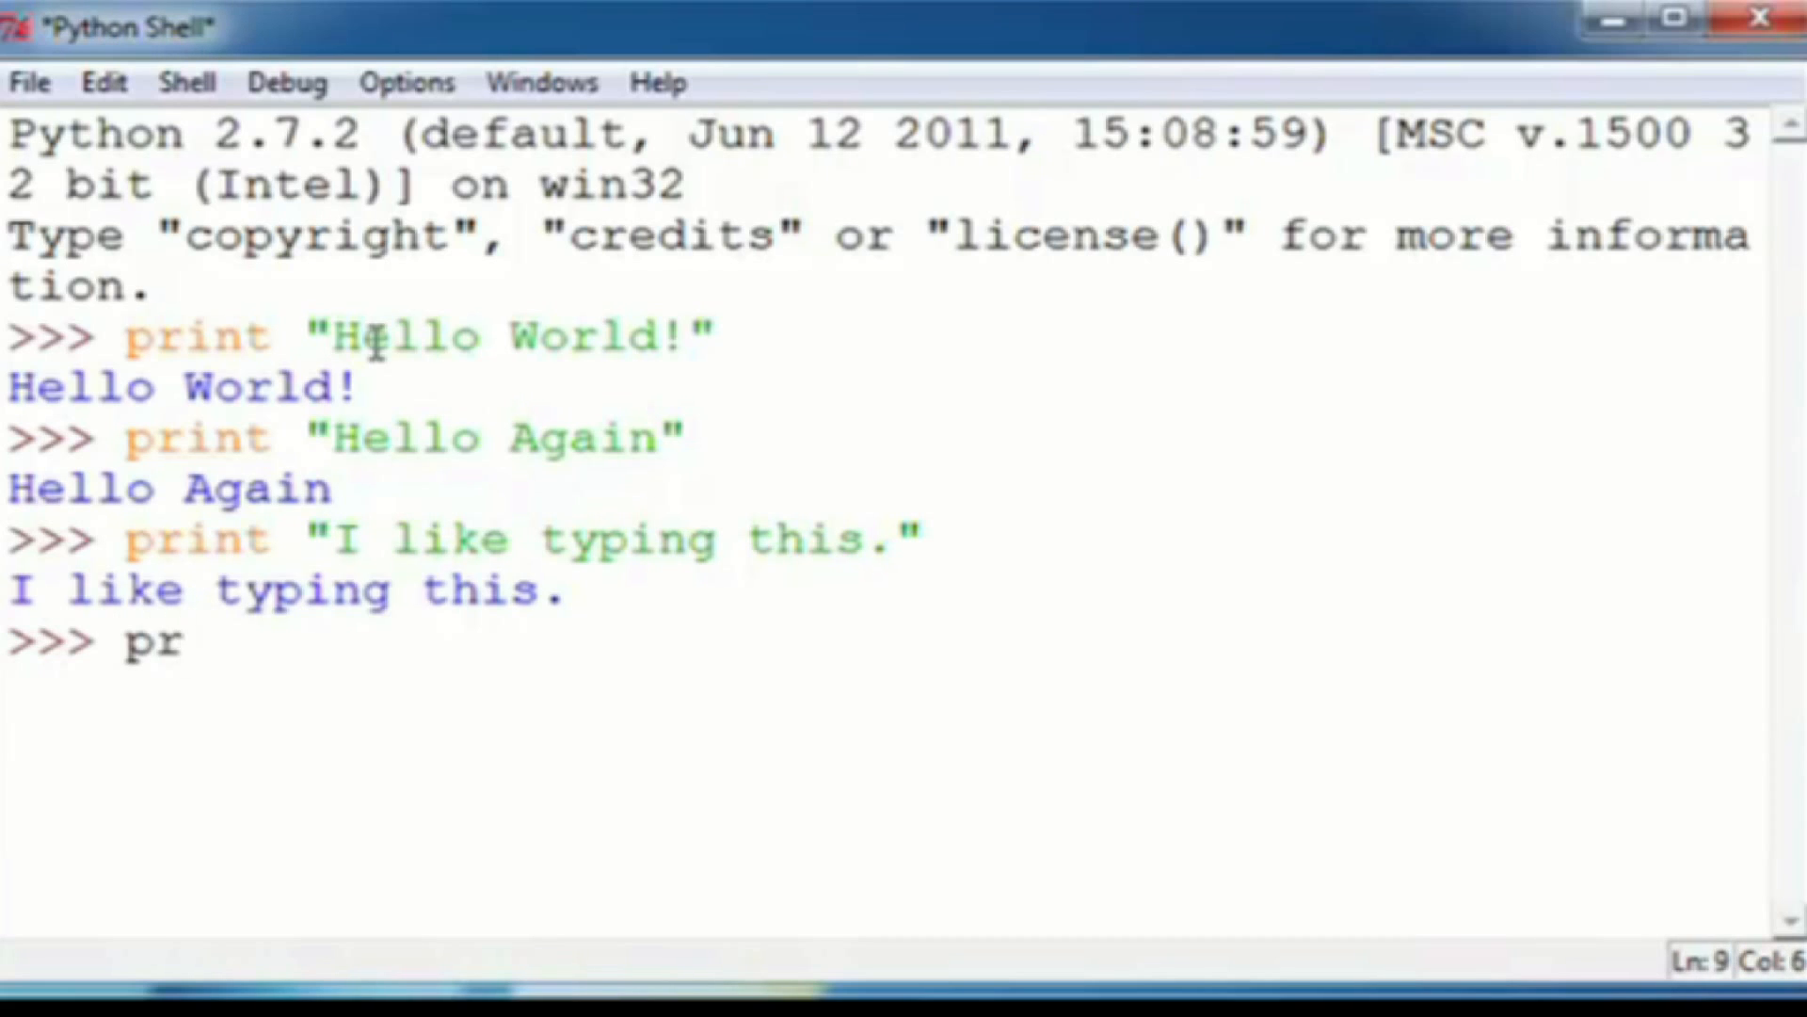
pyautogui.write('int')
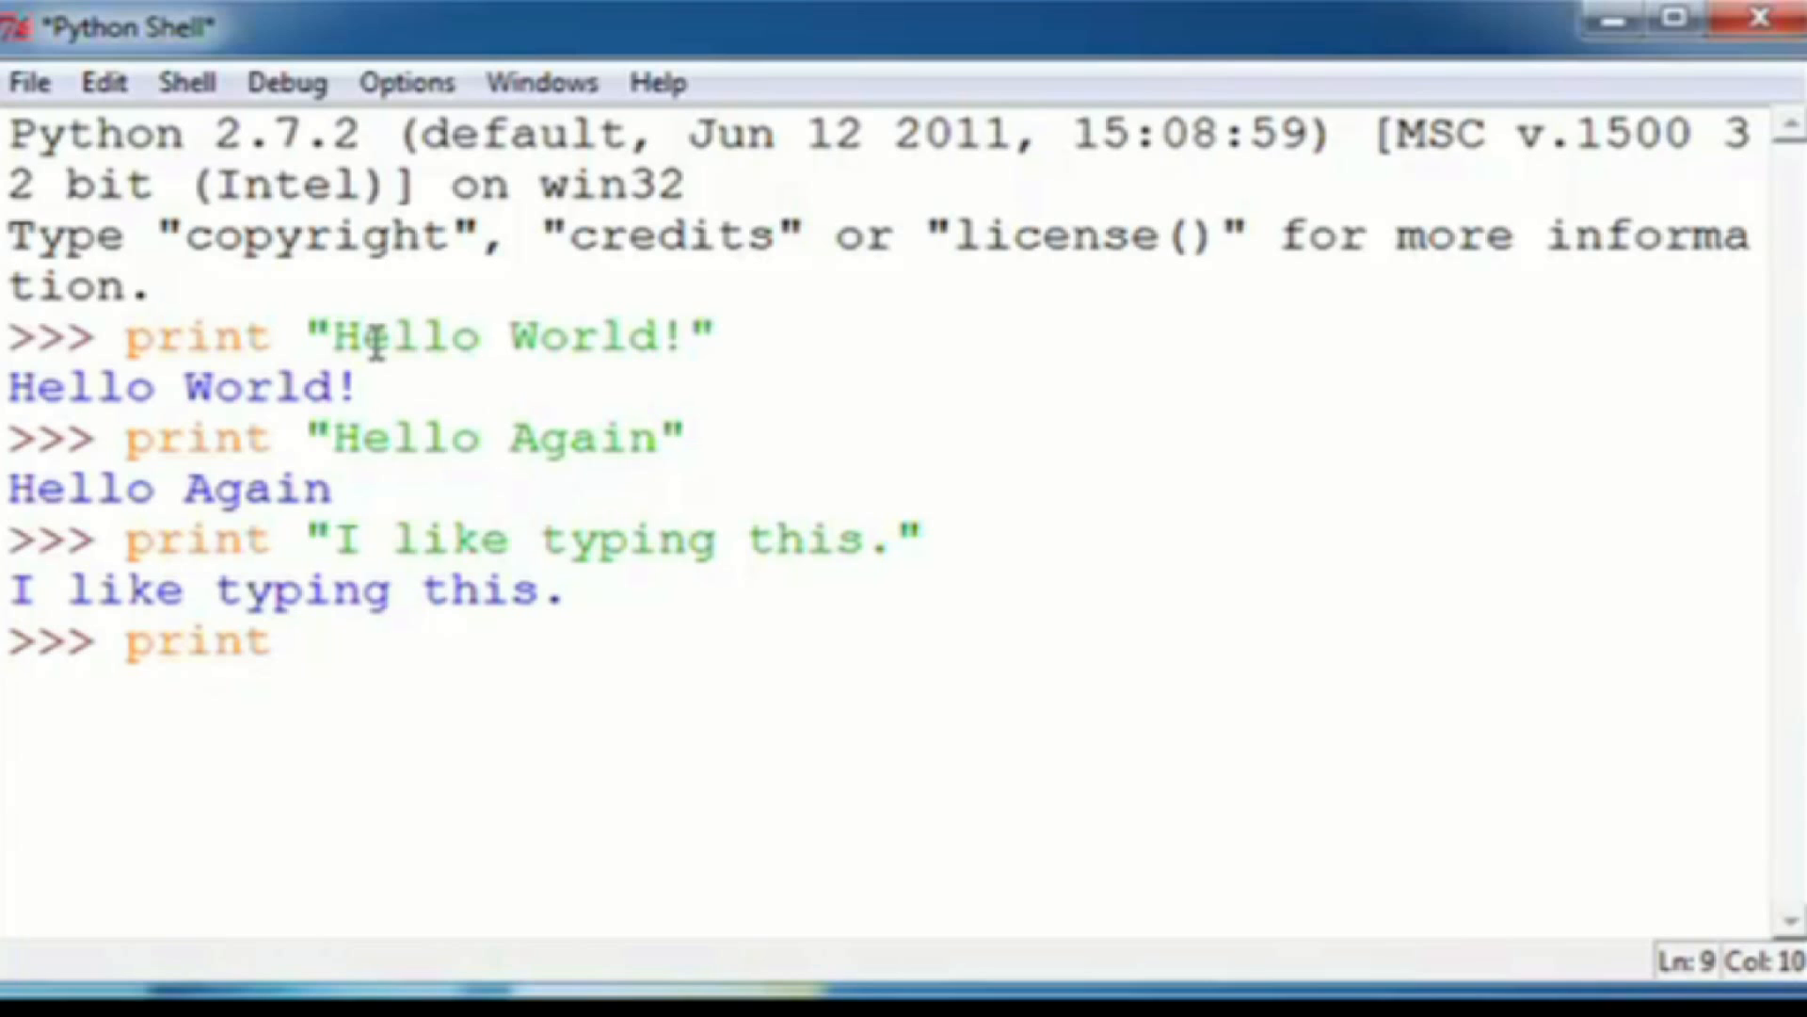
pyautogui.write('""')
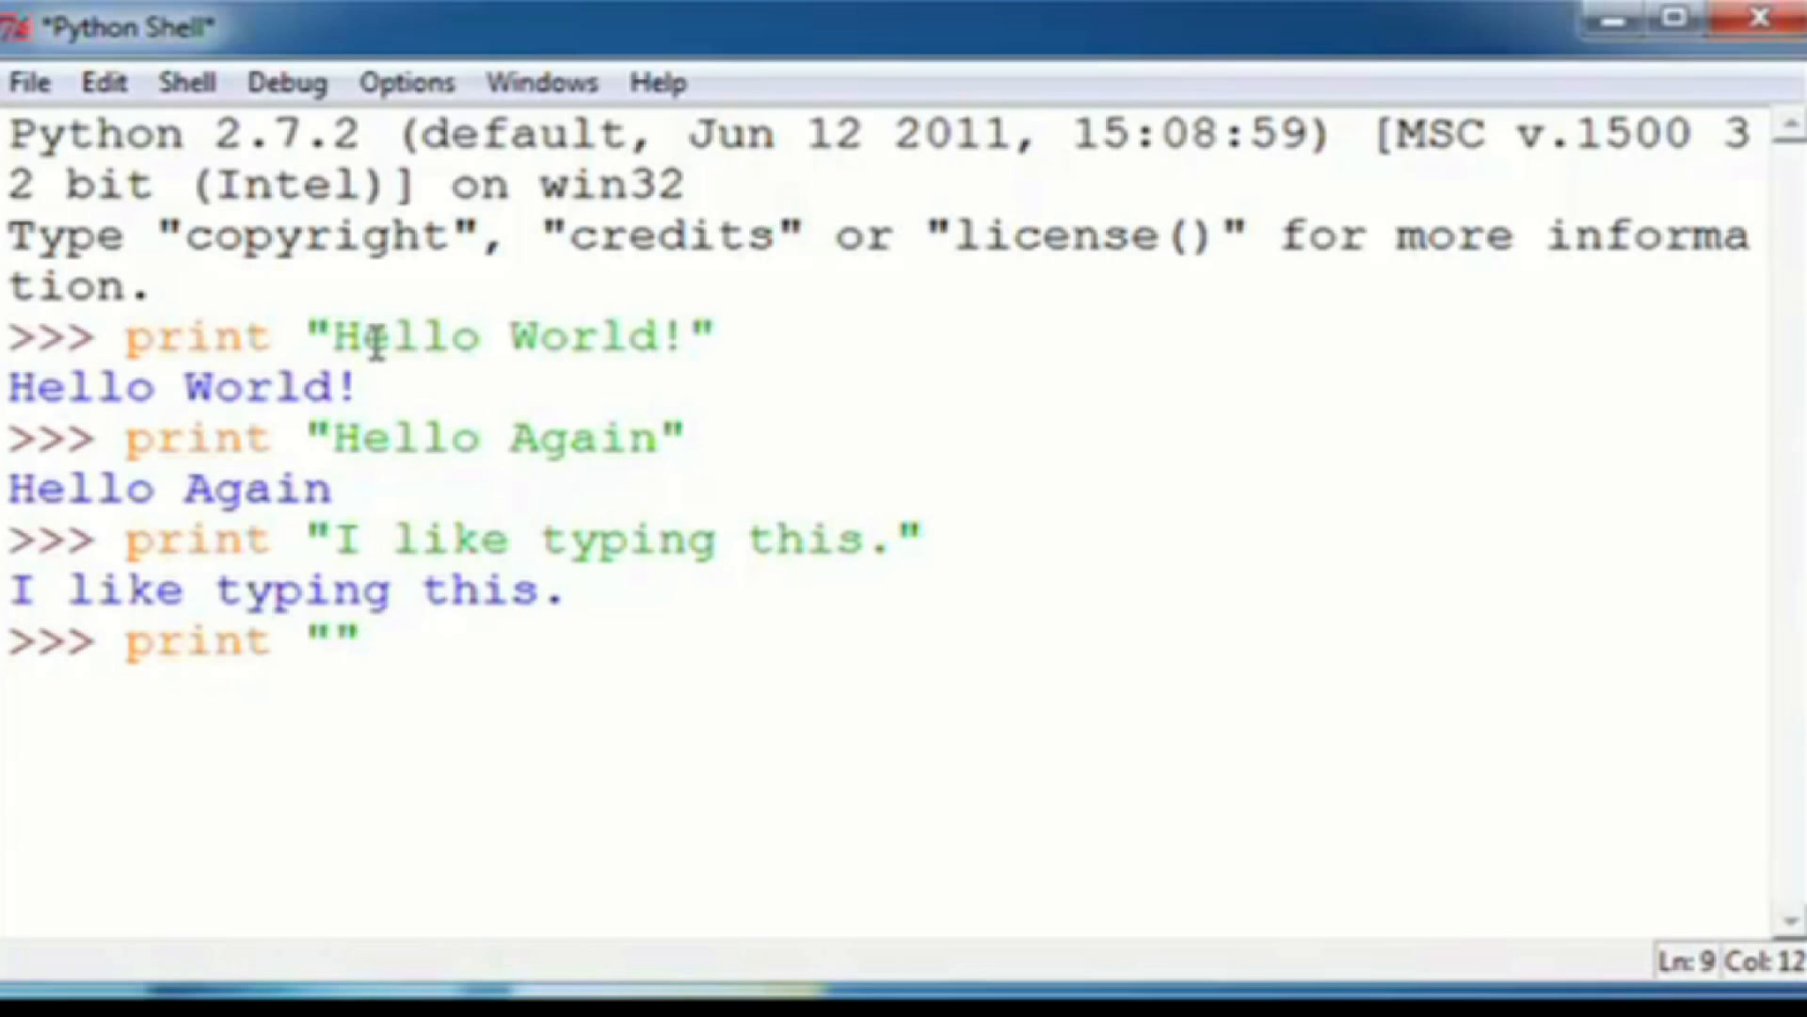
pyautogui.write('This is fu')
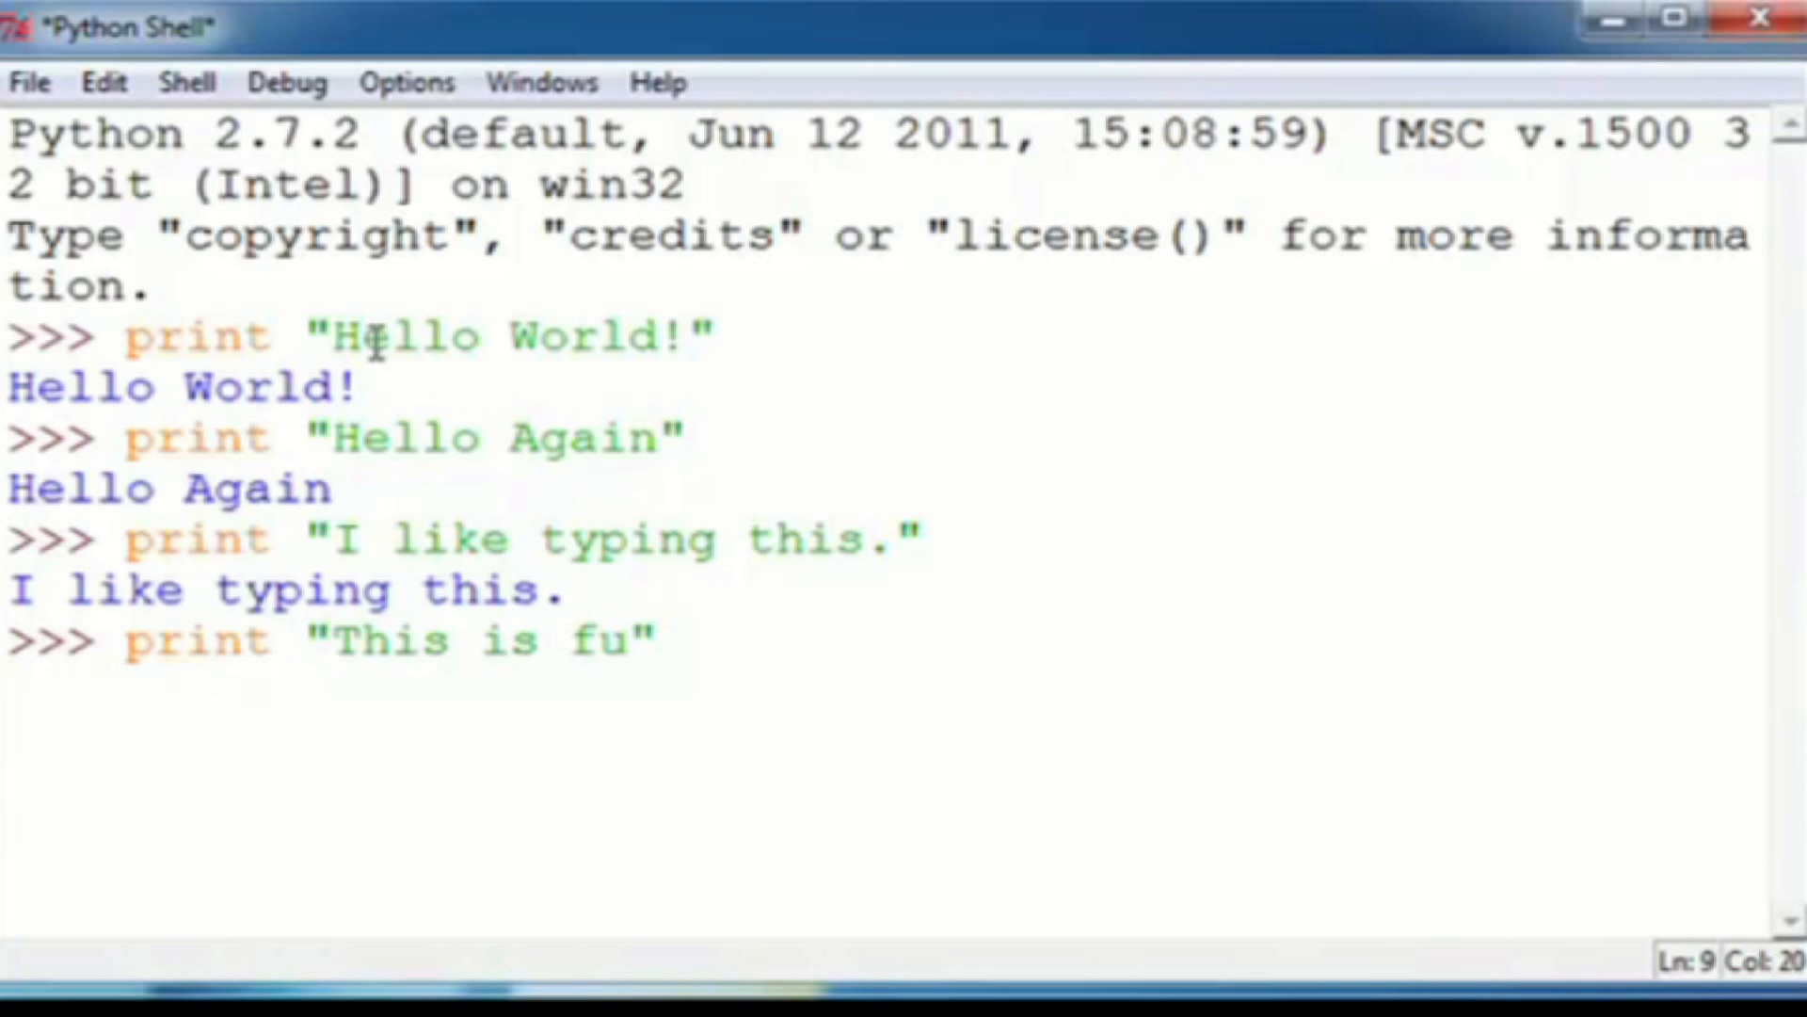
pyautogui.write('n')
pyautogui.press('Return')
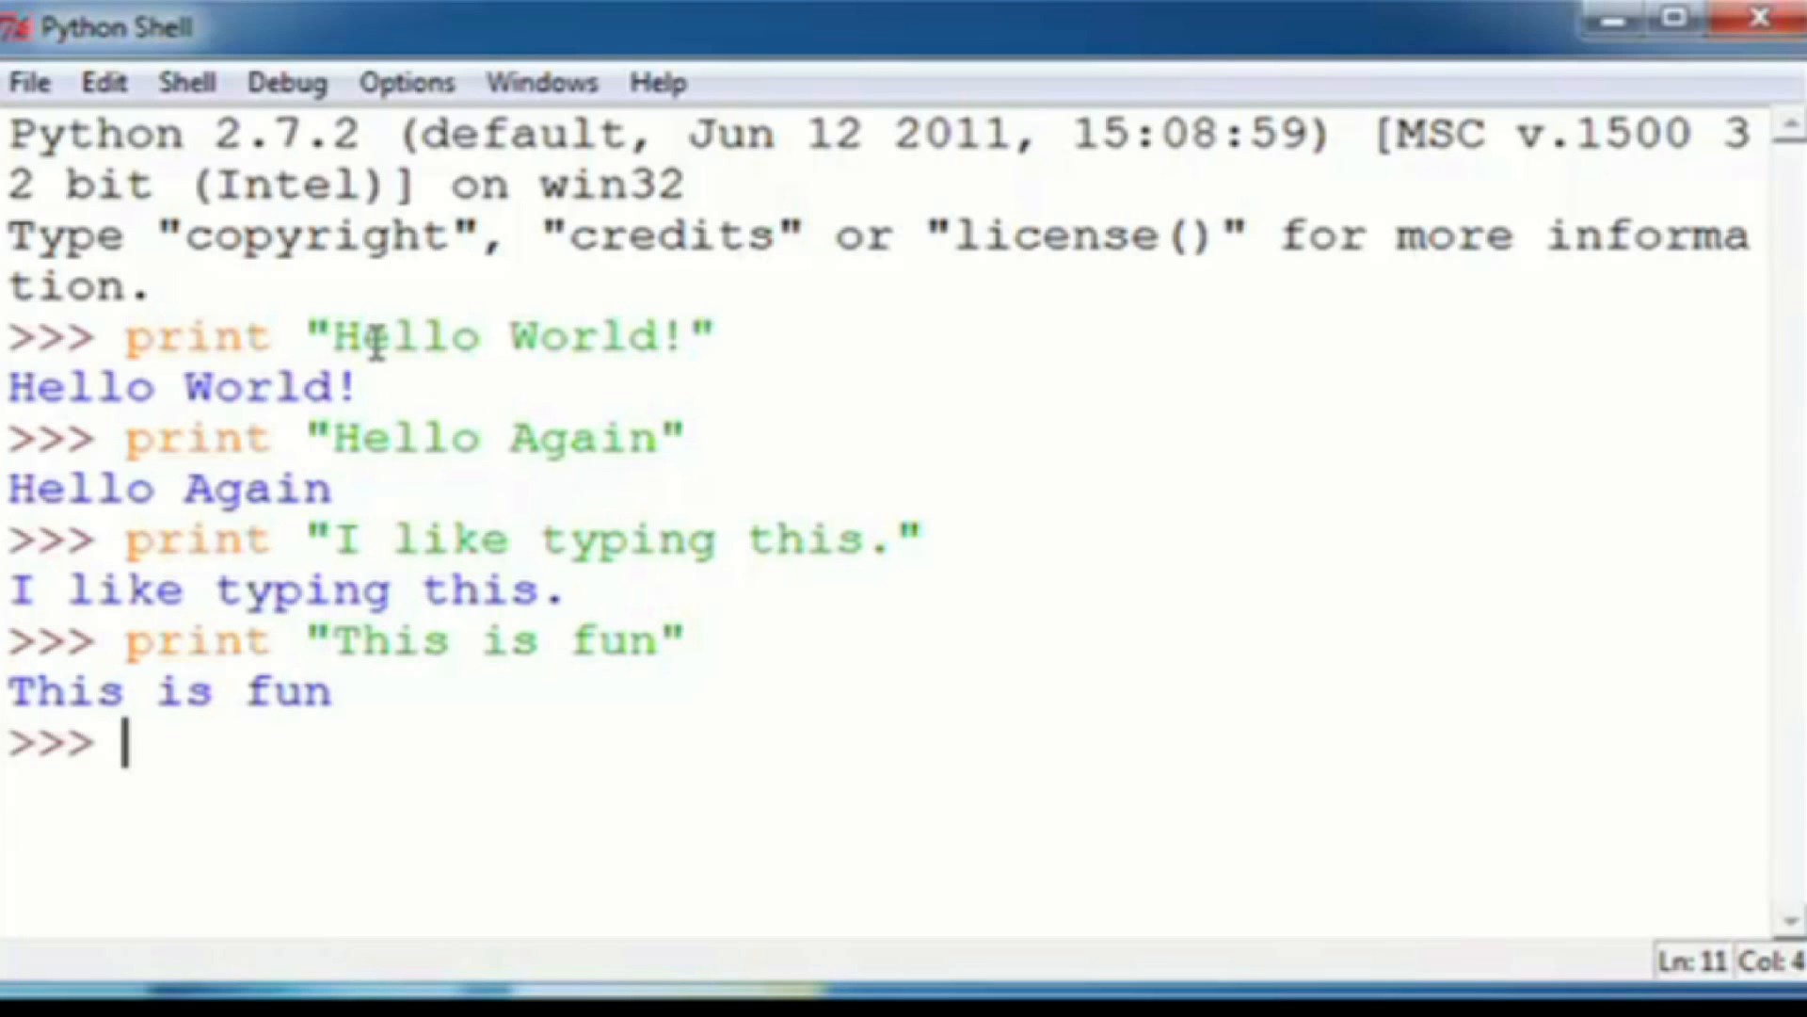
# Run the single-quoted print 'Yay! Printing.'
pyautogui.write('p')
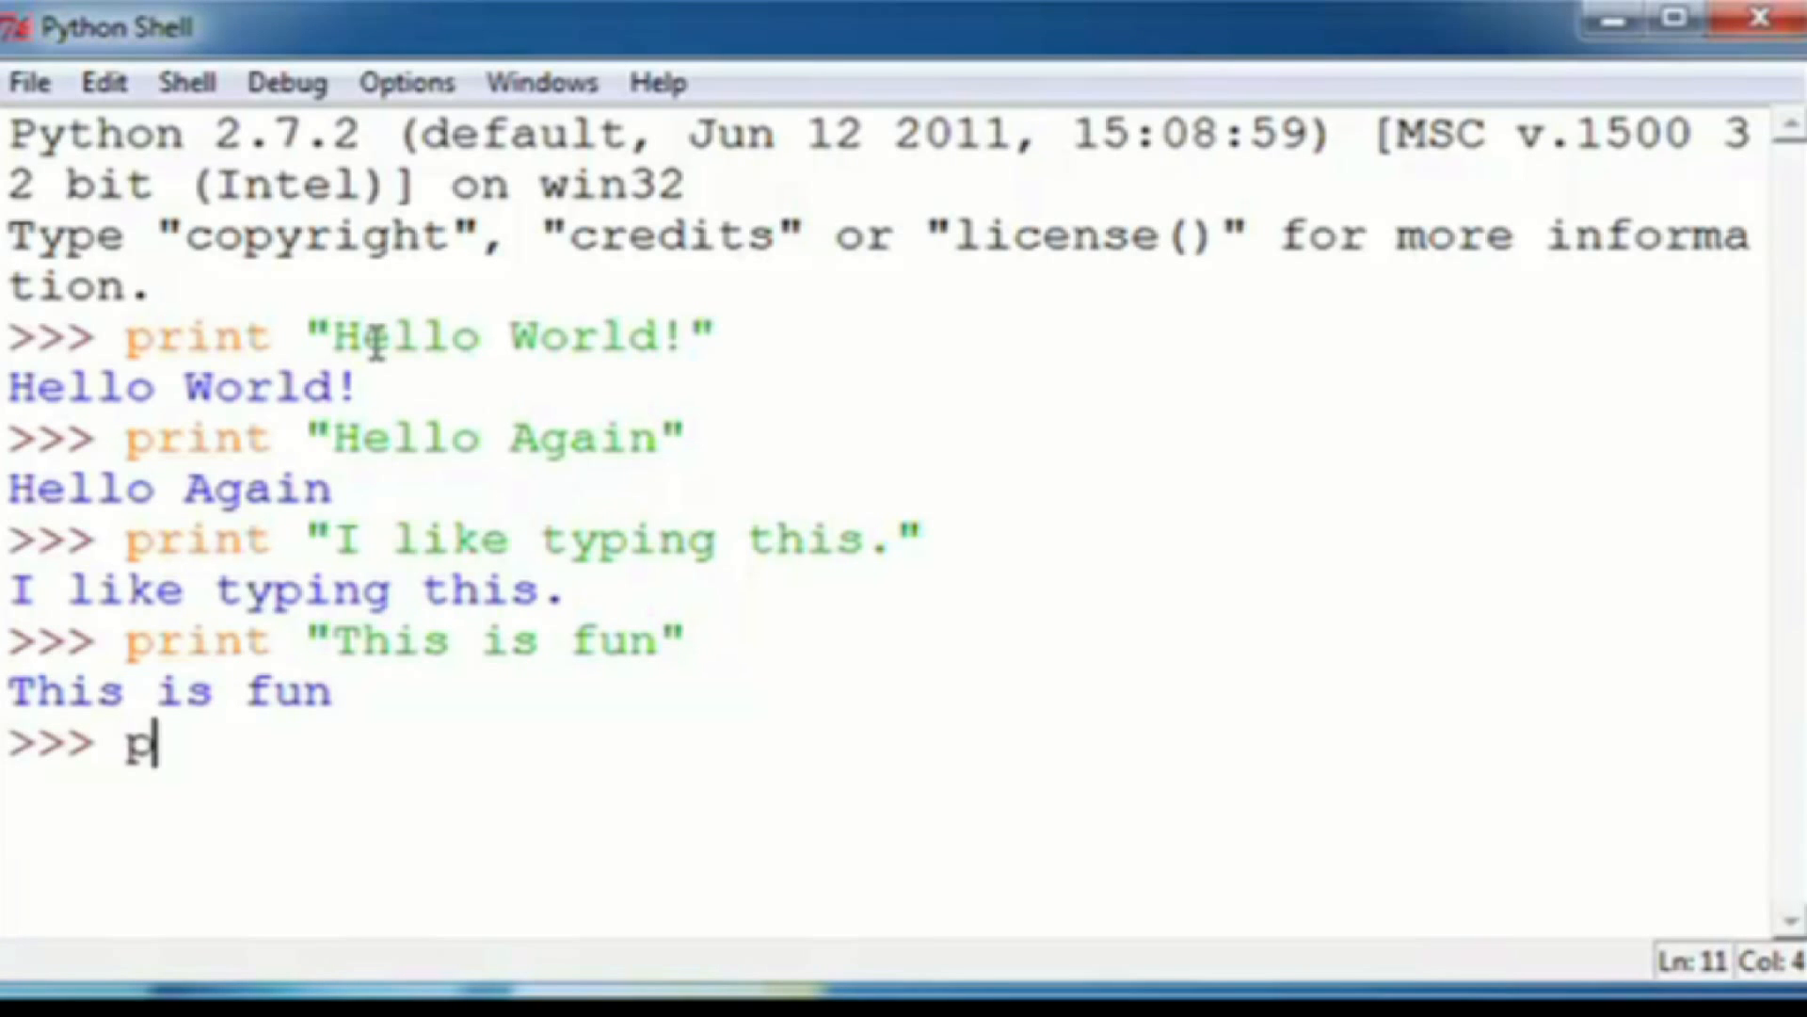
pyautogui.write('rint')
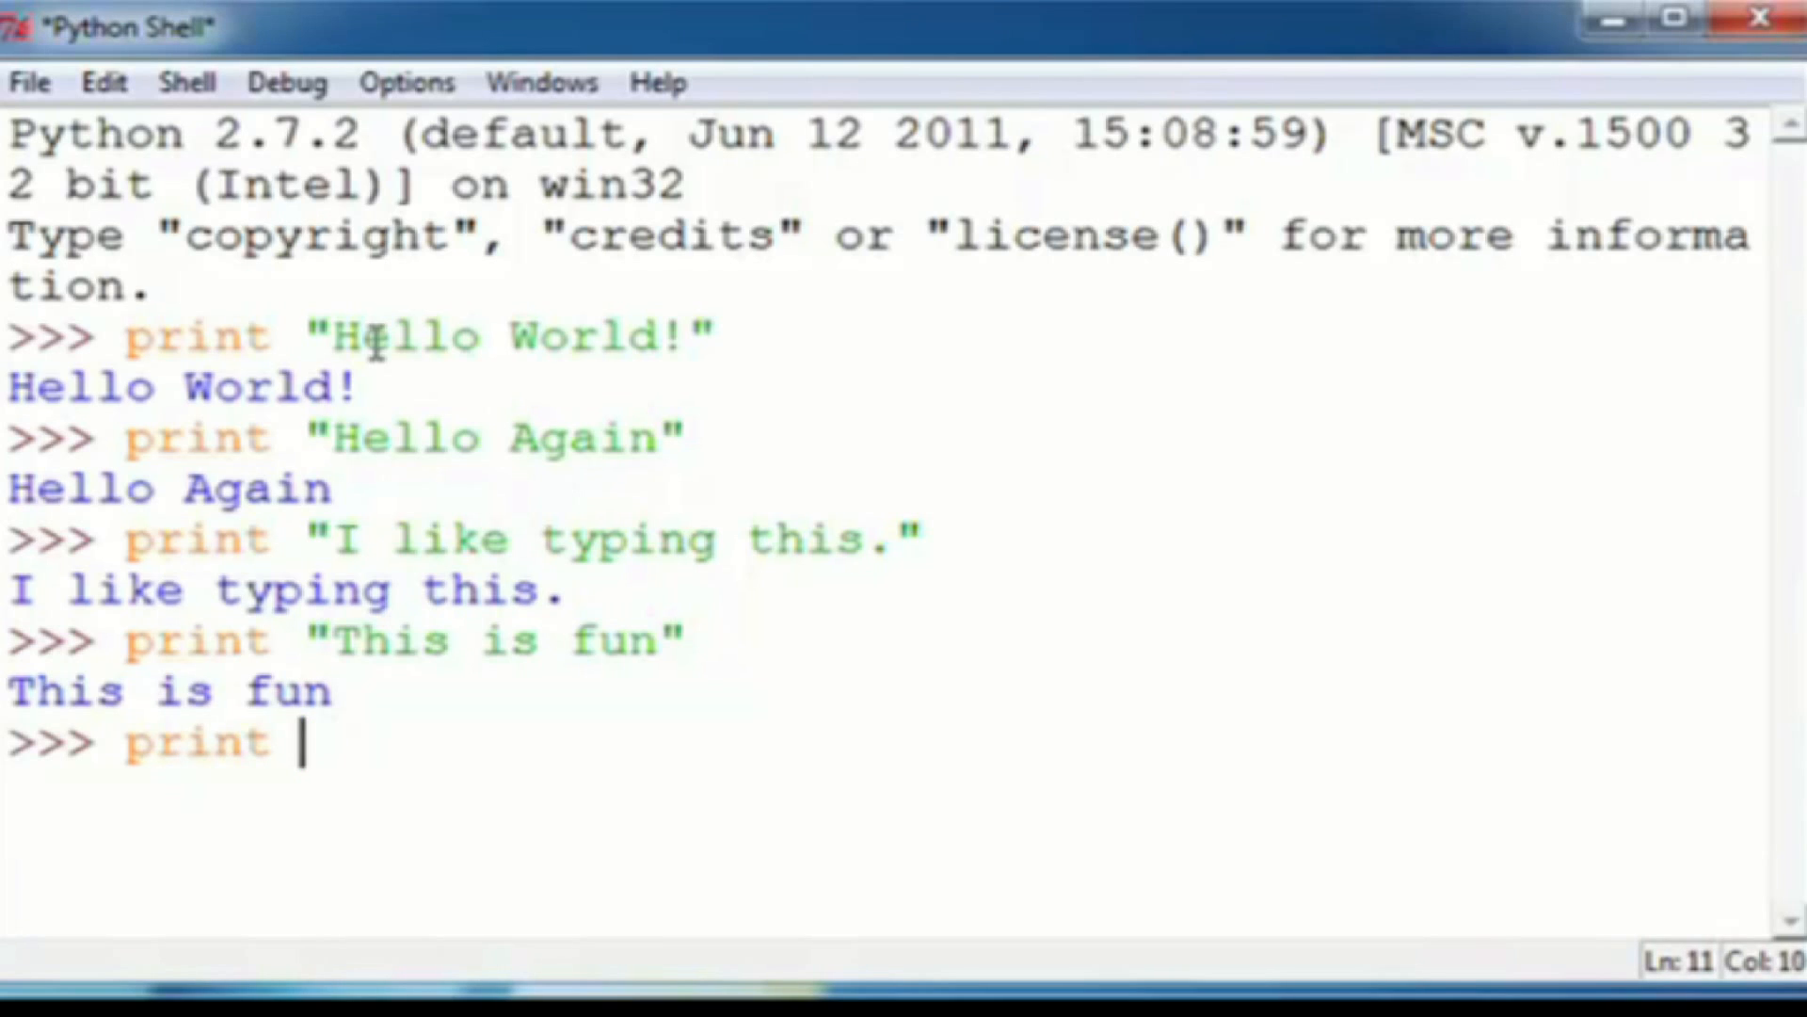
pyautogui.write("'")
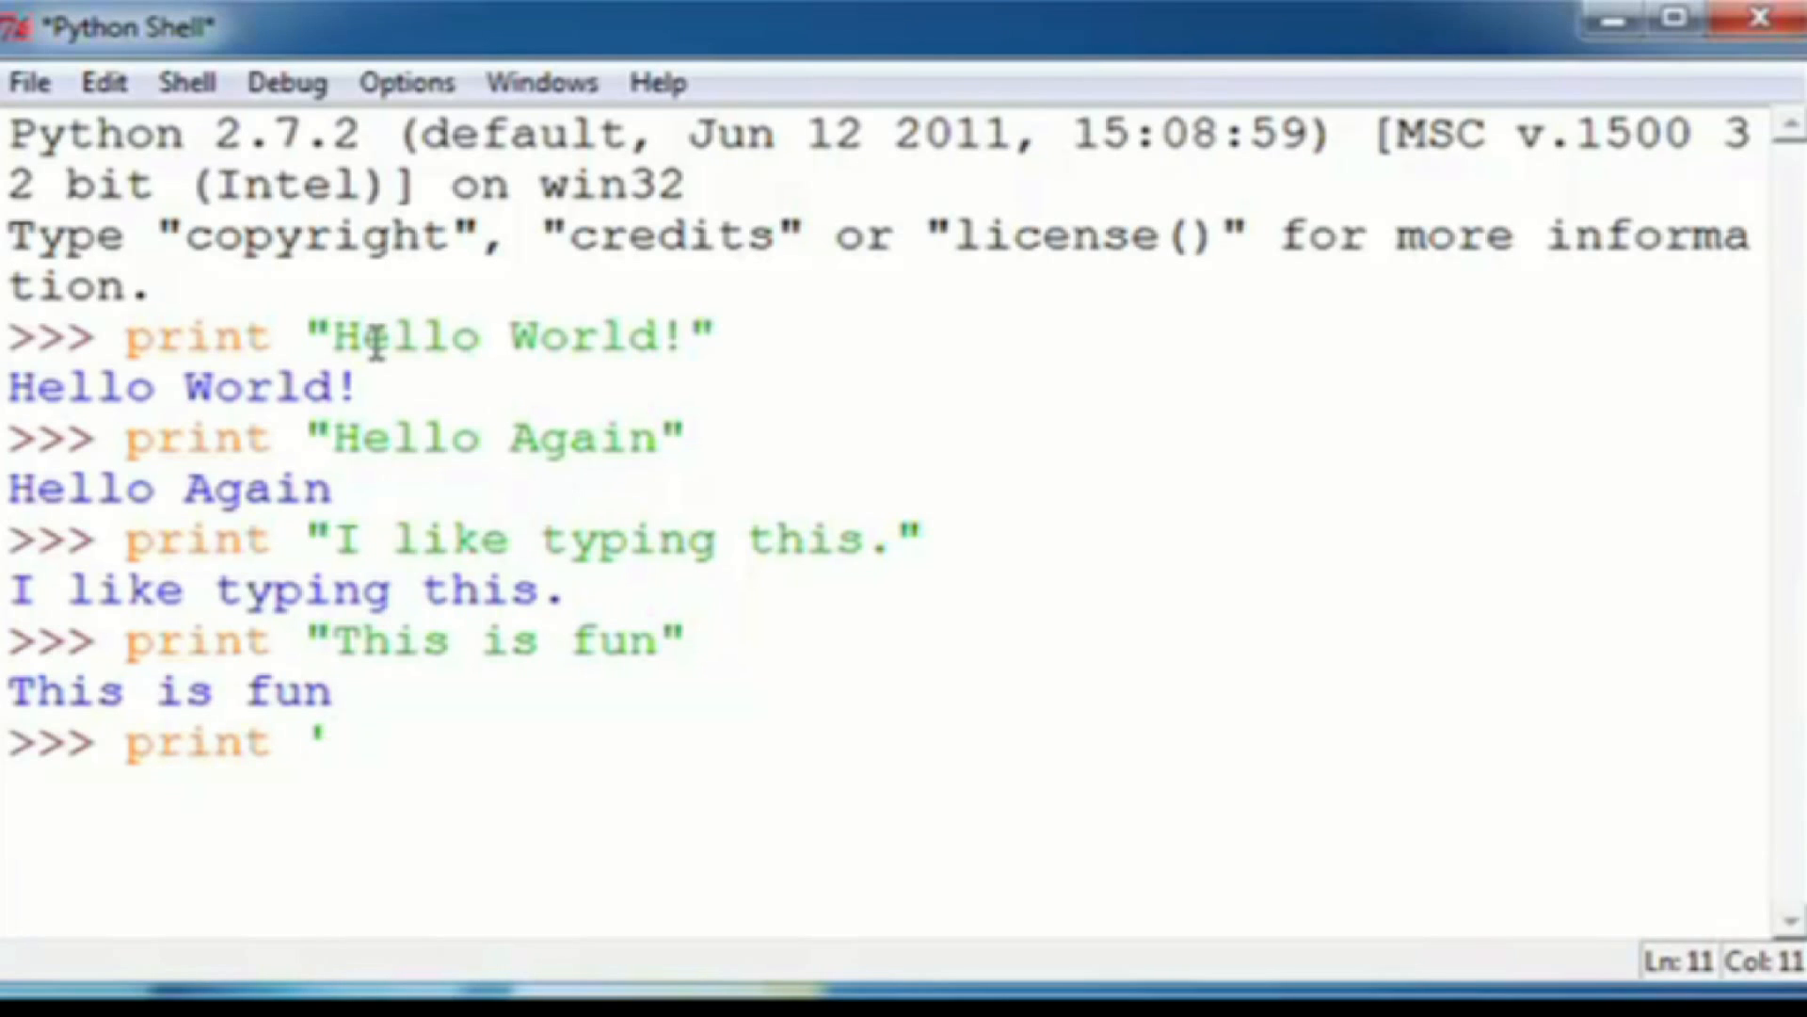
pyautogui.write('Y')
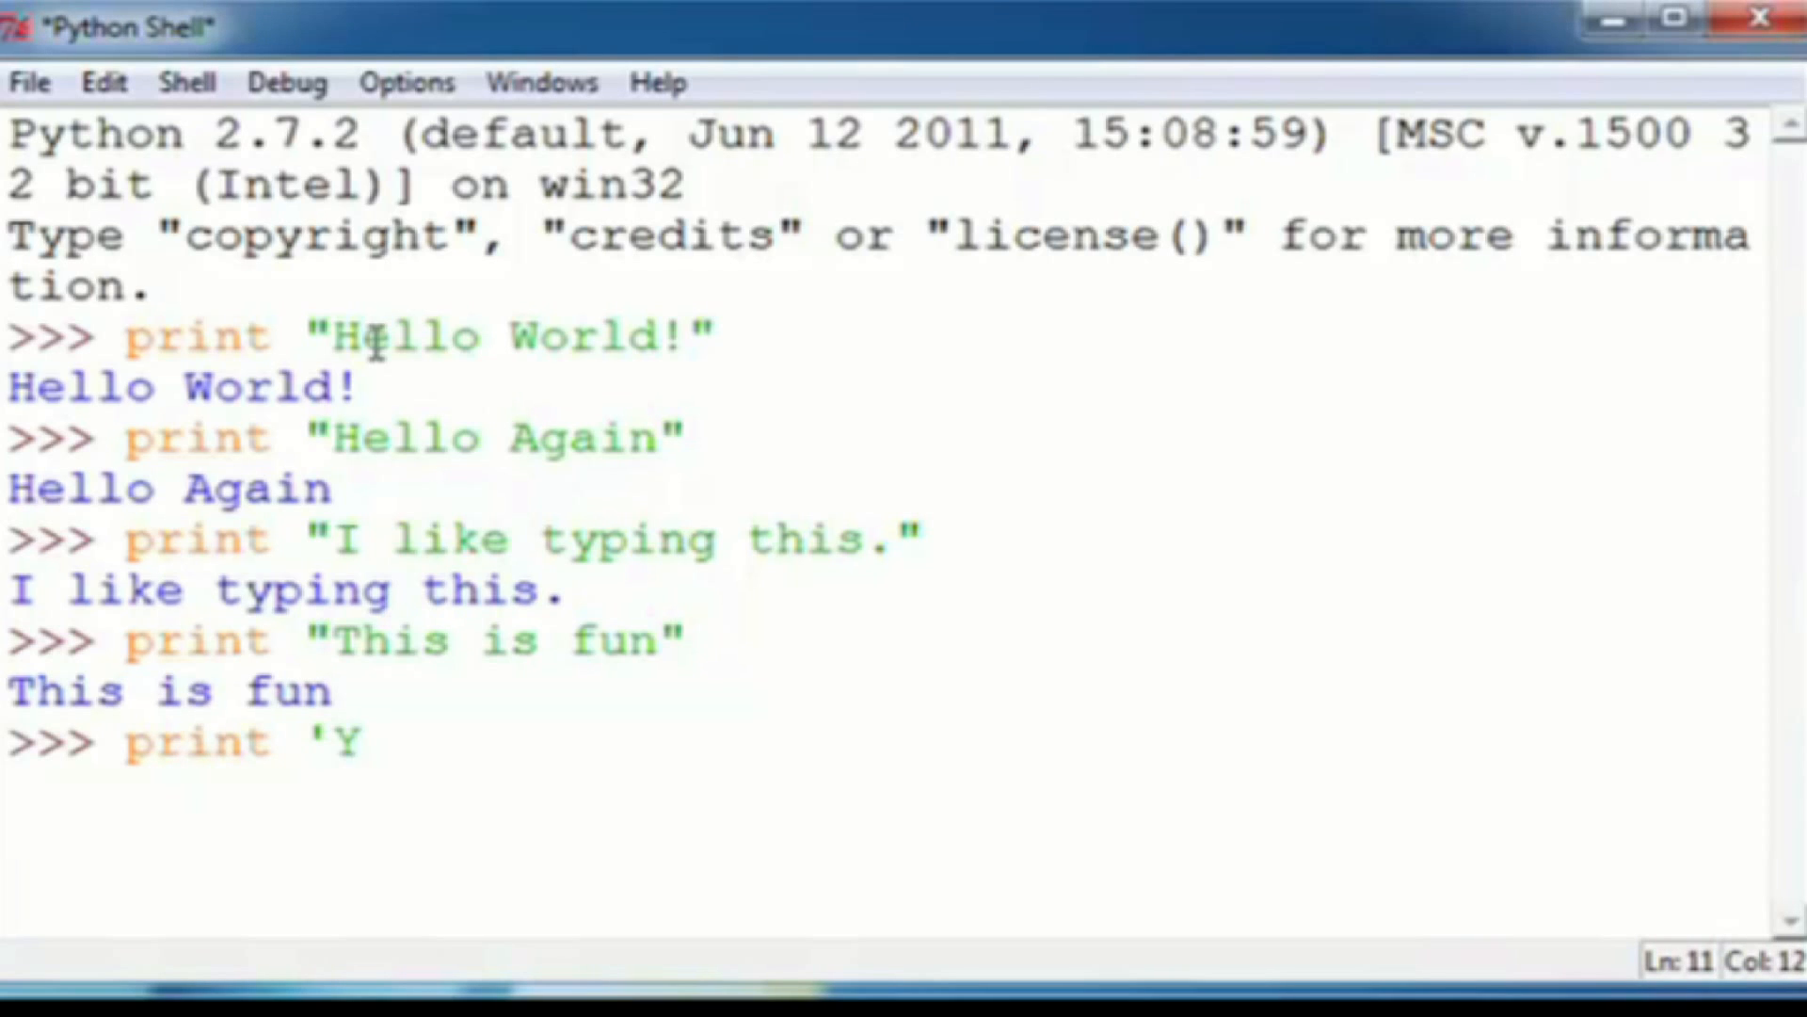
pyautogui.write('ay')
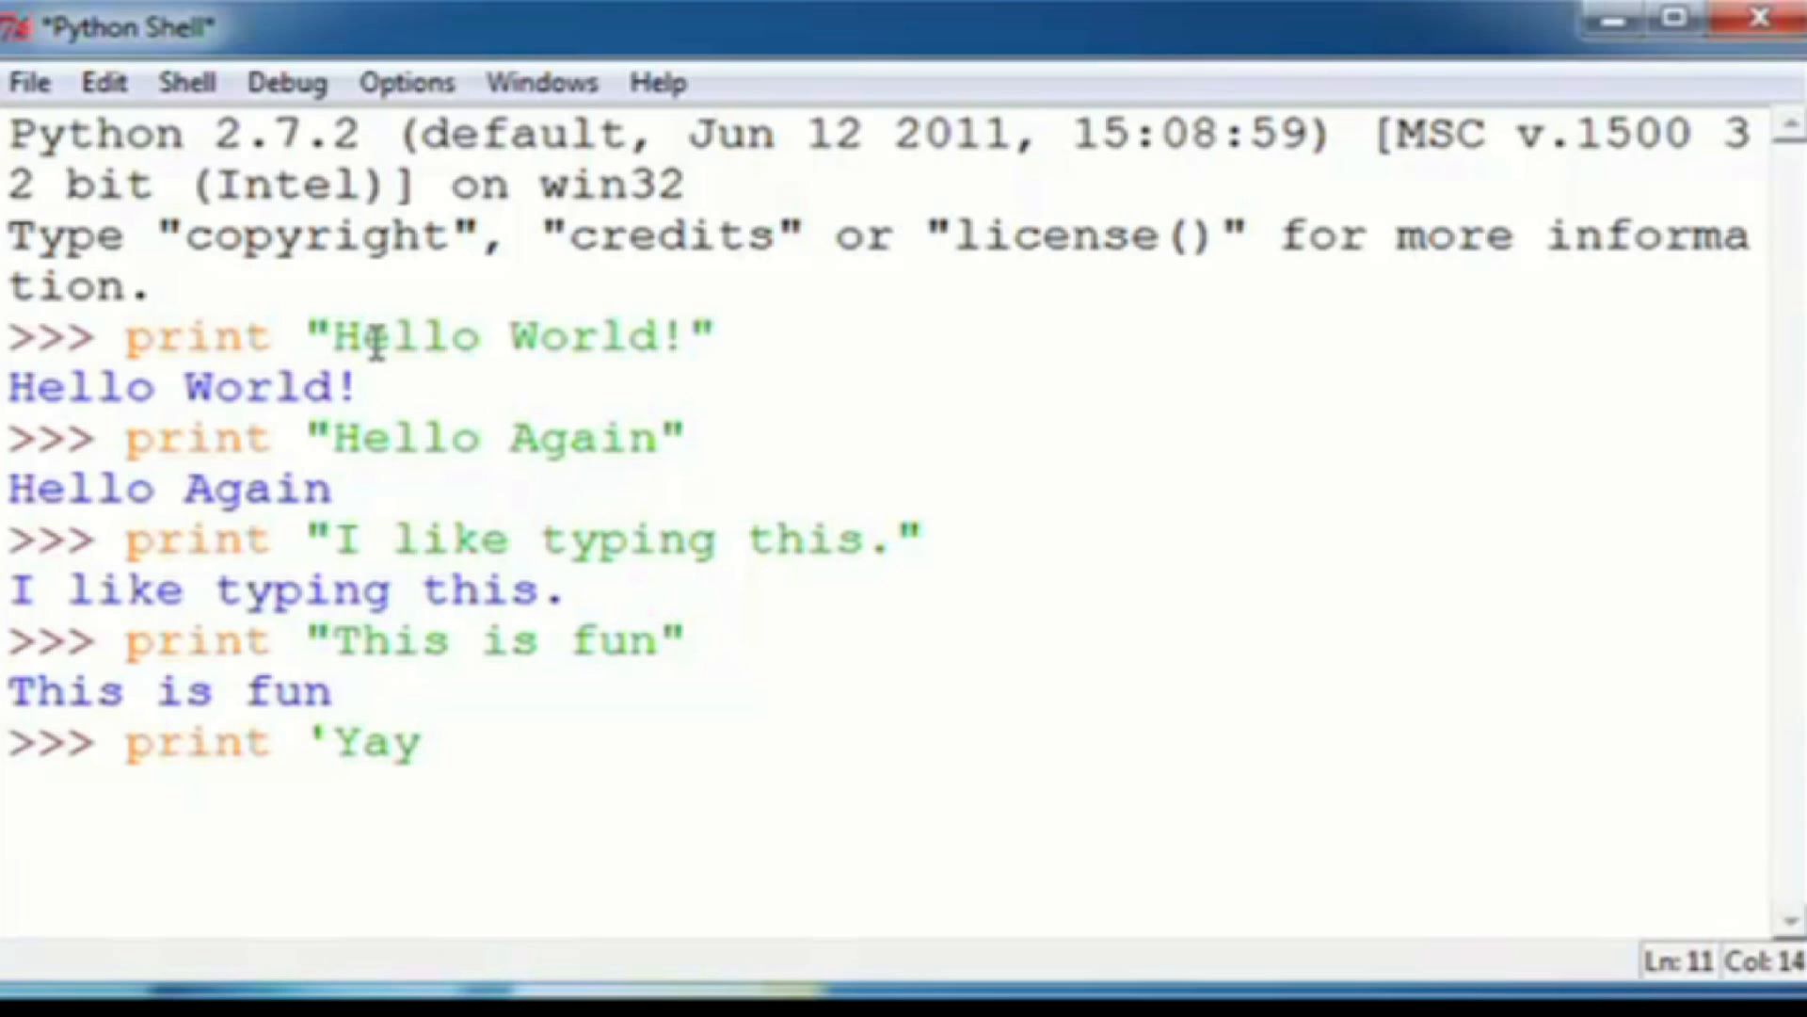
pyautogui.write('!')
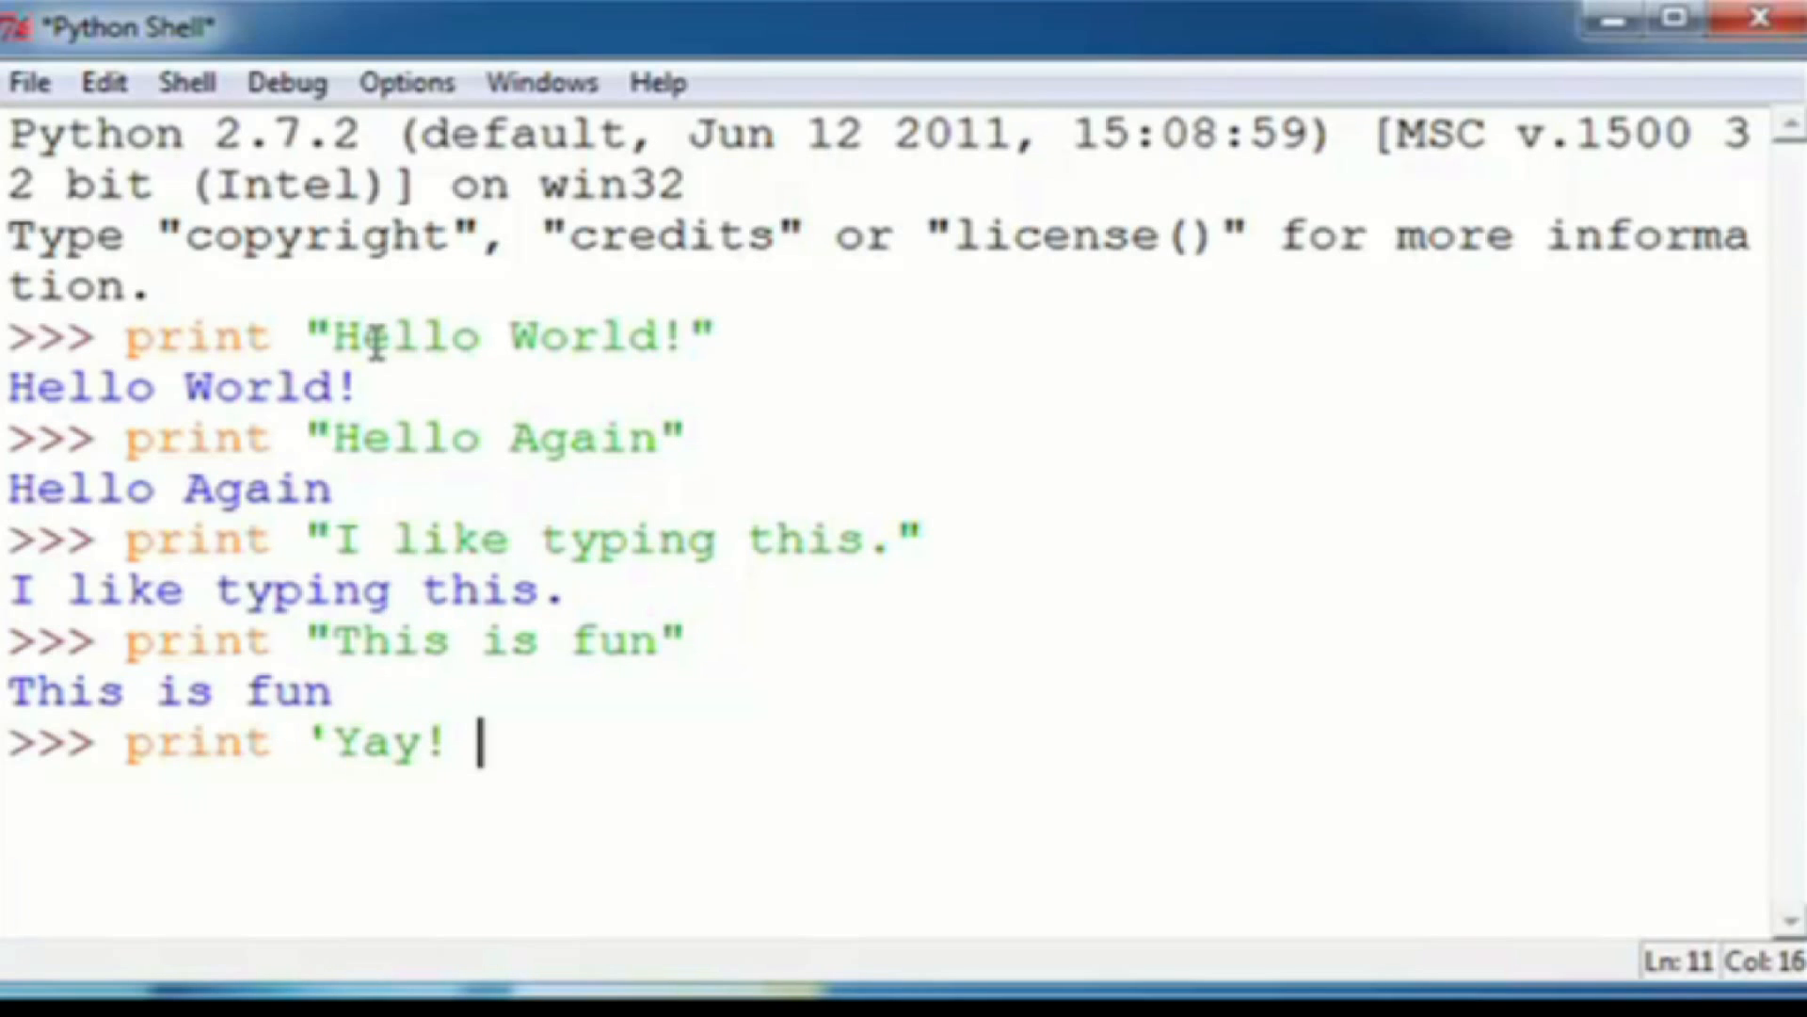
pyautogui.write('Printi')
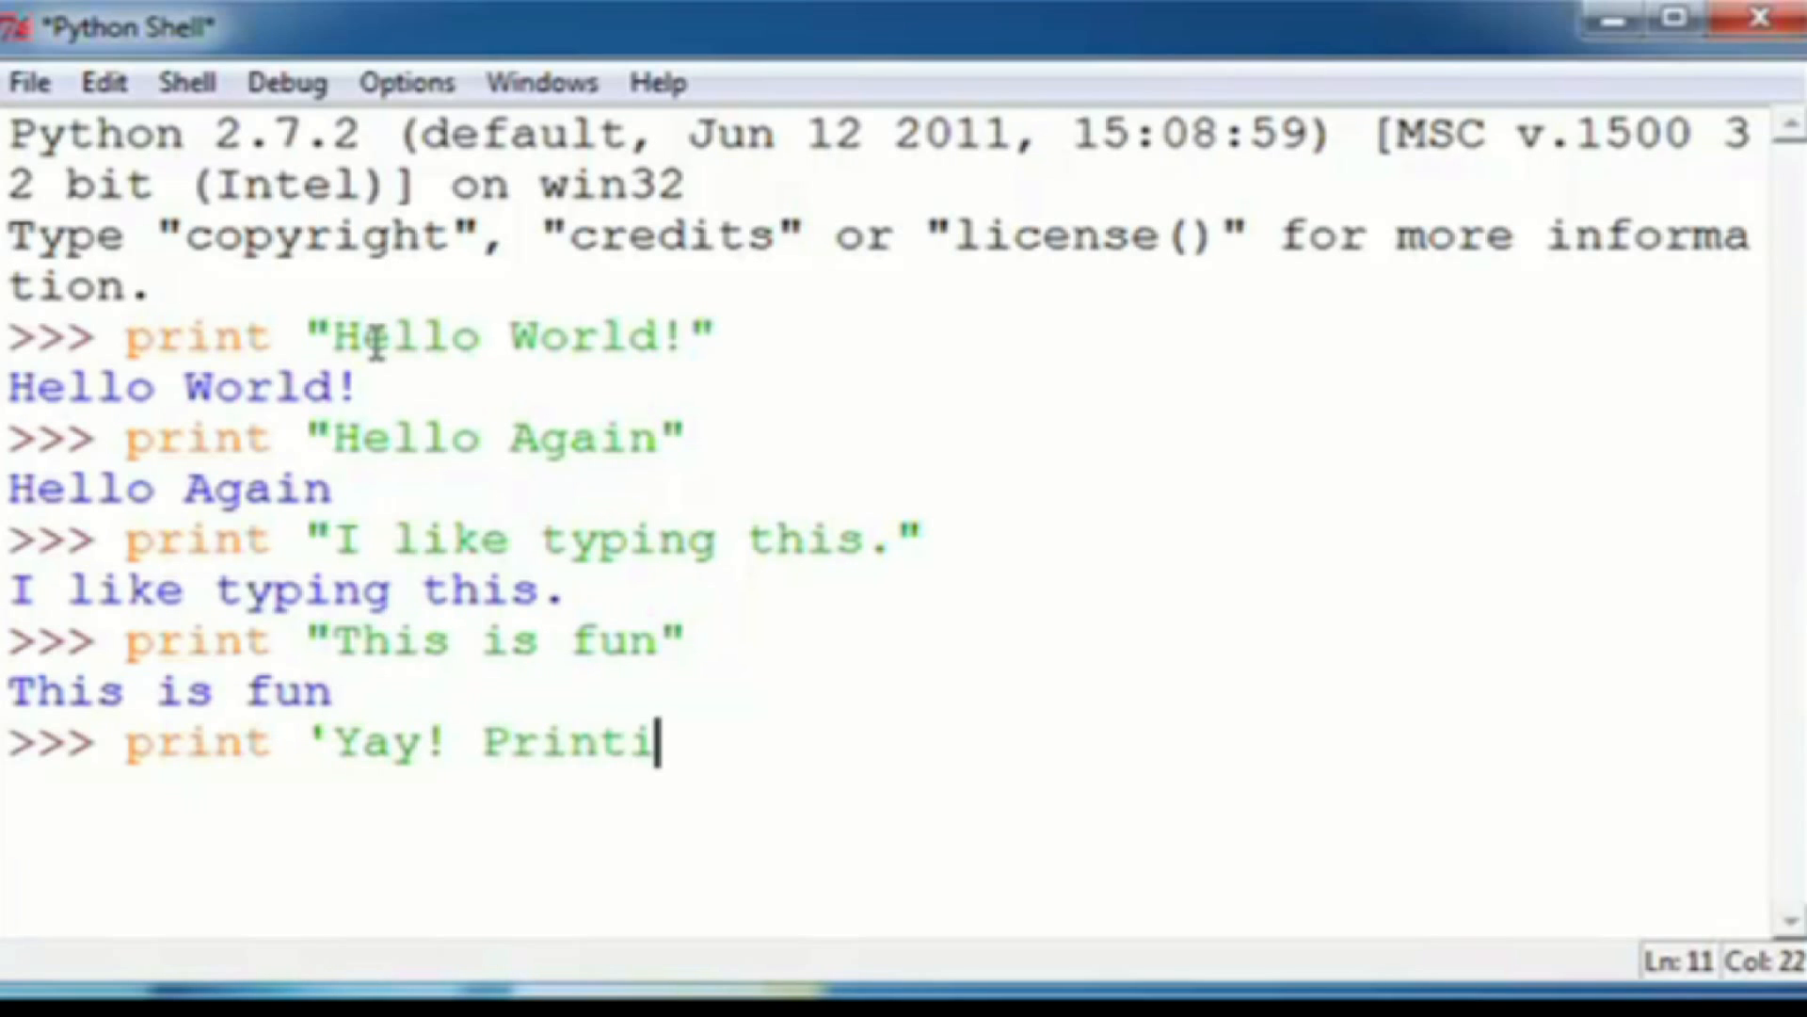
pyautogui.write('ng.')
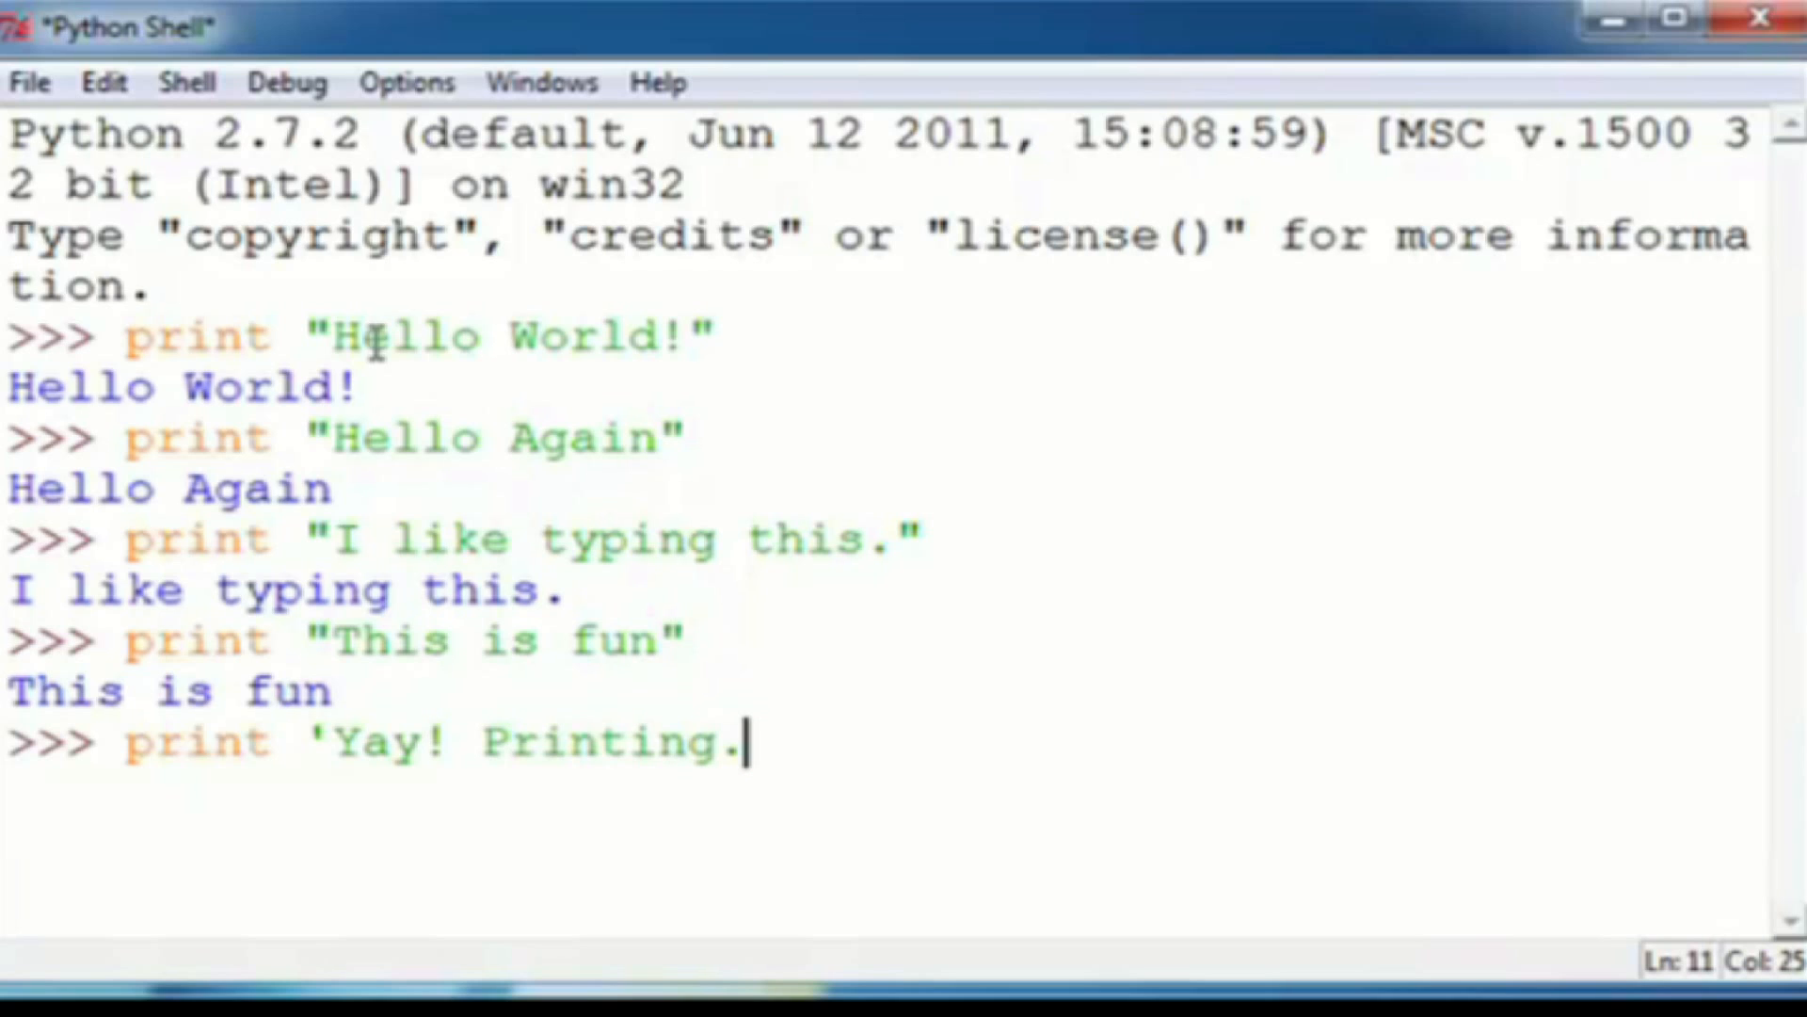
pyautogui.write("'")
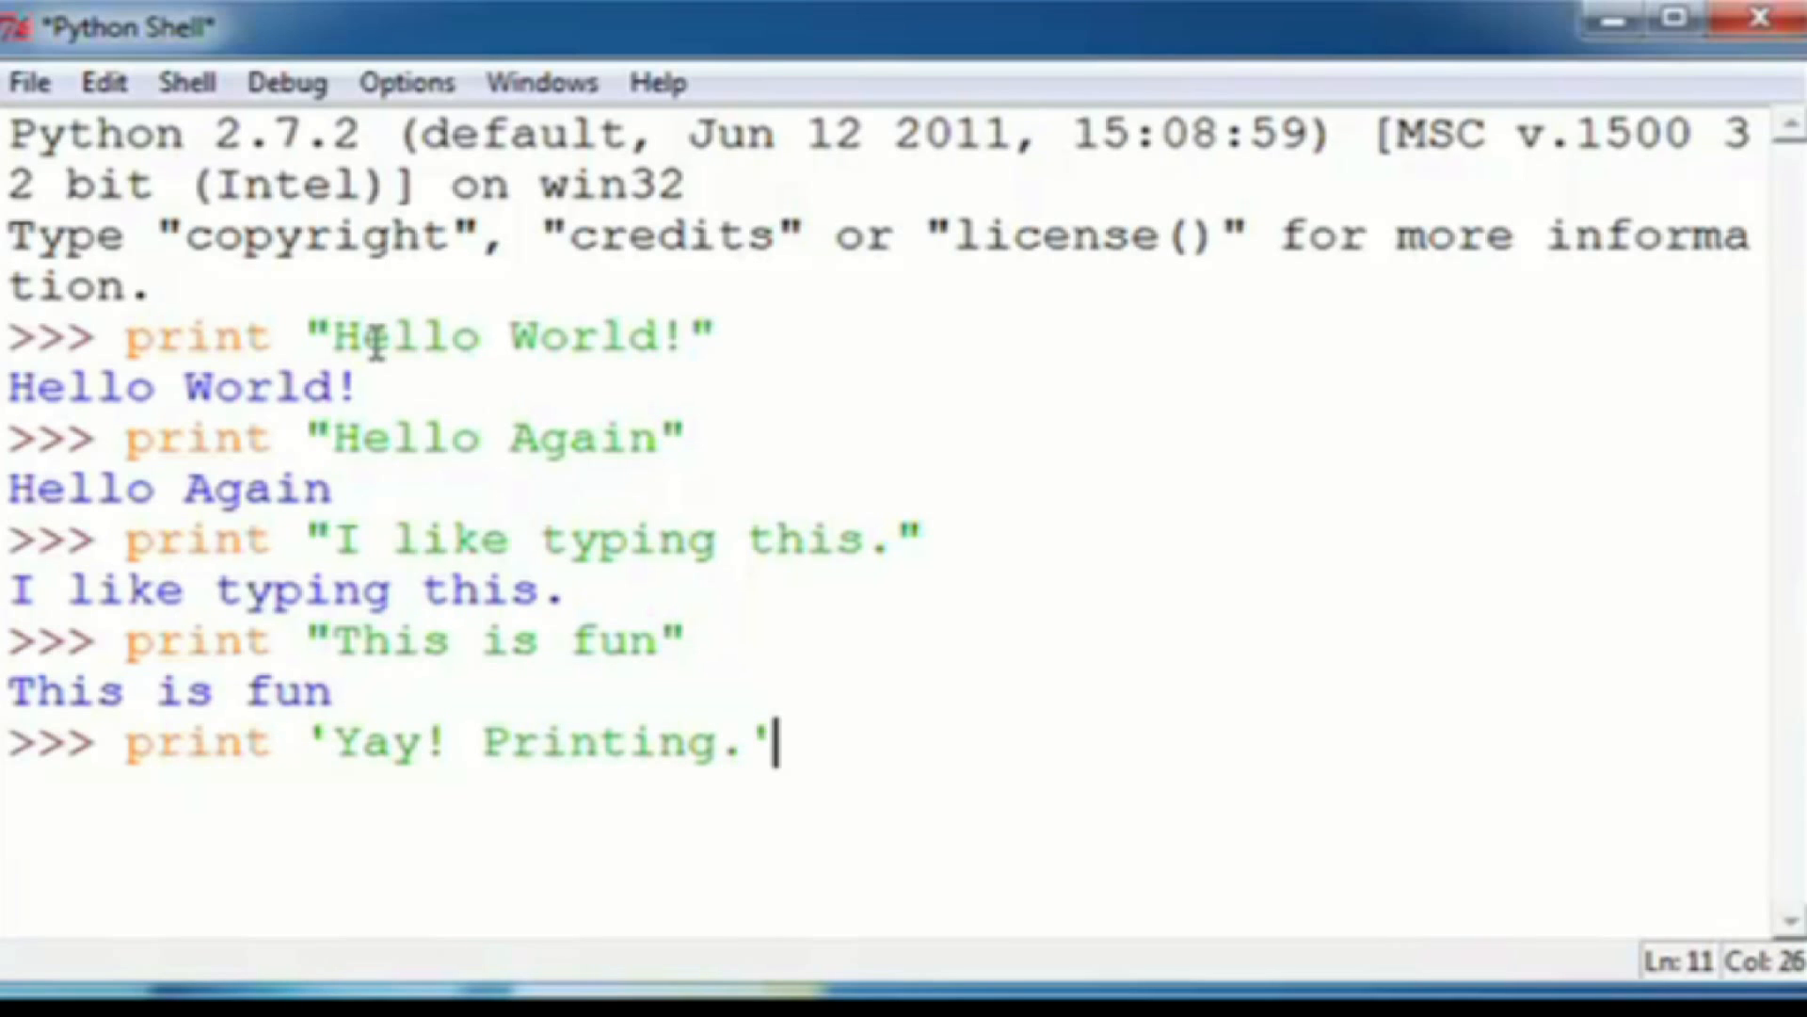
pyautogui.press('Return')
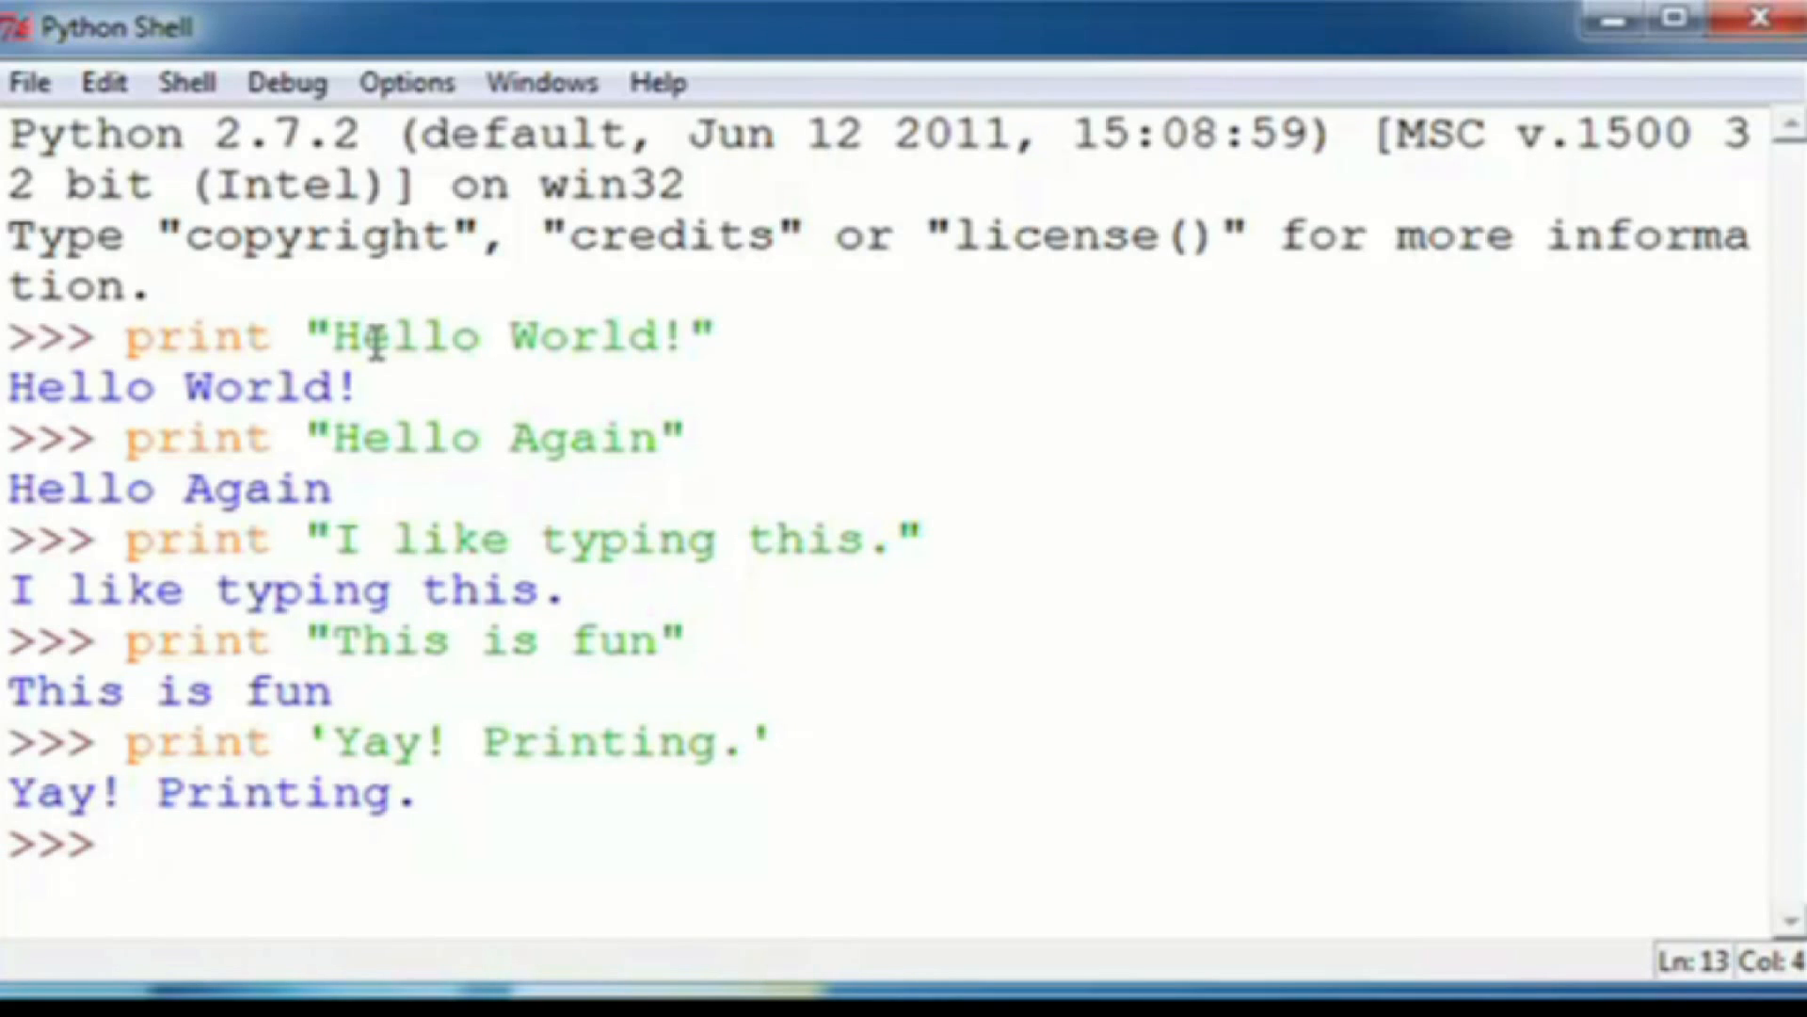
# Run print "I'd much rather you 'not'." mixing single and double quotes
pyautogui.write('print "I')
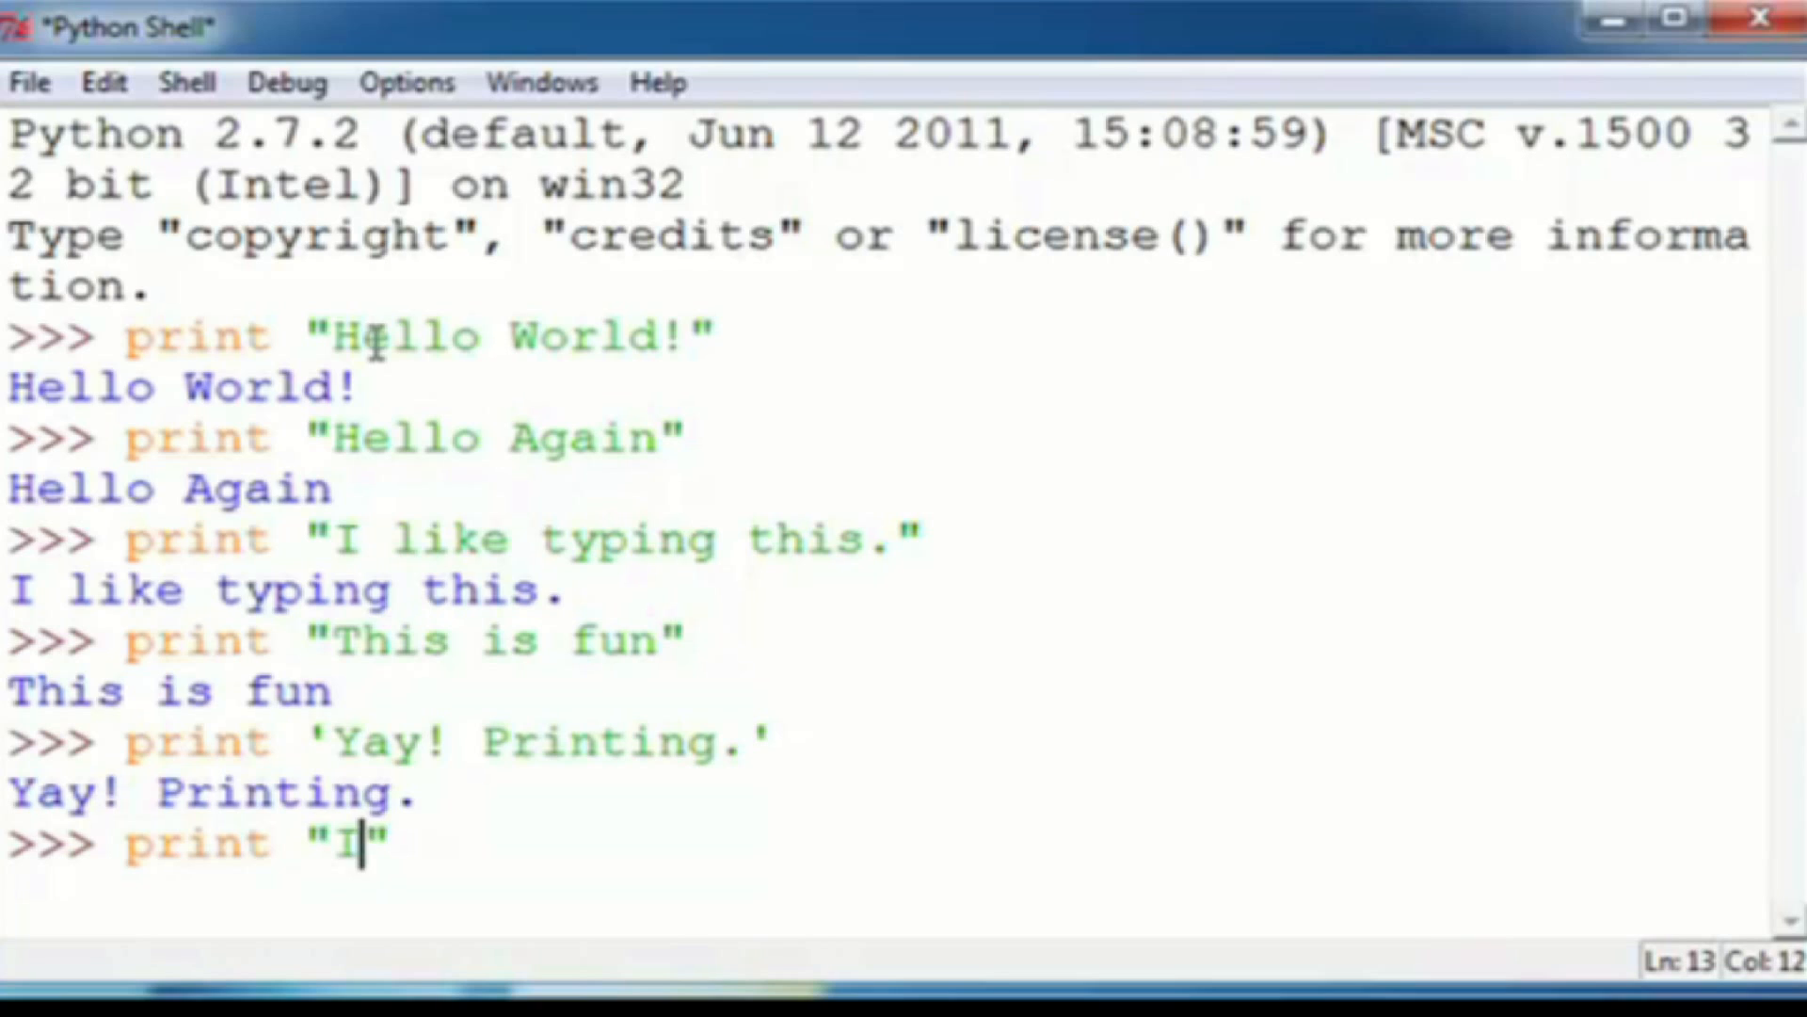
pyautogui.write("'")
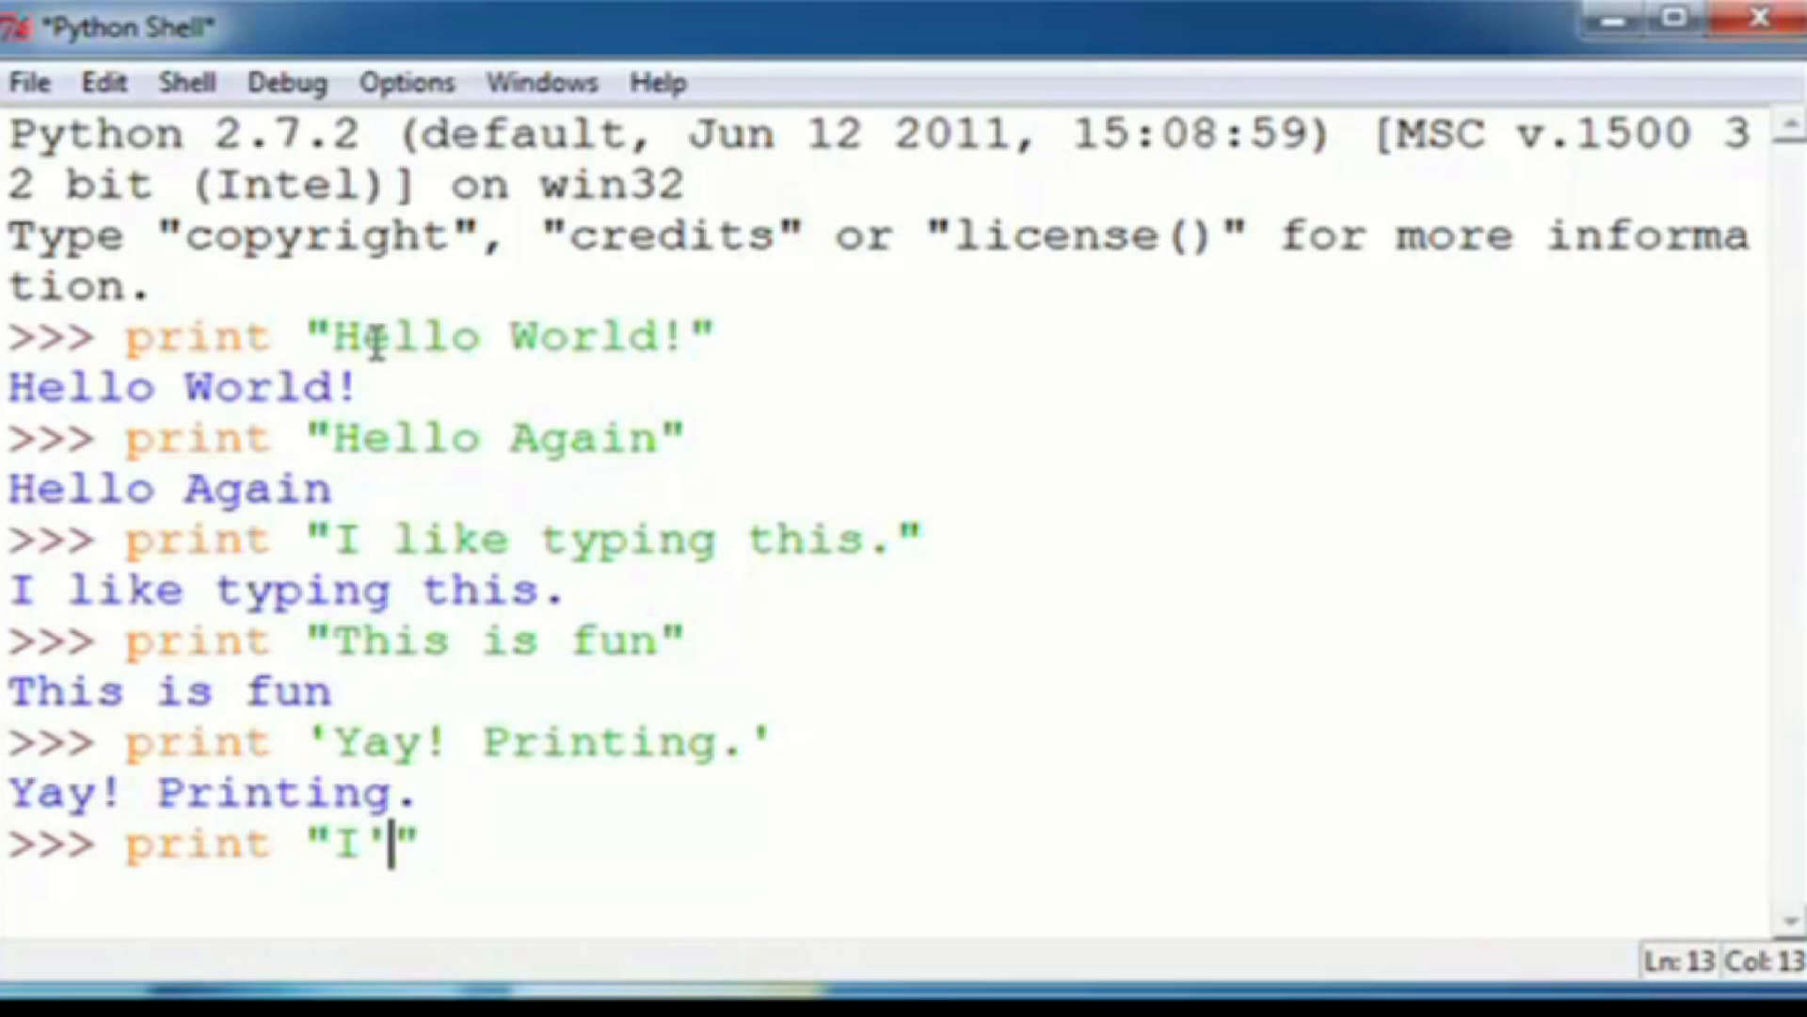
pyautogui.write('d')
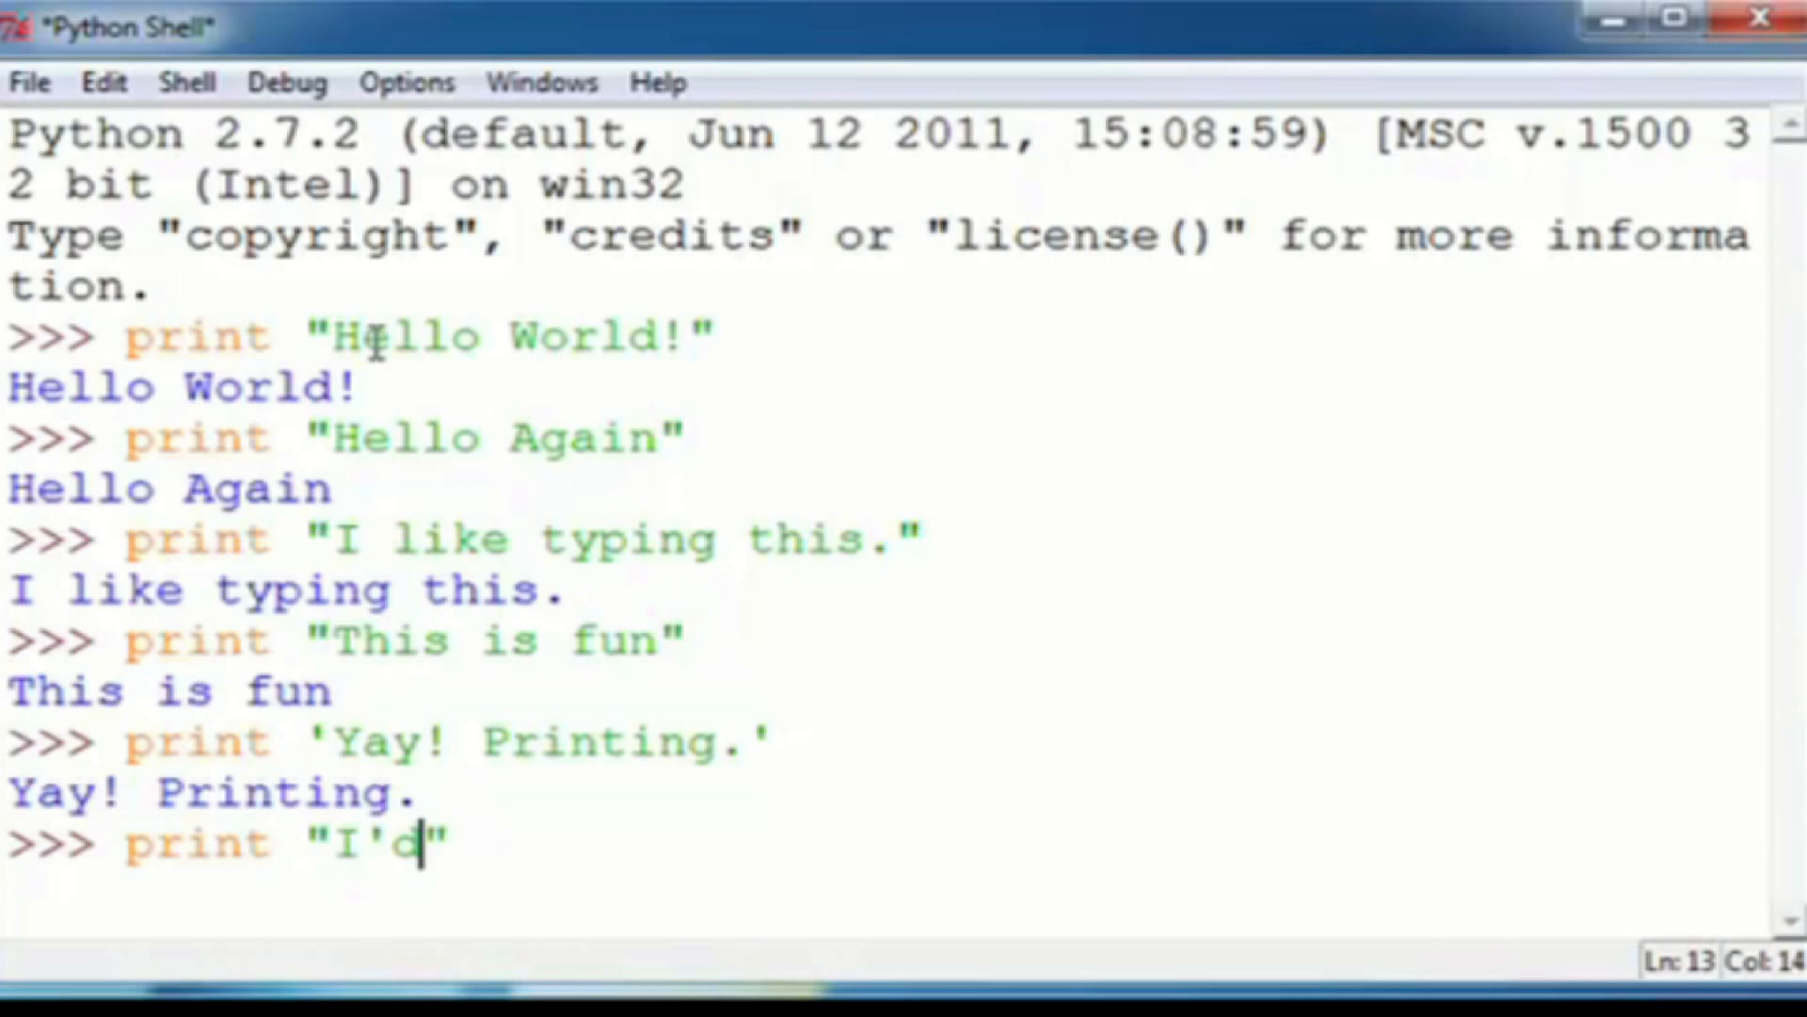
pyautogui.write('m')
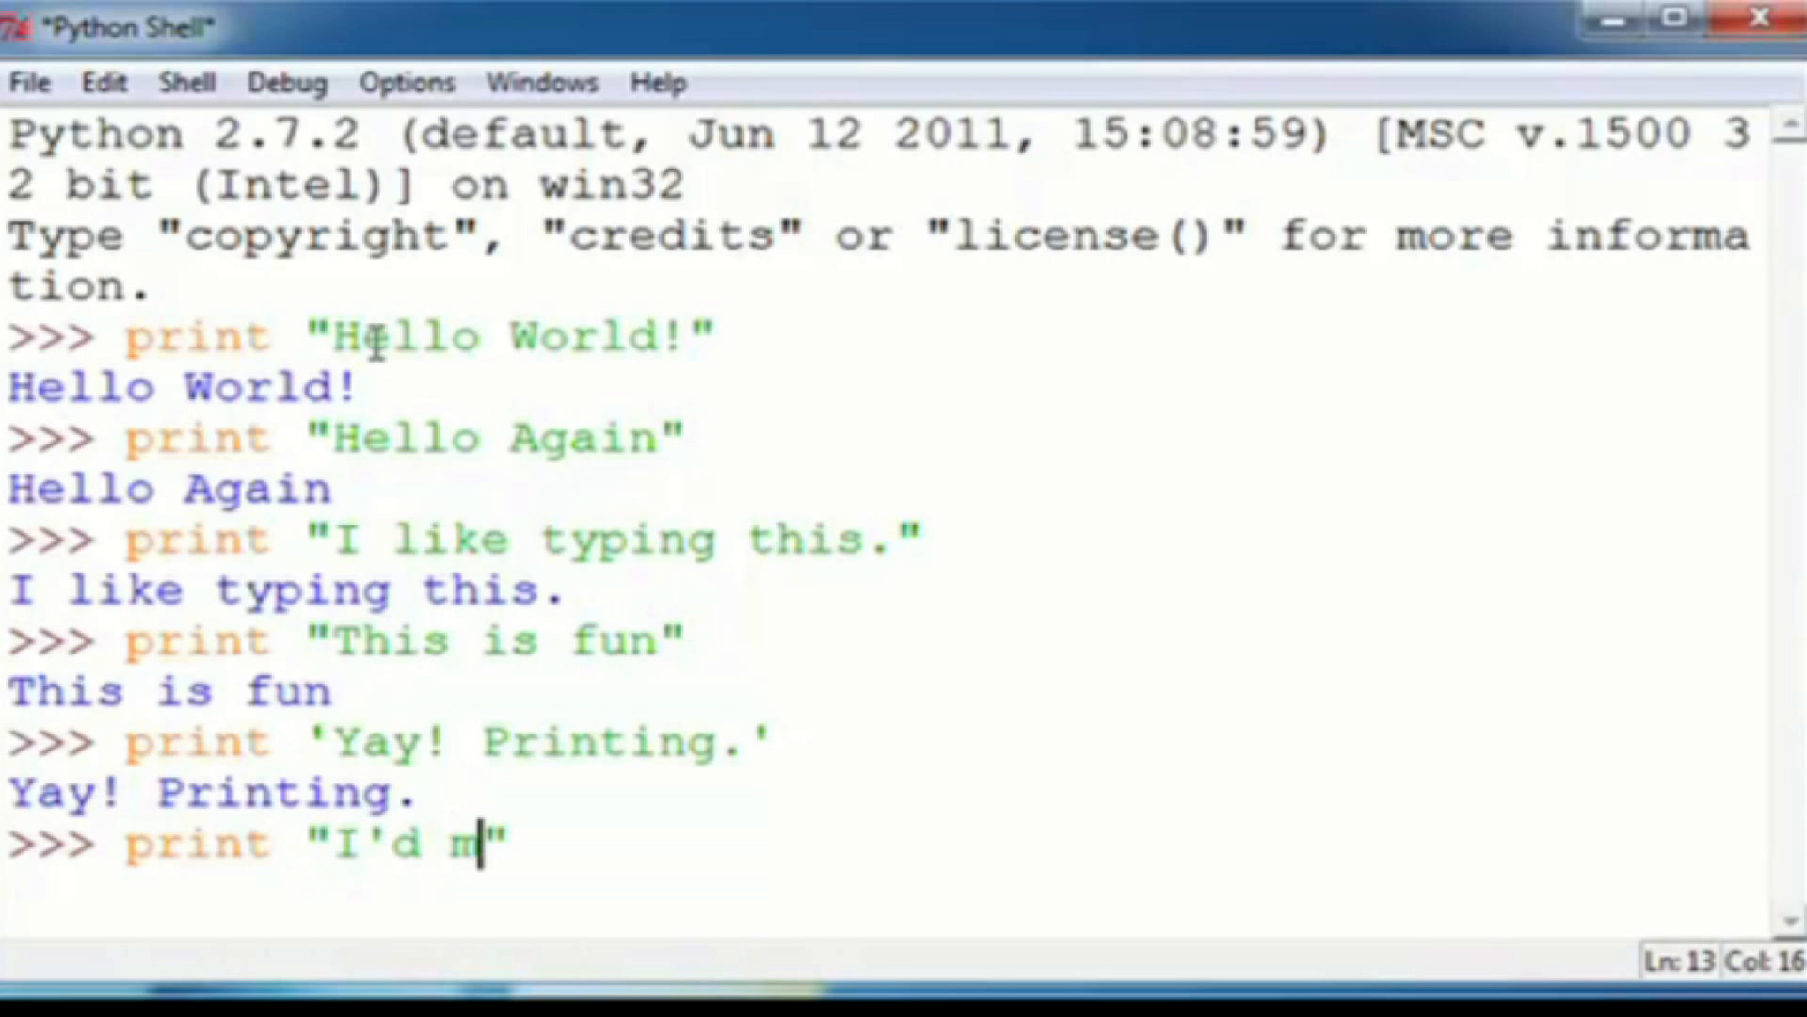
pyautogui.write('uch')
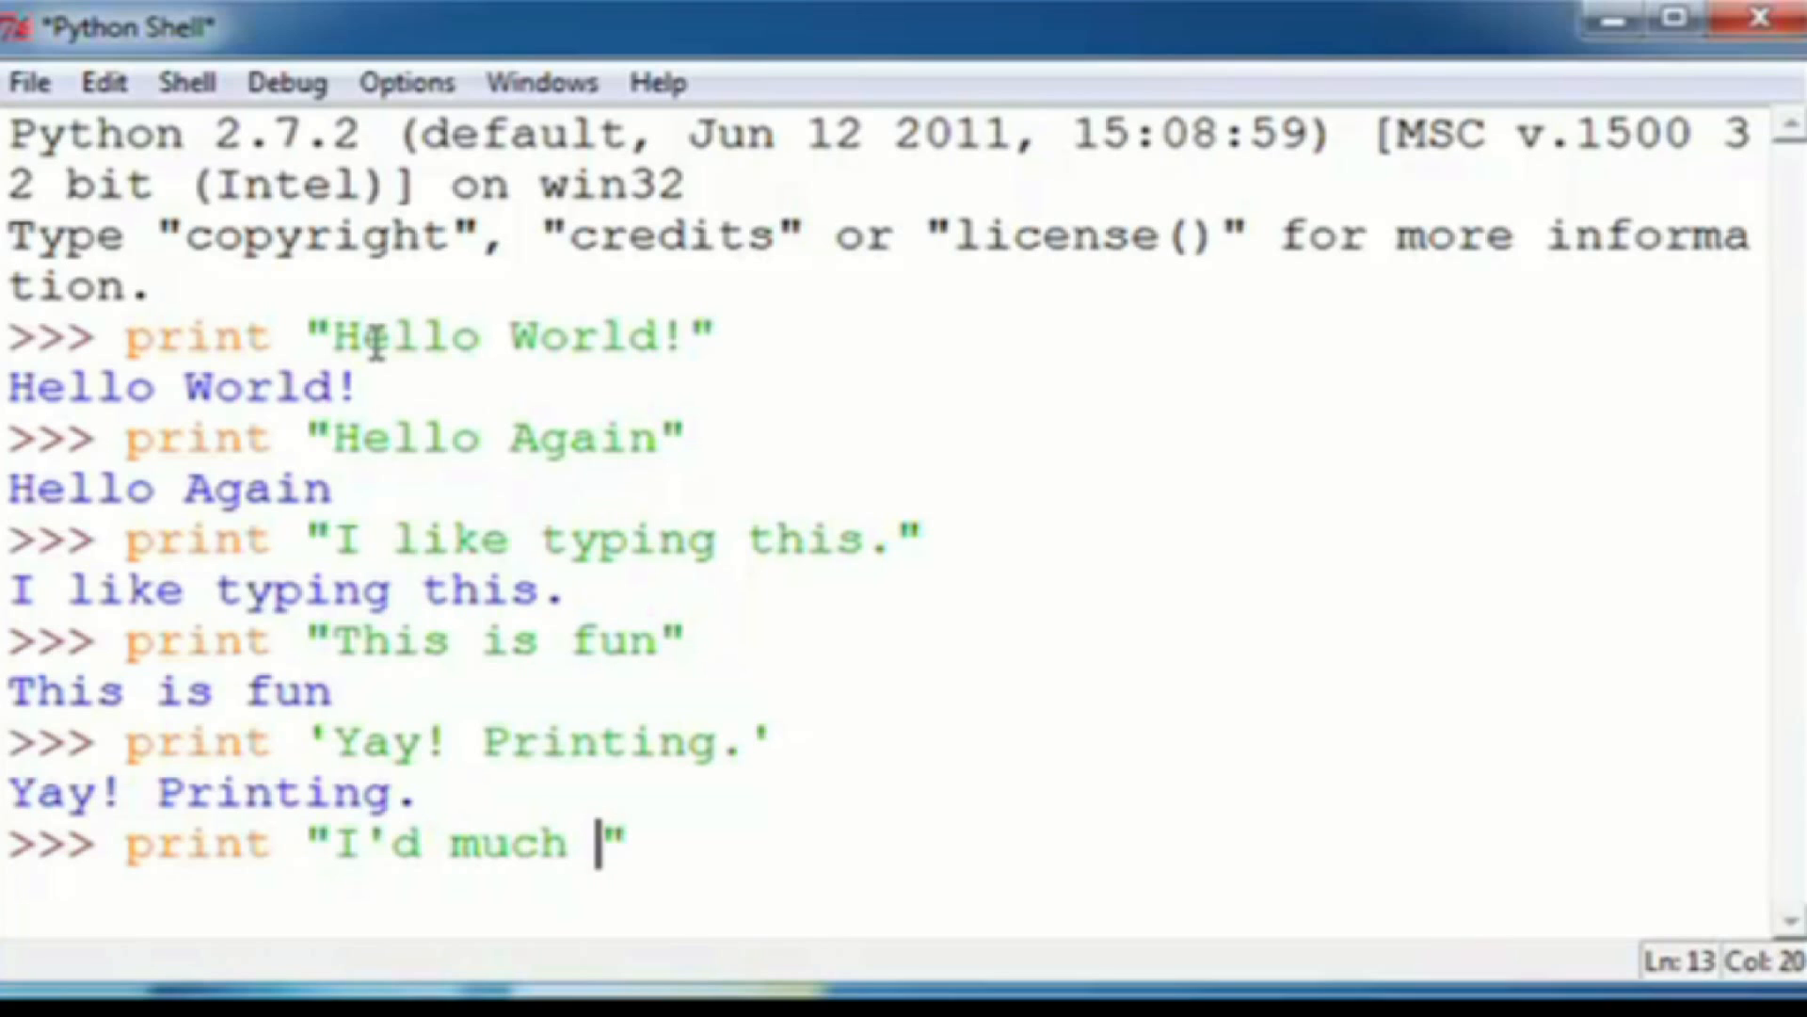
pyautogui.write('rather')
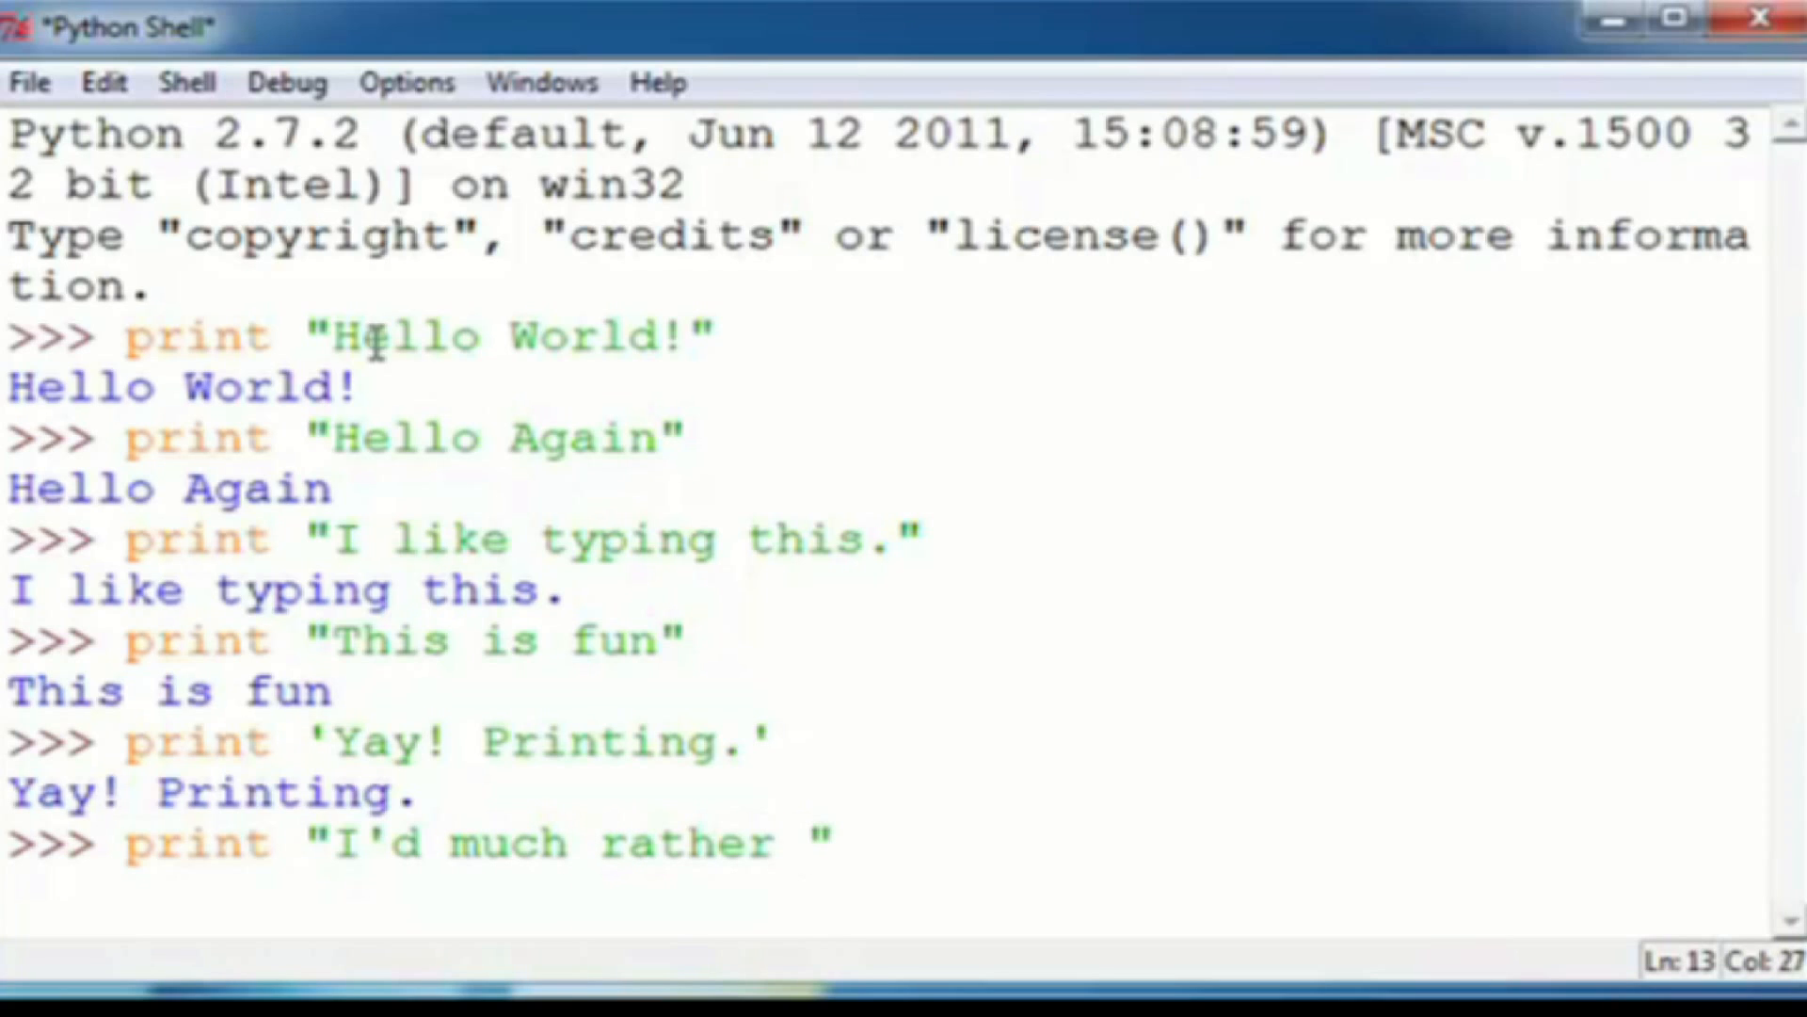
pyautogui.write('y')
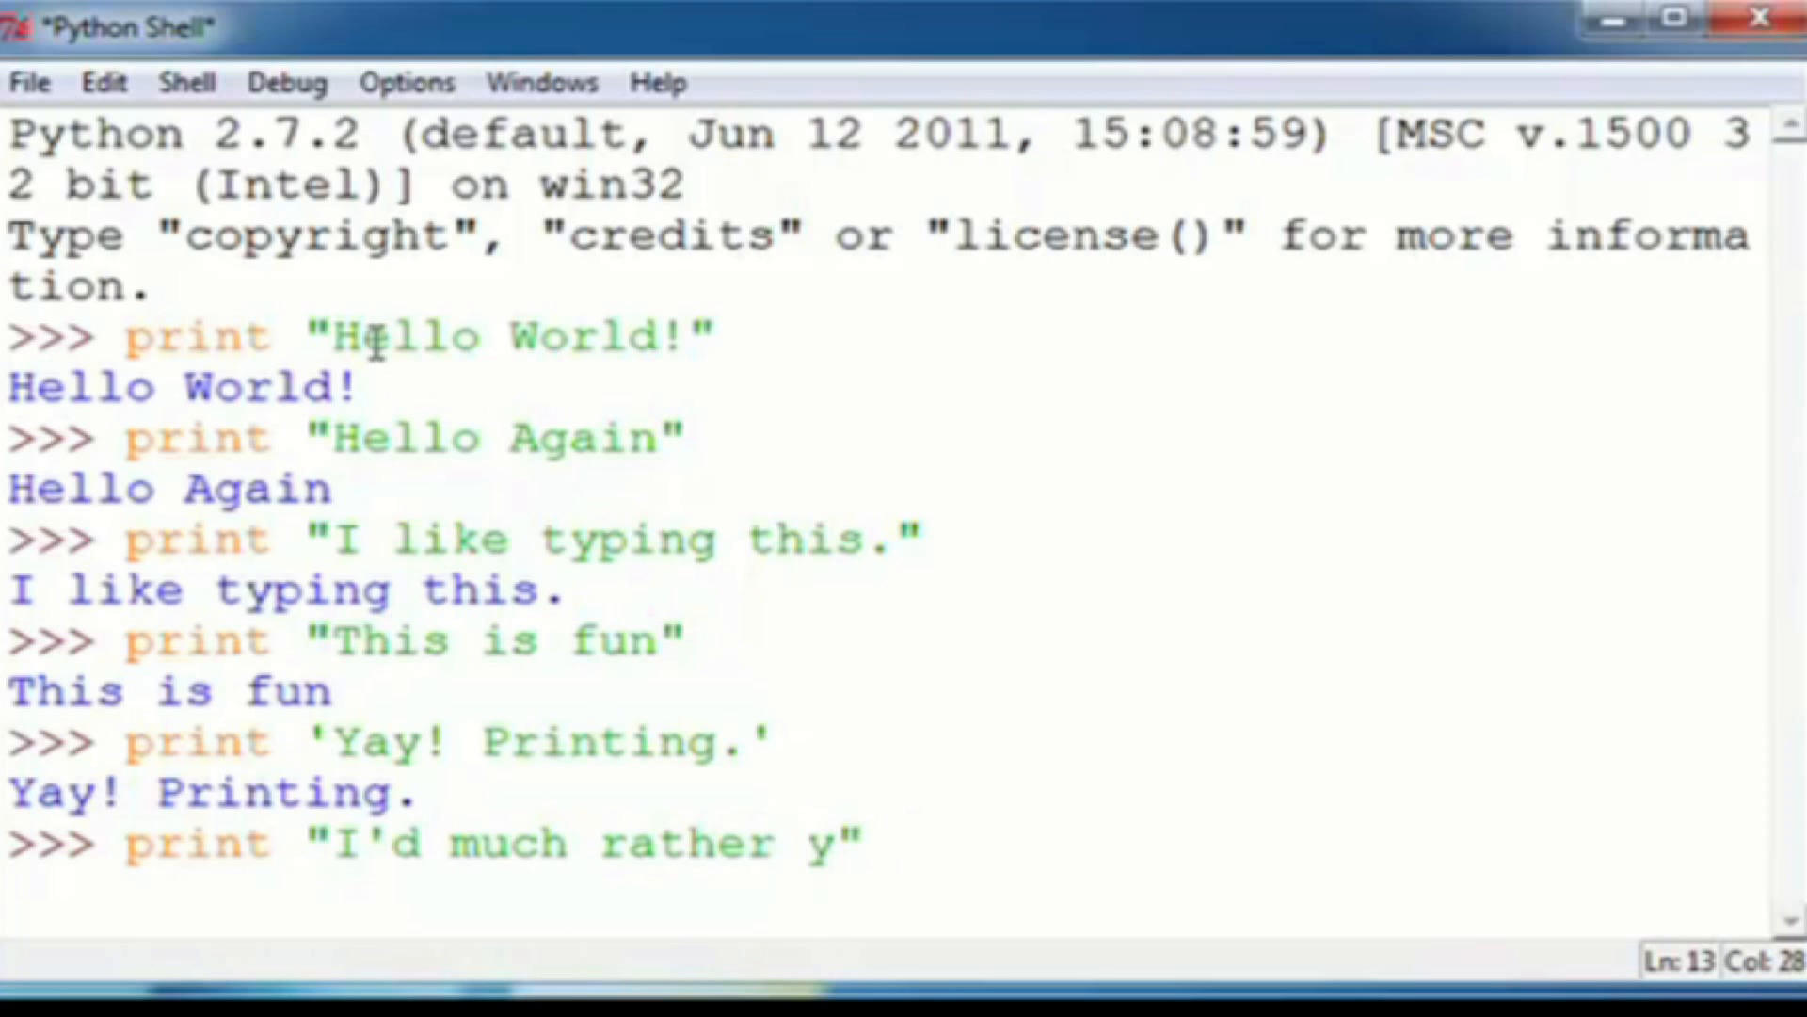
pyautogui.write('ou not')
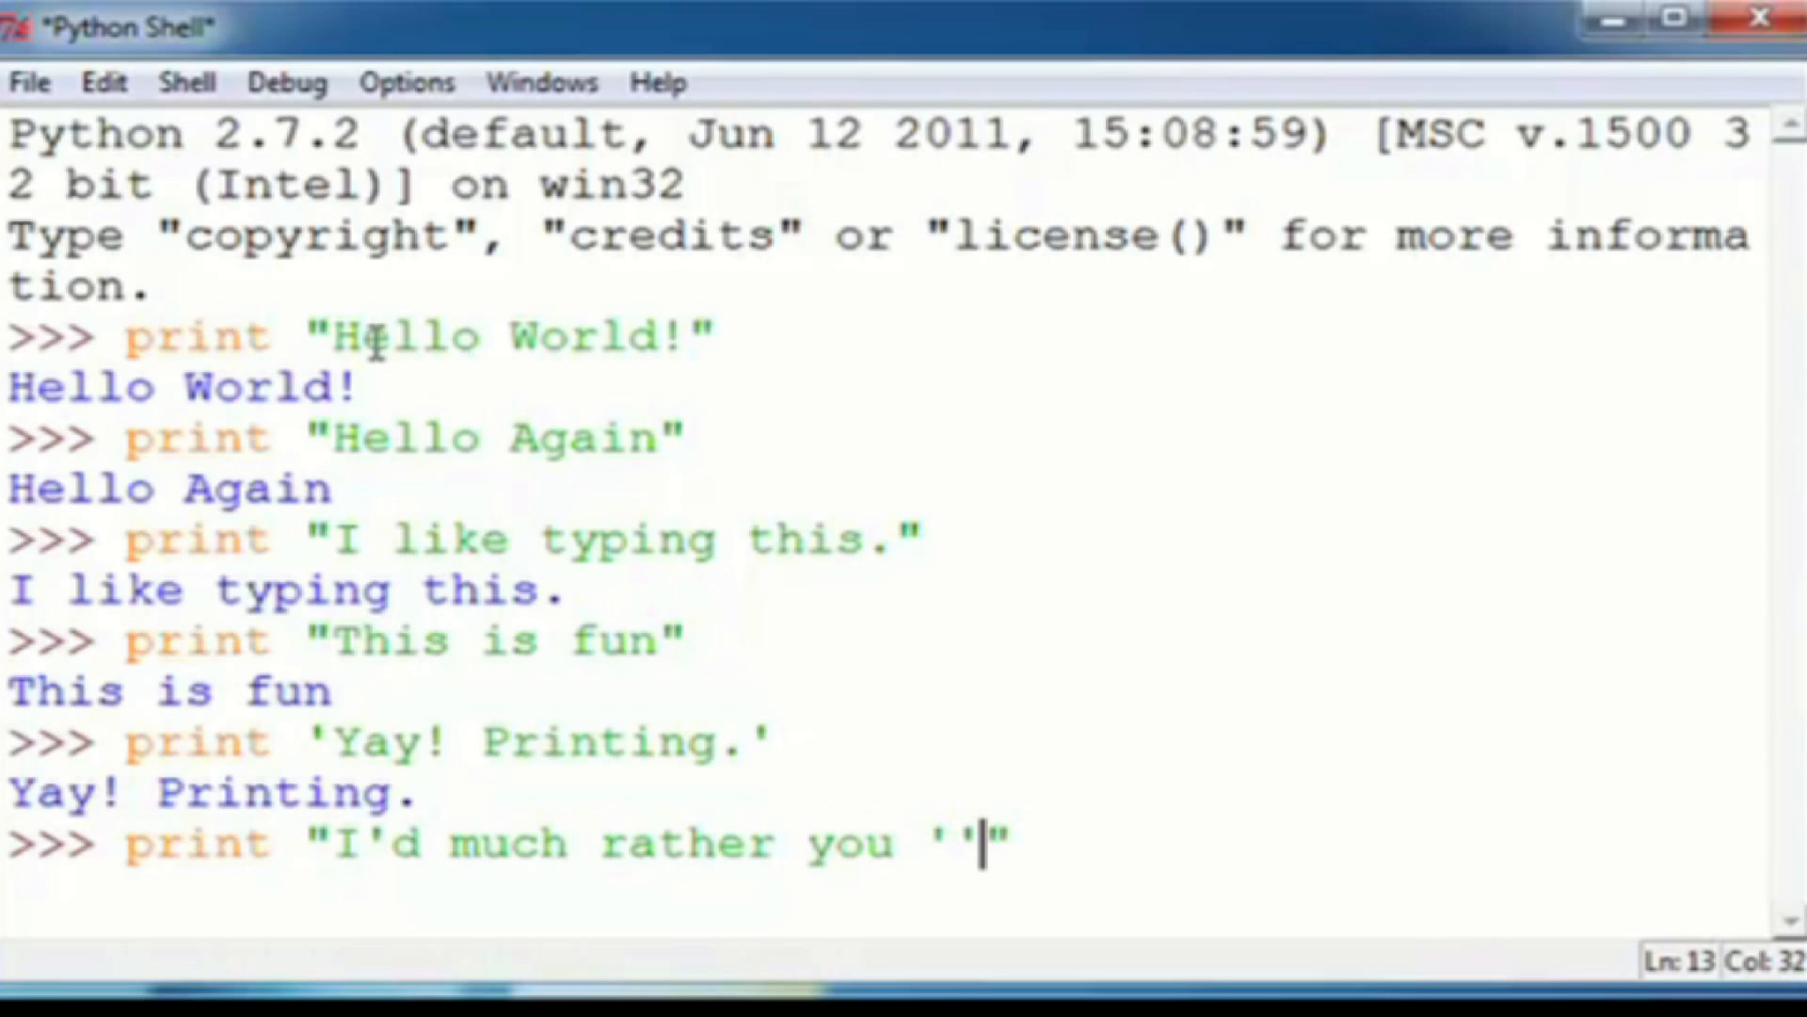
pyautogui.write('not')
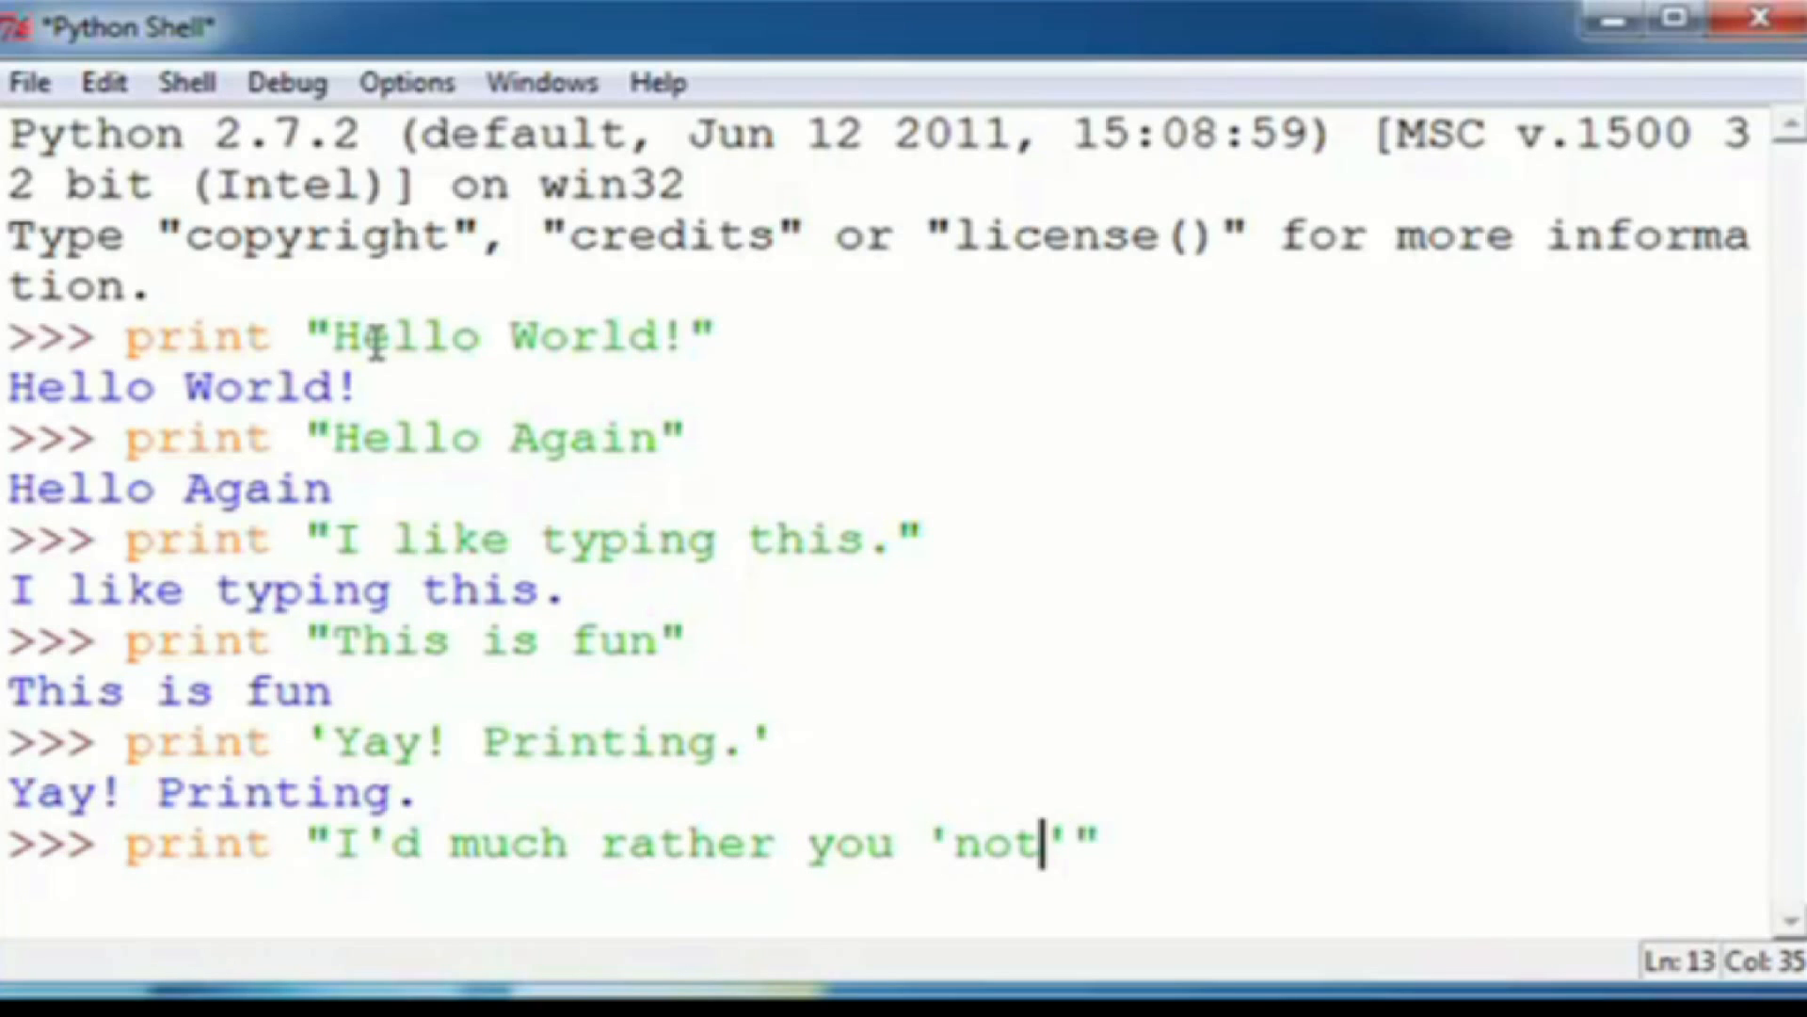
pyautogui.write("'")
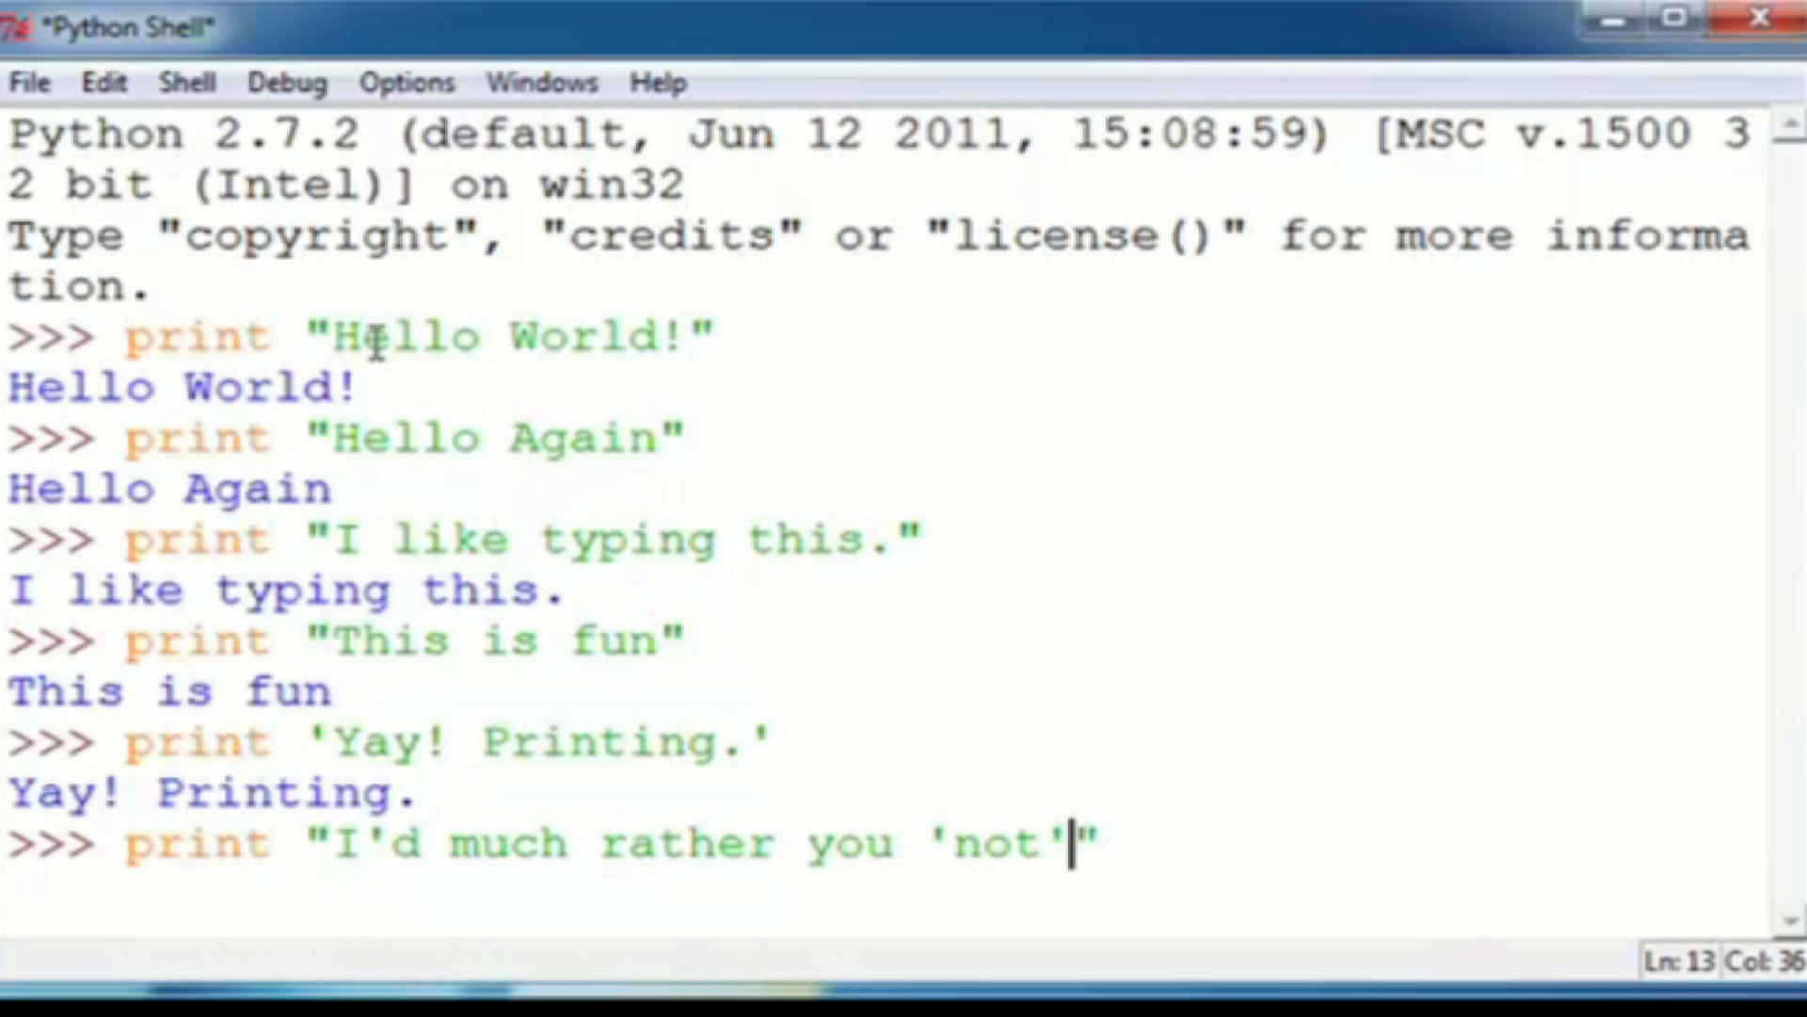
pyautogui.write('.')
pyautogui.press('Return')
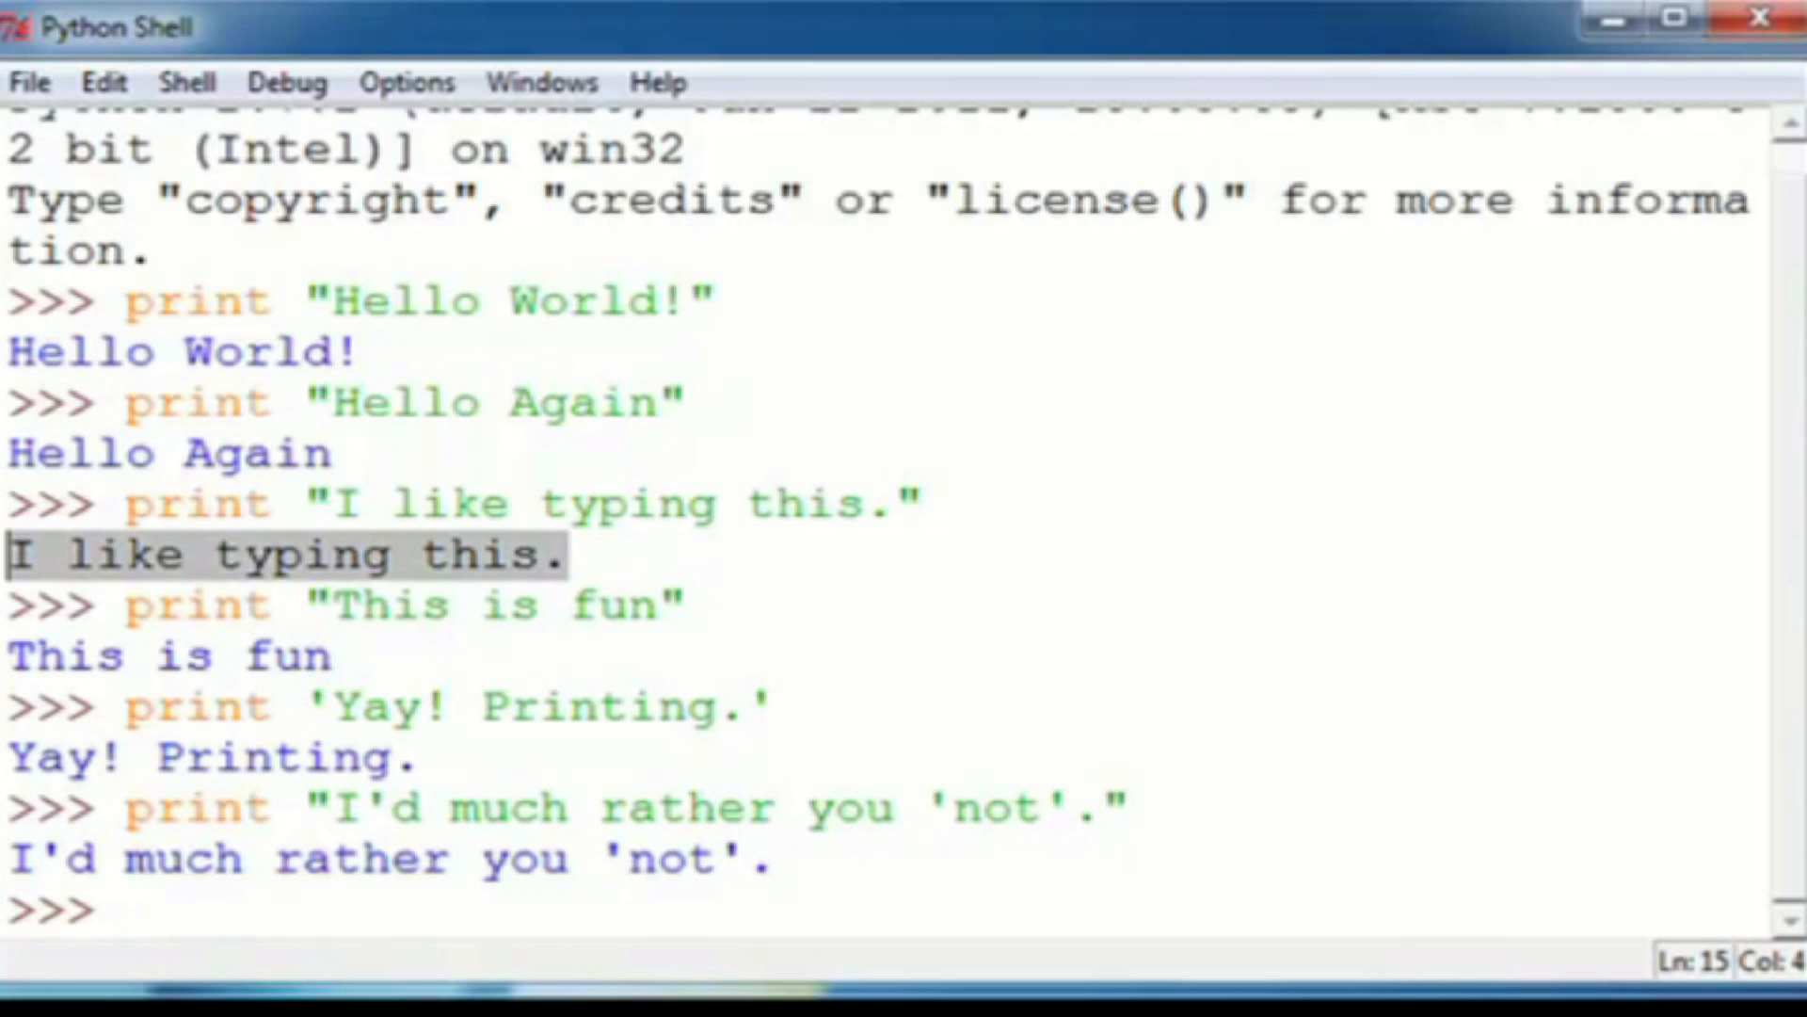
# Evaluate the bare string 'I "said" do not touch this.' at the prompt
pyautogui.click(132, 910)
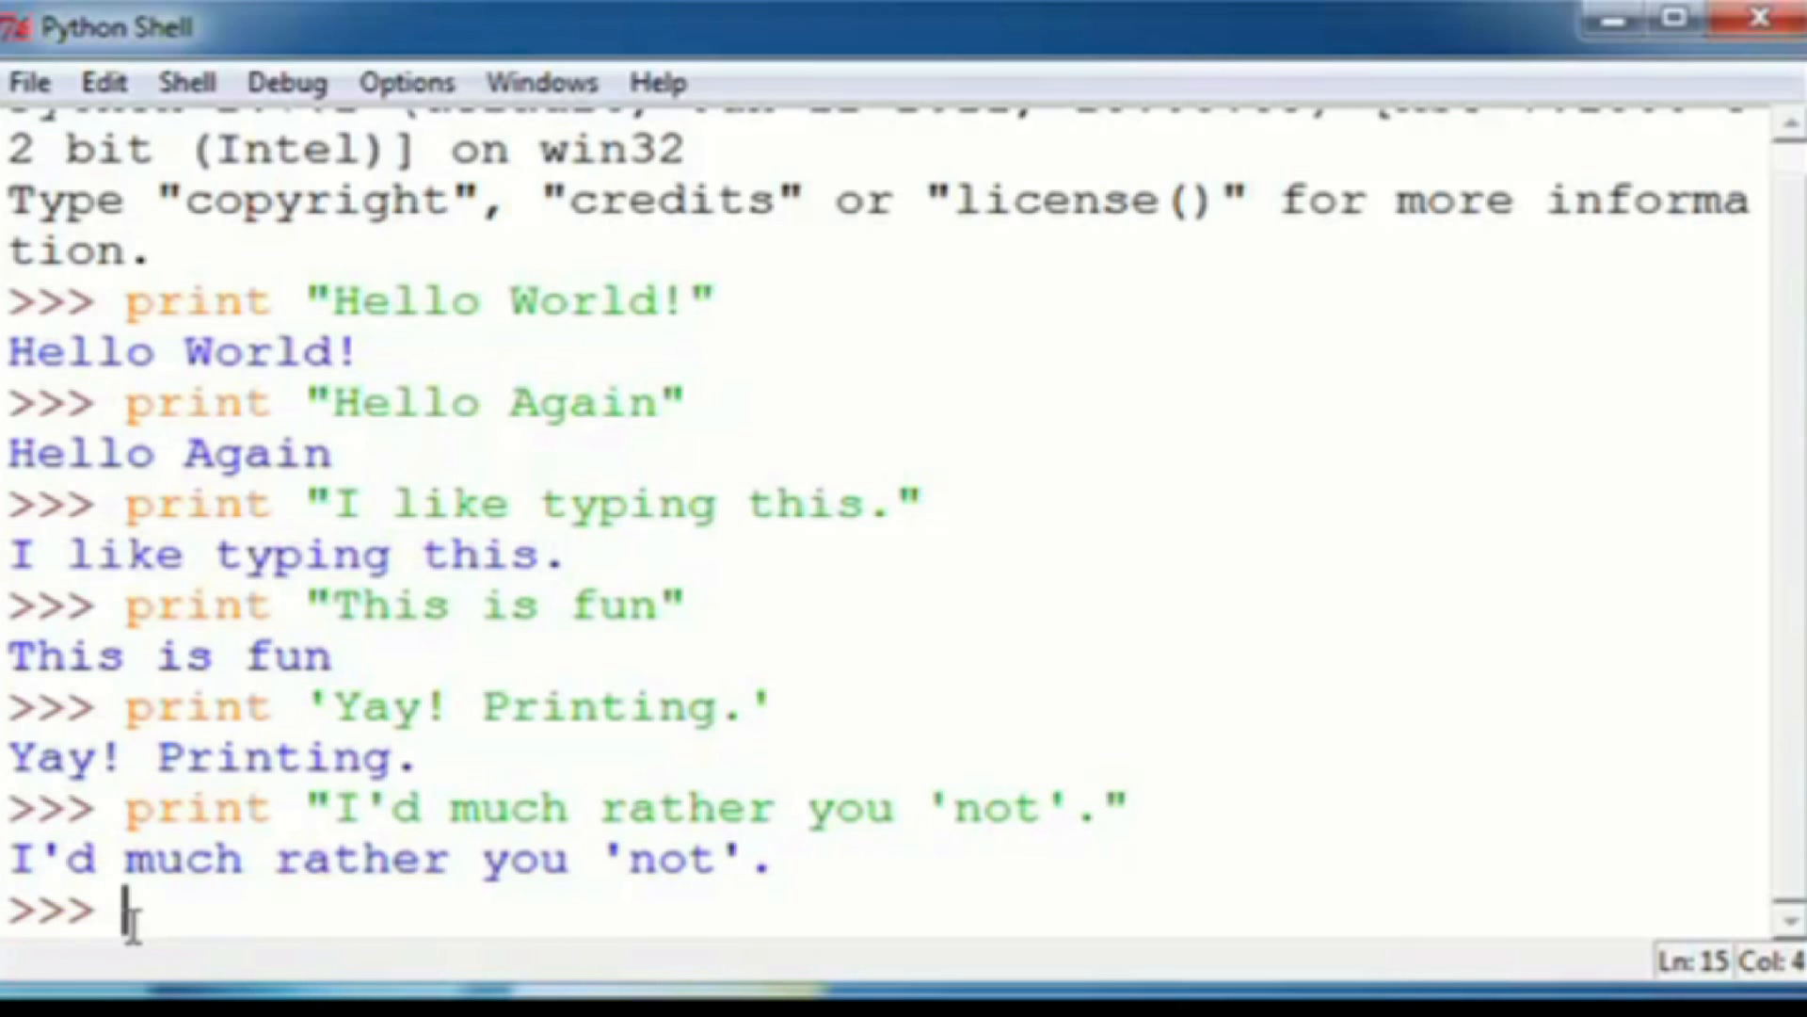
pyautogui.write("'")
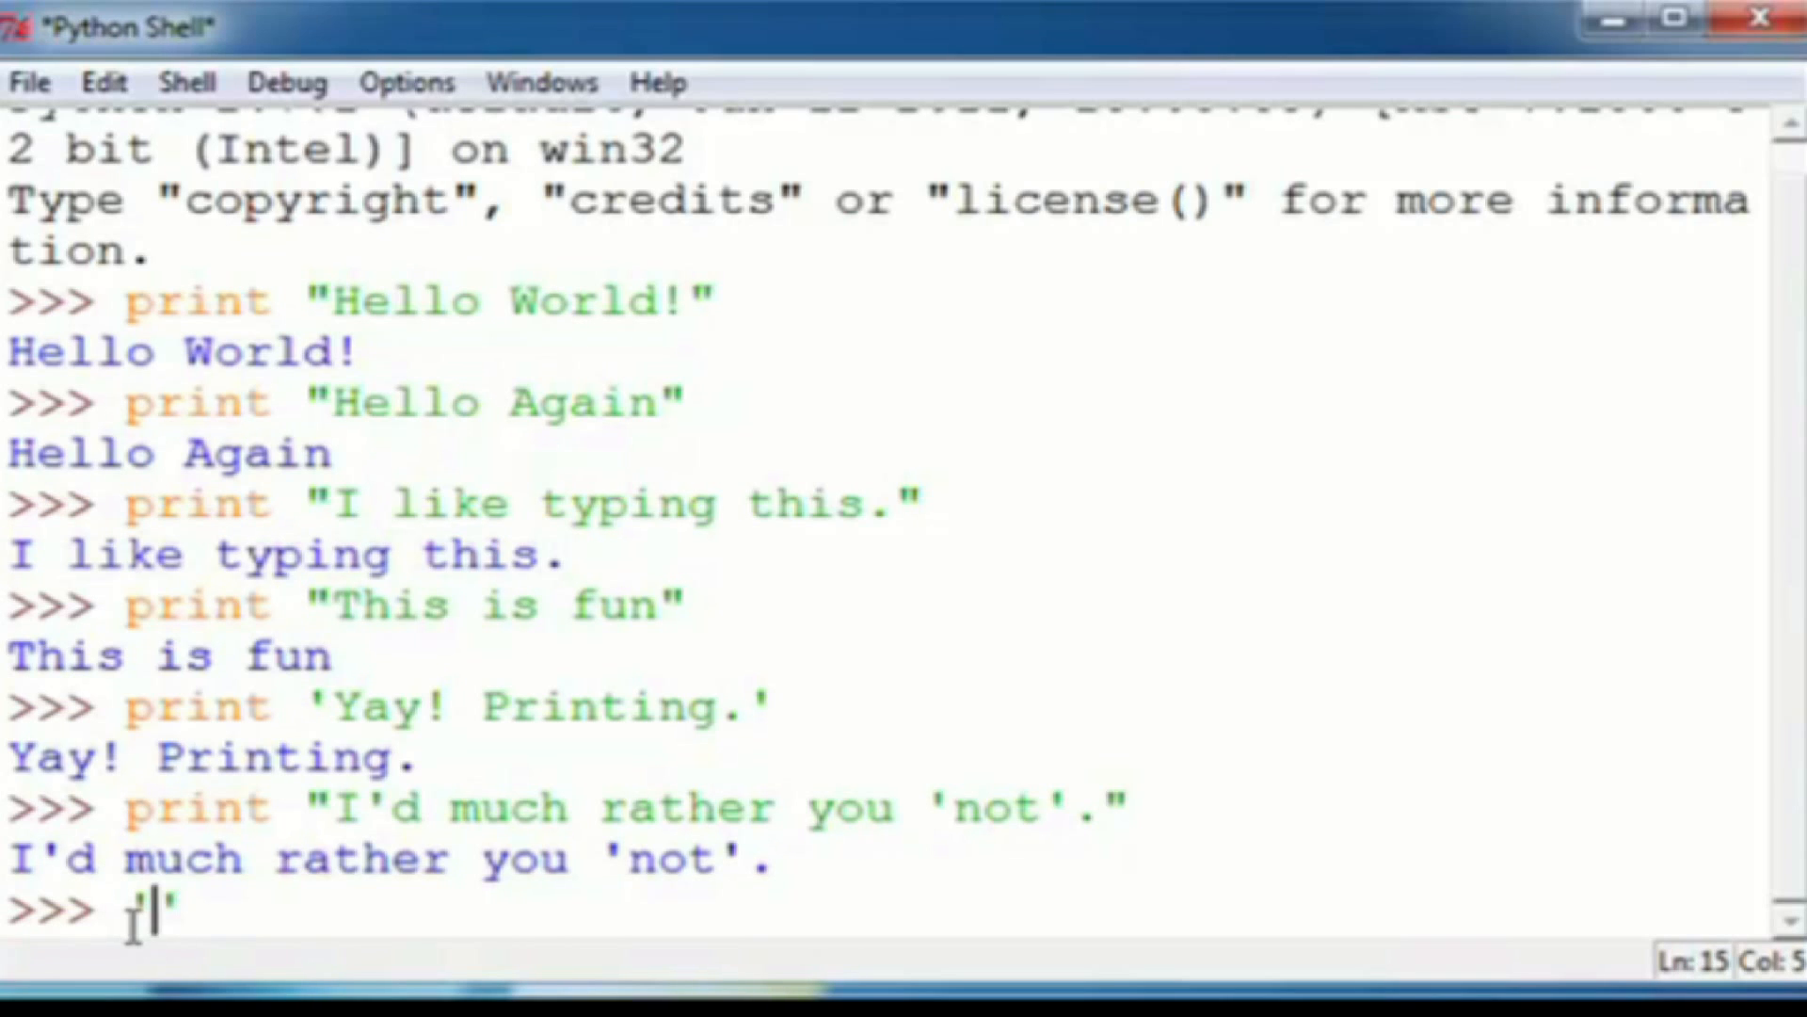
pyautogui.write('I')
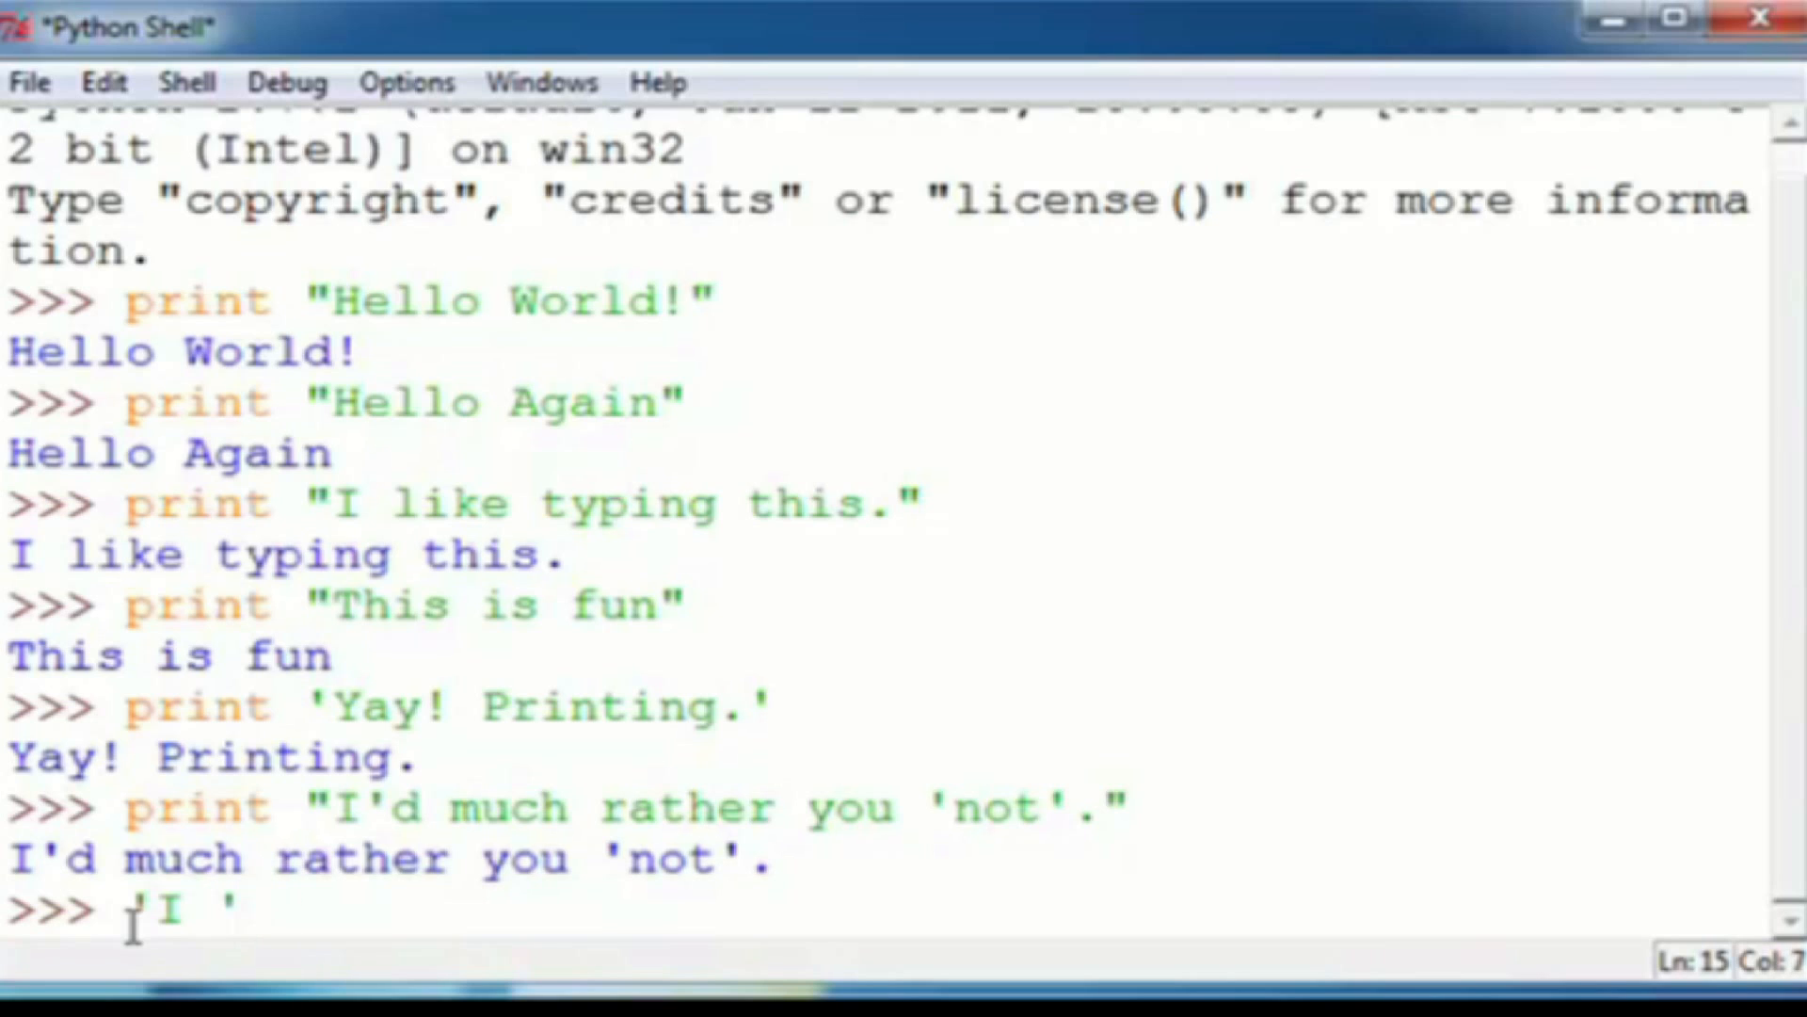
pyautogui.write('""')
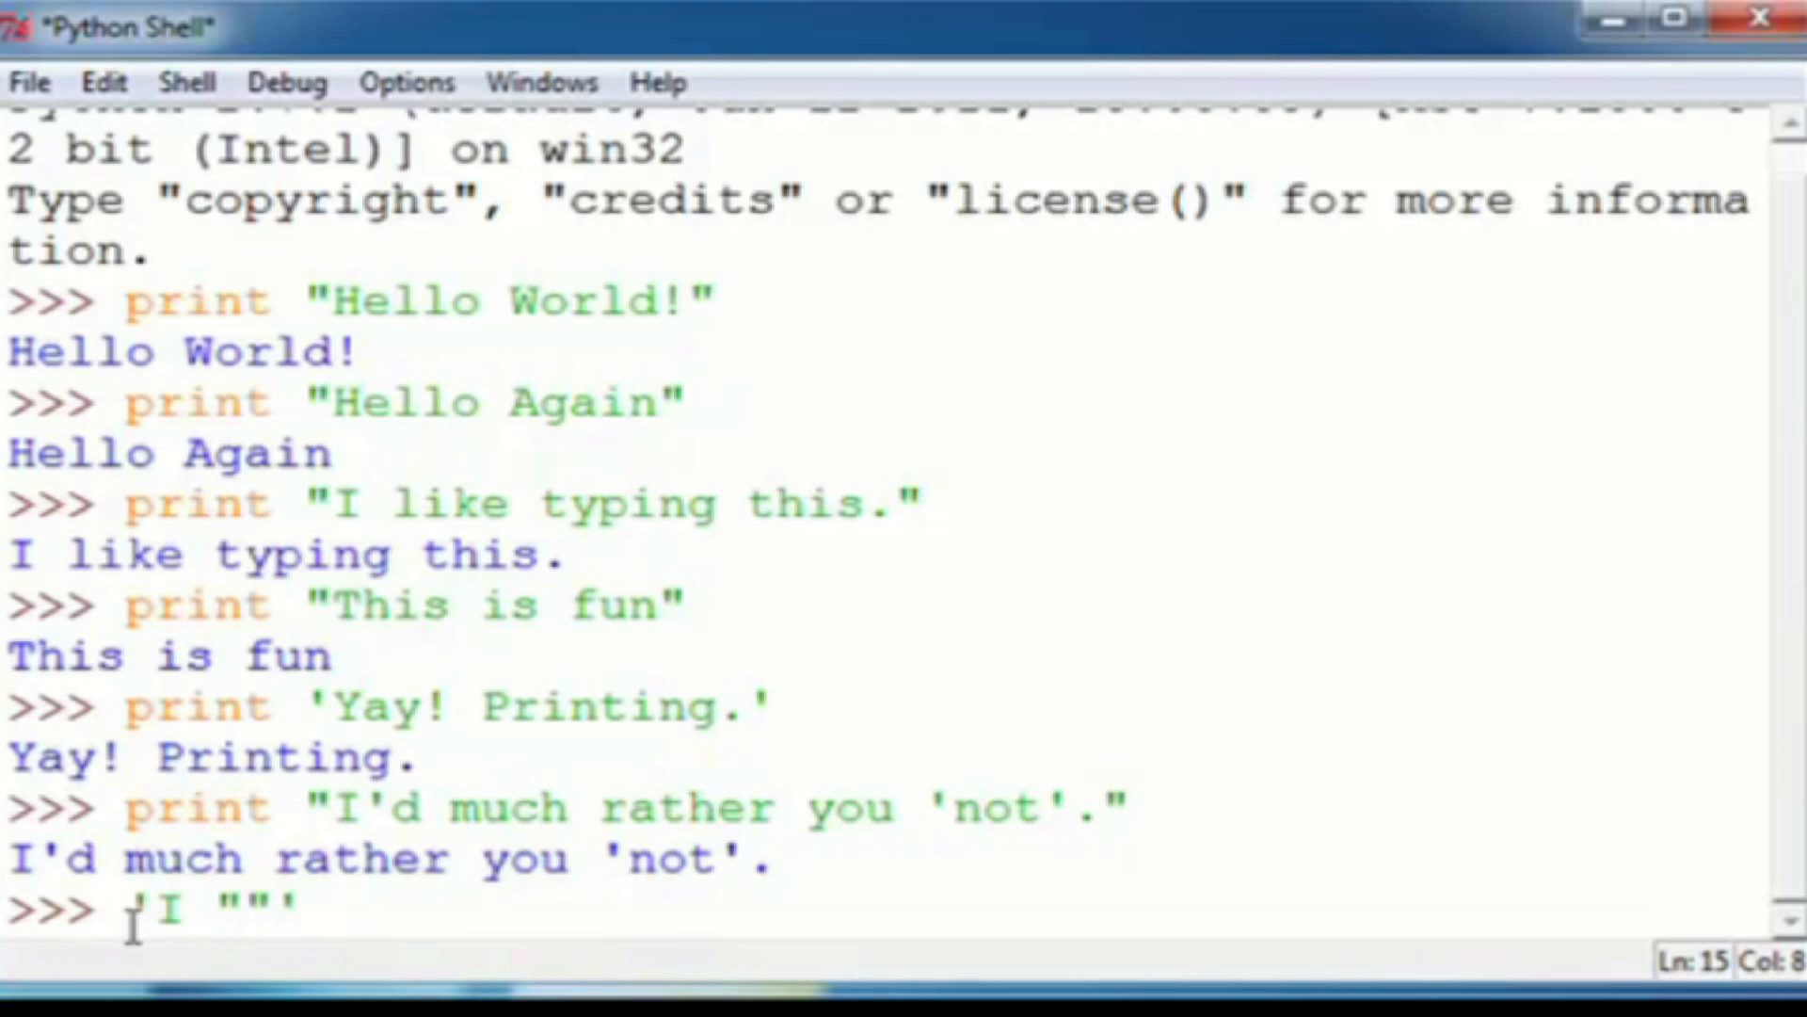
pyautogui.write('said')
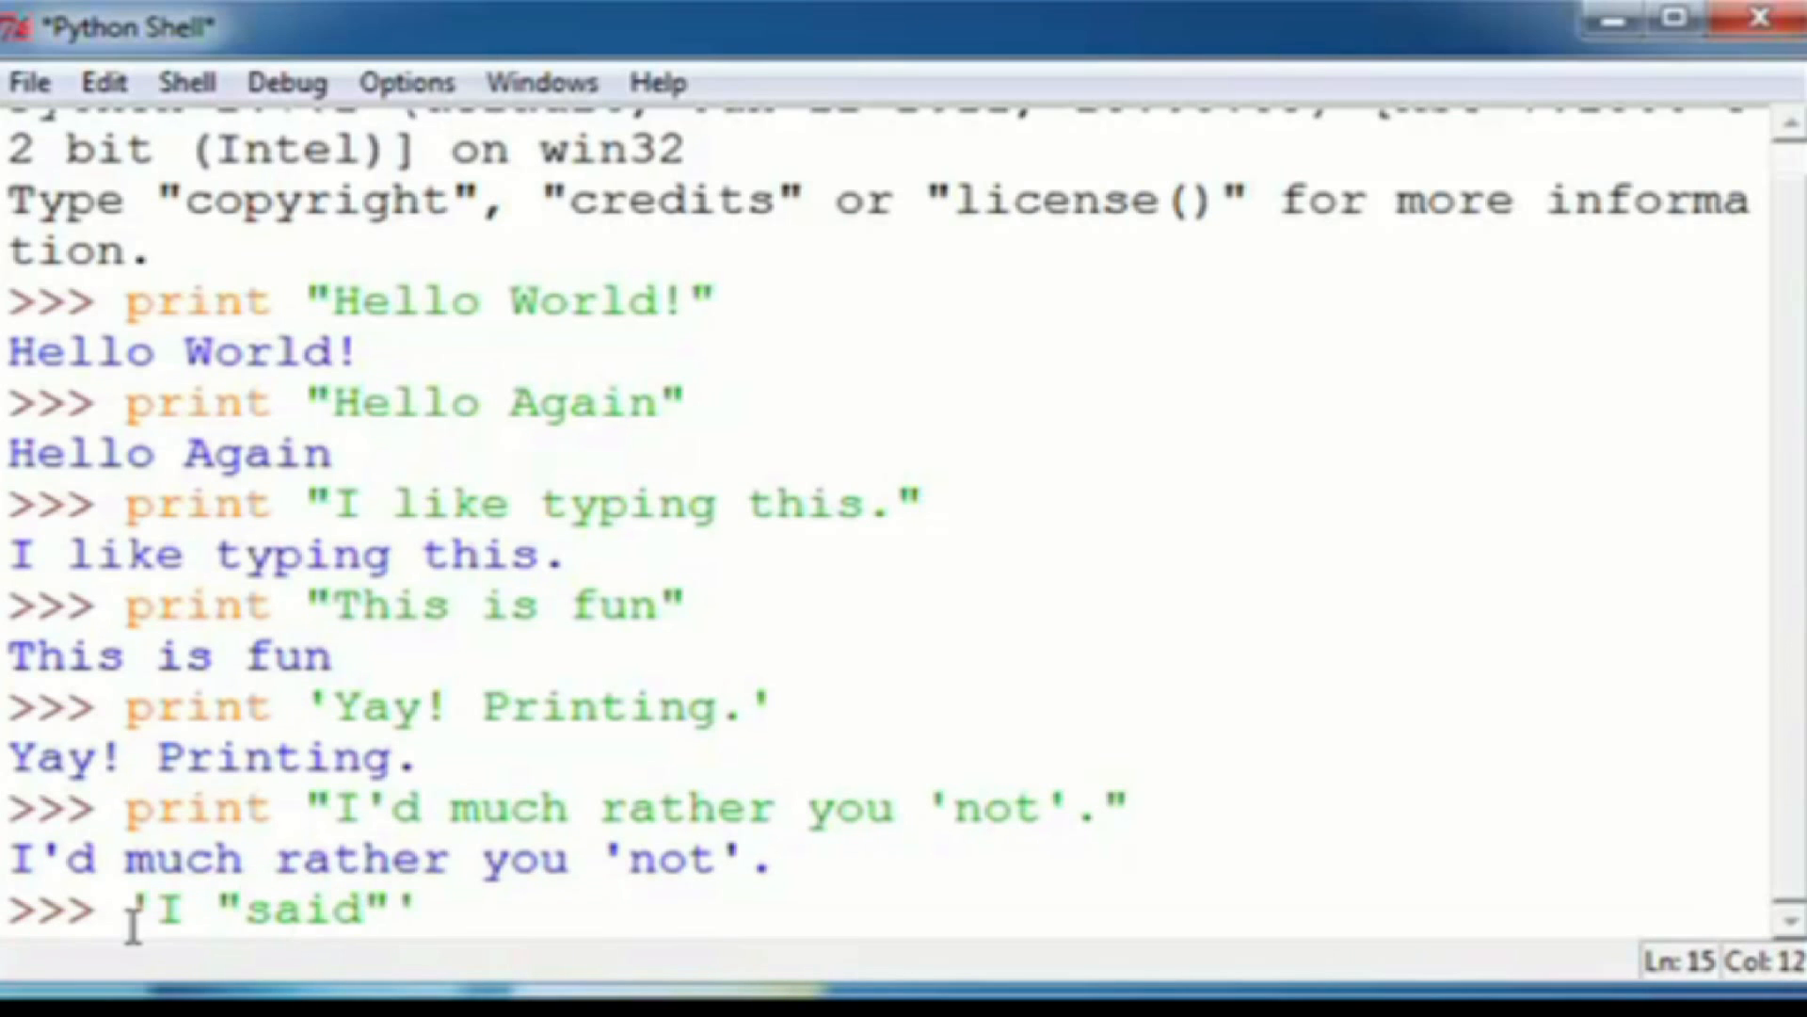
pyautogui.write('"')
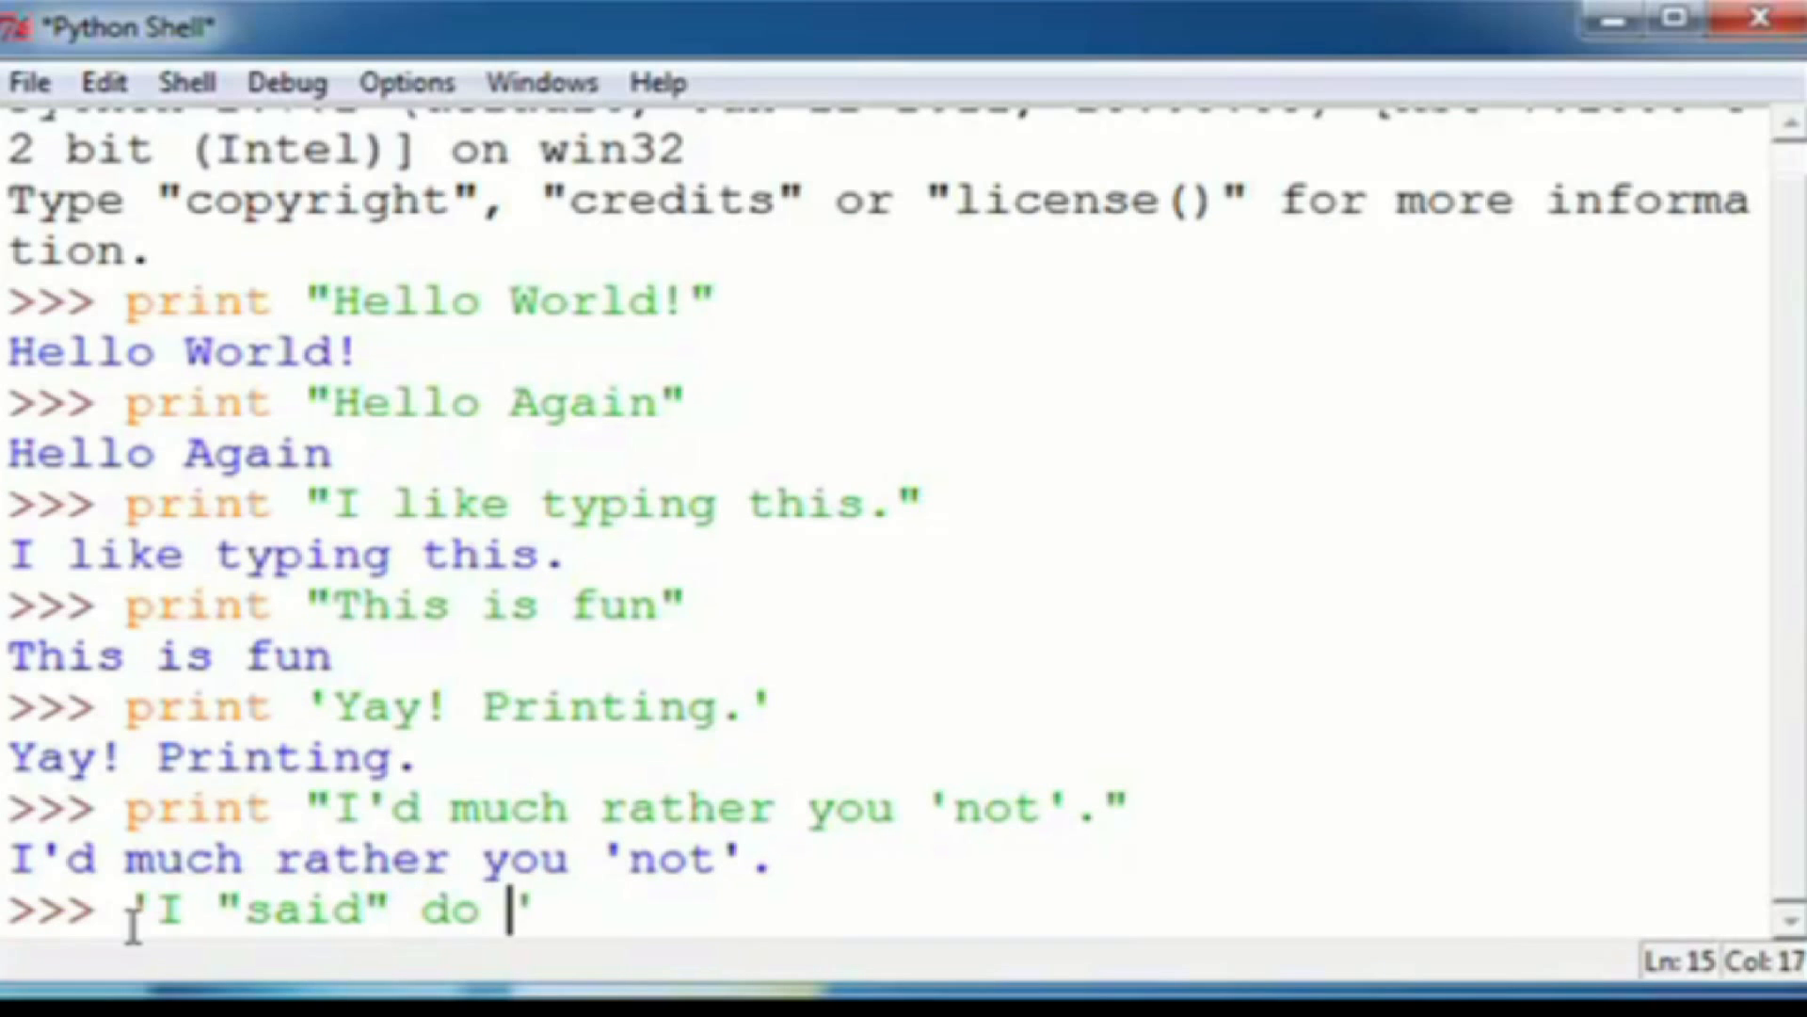
pyautogui.write('not to')
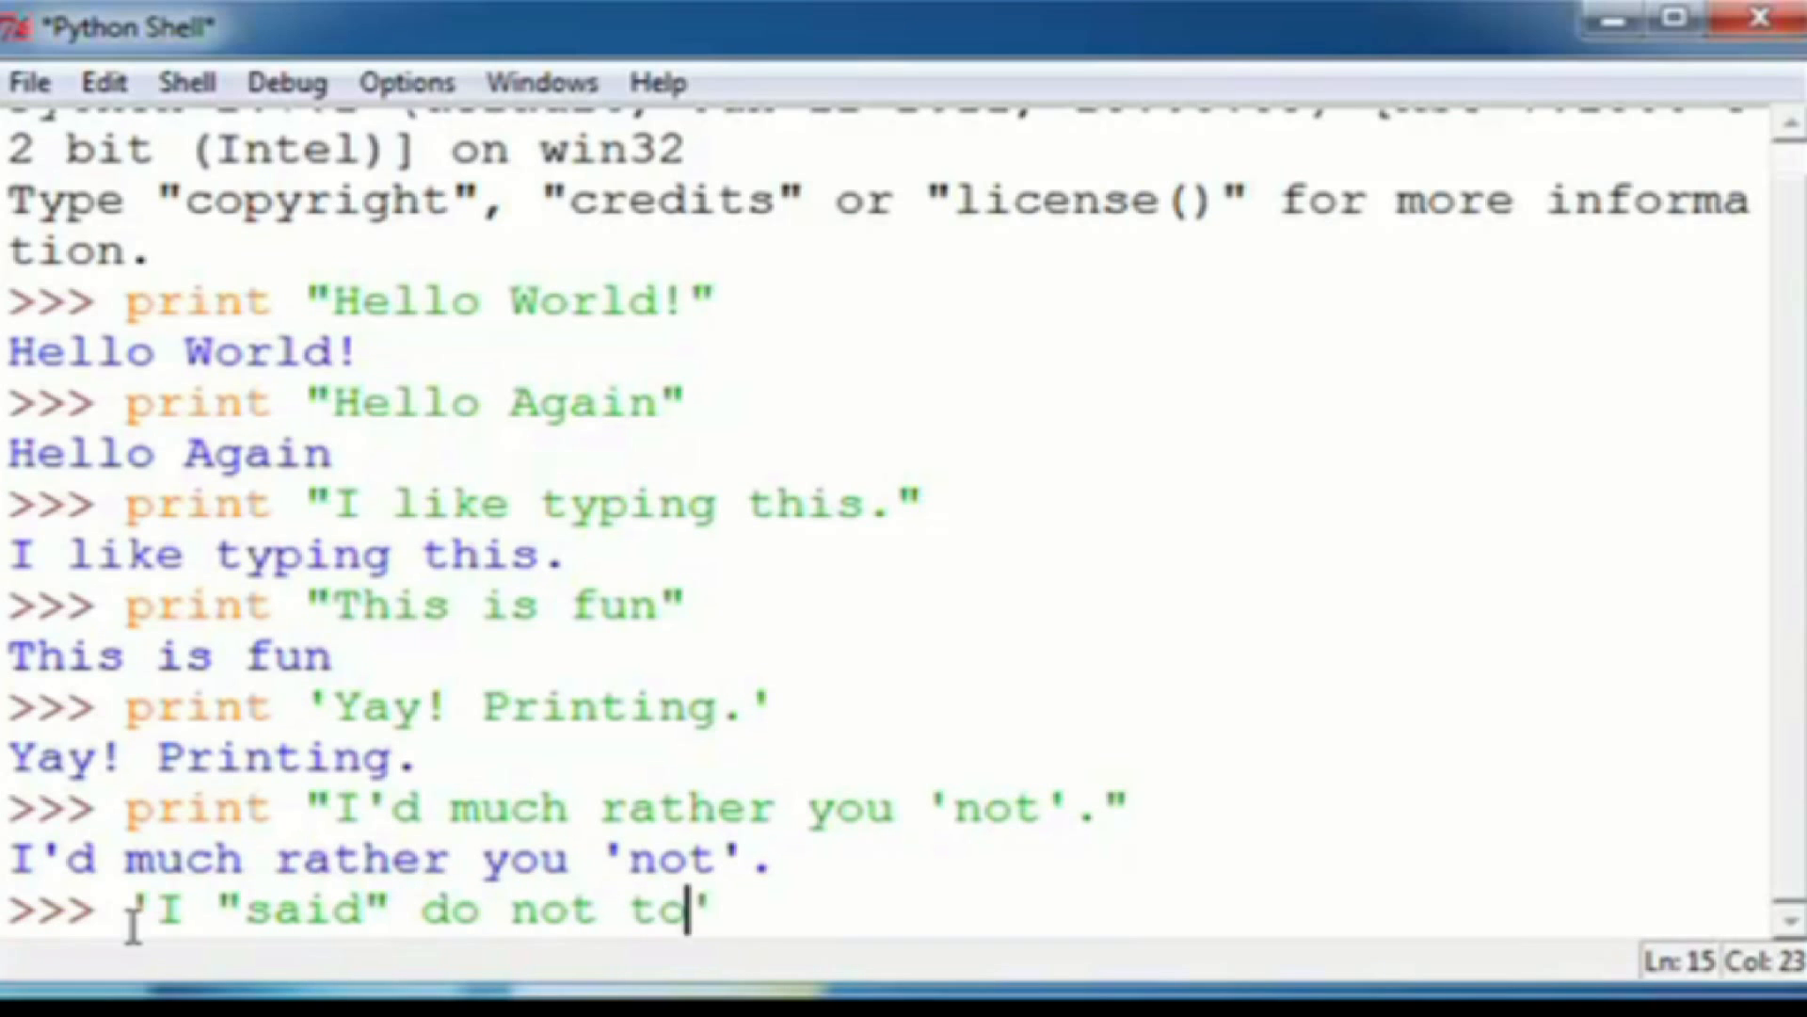
pyautogui.write('uch this')
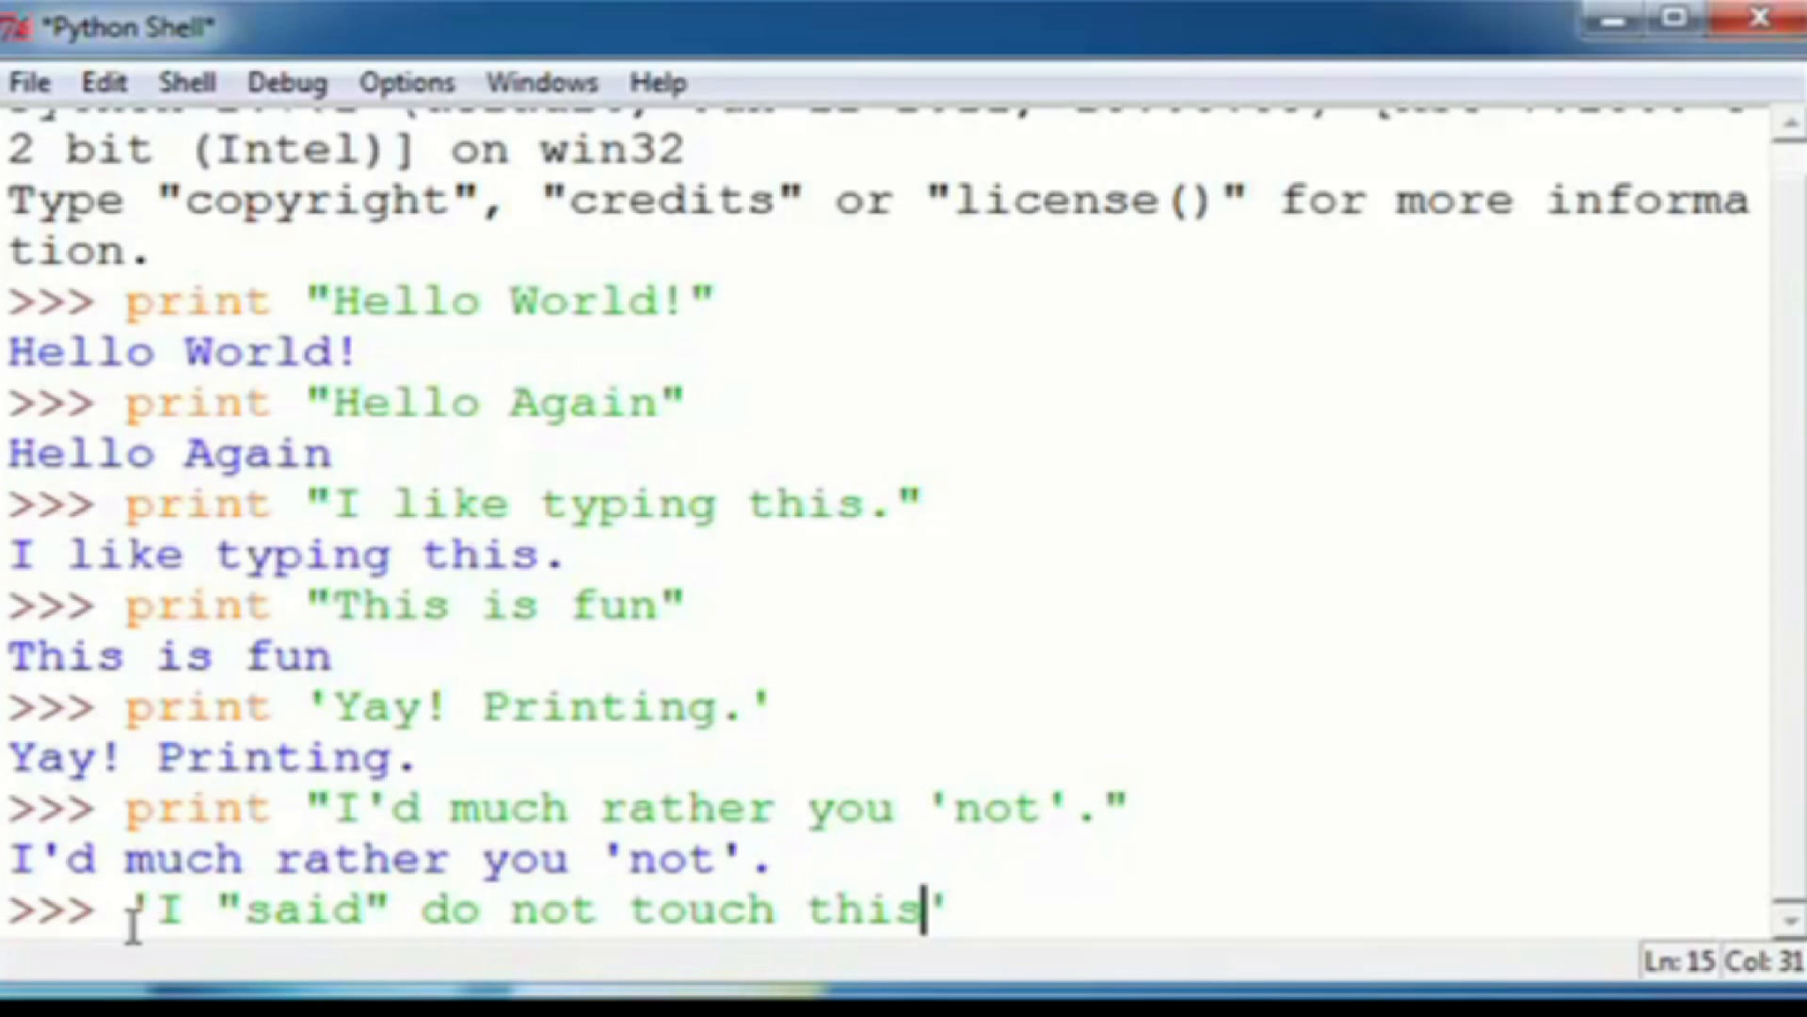
pyautogui.write('.')
pyautogui.press('Return')
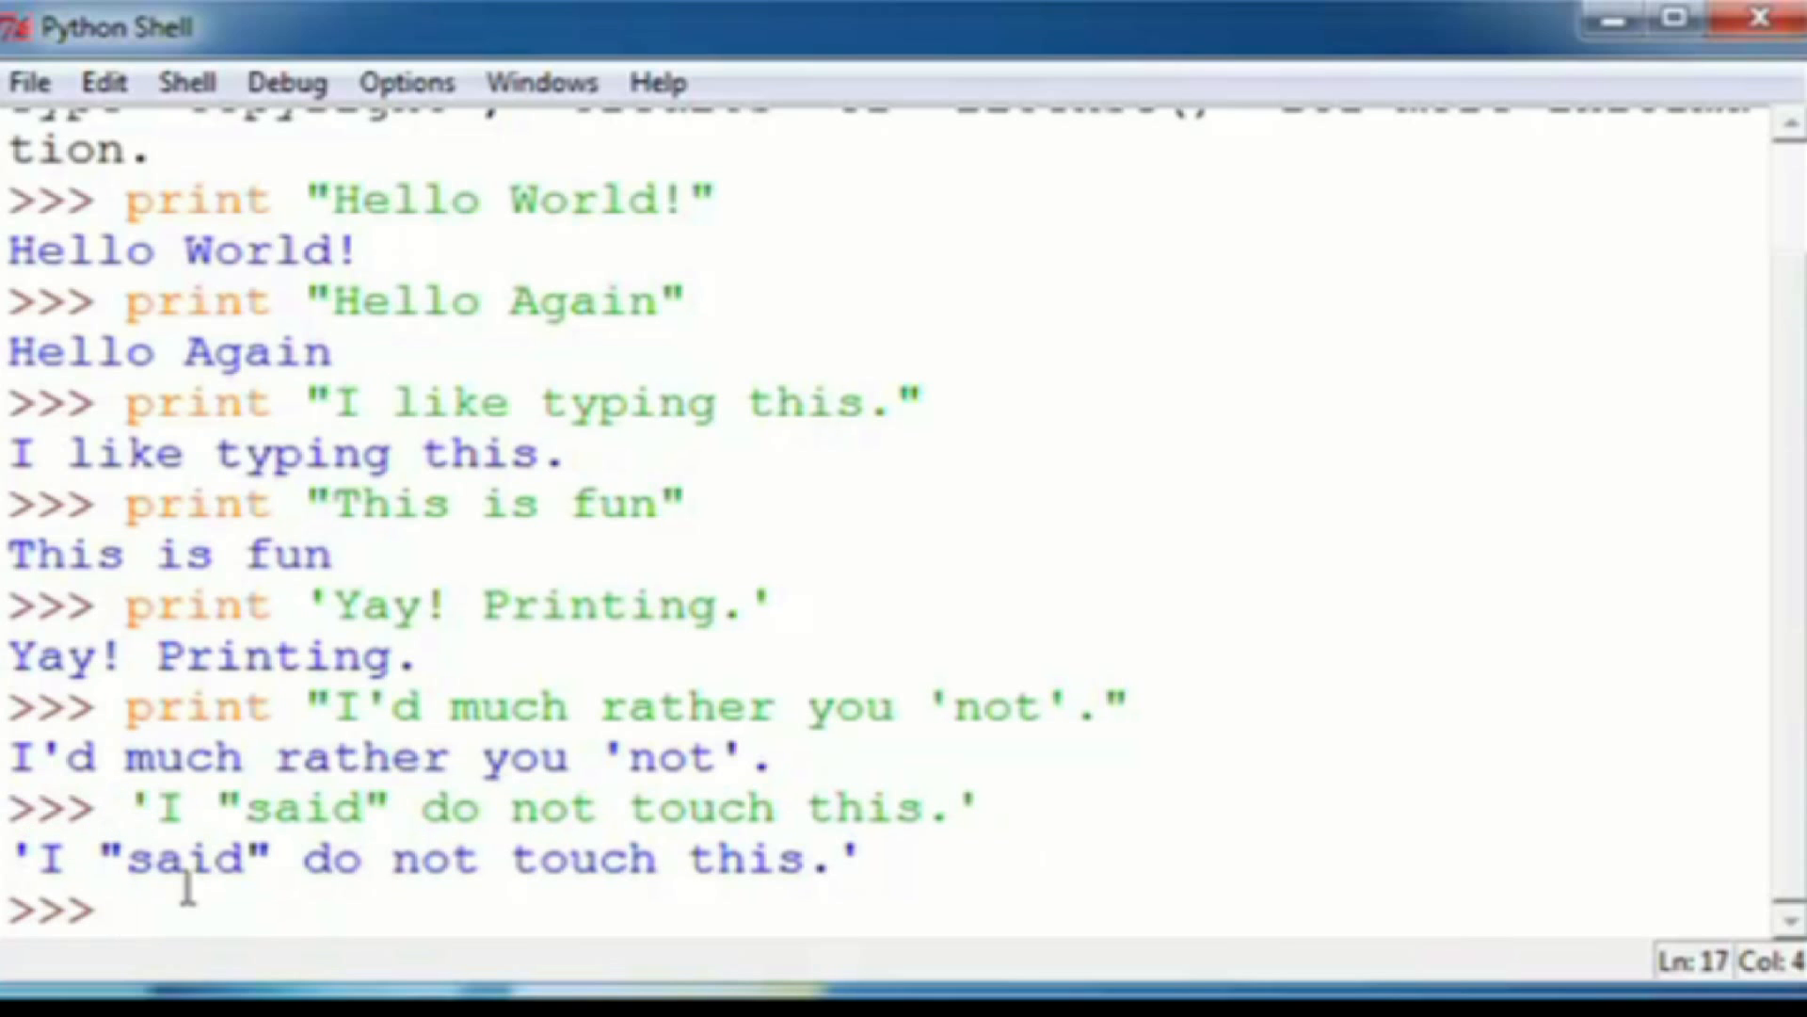
# Type print at the prompt, then discard the partial line
pyautogui.write('print')
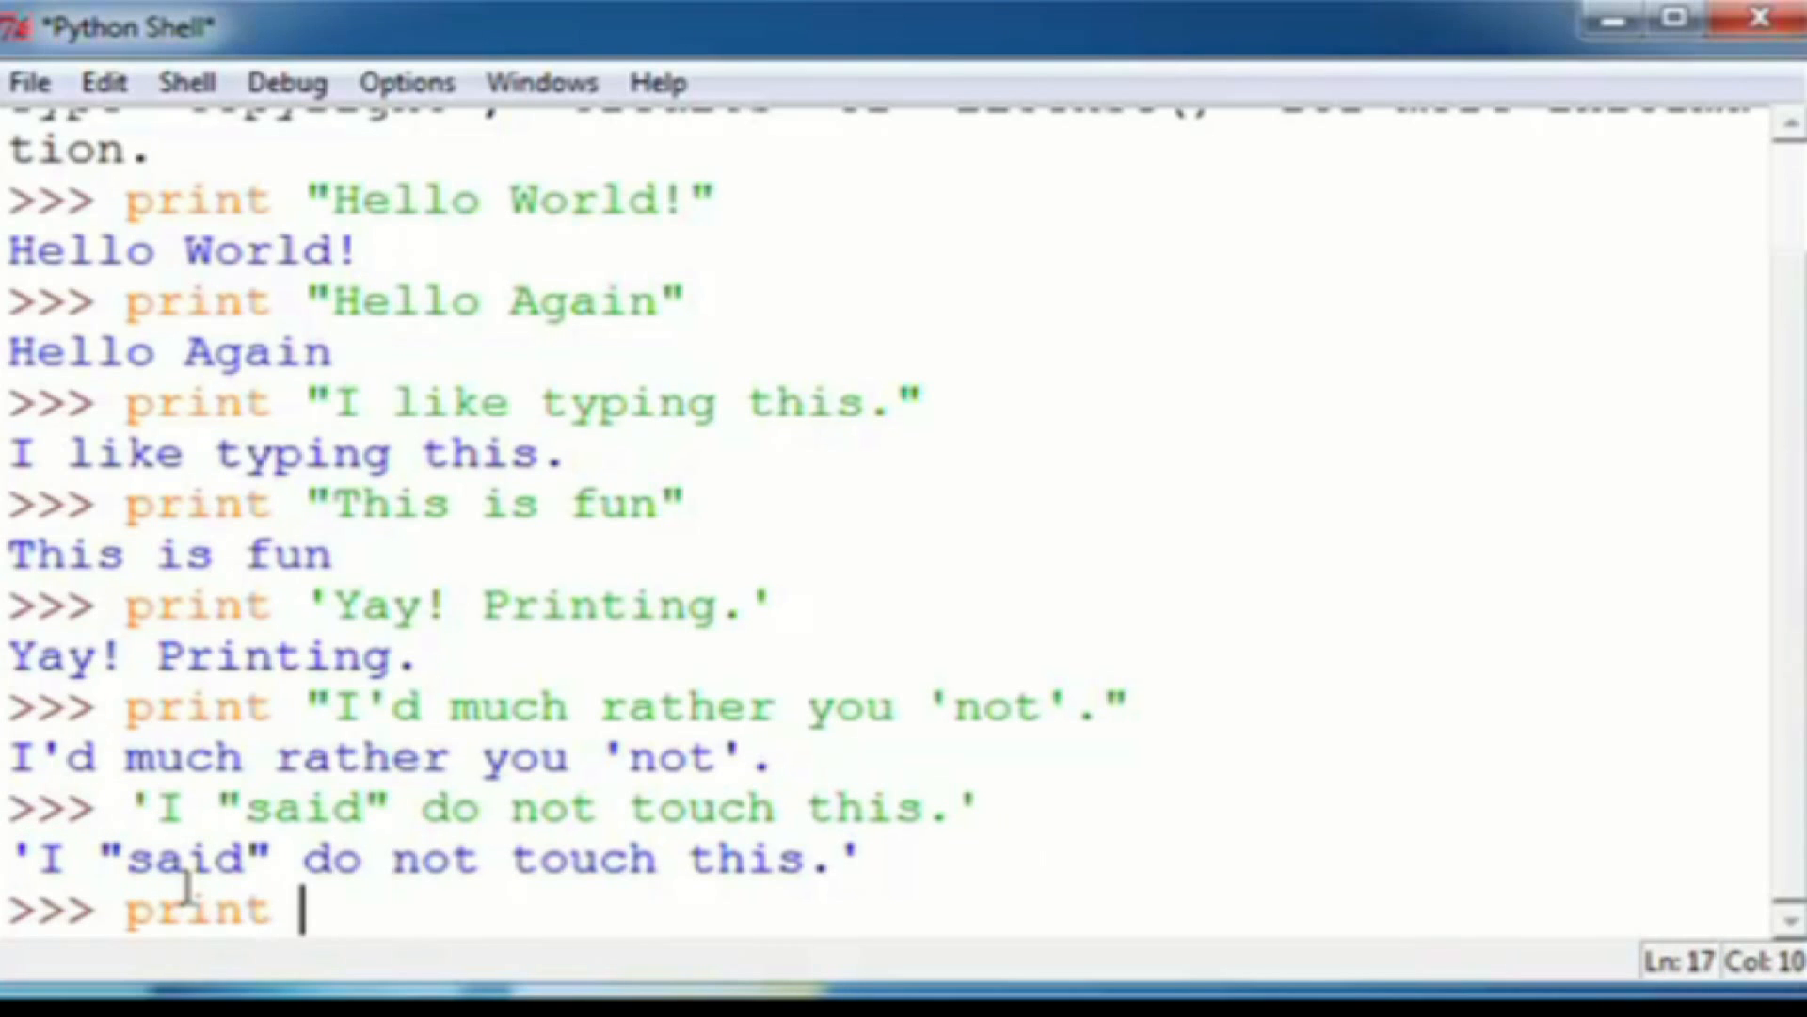
pyautogui.press('Backspace')
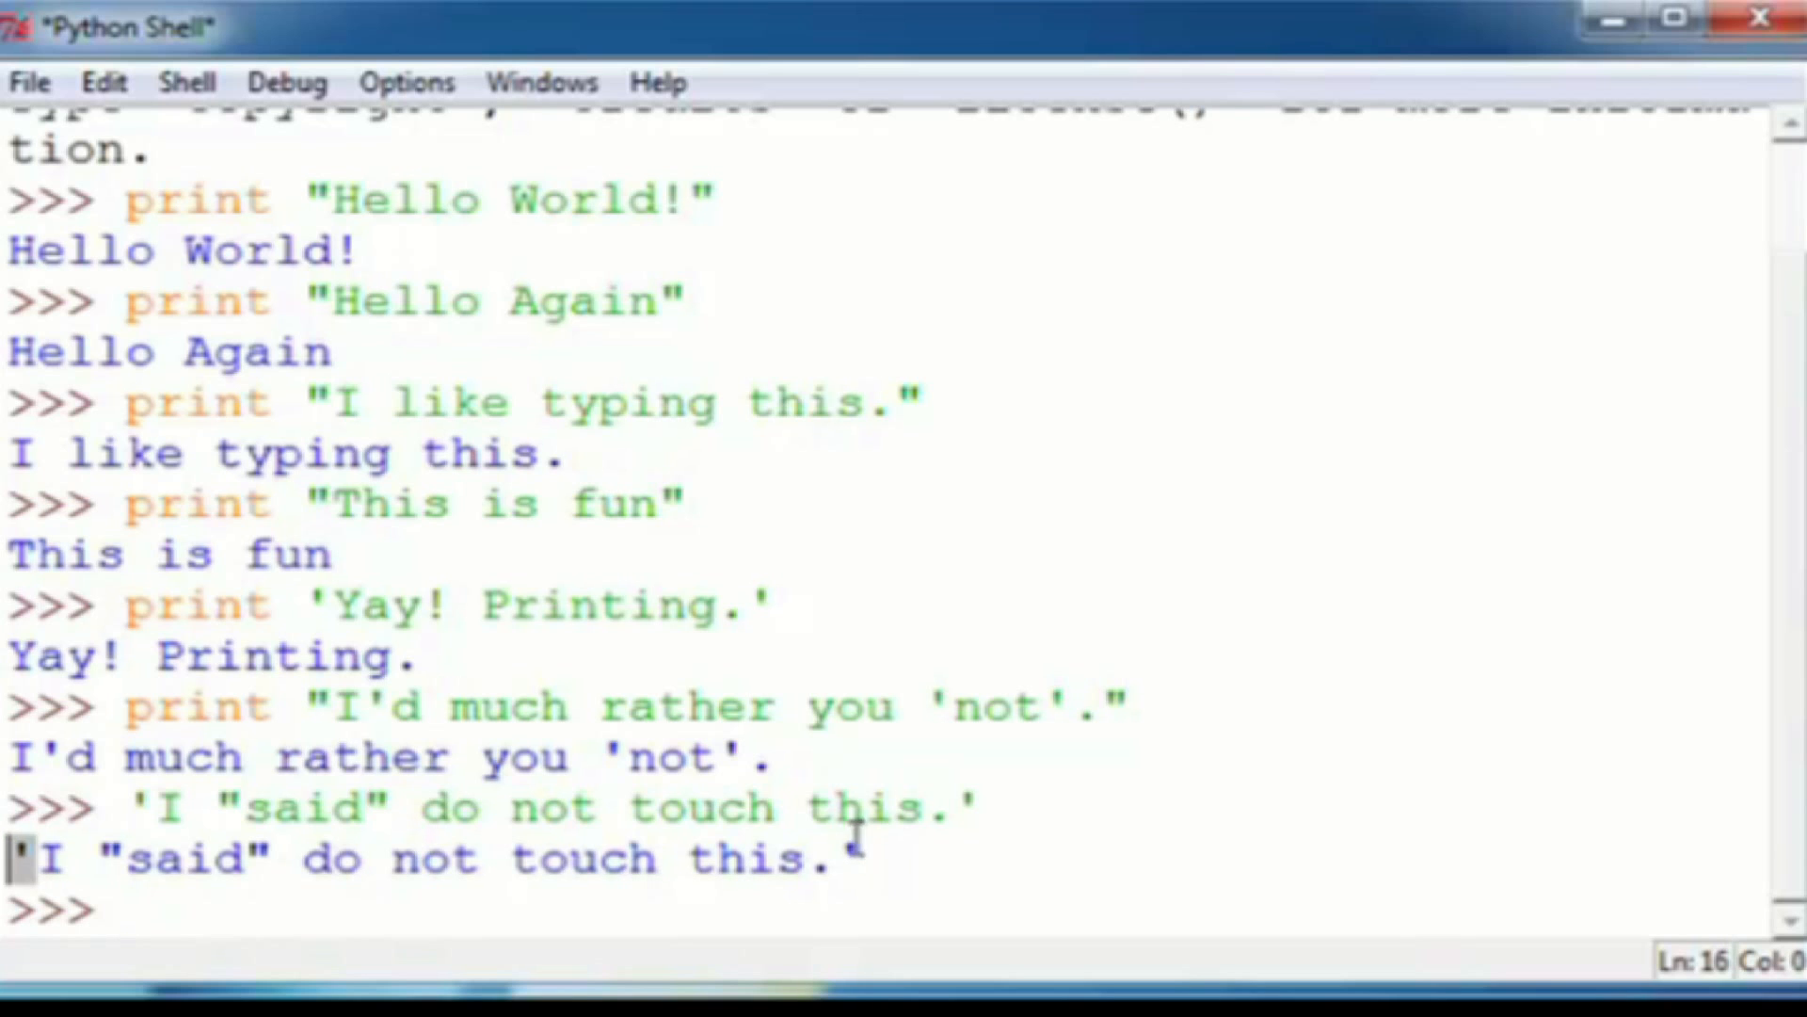
pyautogui.click(842, 858)
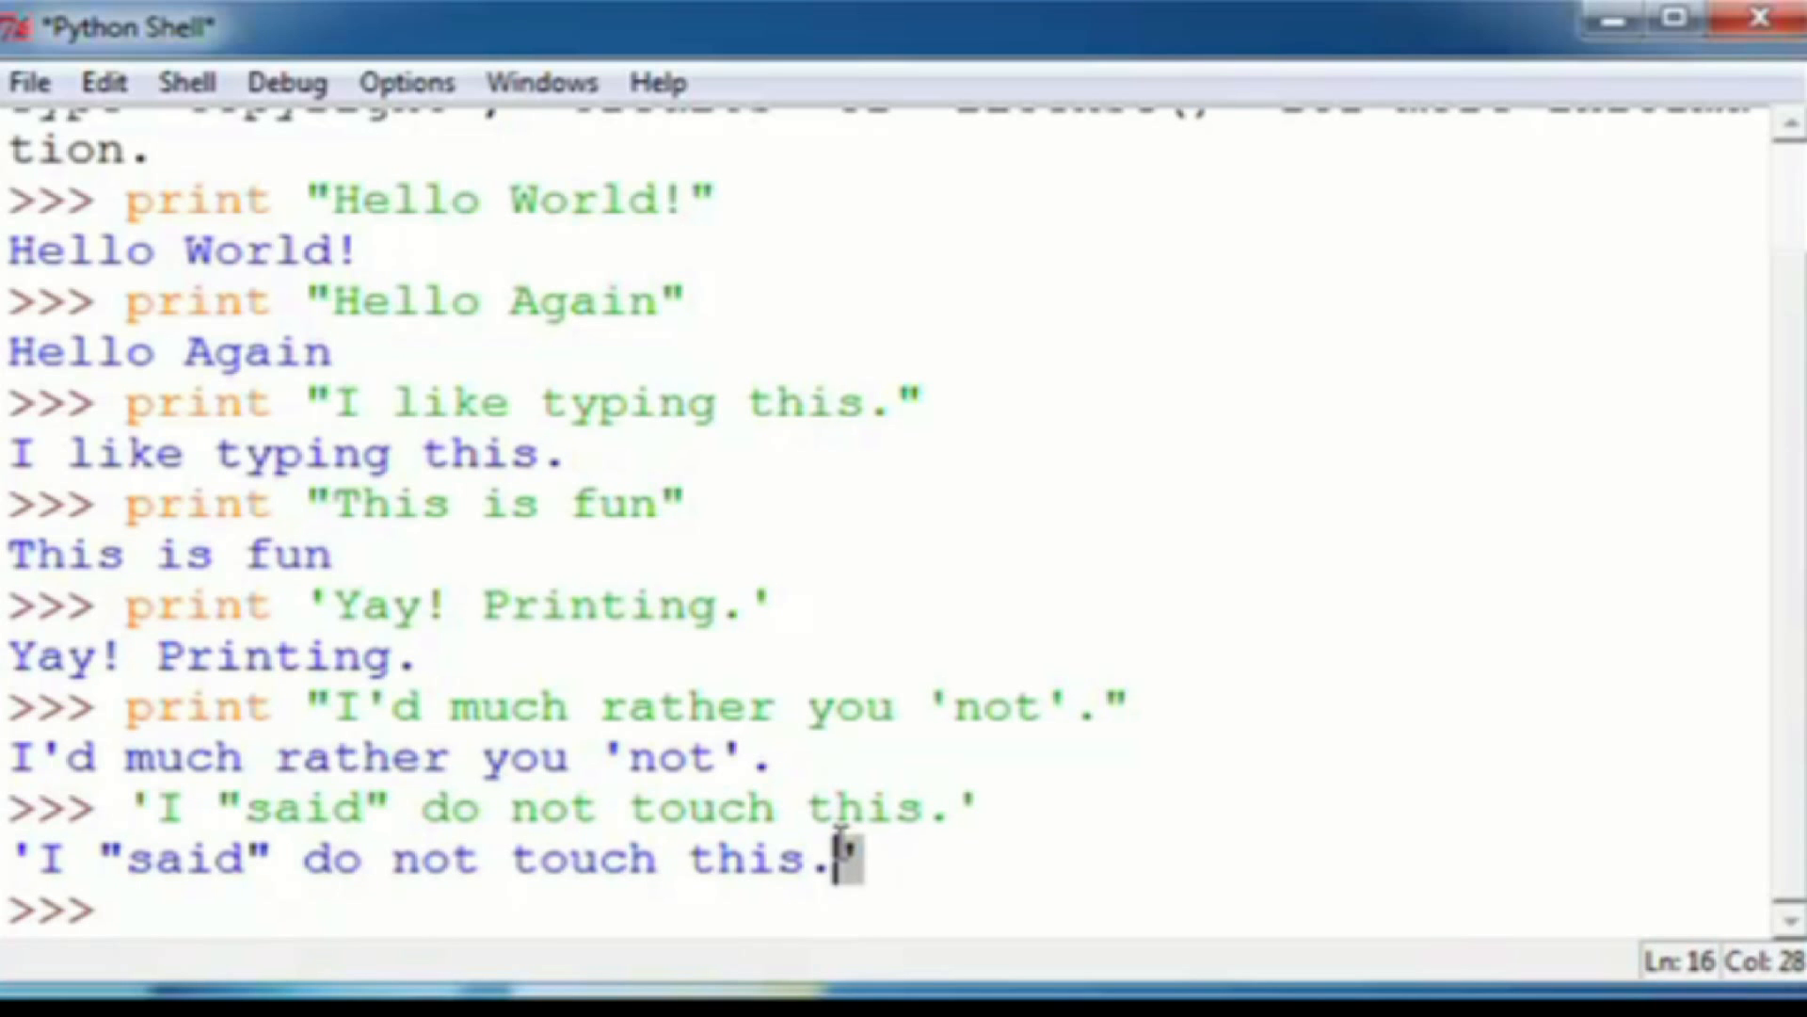
pyautogui.scroll(3)
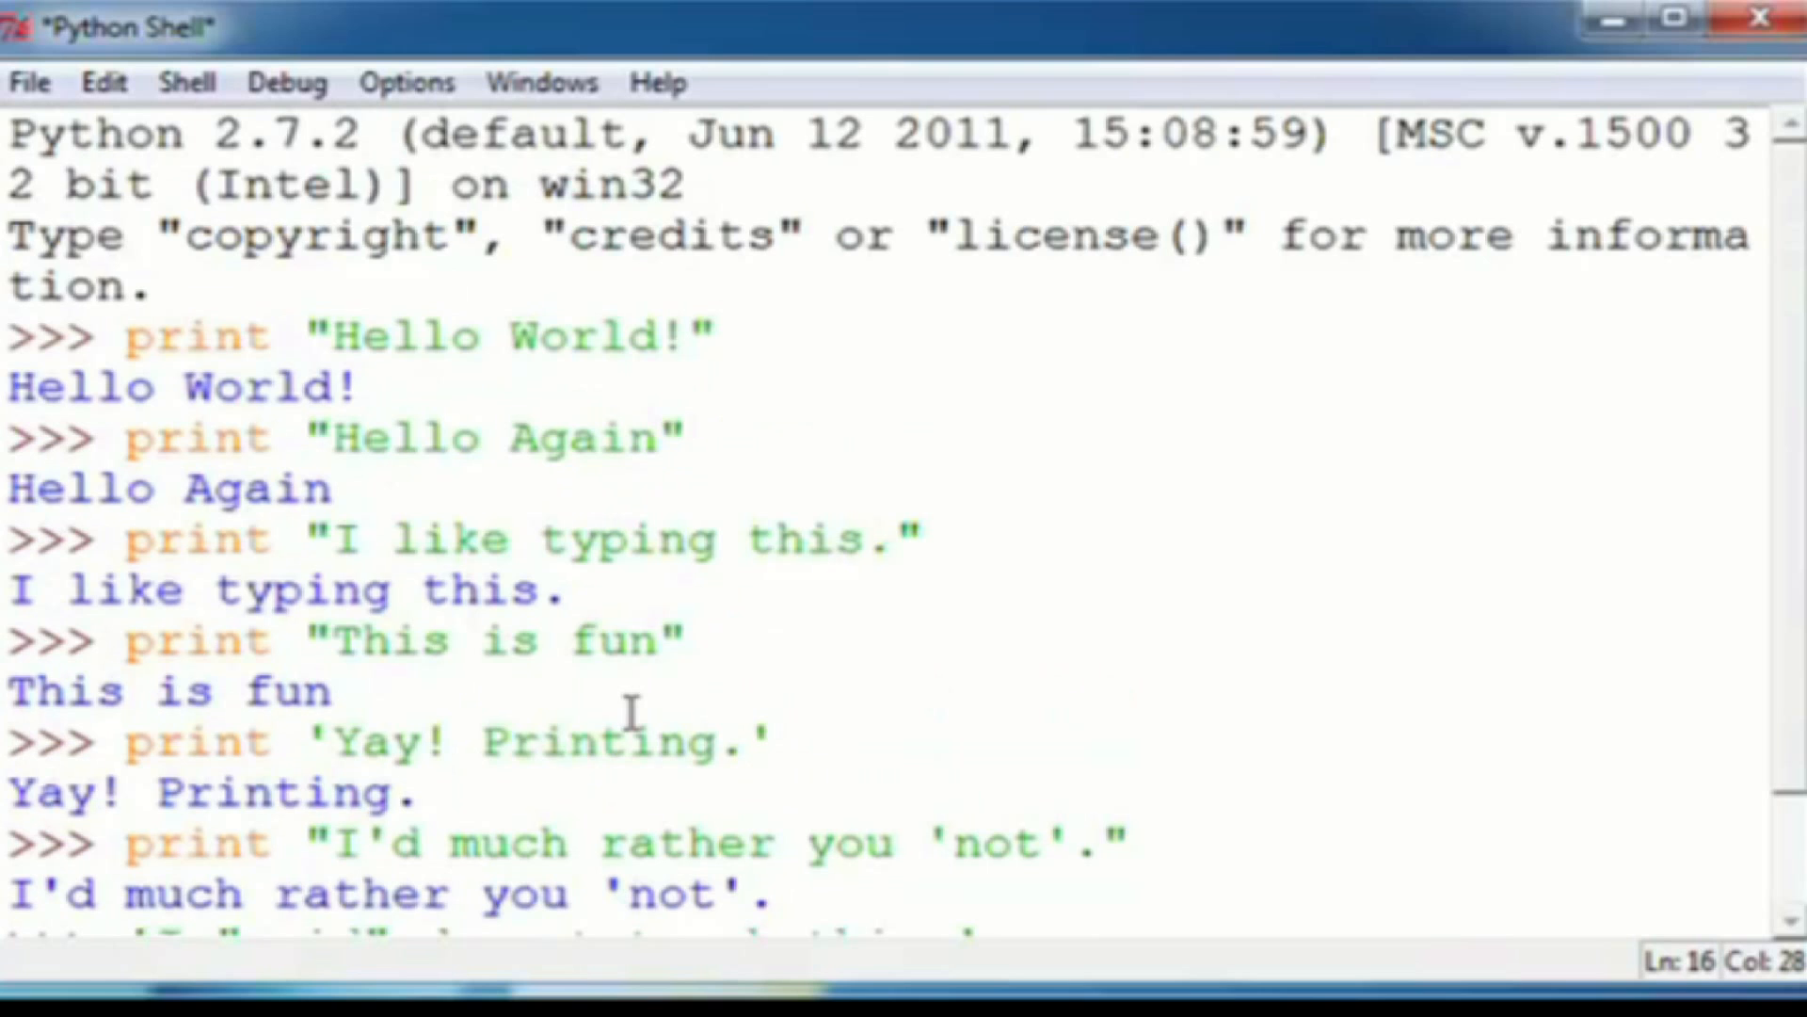
pyautogui.scroll(-3)
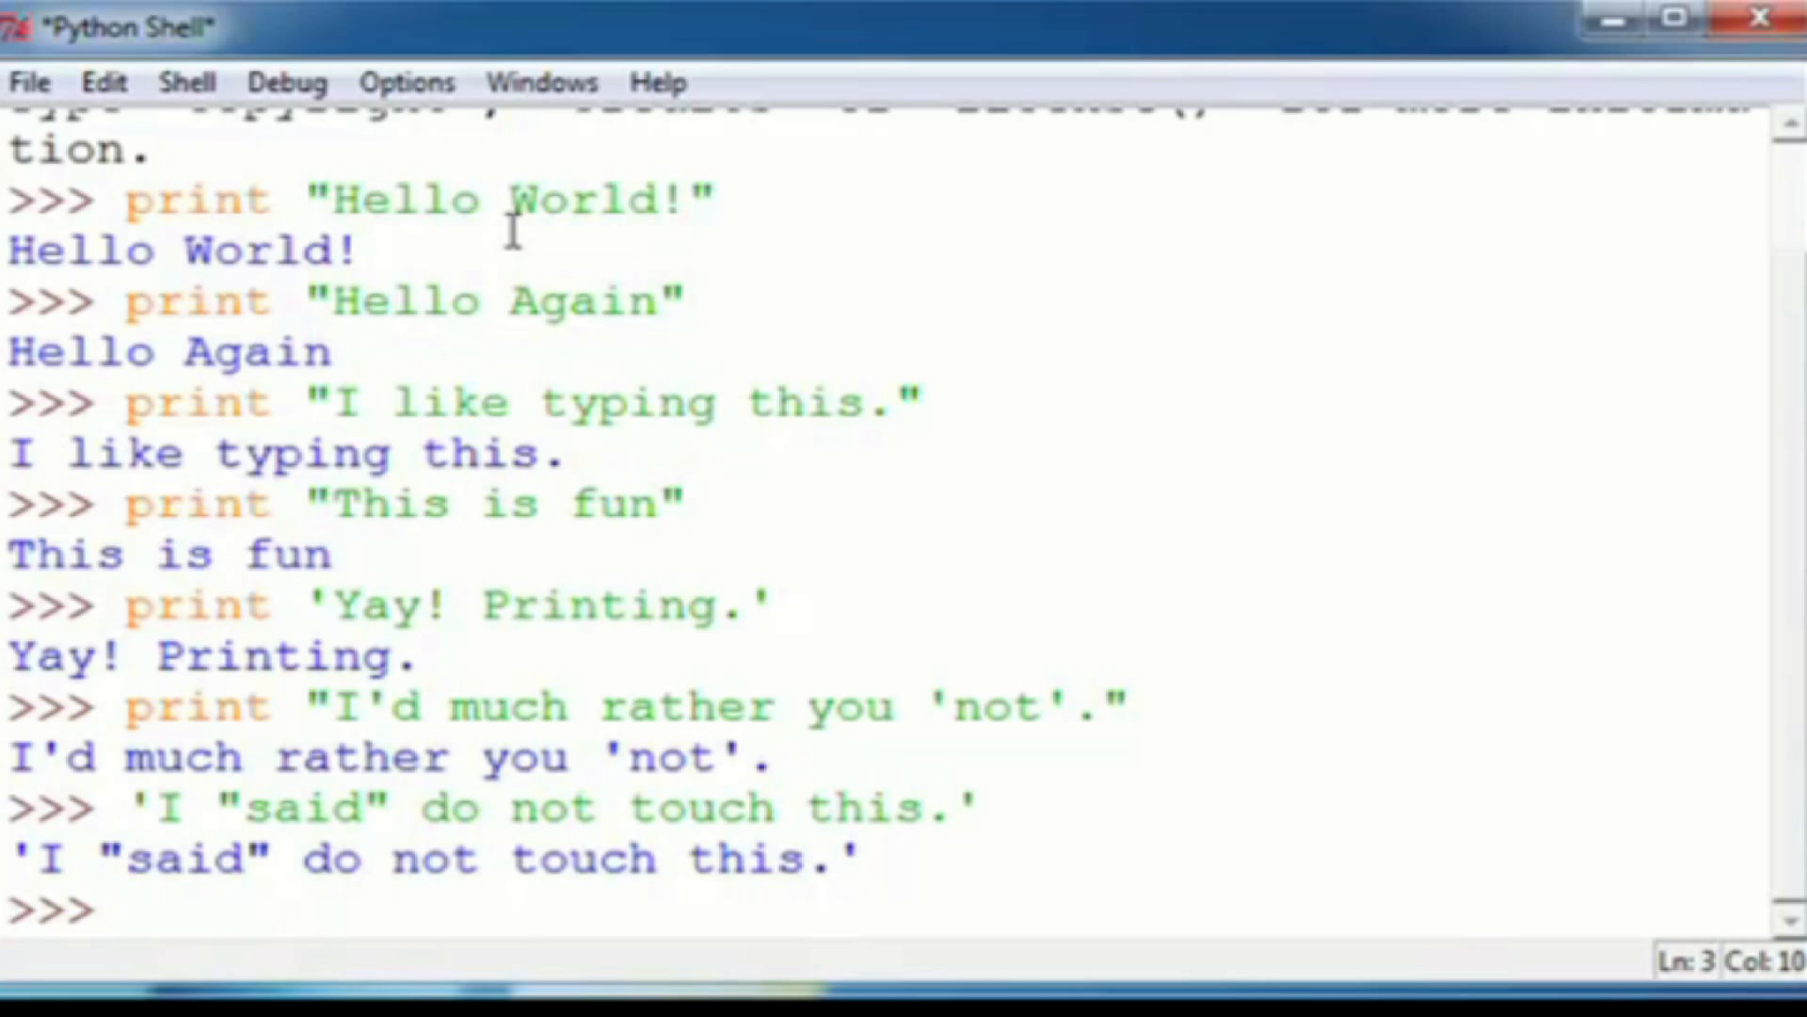
pyautogui.write('p')
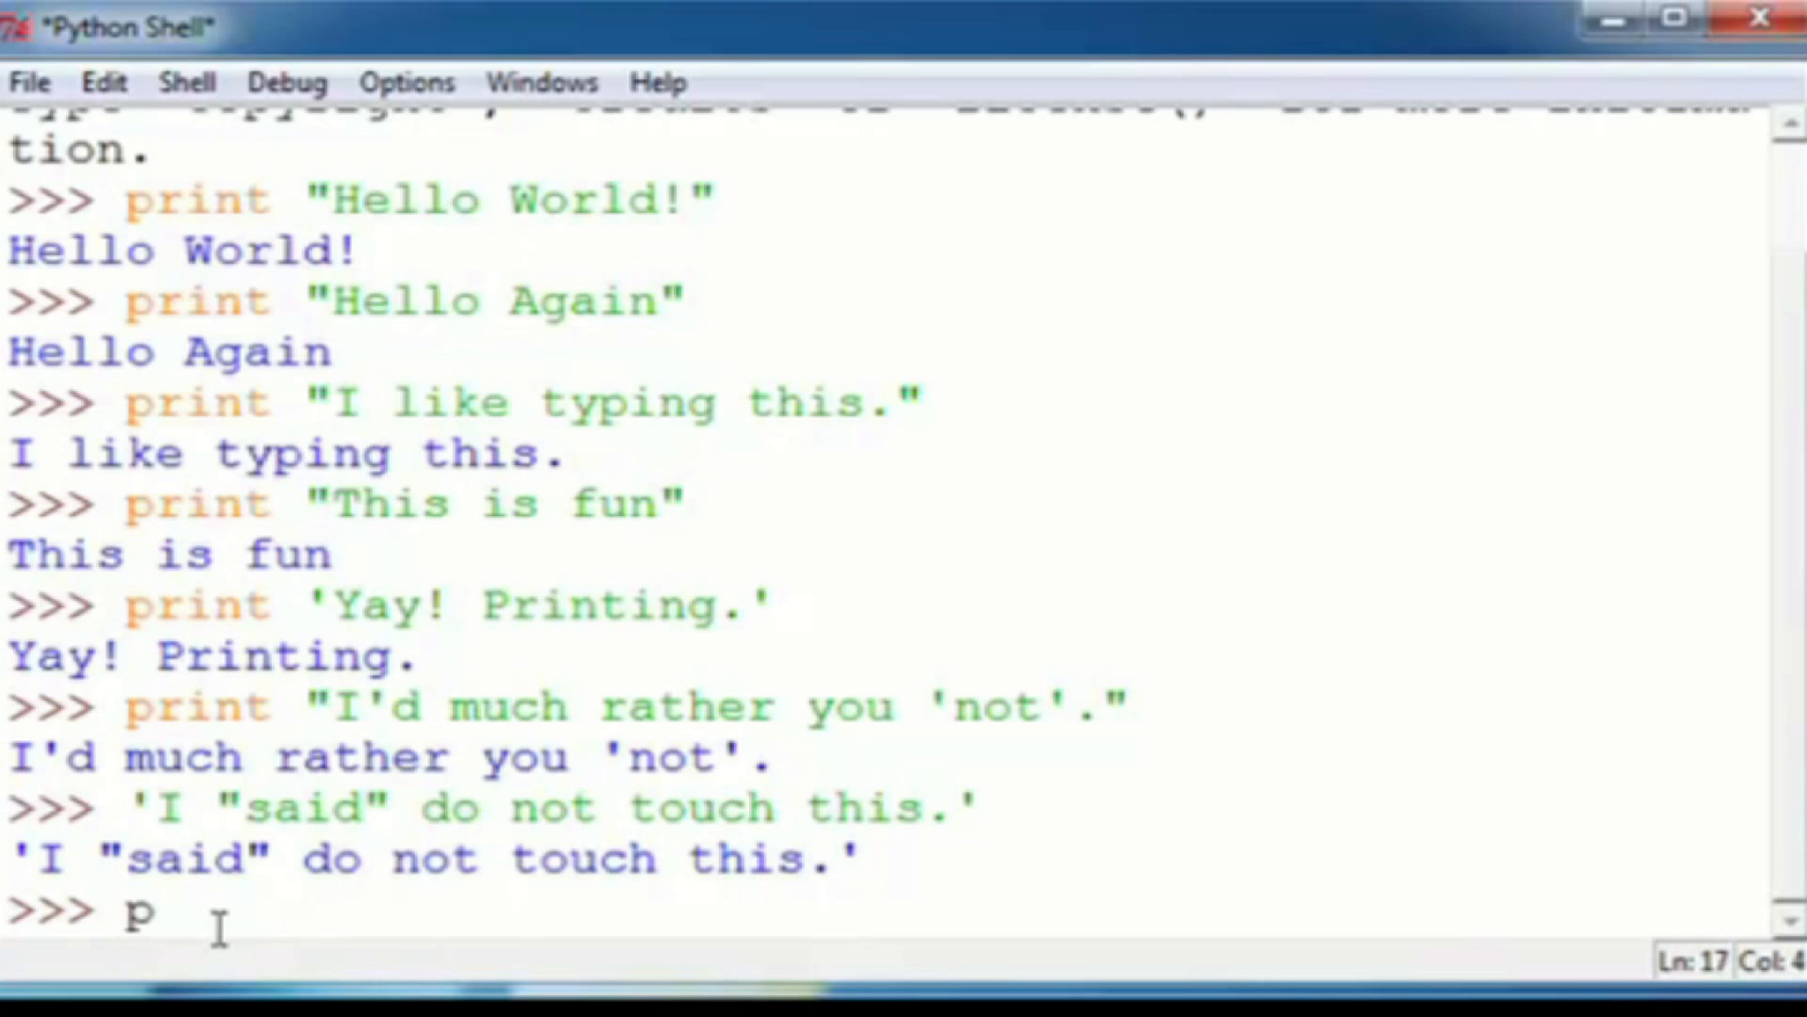
pyautogui.write('rint ()')
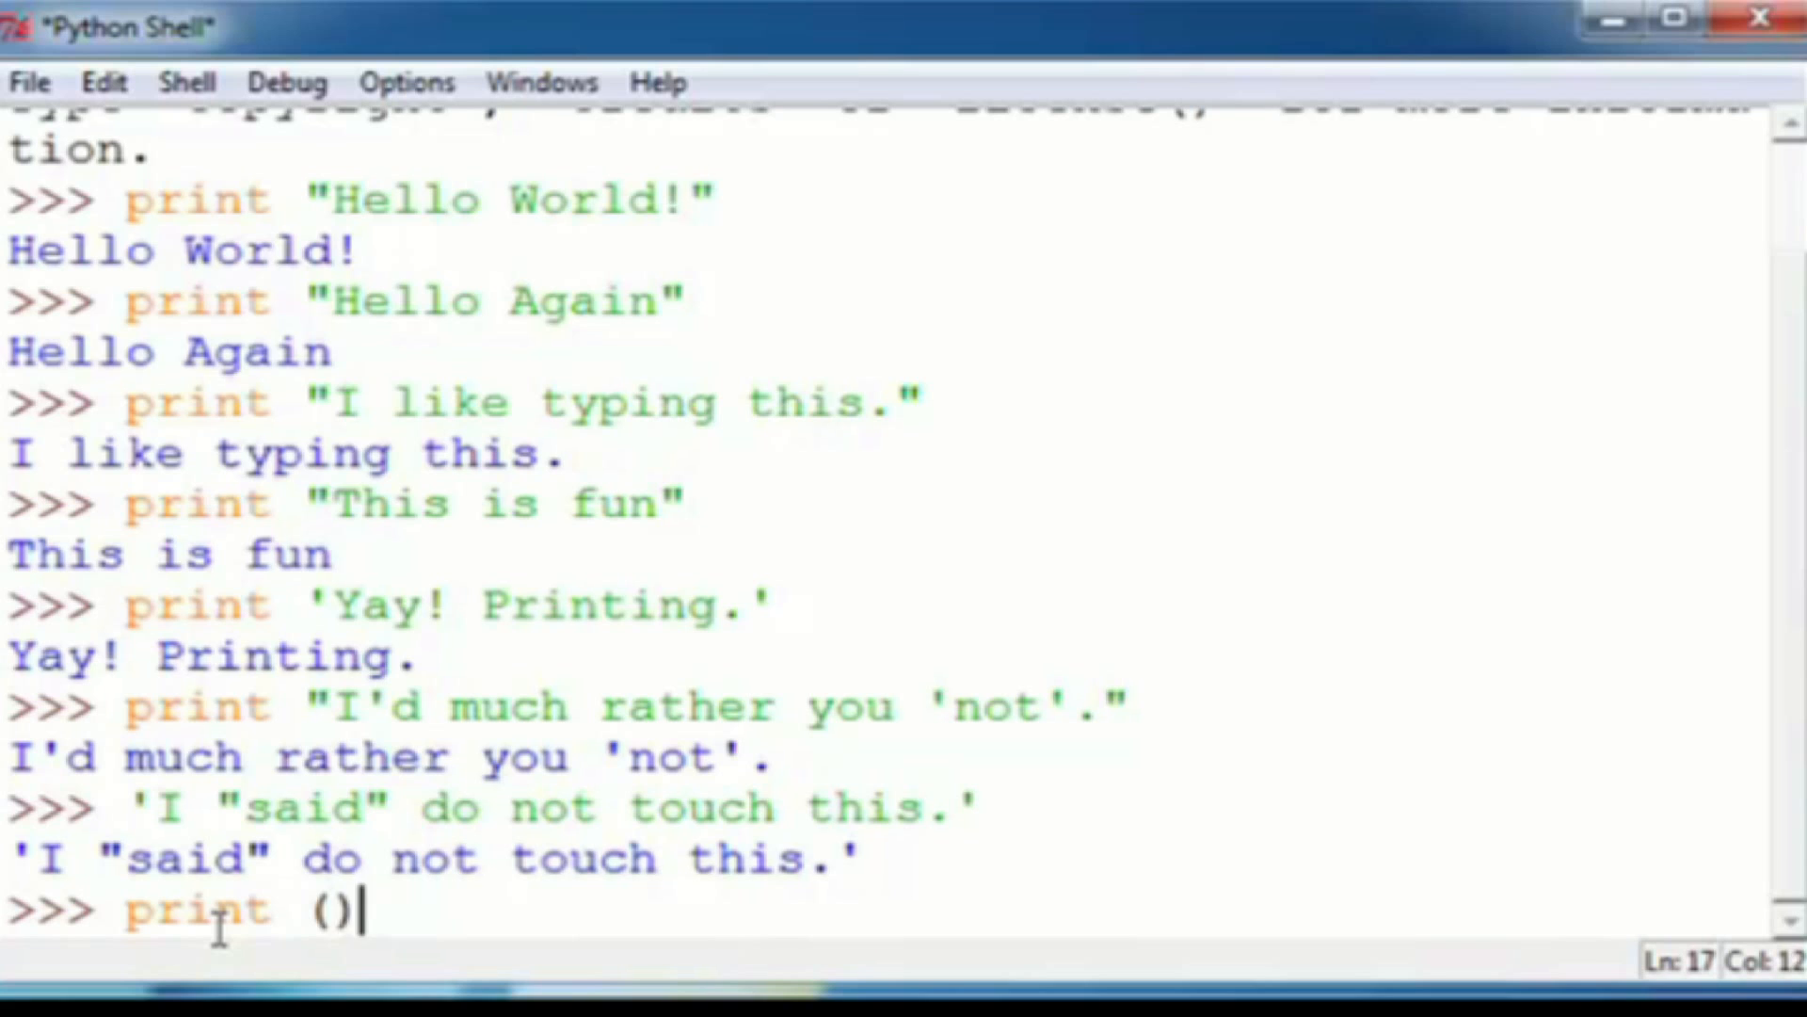
pyautogui.press('backspace')
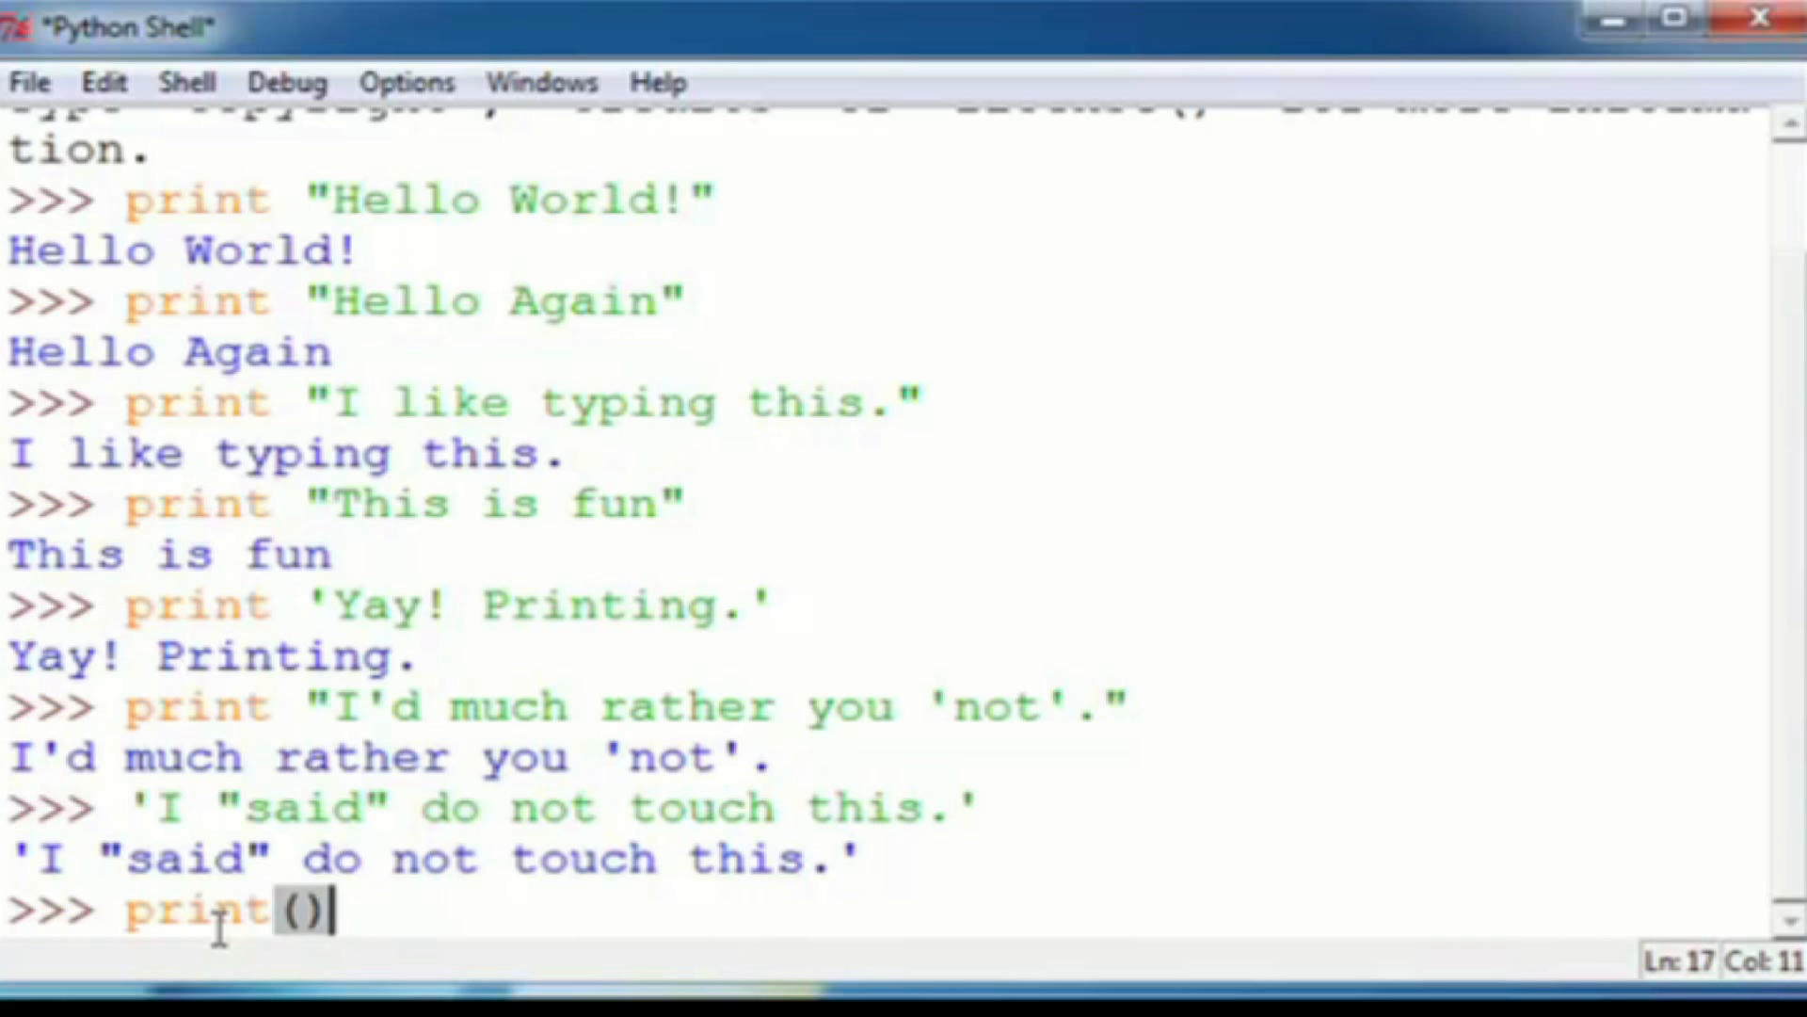
pyautogui.write('""')
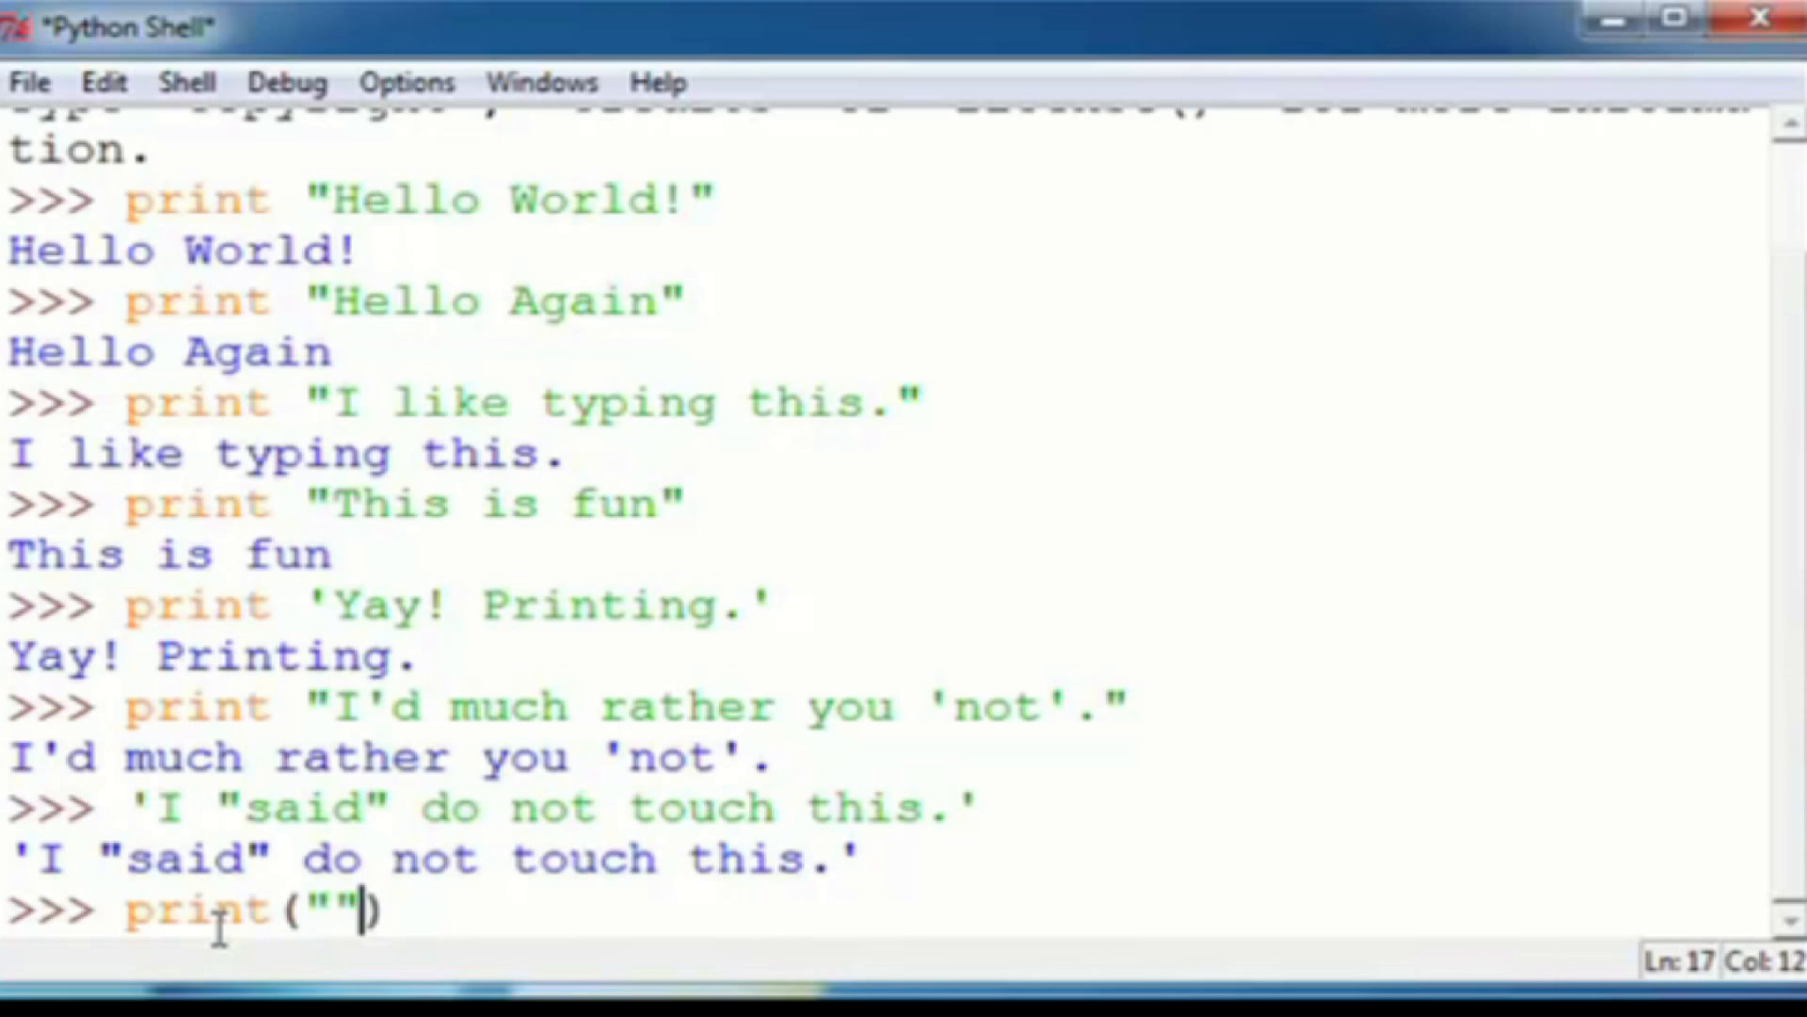
pyautogui.write('t')
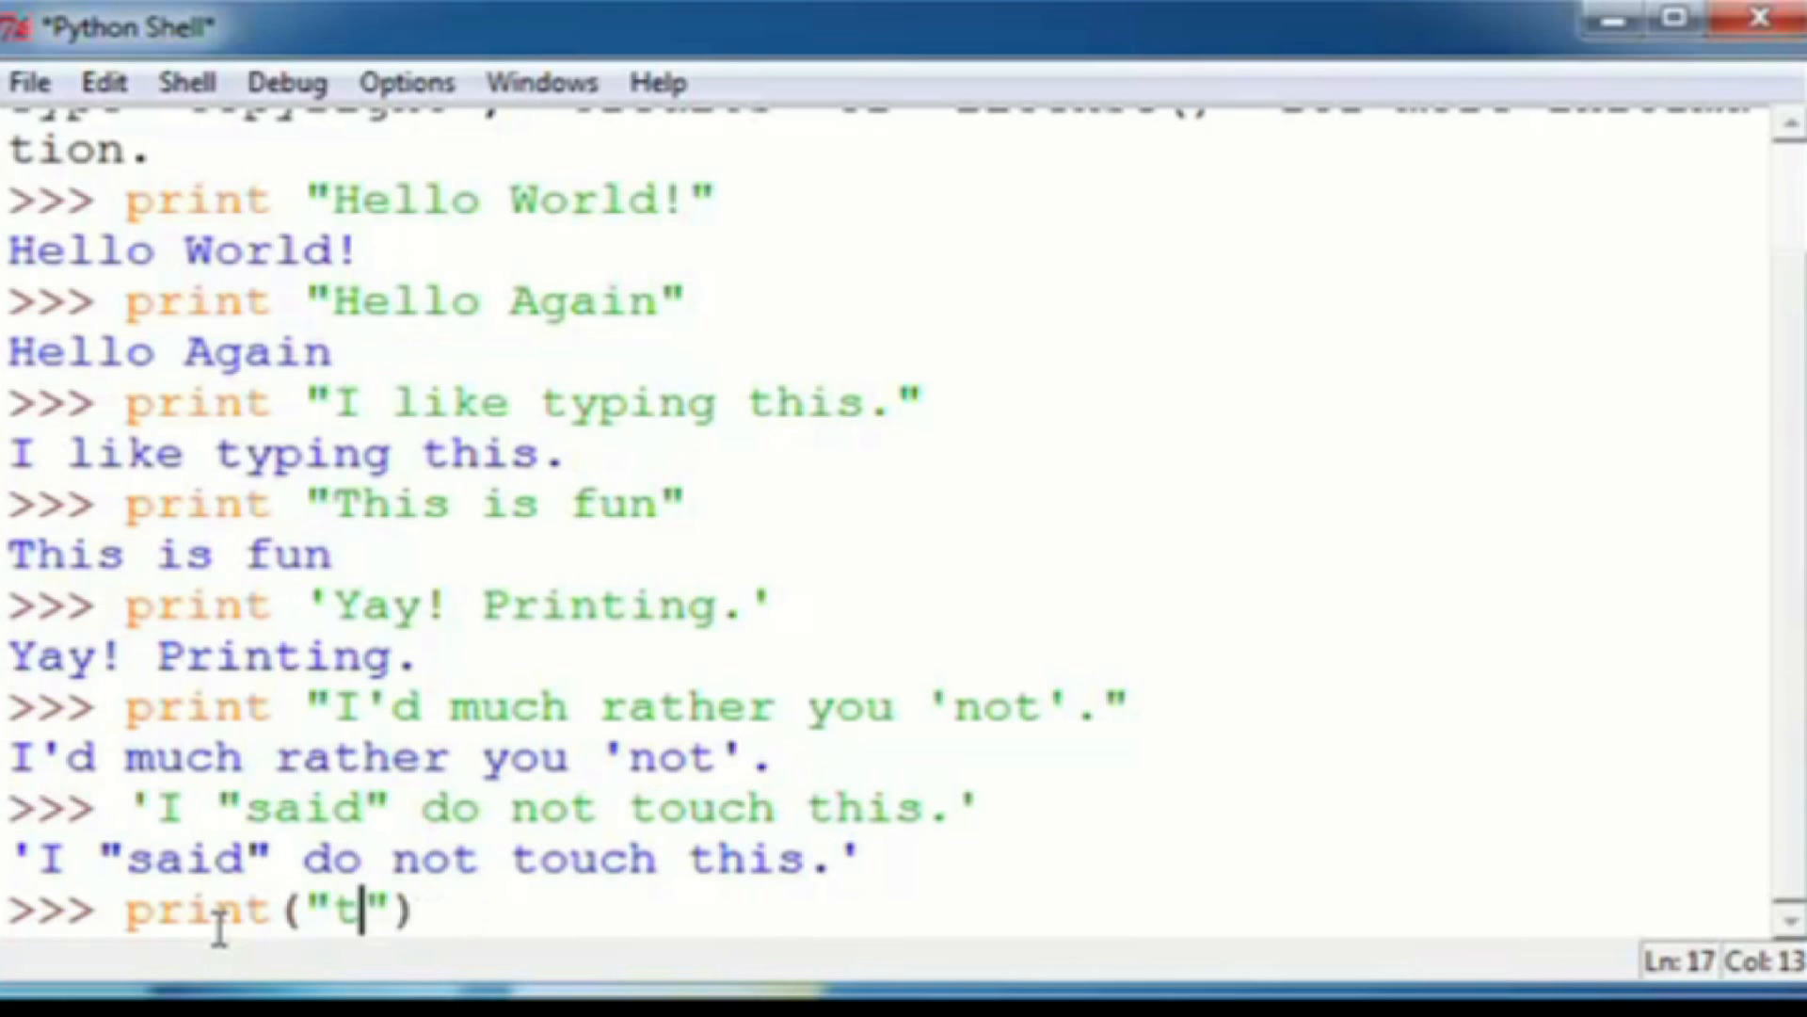
pyautogui.press('Backspace')
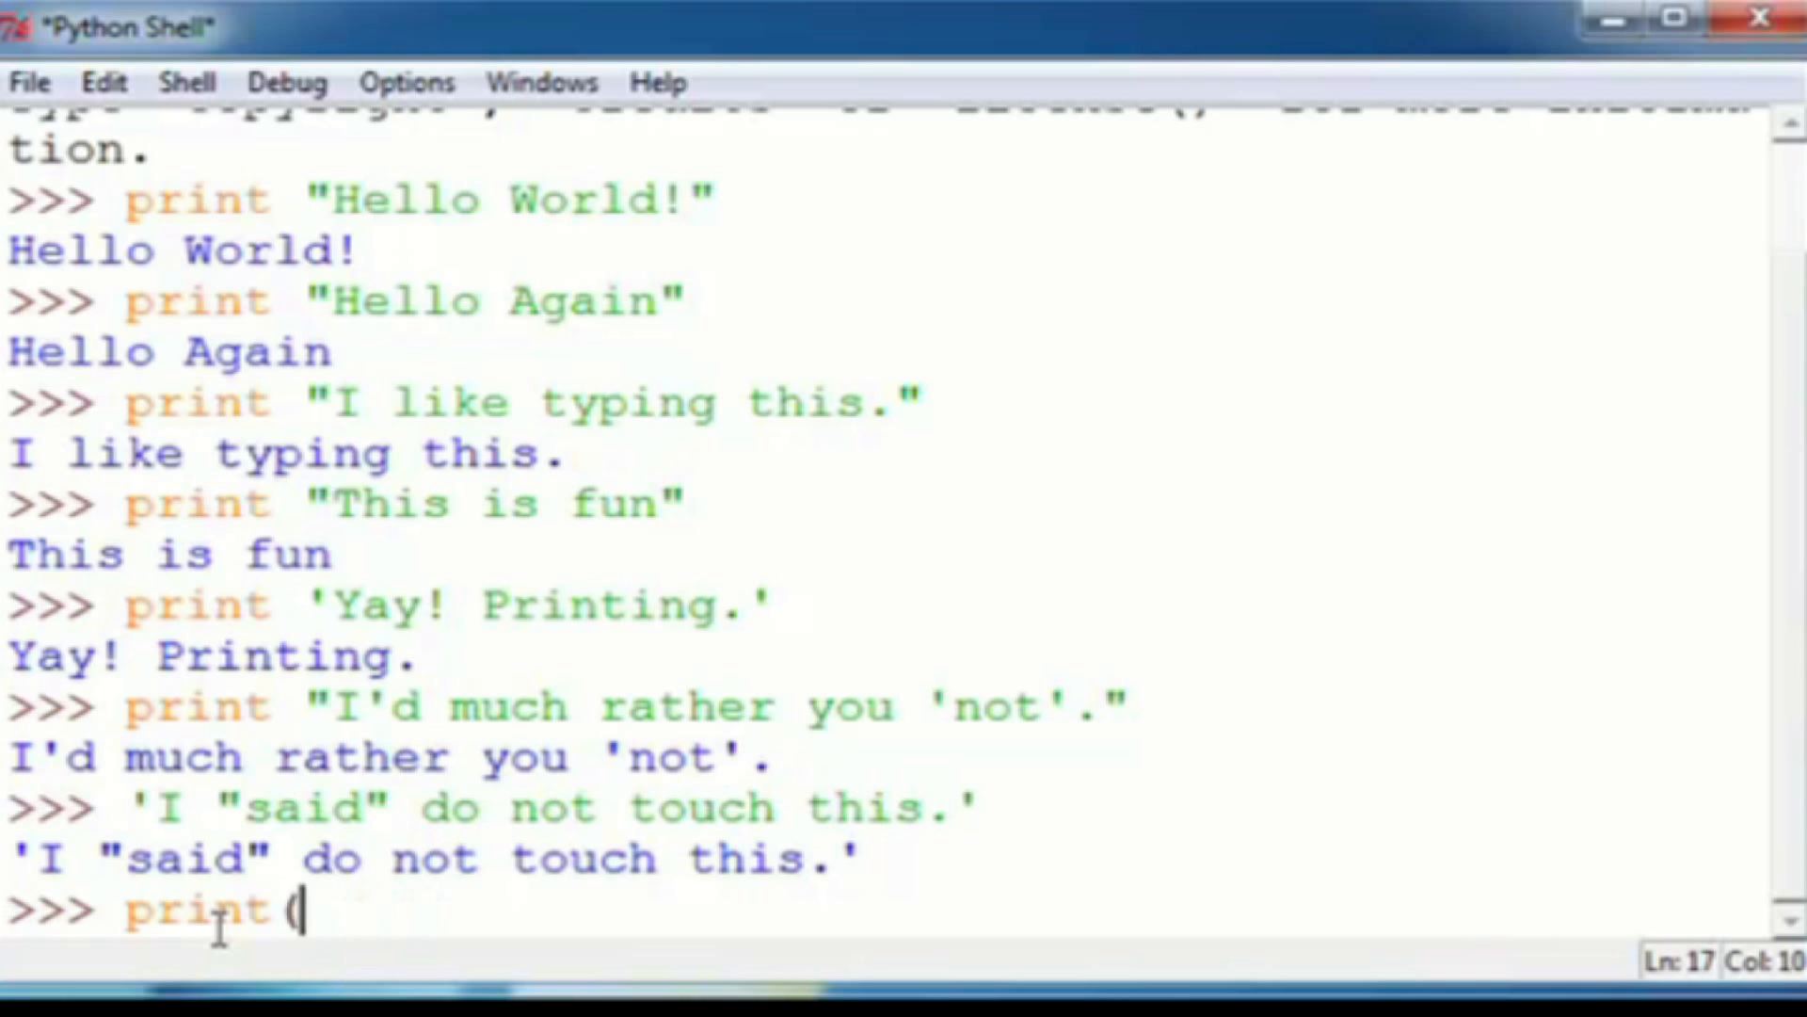
pyautogui.write(')')
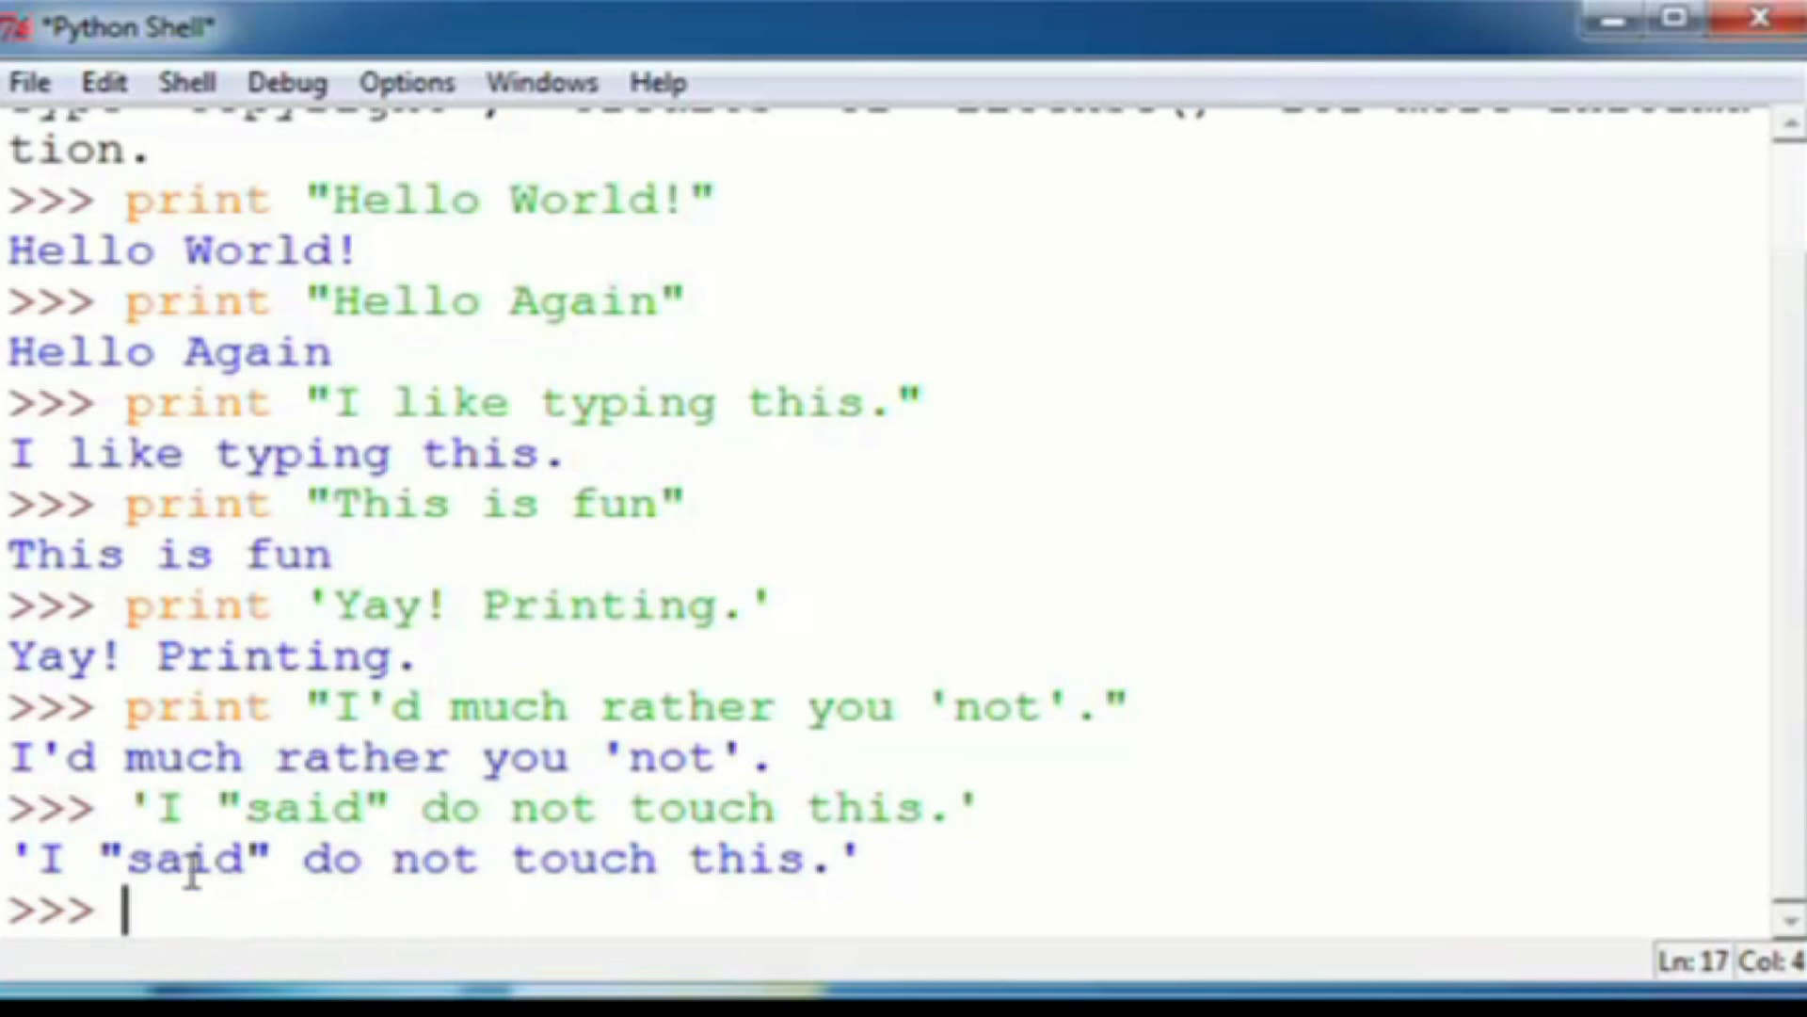
# Run print Hello World! without quotes, producing SyntaxError: invalid syntax
pyautogui.write('print')
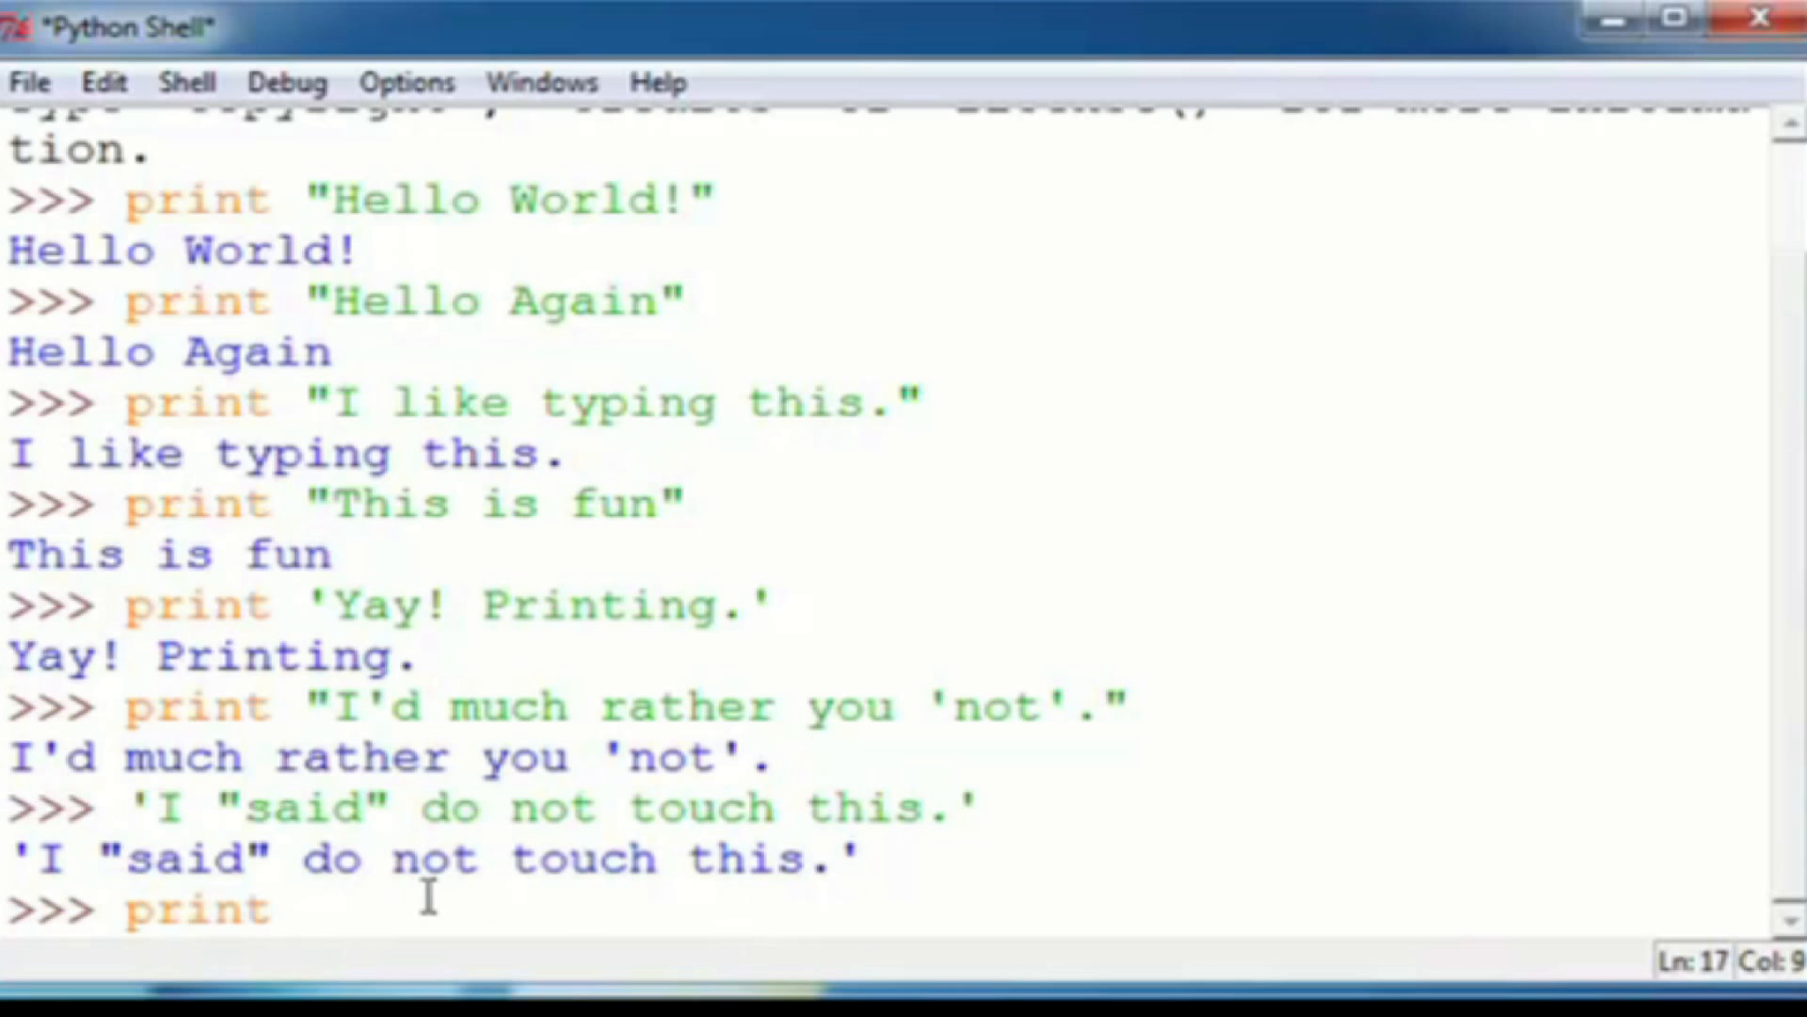
pyautogui.moveTo(327, 916)
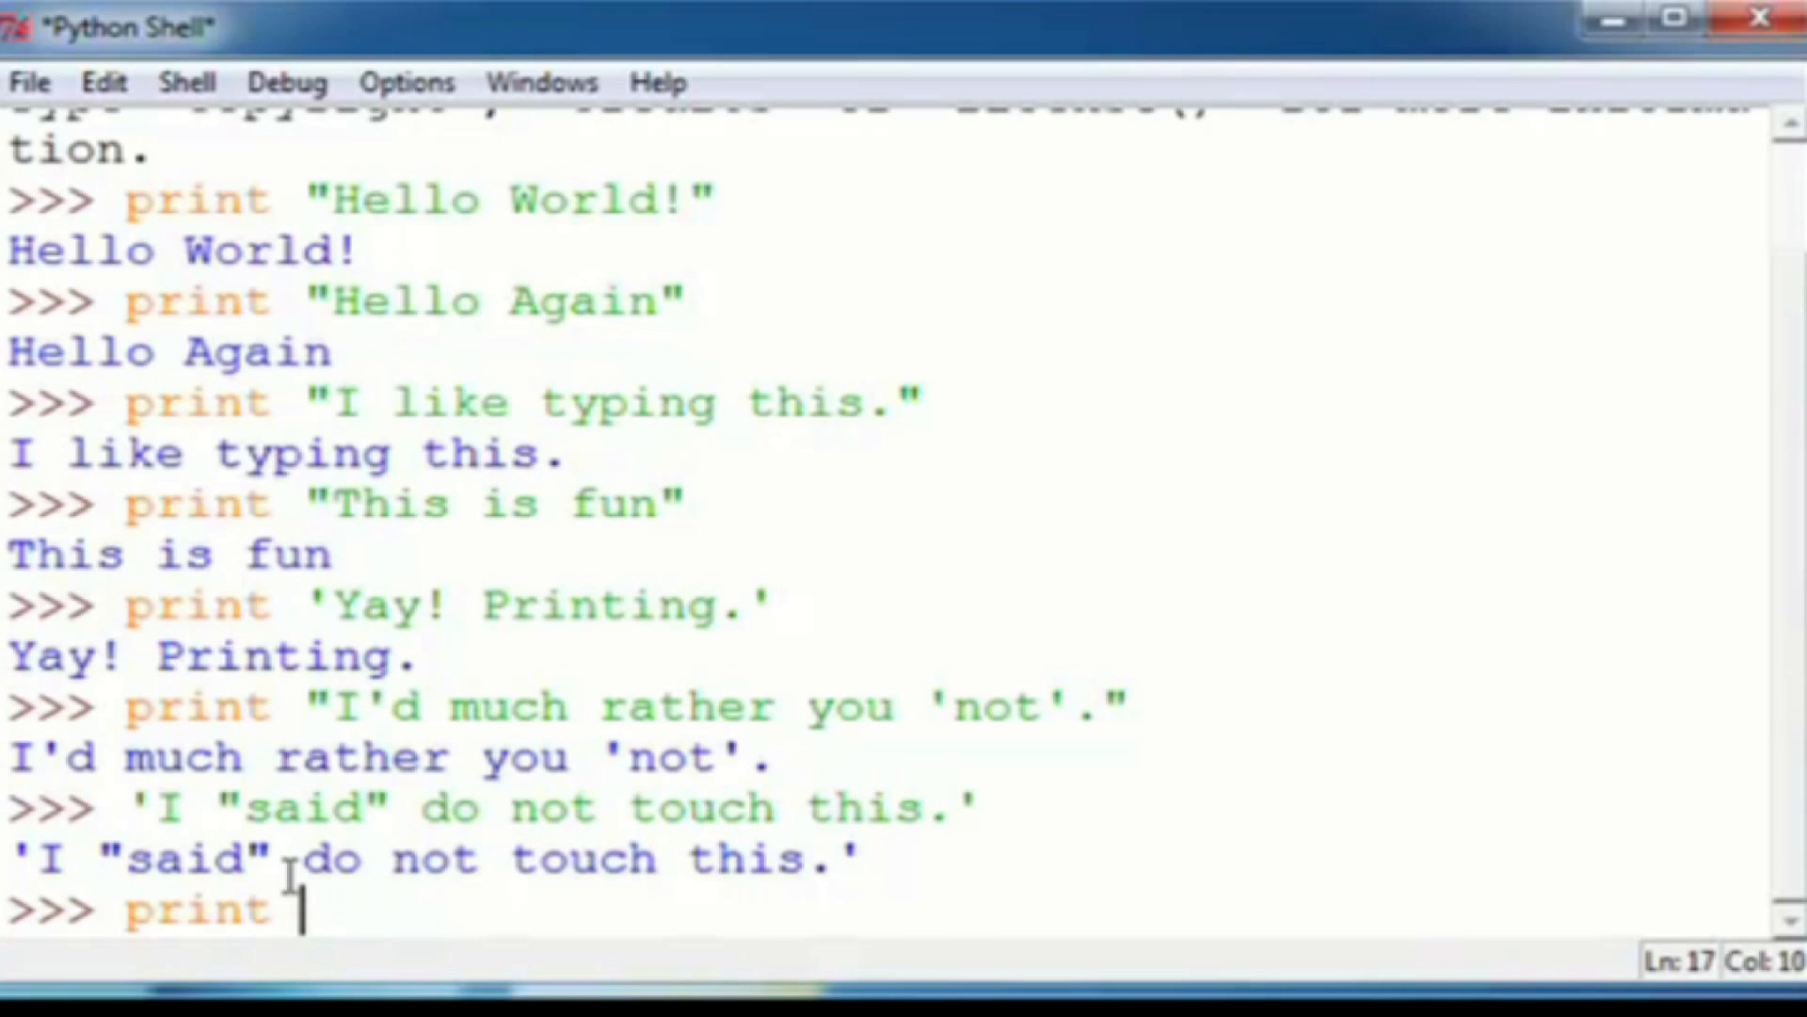
pyautogui.moveTo(202, 909)
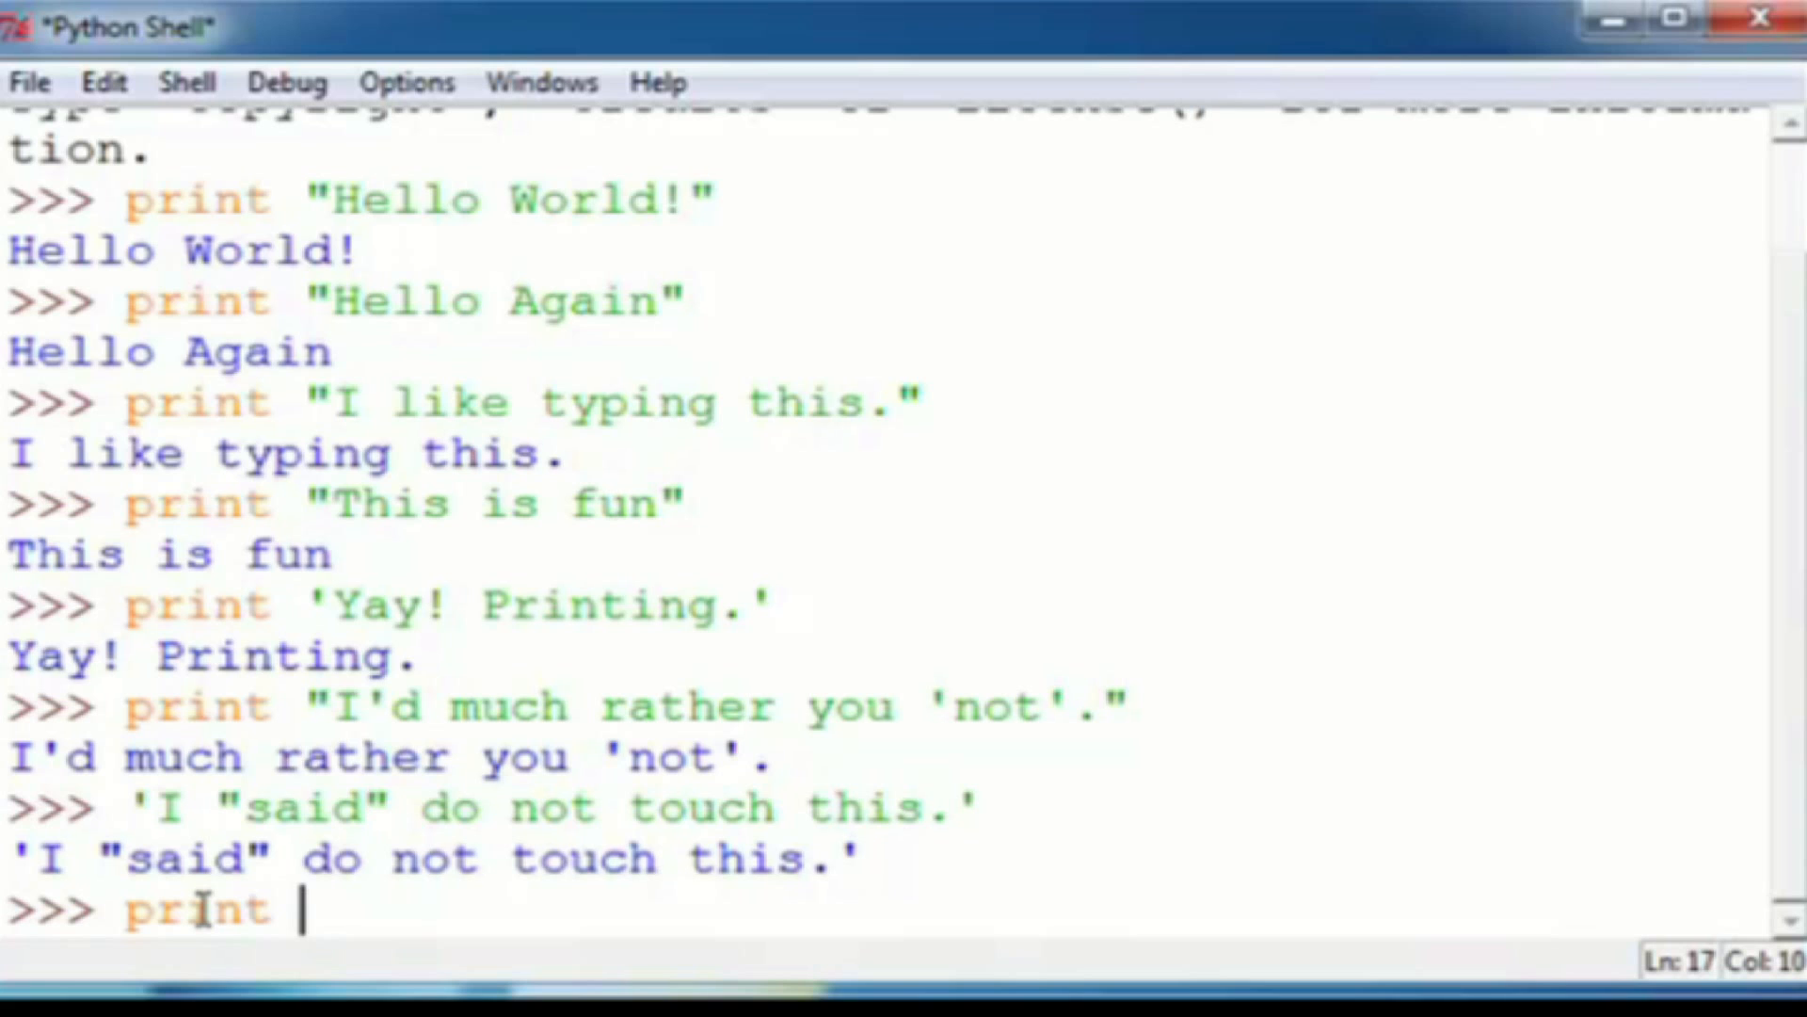
pyautogui.write('Hello')
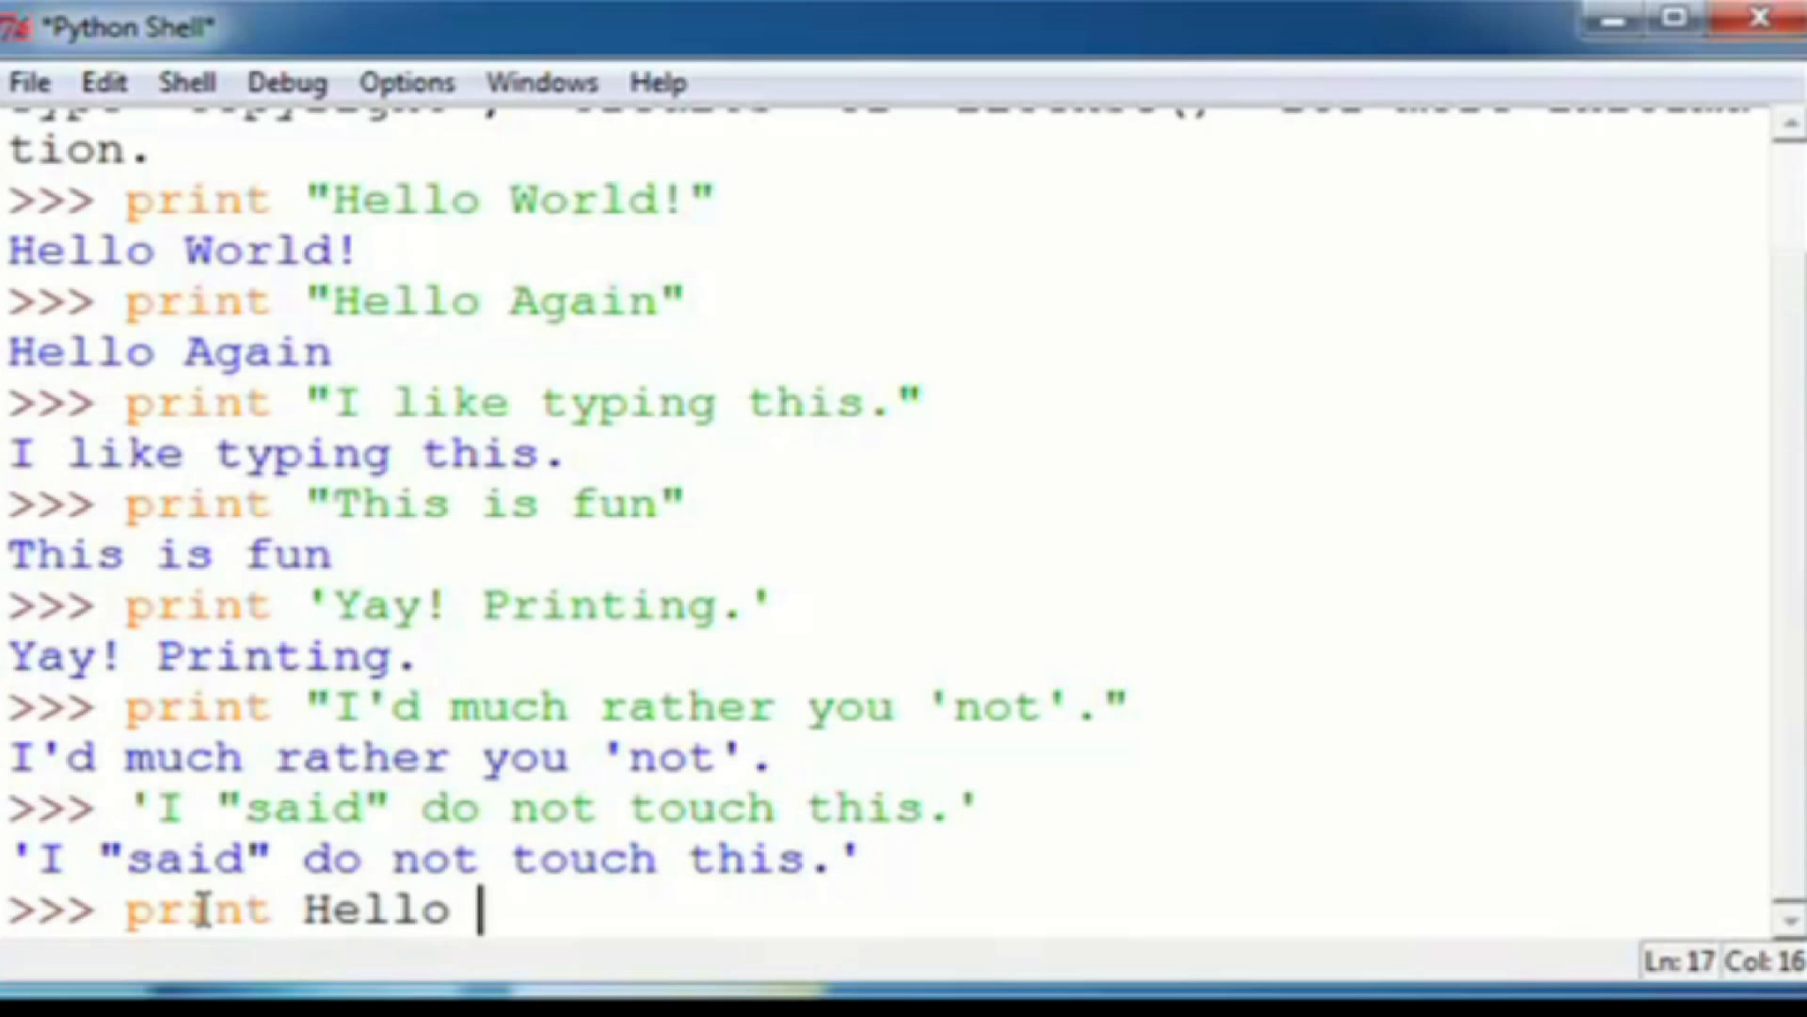
pyautogui.write('World')
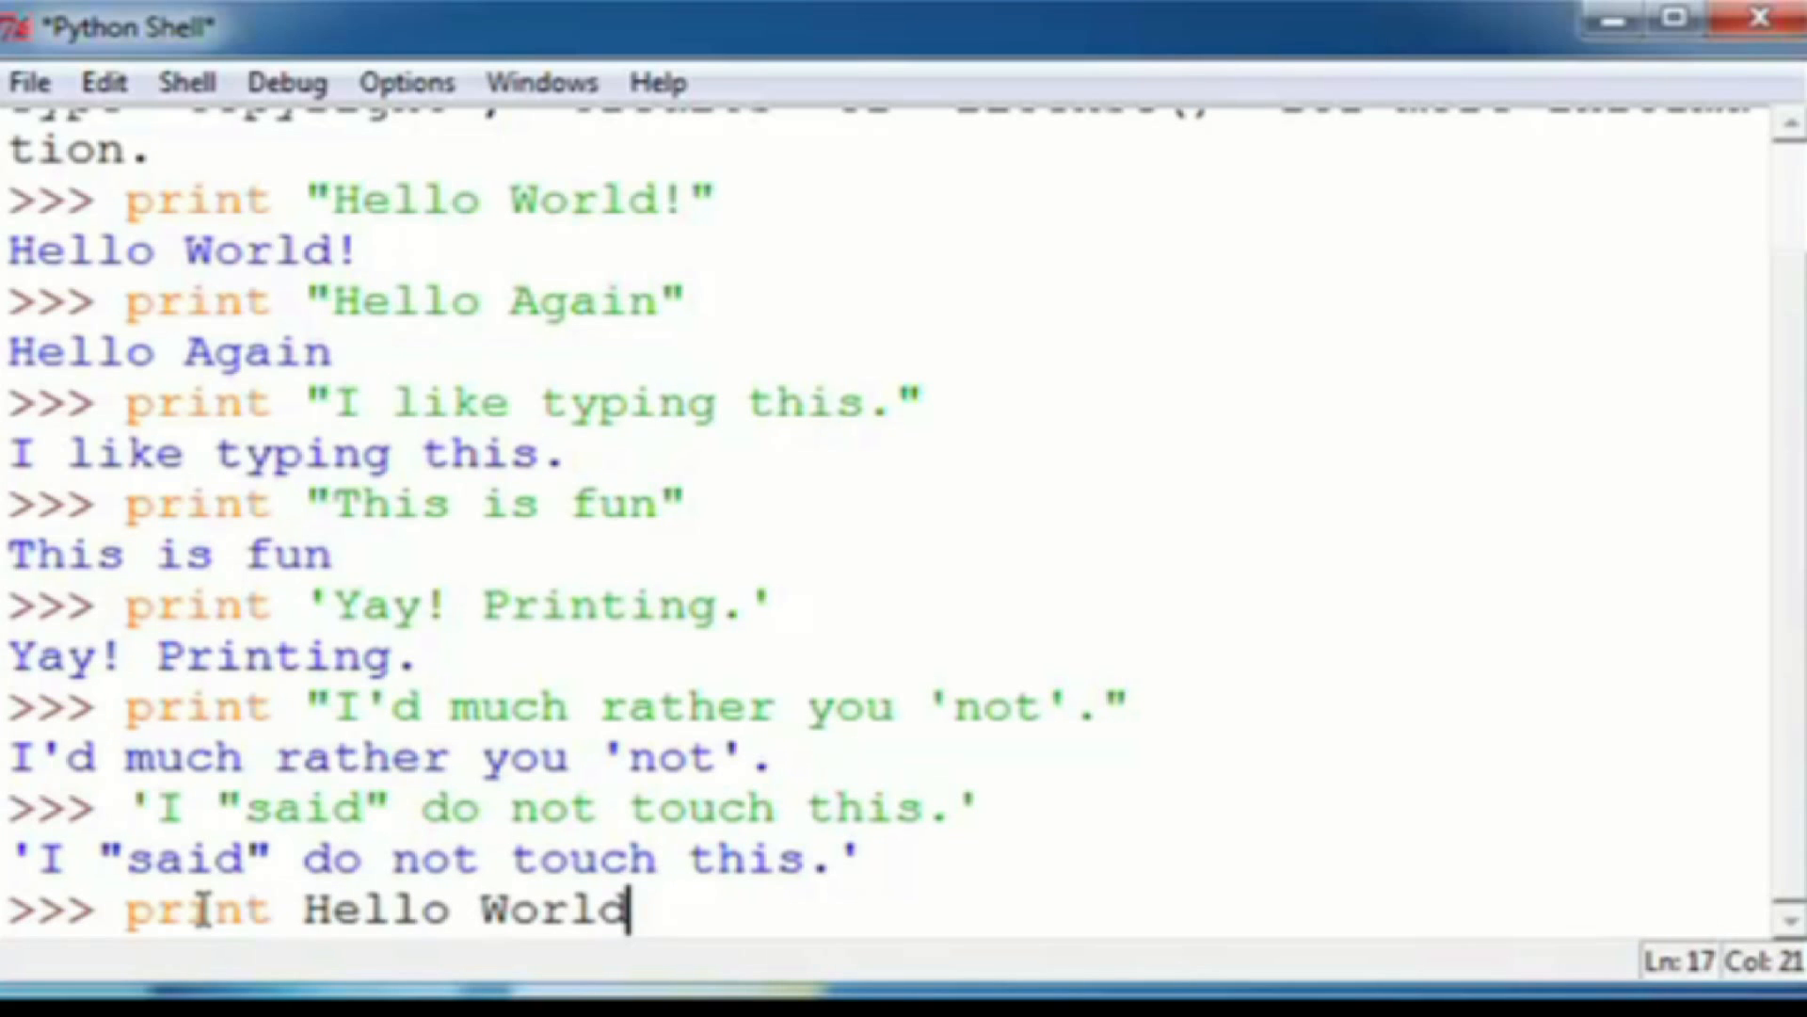
pyautogui.press('Return')
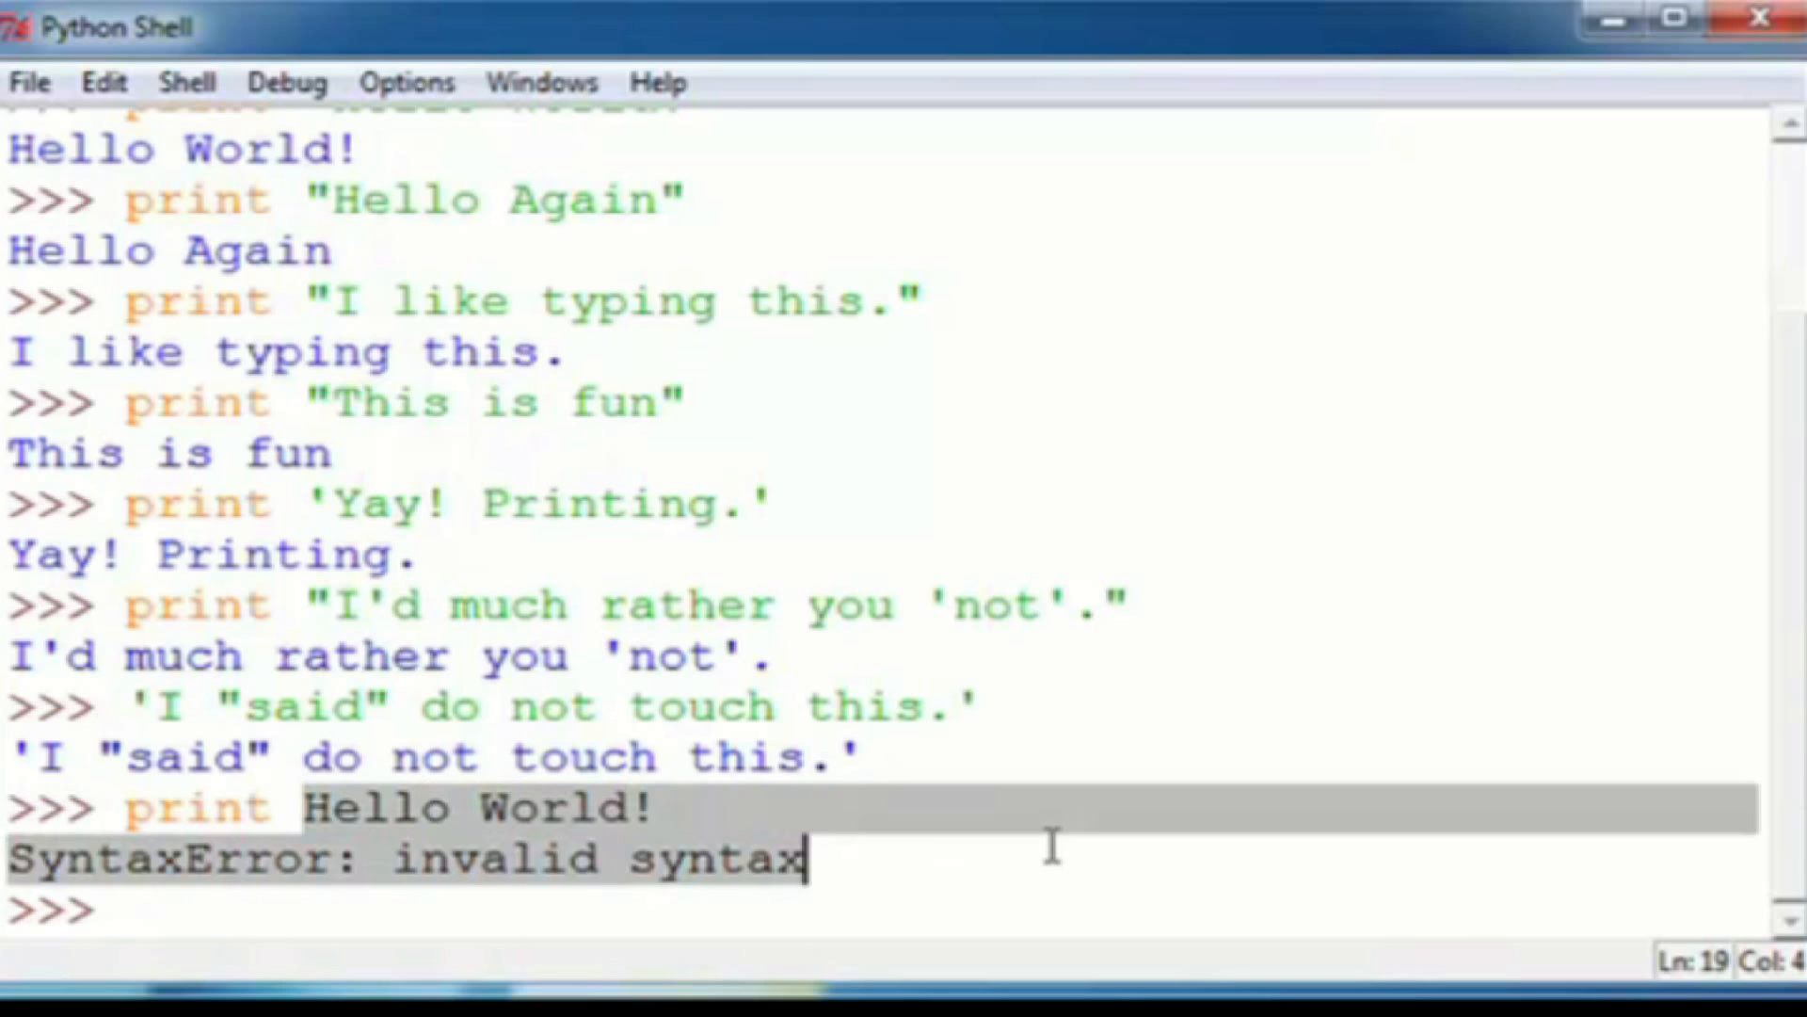
pyautogui.doubleClick(555, 807)
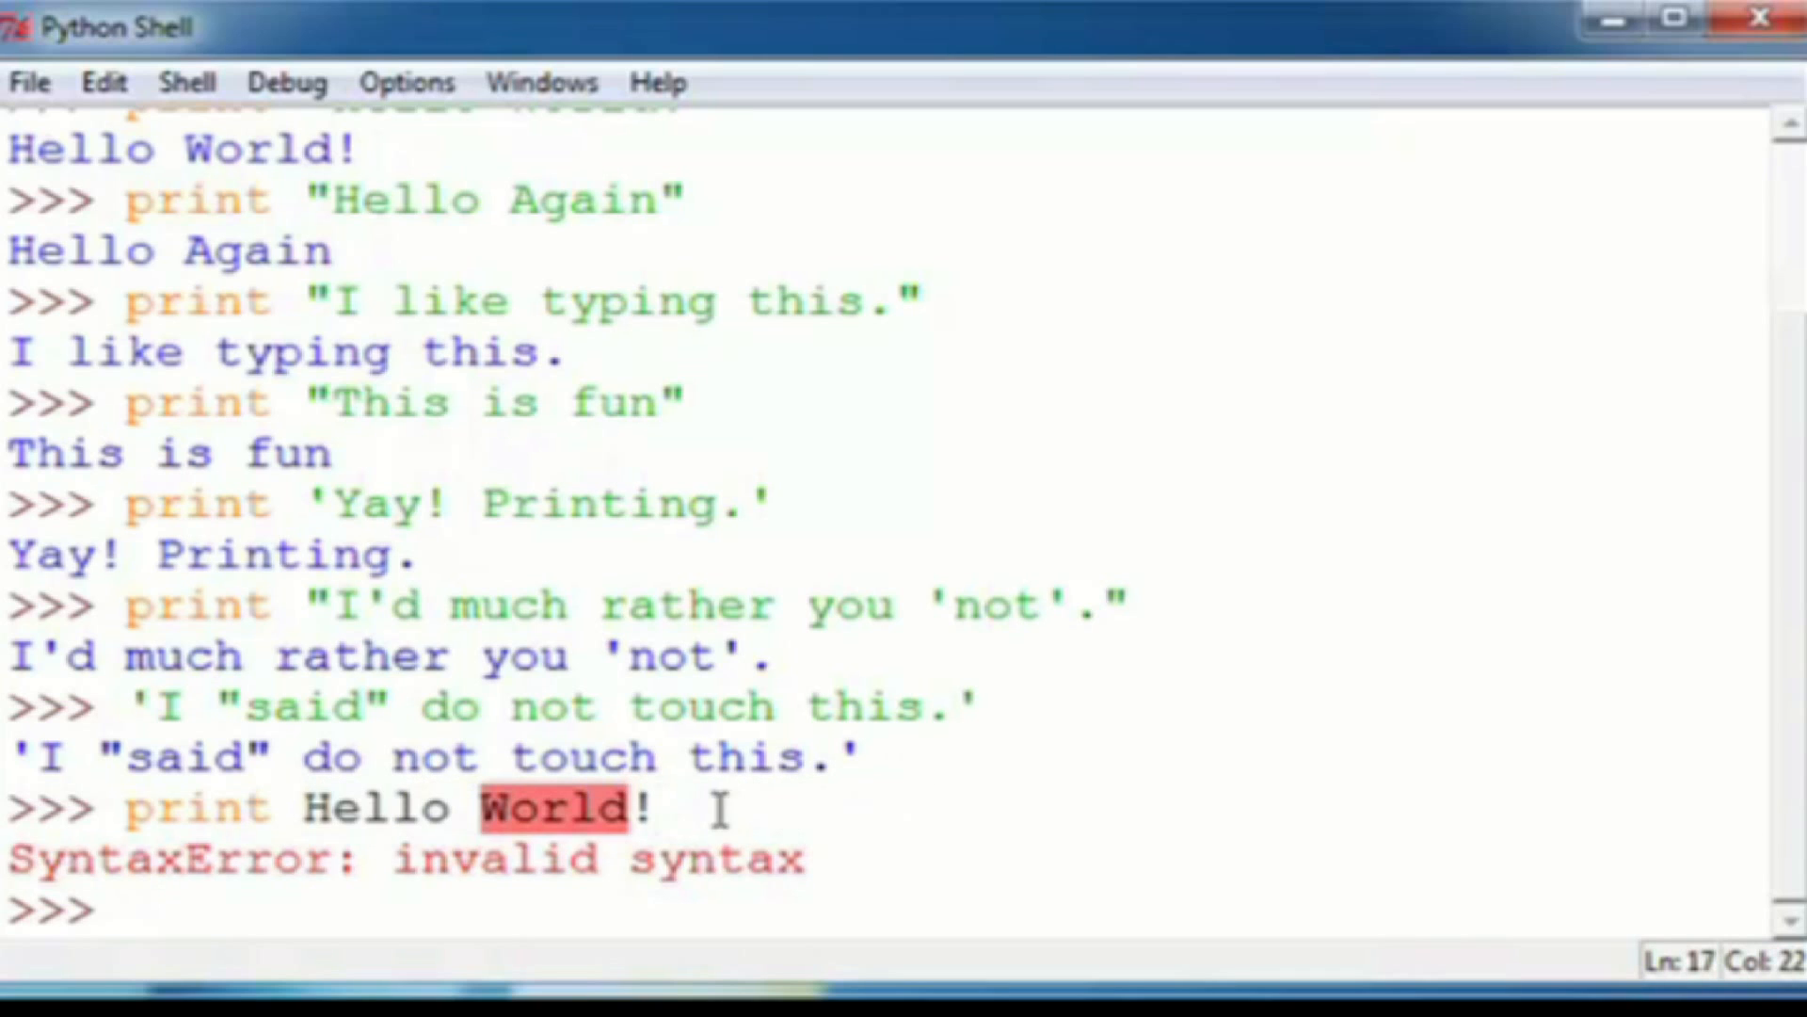
pyautogui.moveTo(668, 795)
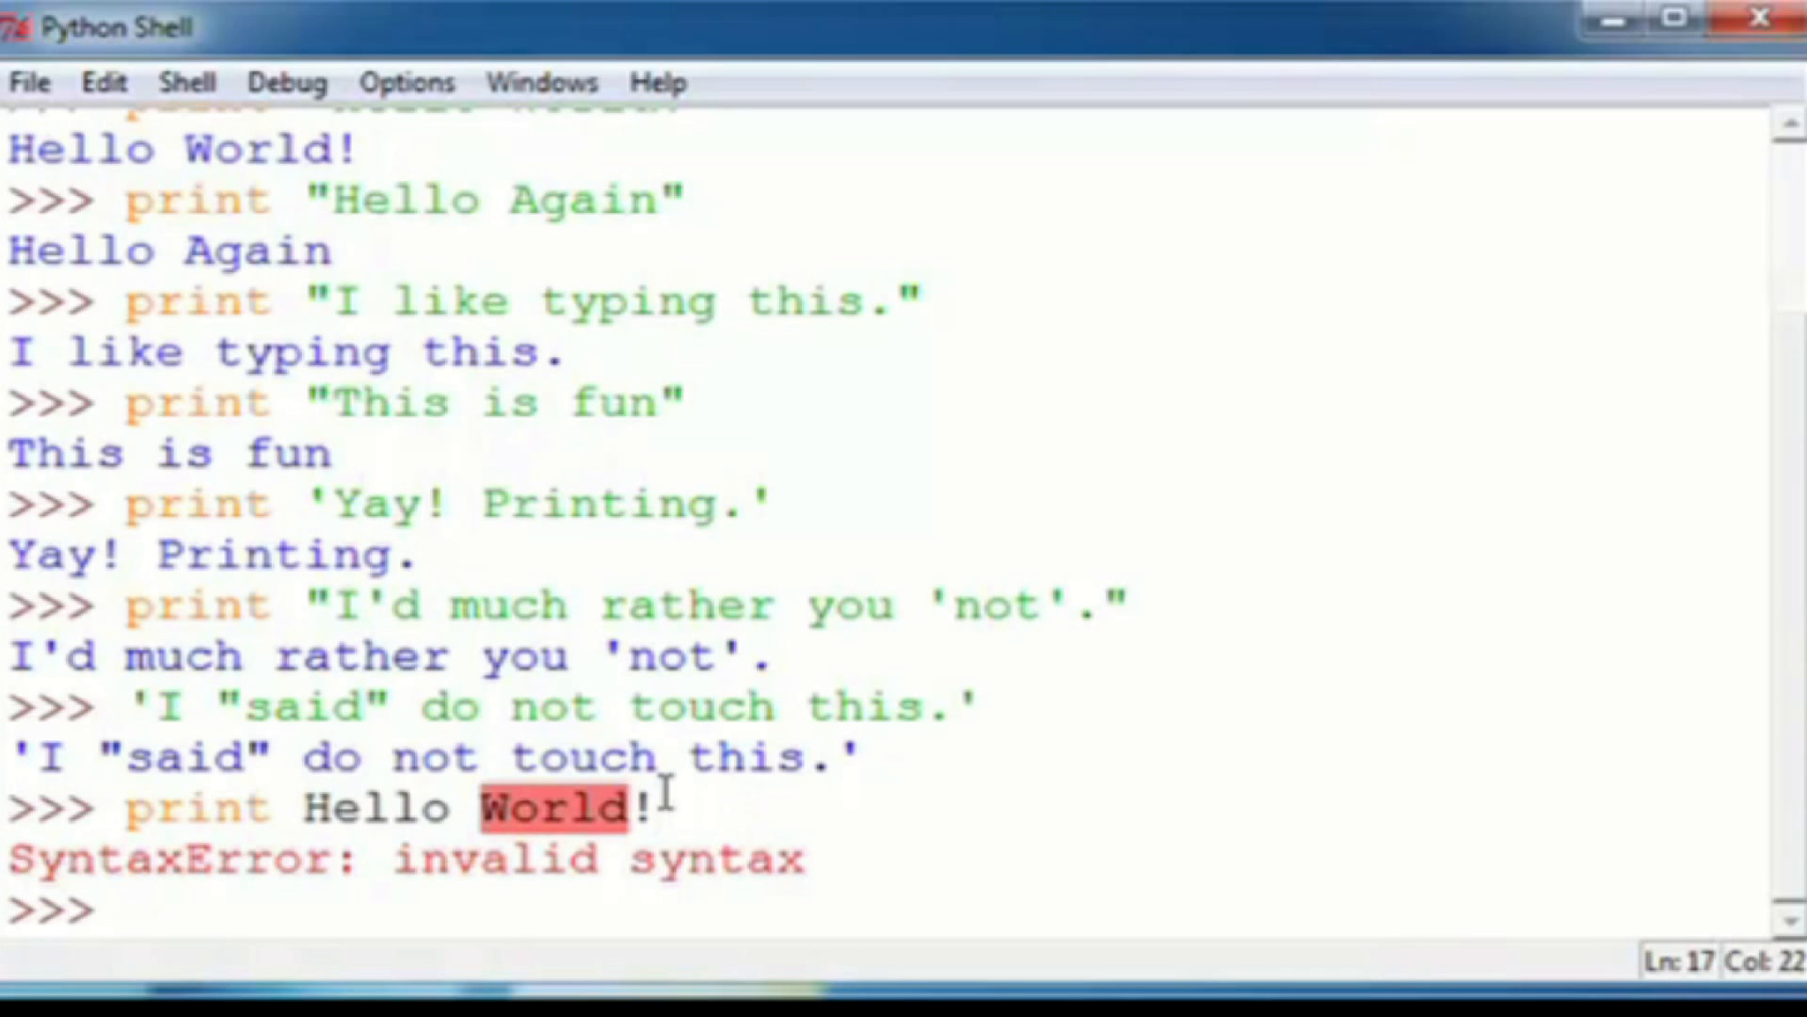
pyautogui.moveTo(501, 736)
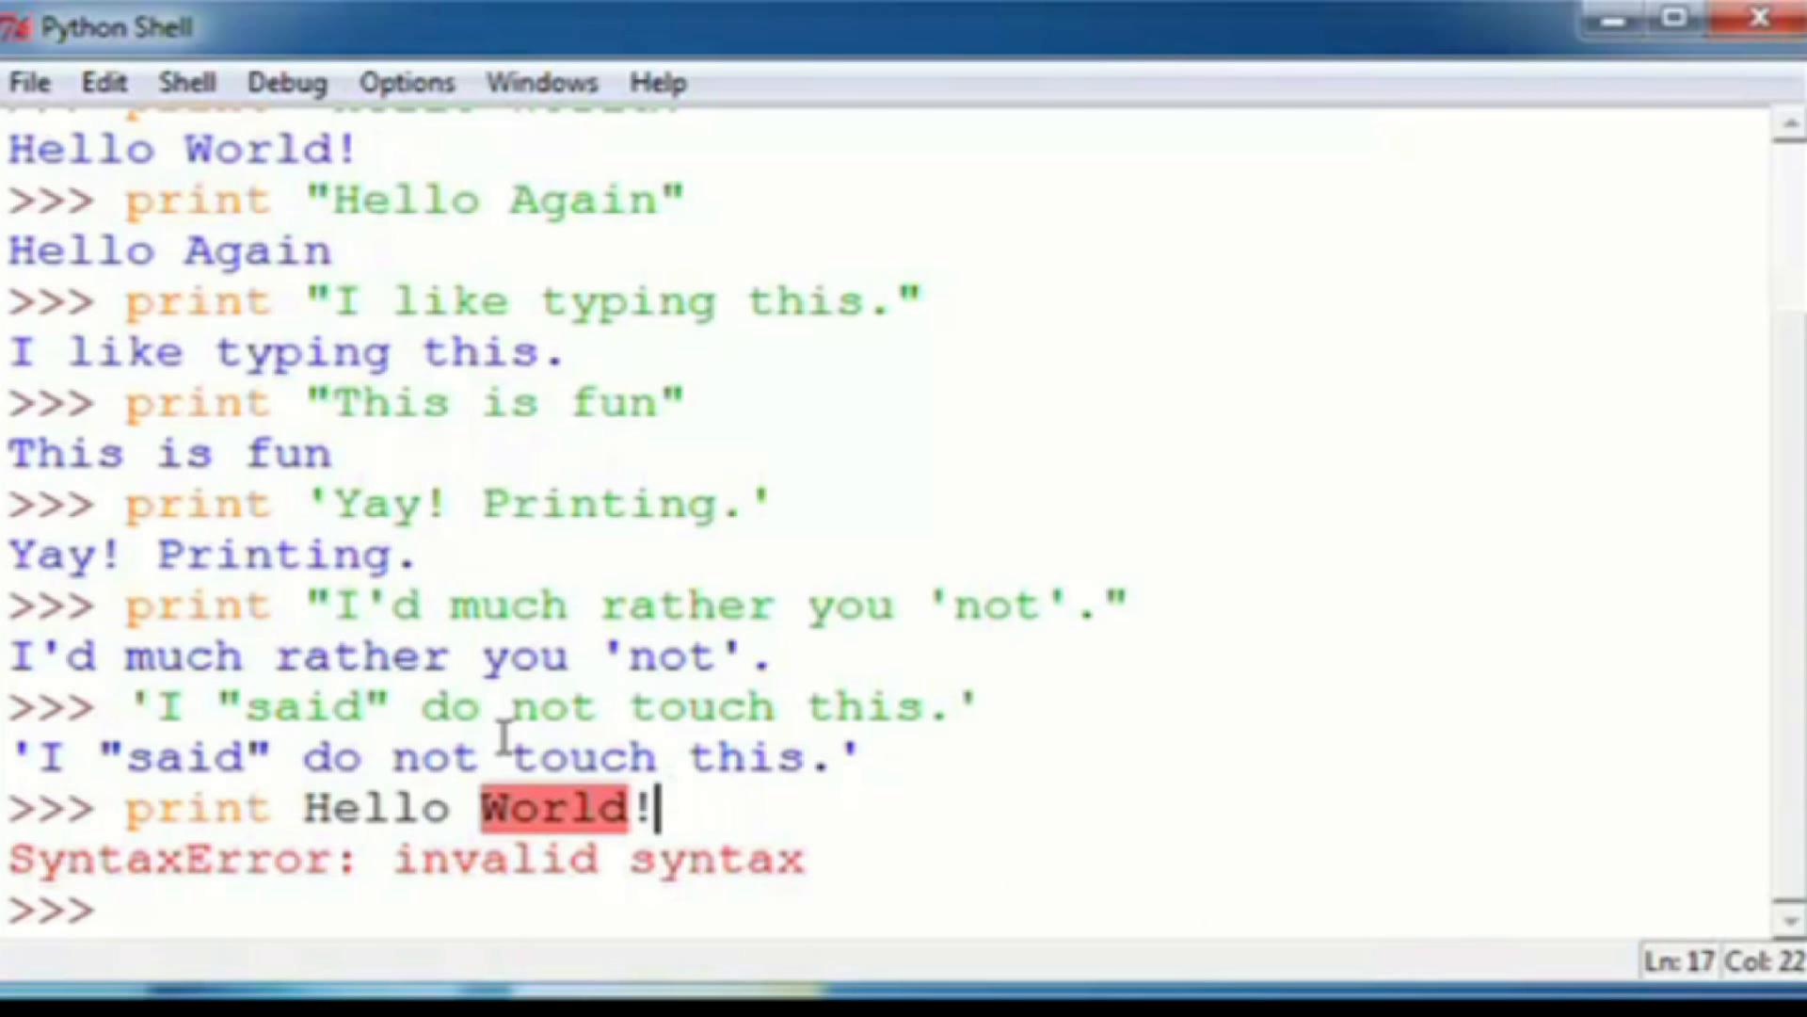
pyautogui.scroll(3)
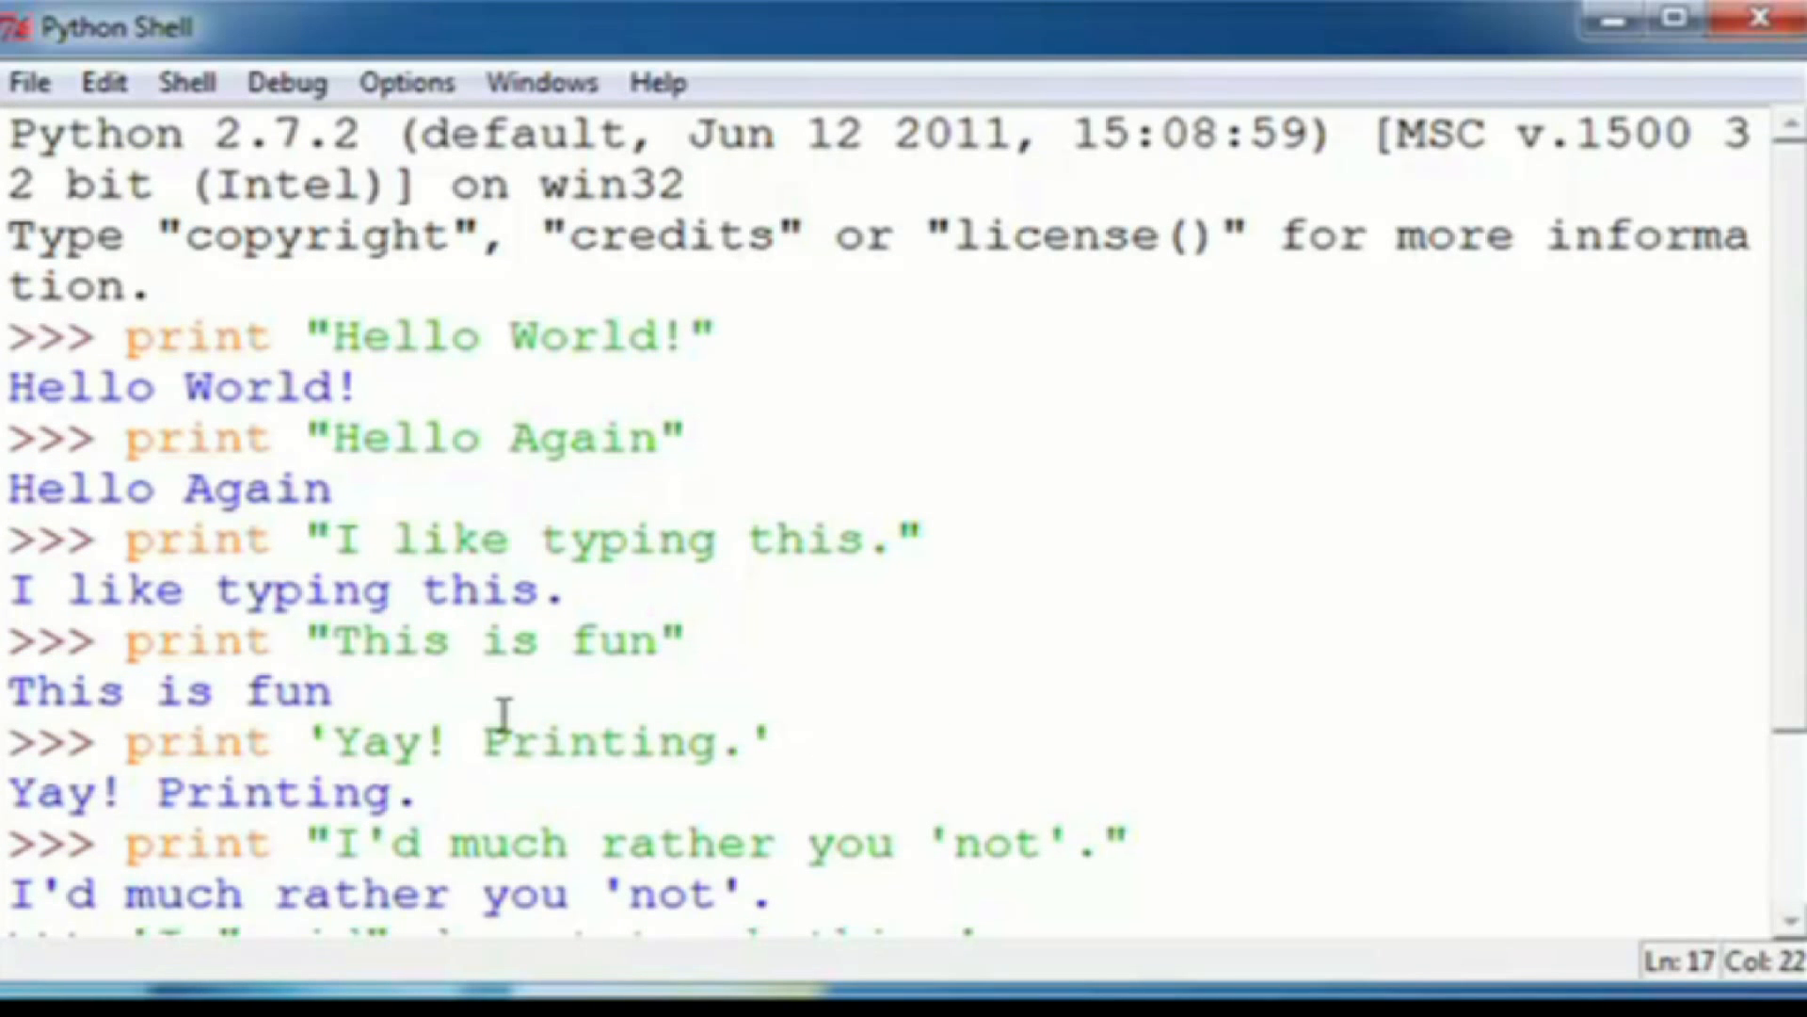